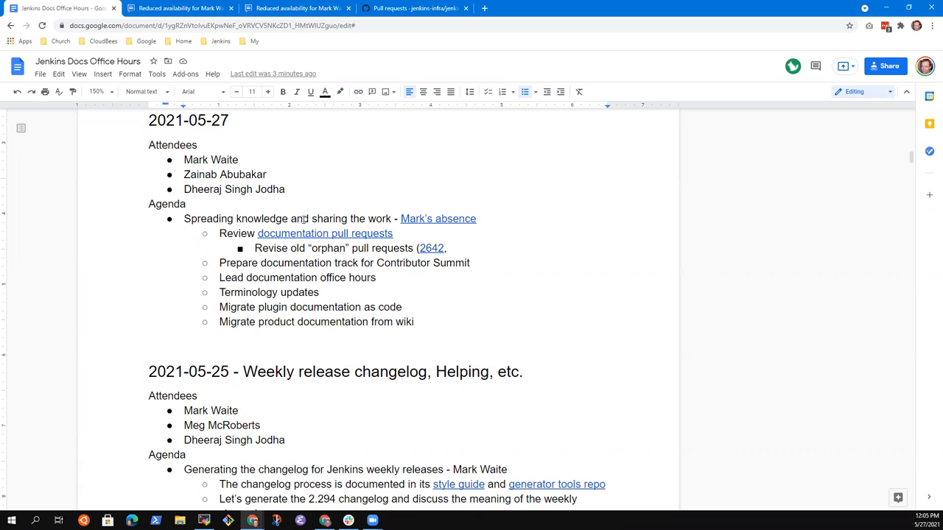
Select the first 2021-05-27 agenda bullet to insert a new empty bullet above it.
{"action": "triple_click", "coordinate": [295, 218]}
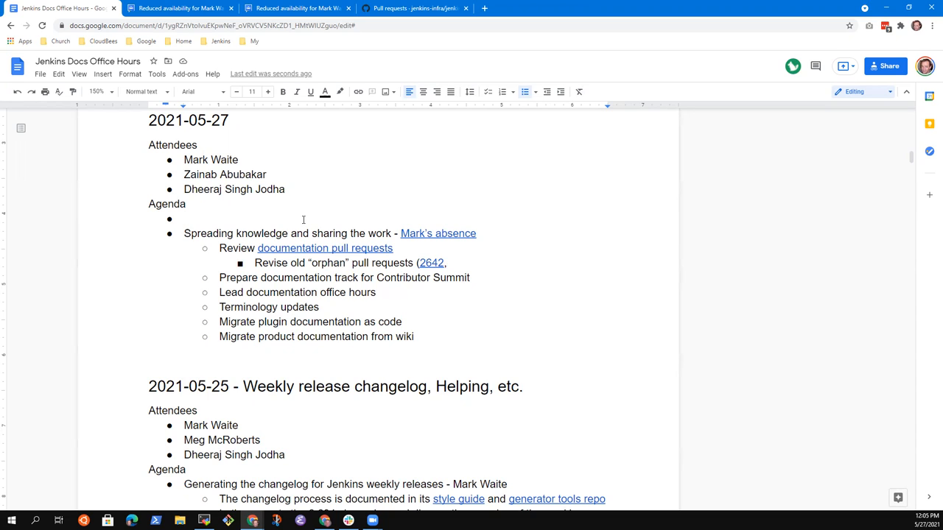
Fill the new bullet with "Reviewing the changelog process" and briefly highlight the knowledge-sharing item below.
{"action": "type", "text": "Reviewing the"}
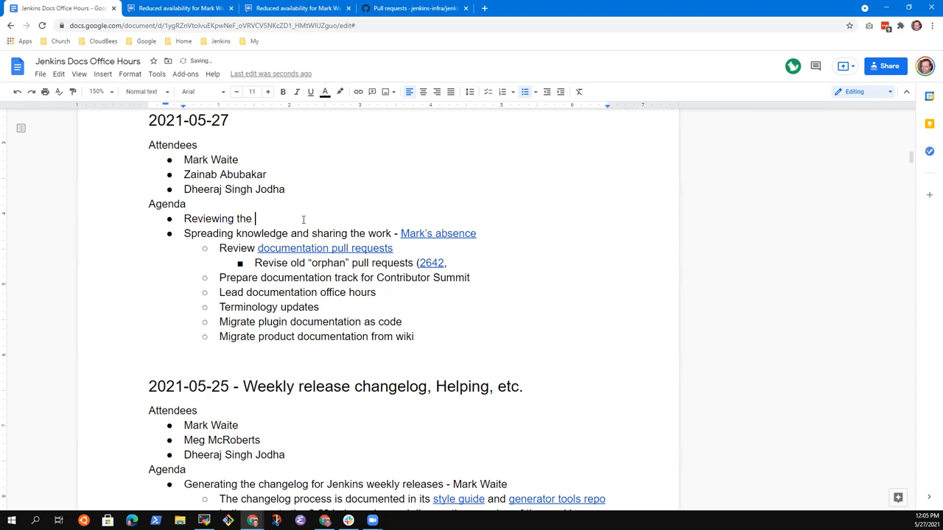
{"action": "type", "text": "changelog"}
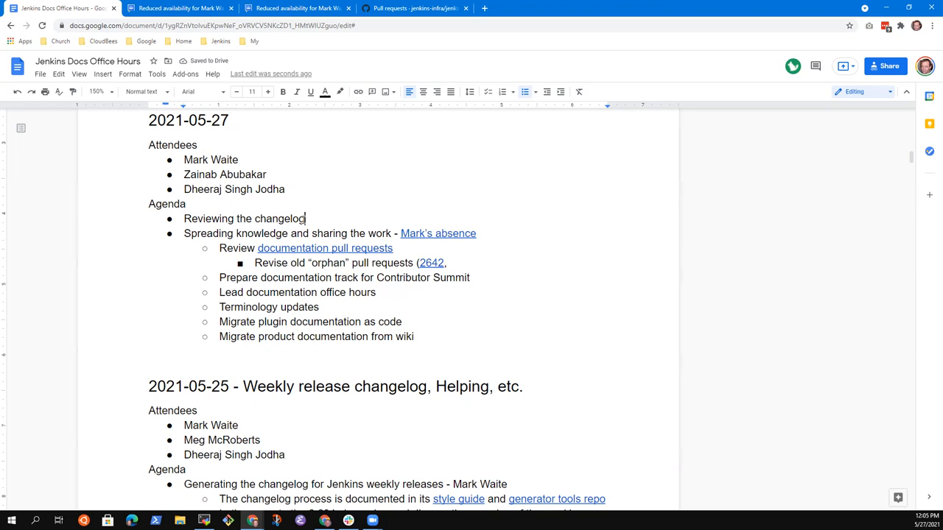
{"action": "type", "text": "pro"}
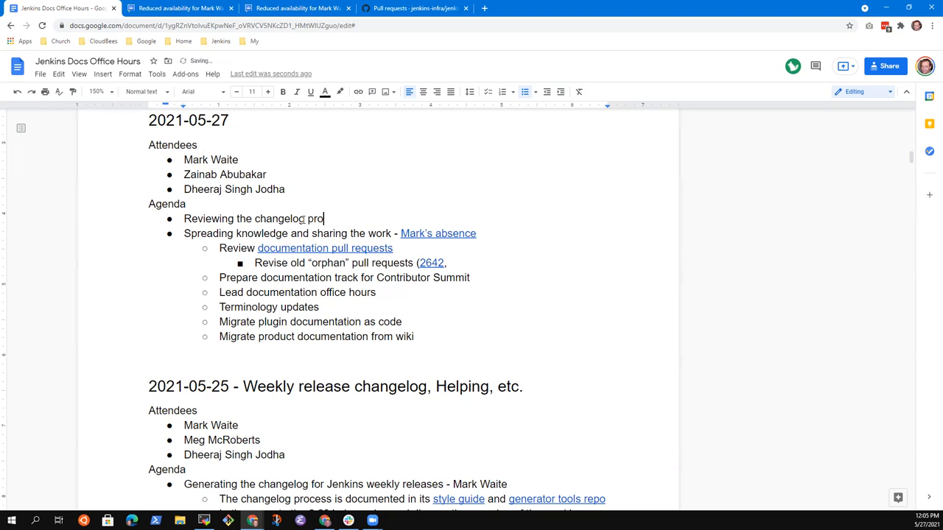
{"action": "type", "text": "cess"}
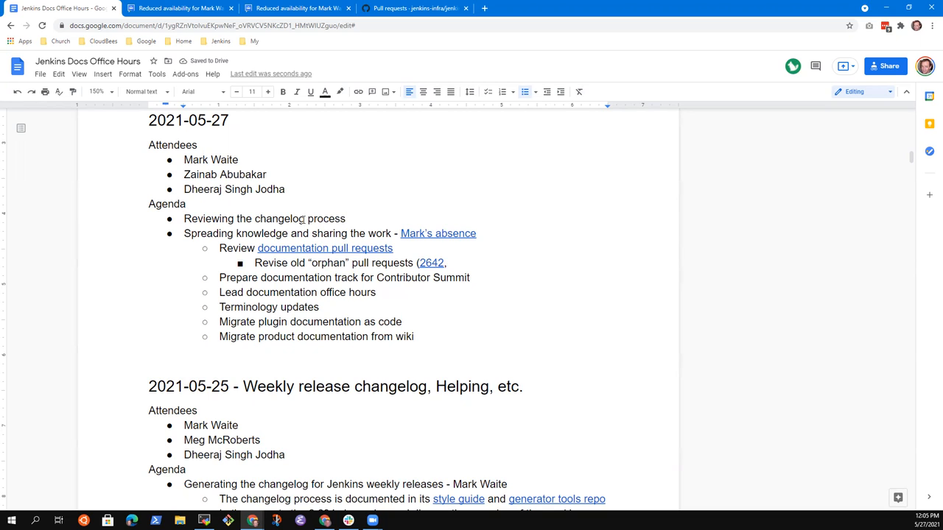
{"action": "key", "text": "enter"}
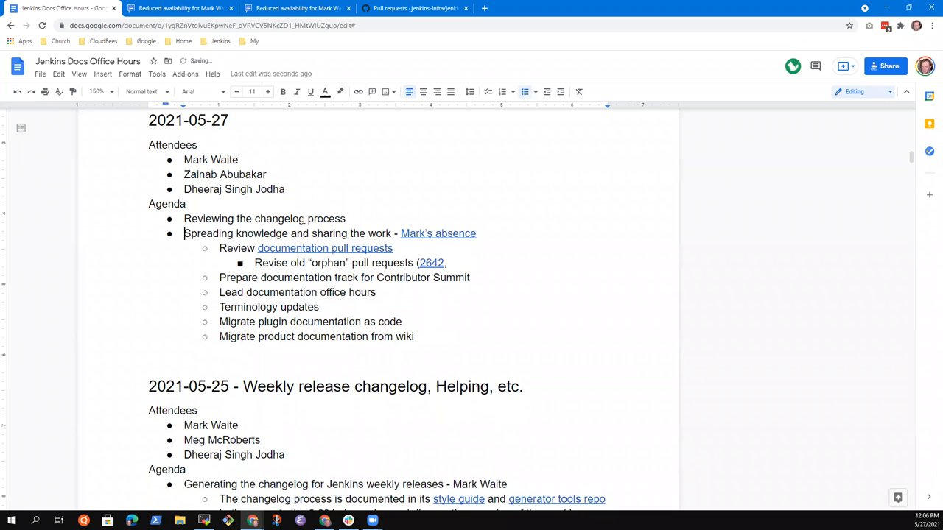
{"action": "left_click_drag", "start_coordinate": [183, 233], "coordinate": [393, 233]}
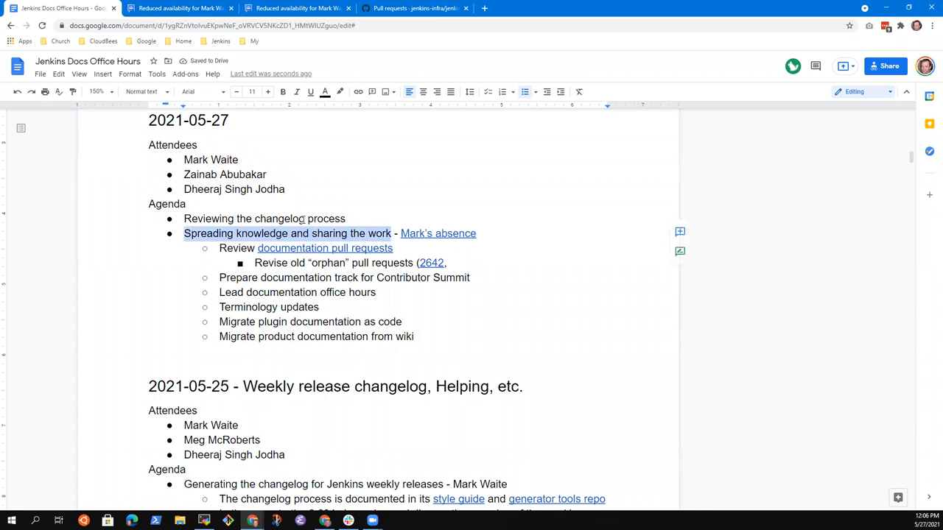
{"action": "left_click", "coordinate": [184, 218]}
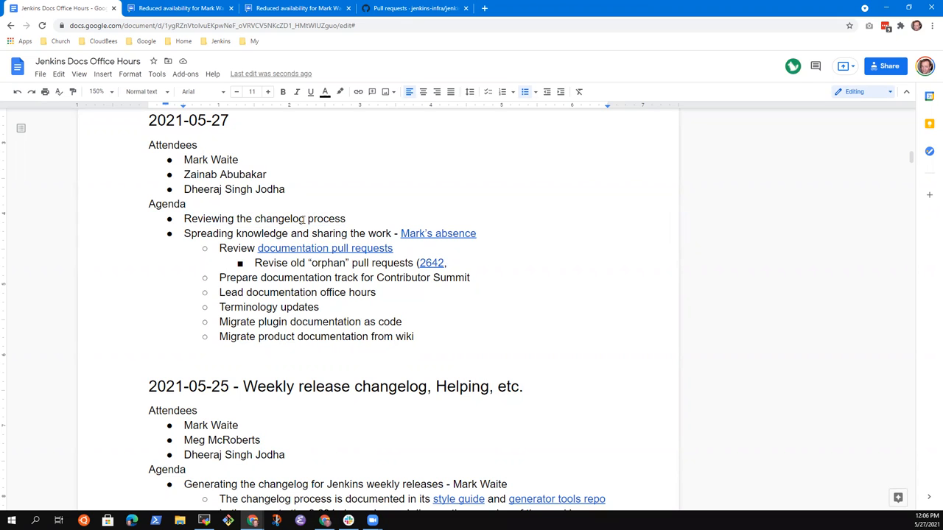
Append " - Dheeraj" to the changelog process bullet as its presenter.
{"action": "type", "text": "- Dhee"}
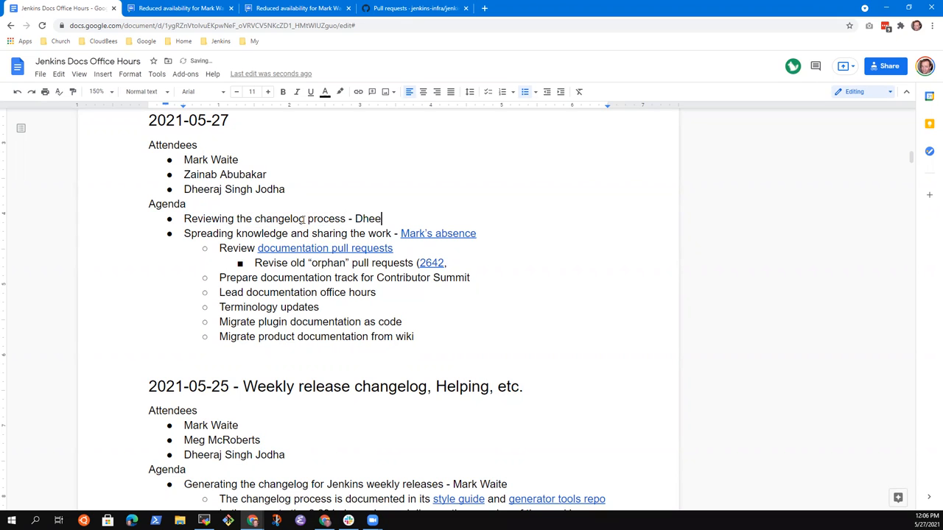
{"action": "type", "text": "raj"}
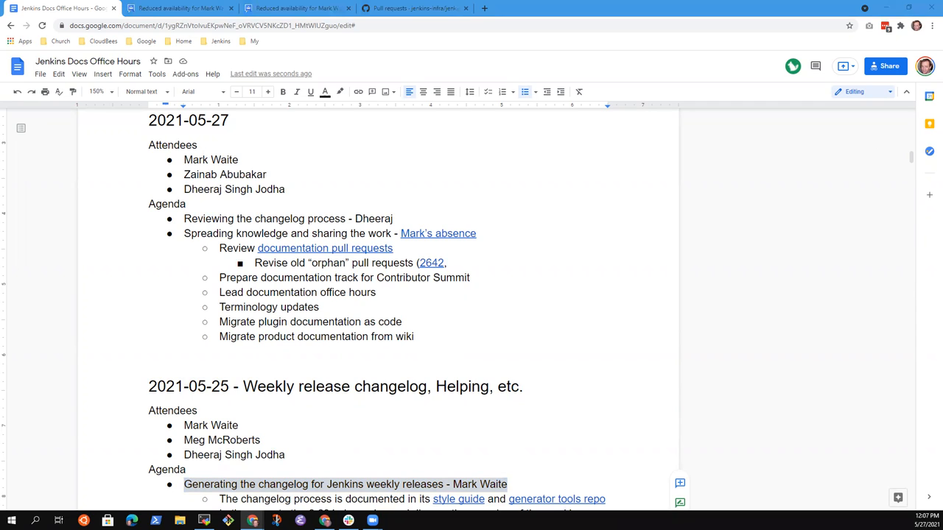
{"action": "mouse_move", "coordinate": [504, 158]}
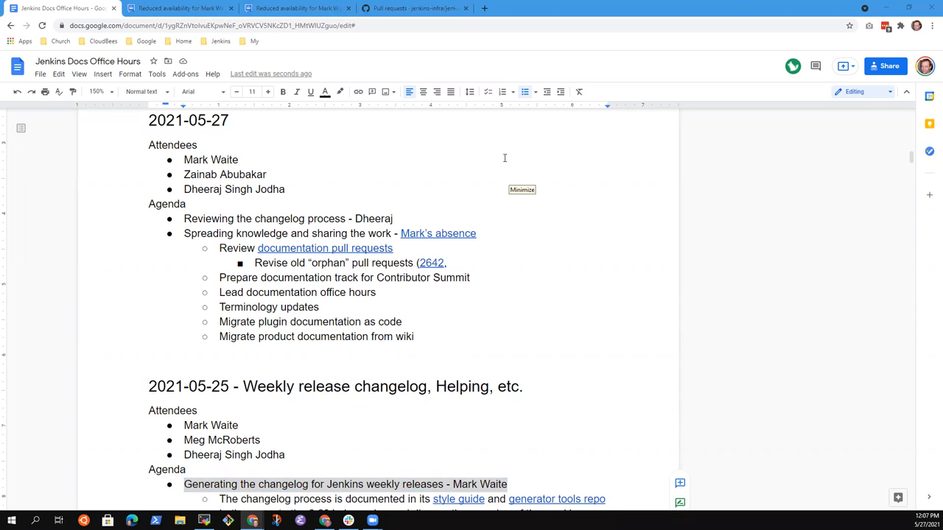
{"action": "mouse_move", "coordinate": [298, 232]}
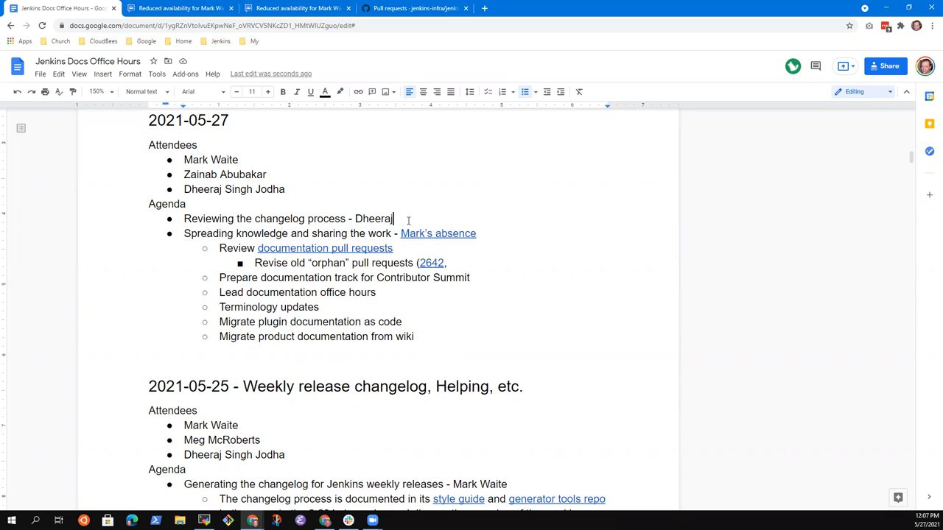
{"action": "mouse_move", "coordinate": [421, 169]}
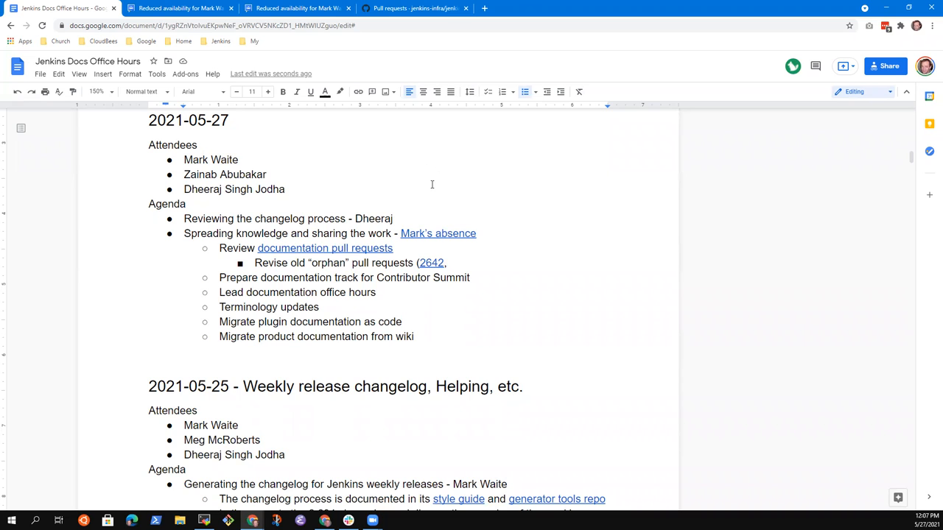
{"action": "double_click", "coordinate": [235, 233]}
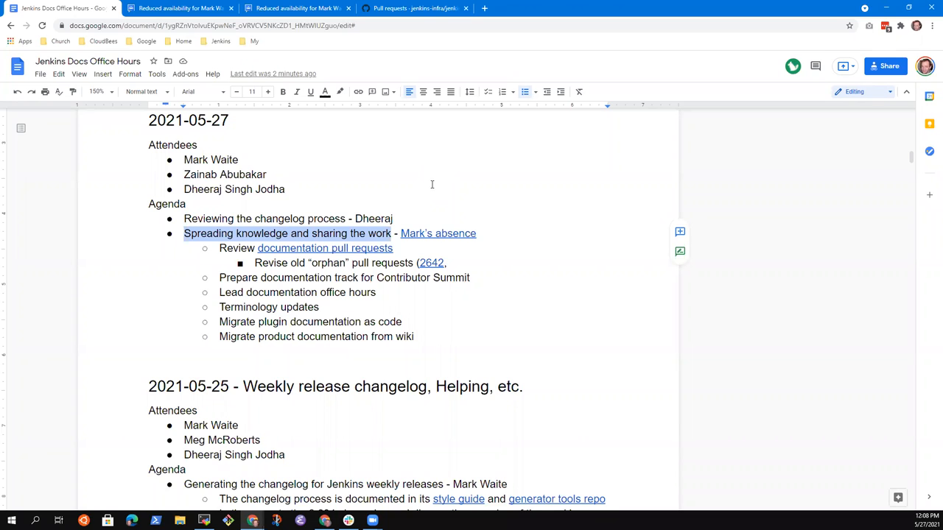
{"action": "left_click", "coordinate": [392, 248]}
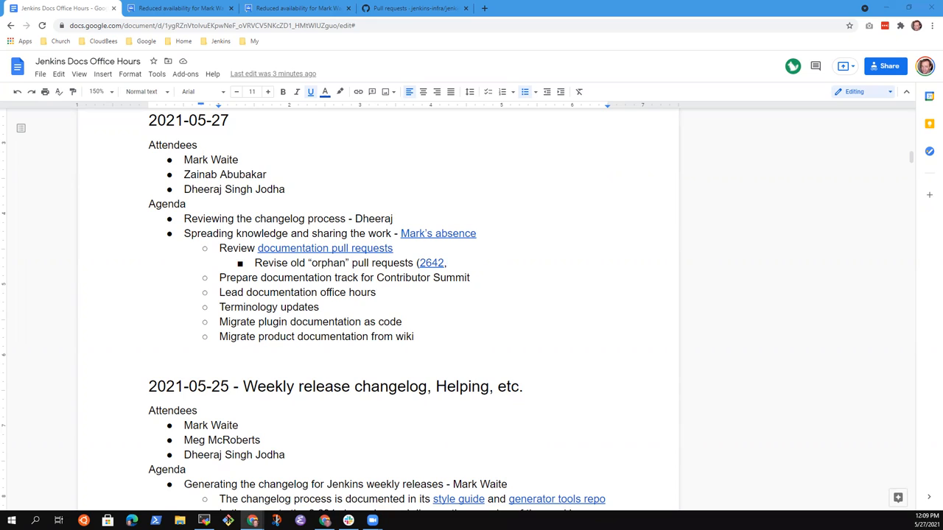
{"action": "mouse_move", "coordinate": [567, 159]}
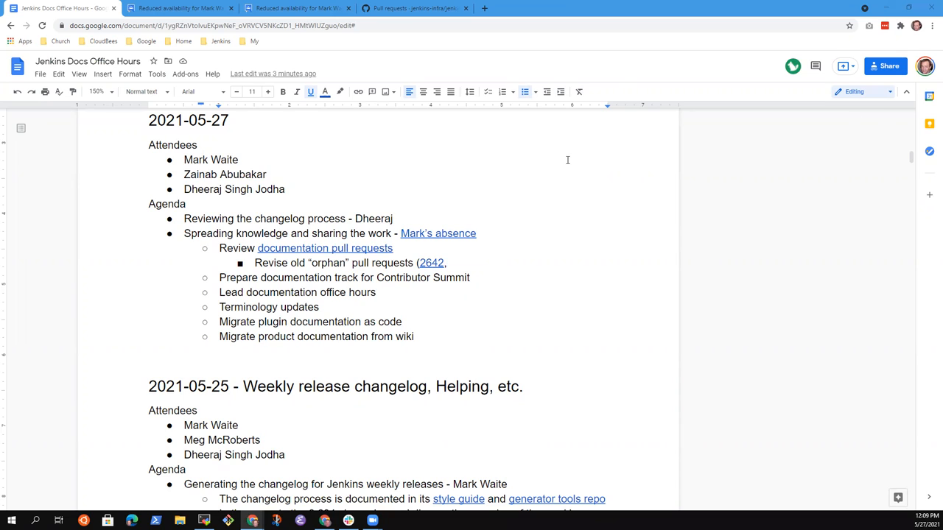
{"action": "mouse_move", "coordinate": [606, 136]}
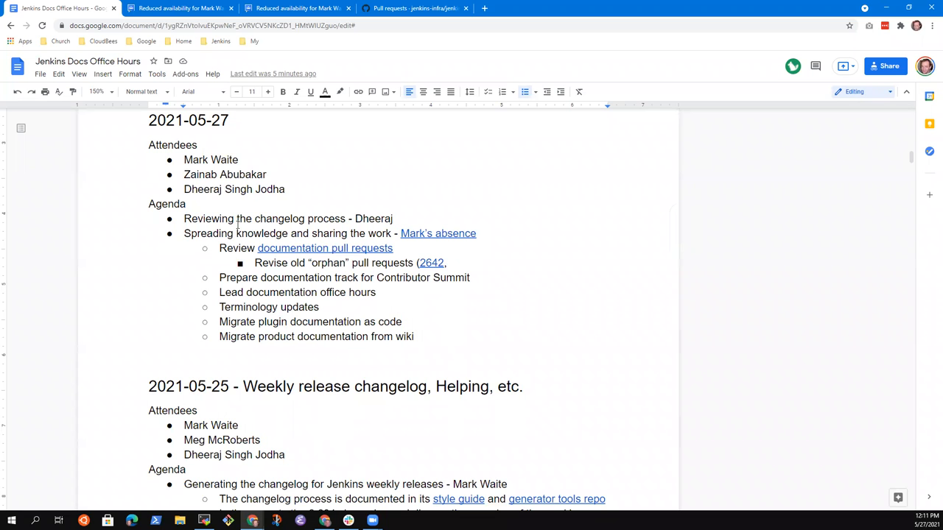
{"action": "scroll", "scroll_direction": "down", "scroll_amount": 3}
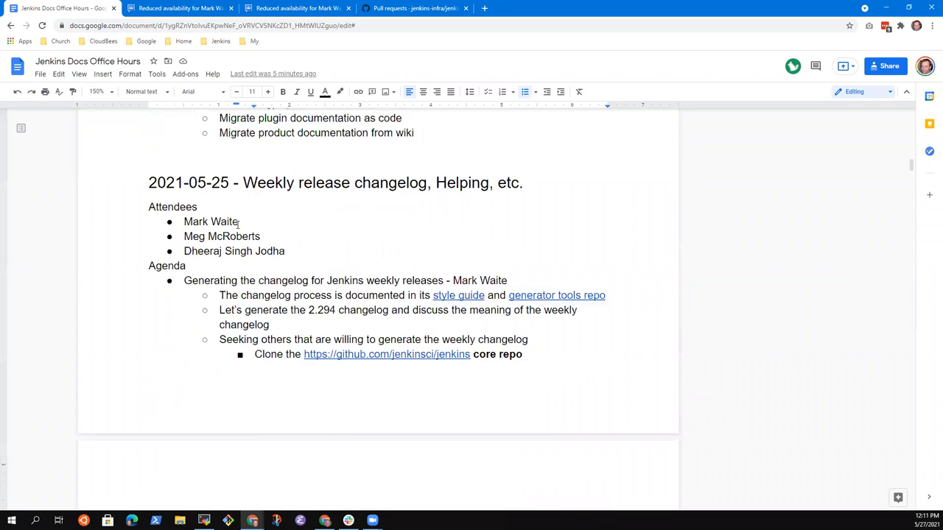
{"action": "scroll", "scroll_direction": "down", "scroll_amount": 3}
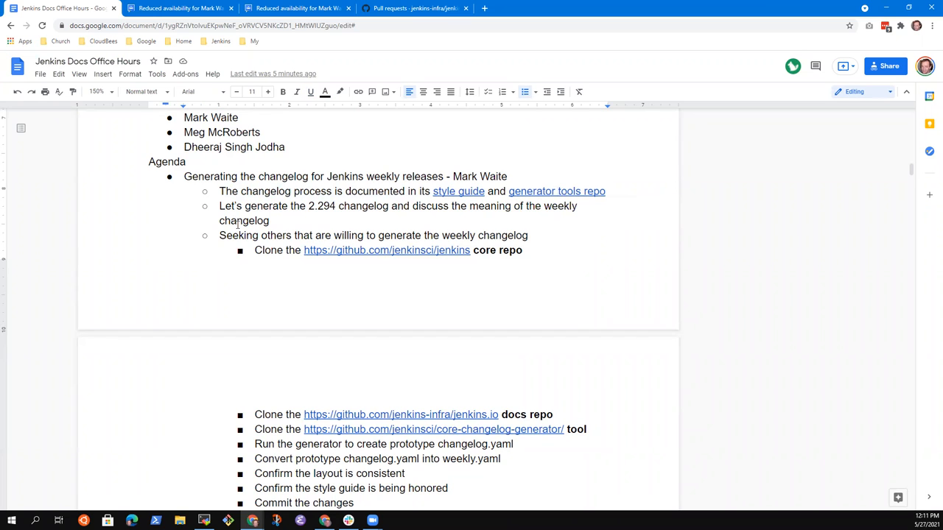
{"action": "left_click", "coordinate": [186, 176]}
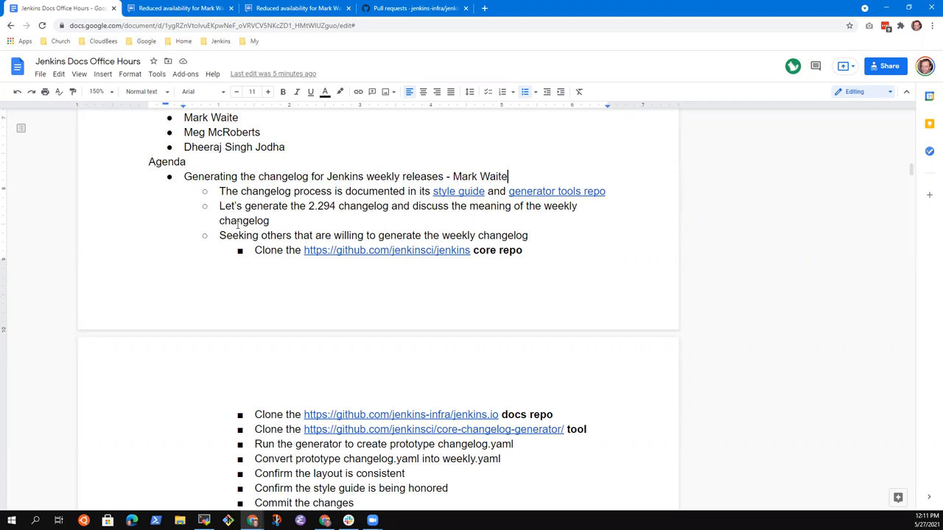
{"action": "triple_click", "coordinate": [345, 177]}
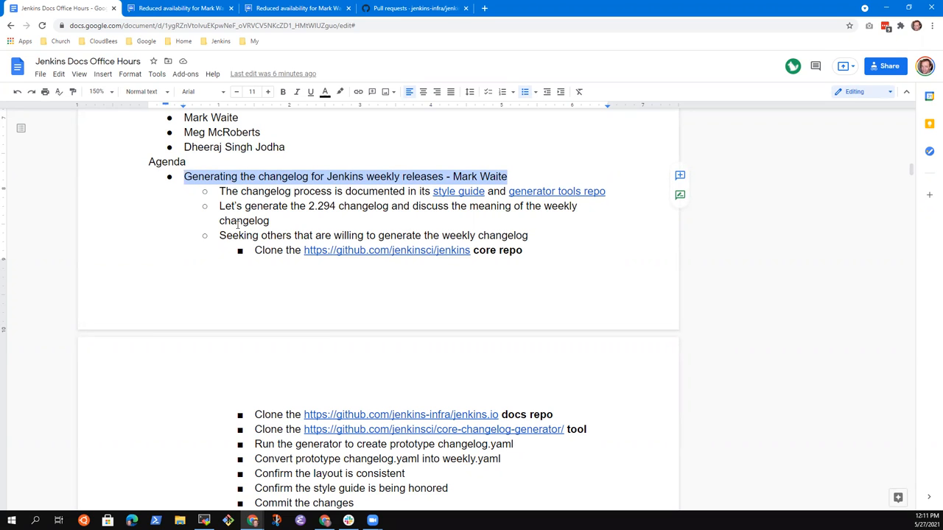
{"action": "left_click", "coordinate": [186, 177]}
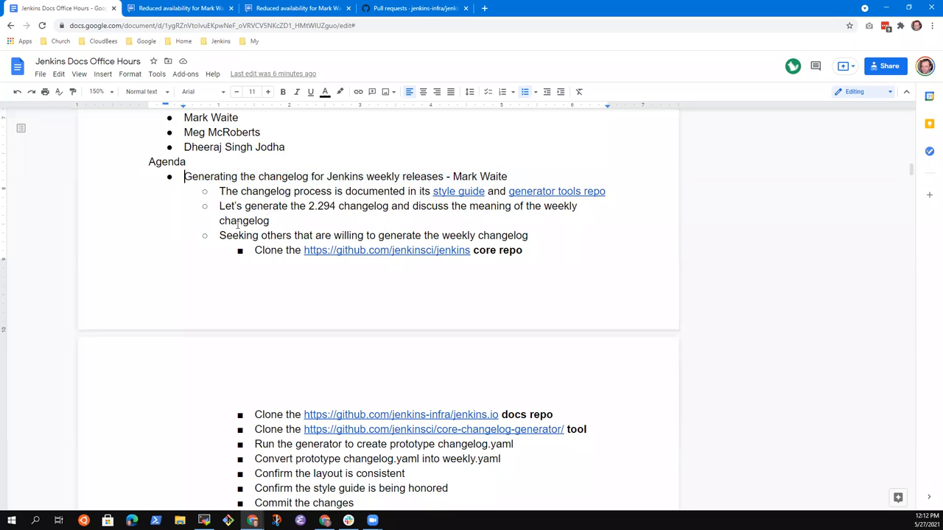
Scroll back to the 2021-05-27 agenda and select the "Reviewing the changelog process - Dheeraj" line.
{"action": "scroll", "scroll_direction": "down", "scroll_amount": 3}
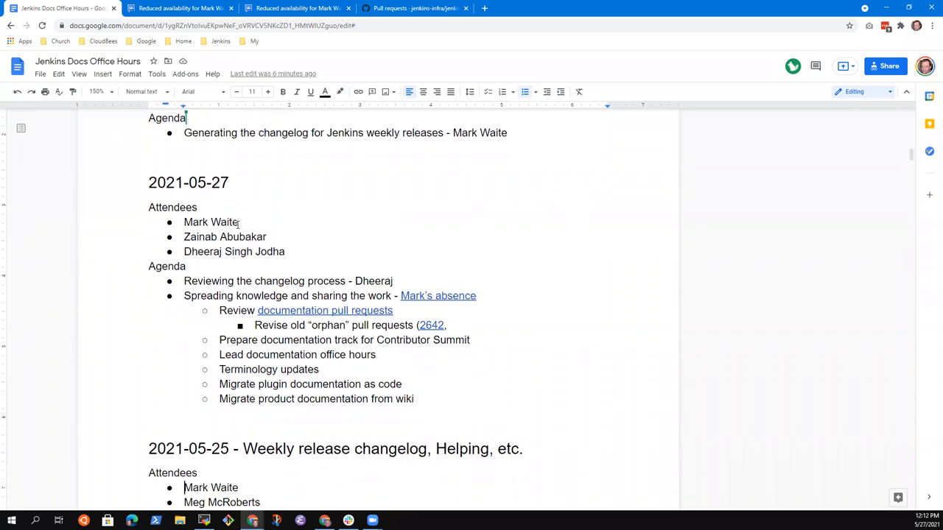
{"action": "scroll", "scroll_direction": "down", "scroll_amount": 3}
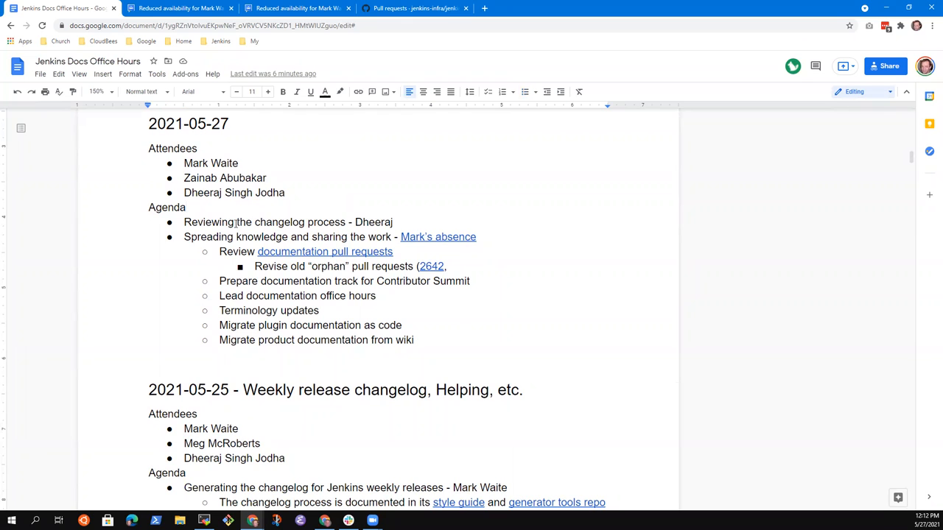
{"action": "triple_click", "coordinate": [287, 221]}
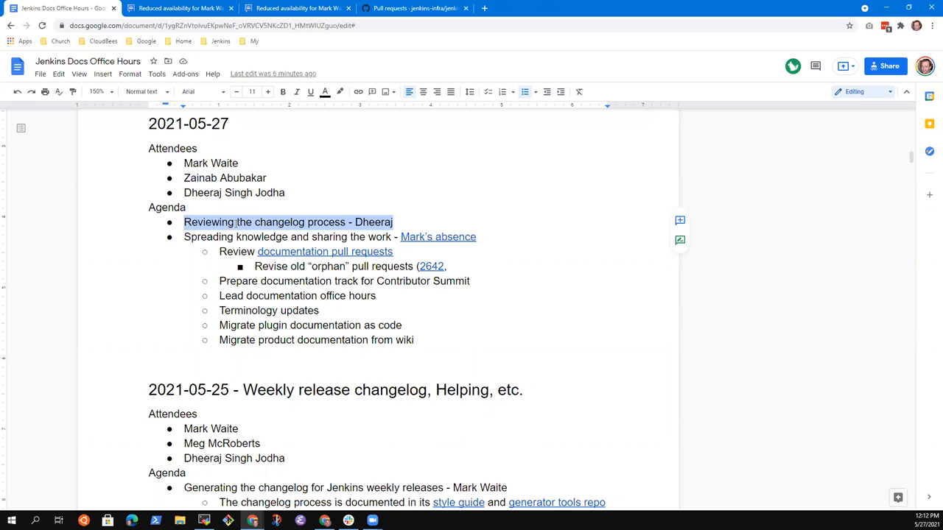
{"action": "mouse_move", "coordinate": [294, 272]}
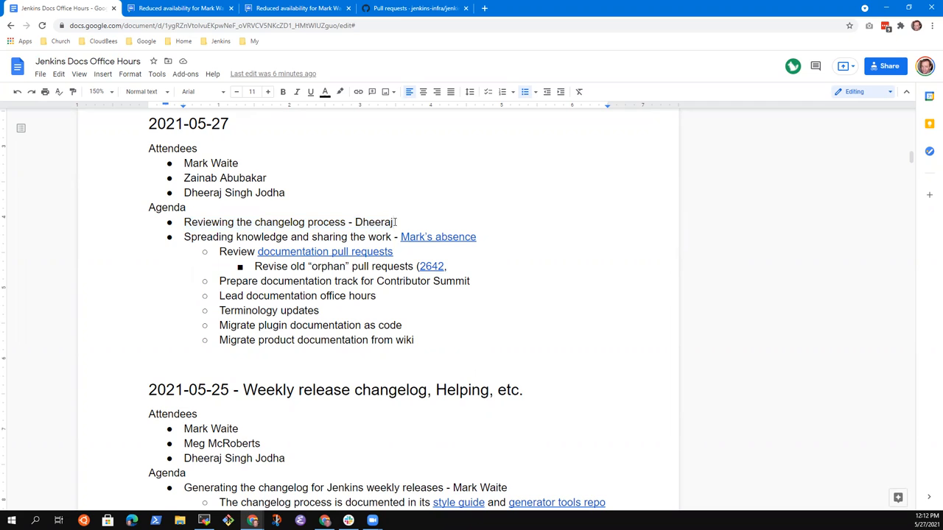
Write the sub-bullet "Mark coach Dheeraj while he runs the steps" under the changelog item.
{"action": "type", "text": "Mark coach"}
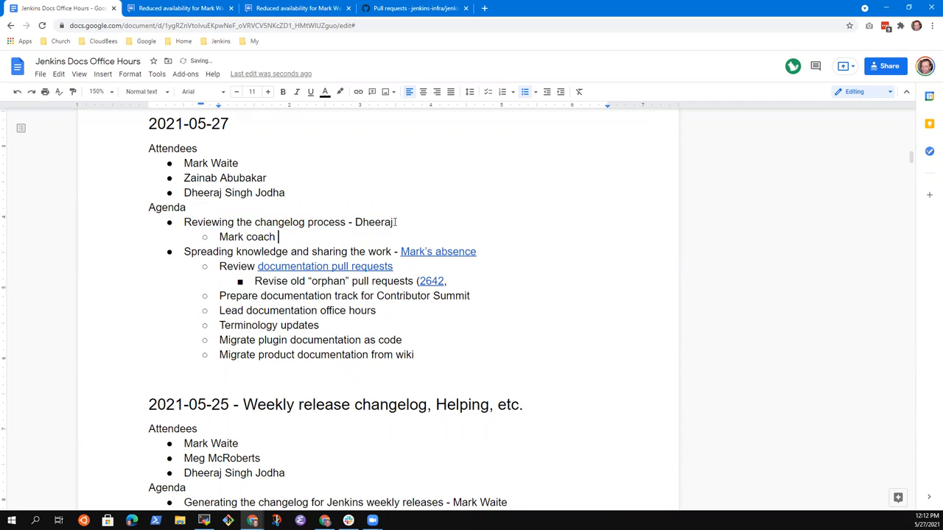
{"action": "type", "text": "Dheera"}
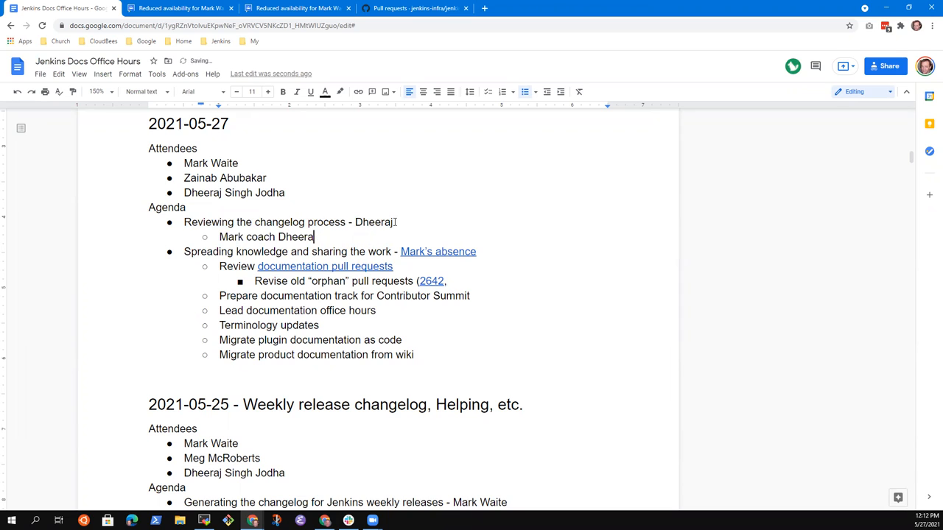
{"action": "type", "text": "while he"}
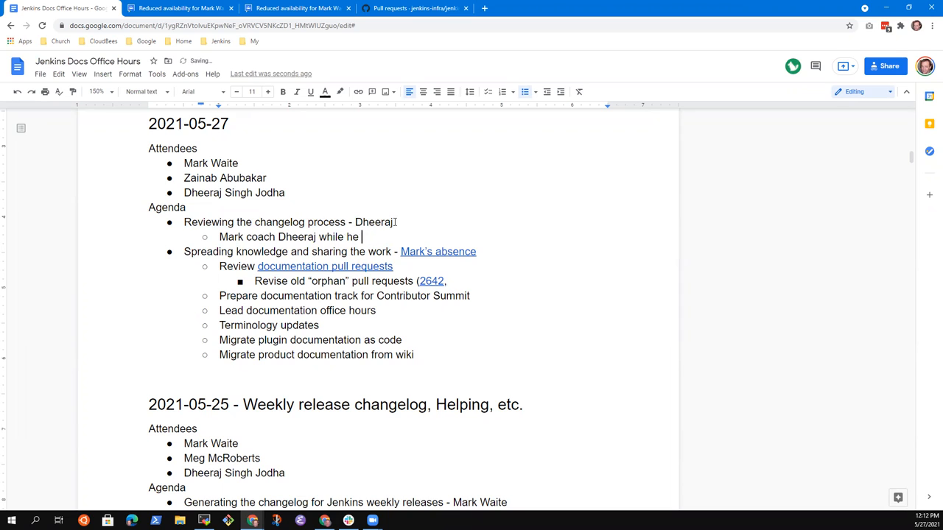
{"action": "type", "text": "runs the"}
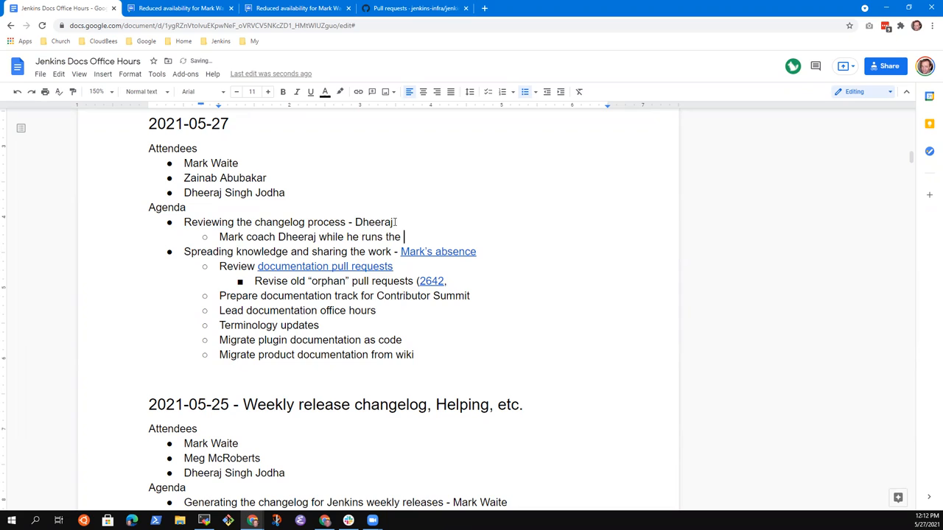
{"action": "type", "text": "the steps"}
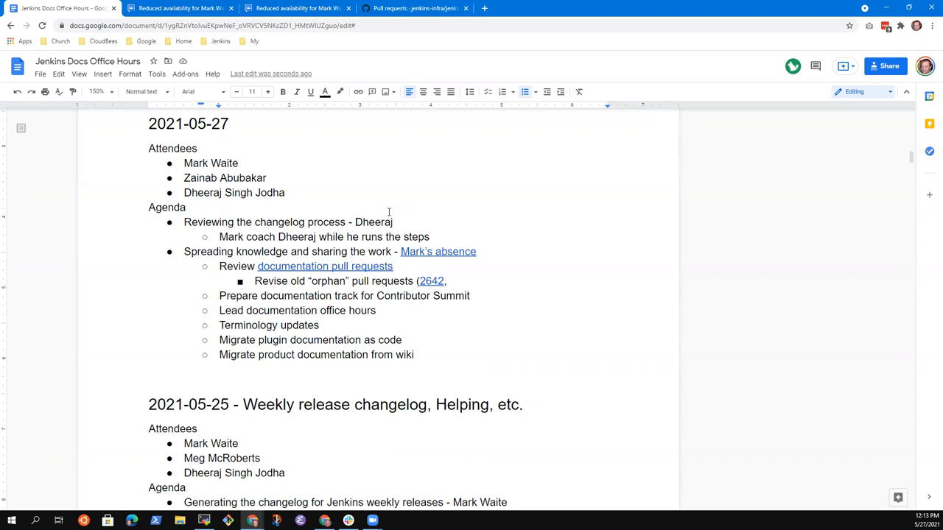
{"action": "mouse_move", "coordinate": [361, 243]}
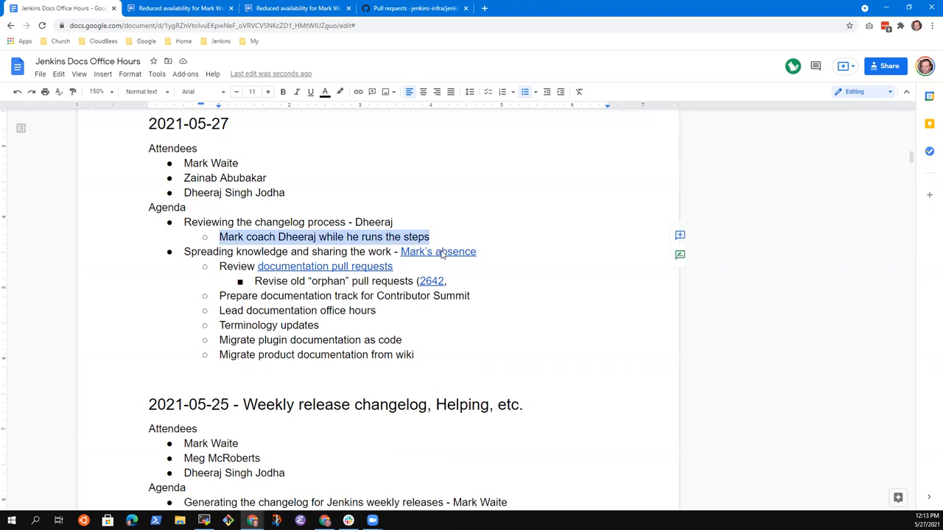
Replace the coaching note with same-steps notes: "Steps worked, will do the 2.296 changelog Tuesday morning IST".
{"action": "key", "text": "Delete"}
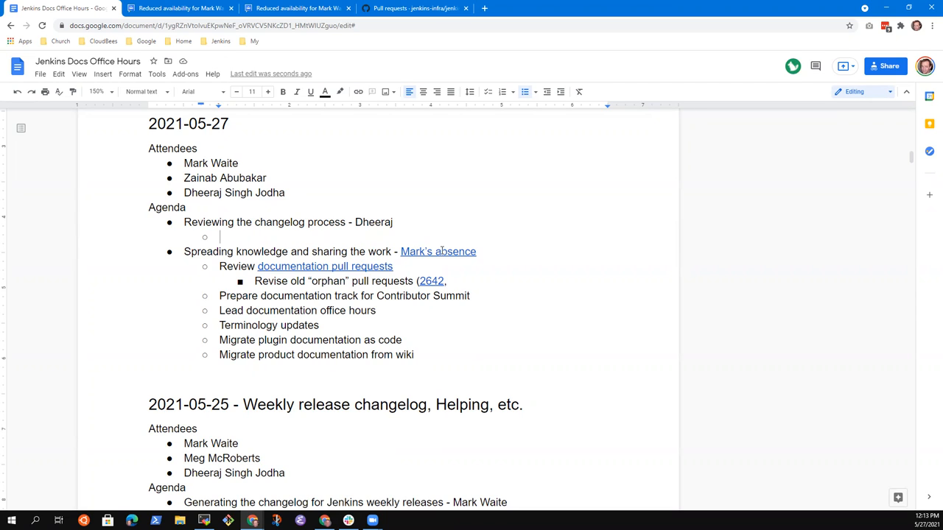
{"action": "type", "text": "Performed the steam"}
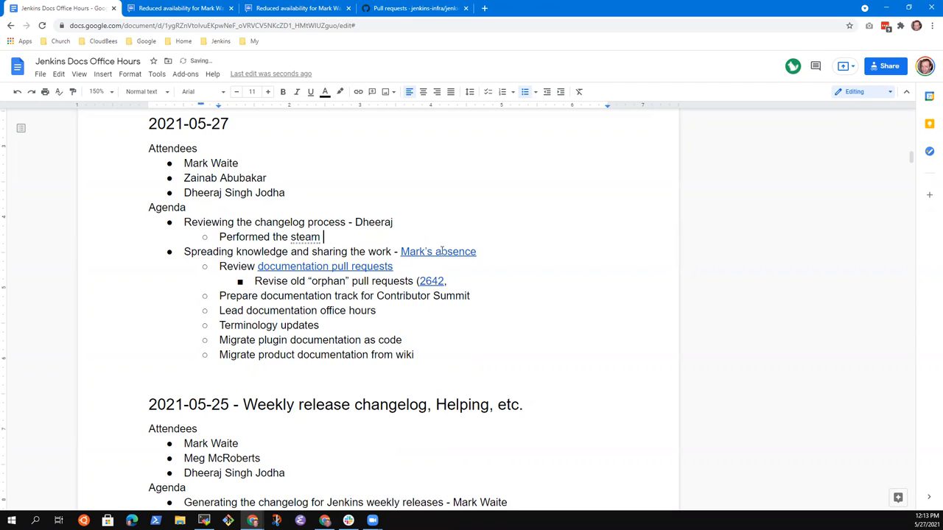
{"action": "type", "text": "same st"}
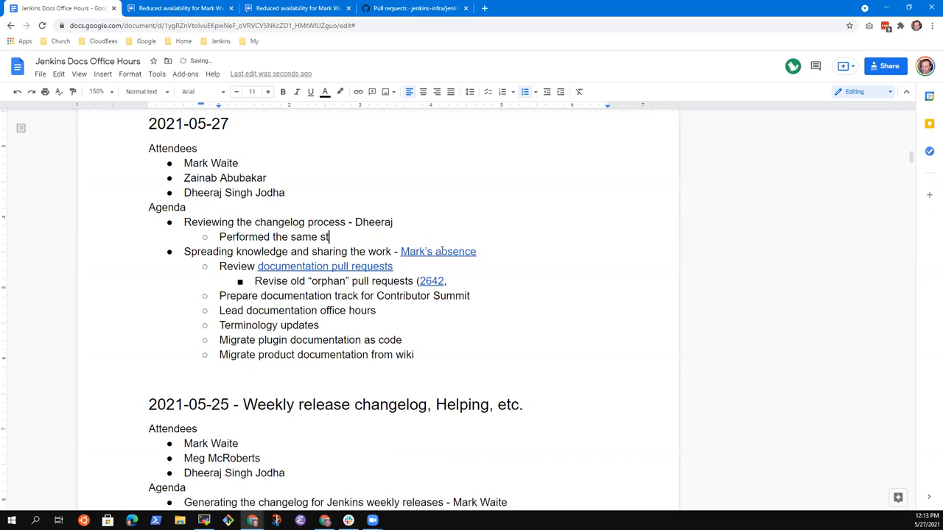
{"action": "type", "text": "eps after our last session"}
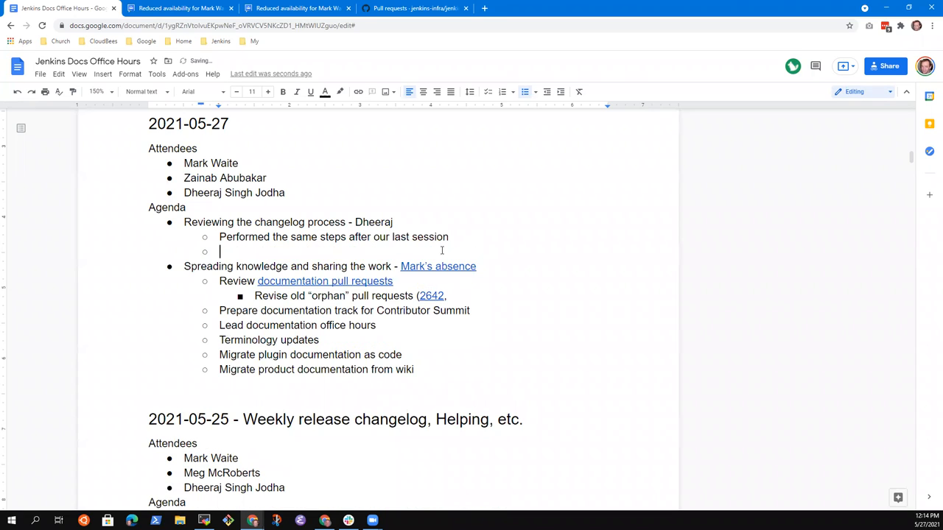
{"action": "type", "text": "Steps worked"}
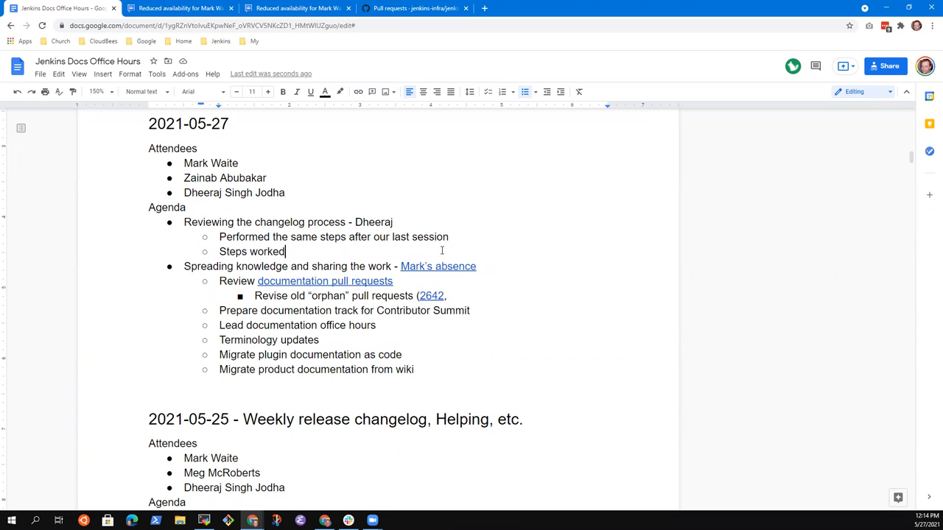
{"action": "type", "text": ","}
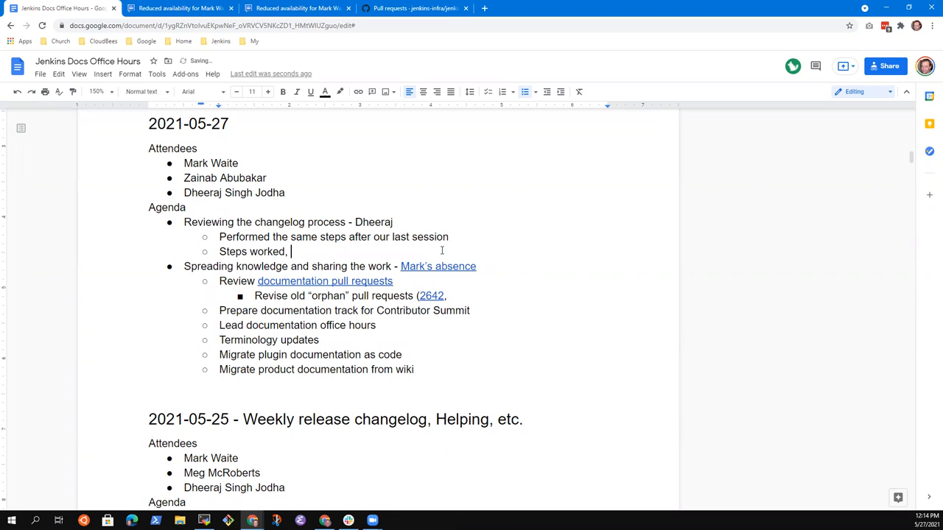
{"action": "type", "text": "will do t"}
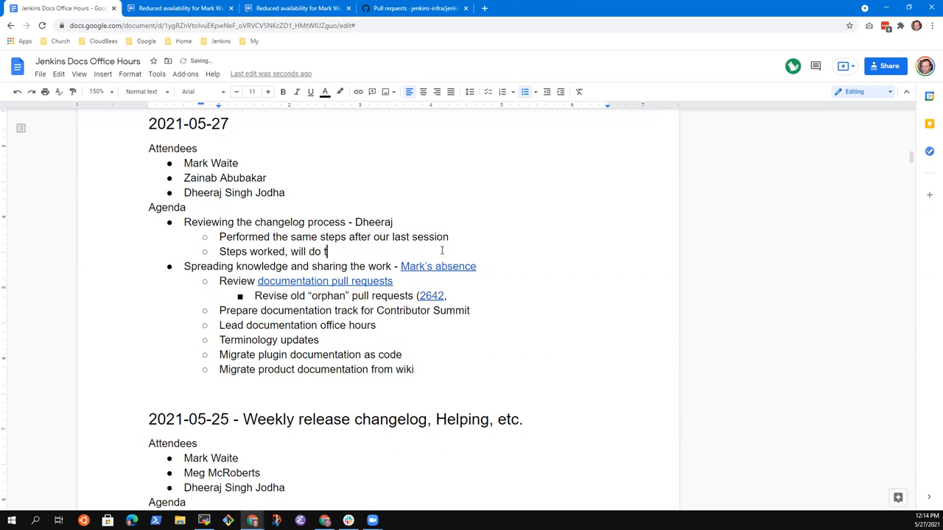
{"action": "type", "text": "he 2."}
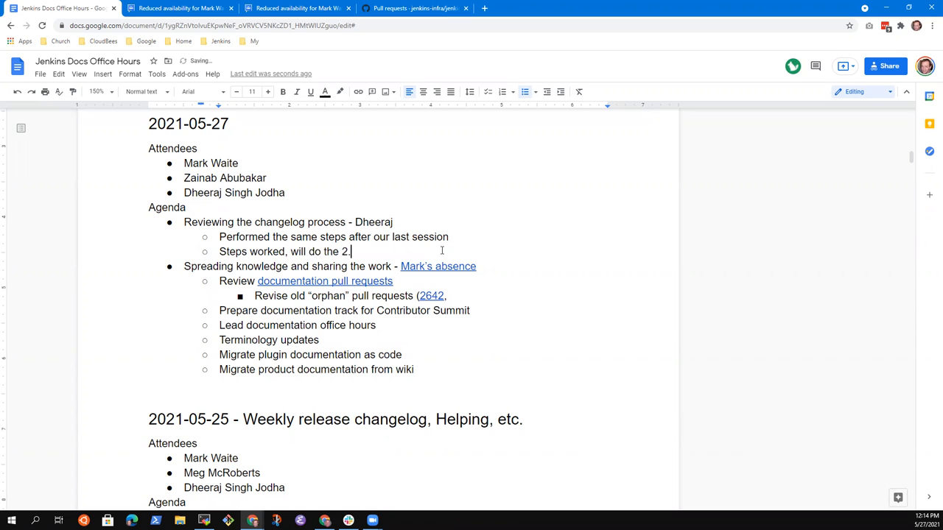
{"action": "type", "text": "296 changelog, next"}
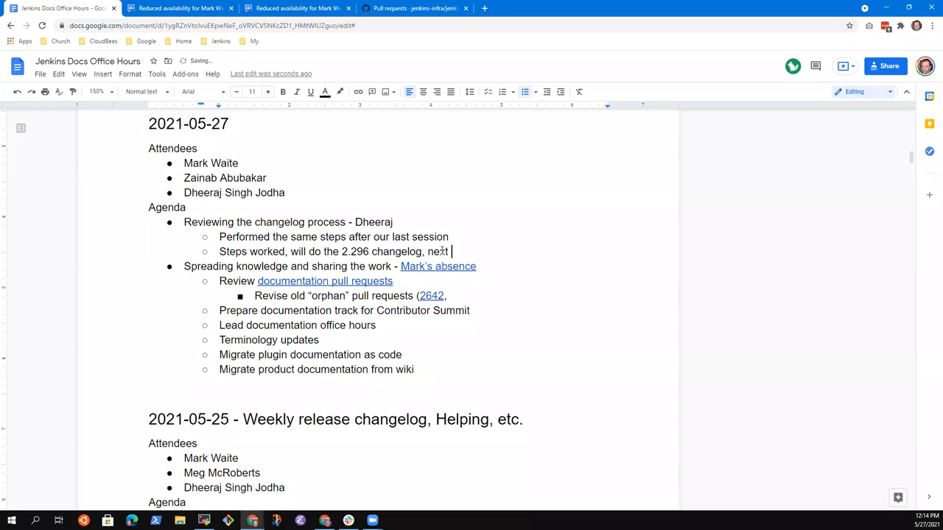
{"action": "type", "text": "Tuesday morning"}
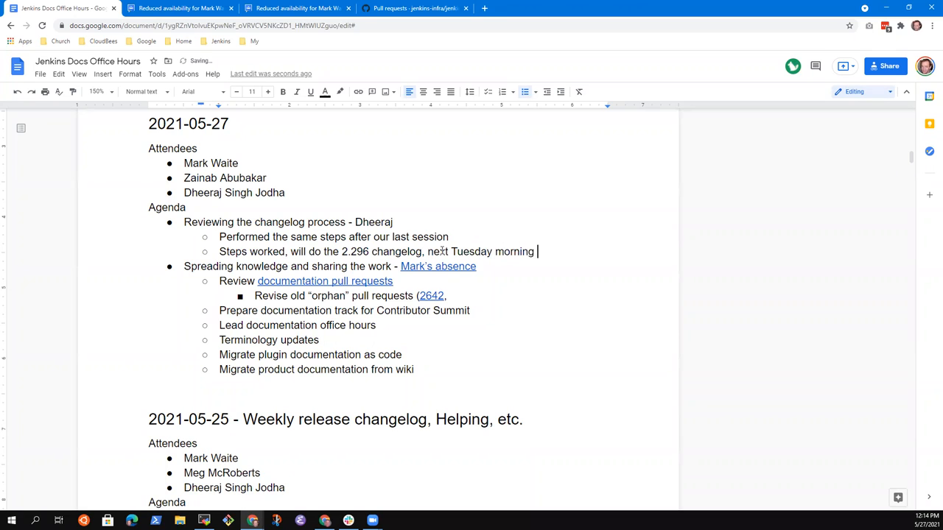
{"action": "type", "text": "IST"}
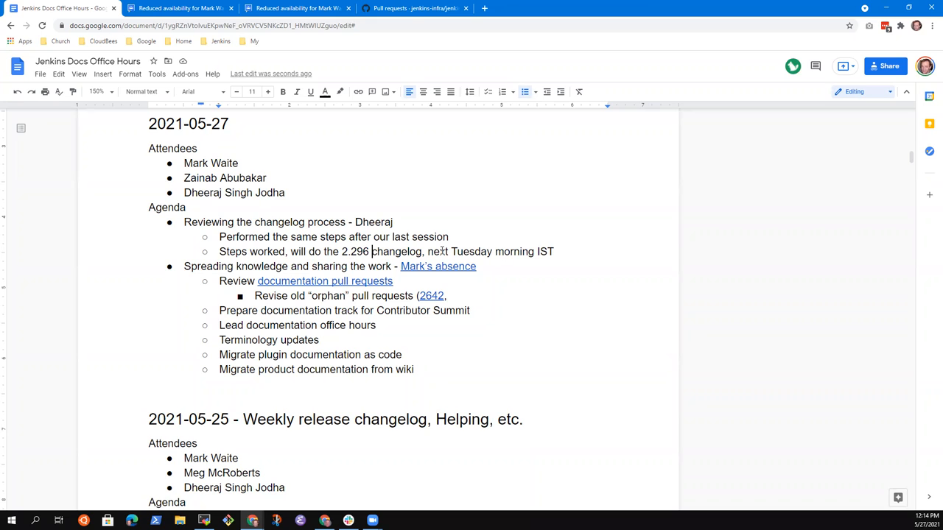
Add a bullet noting Mark did 2.294 in the last office hours.
{"action": "key", "text": "enter"}
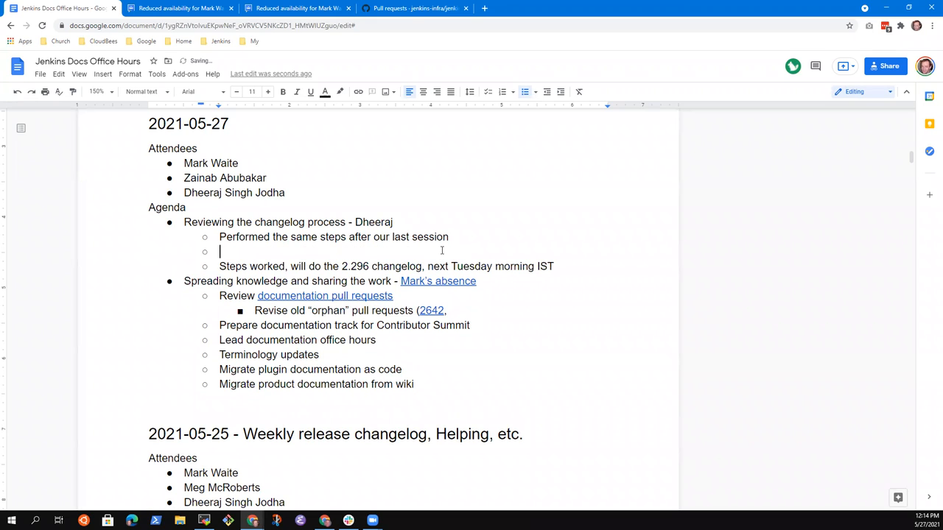
{"action": "type", "text": "Mark did"}
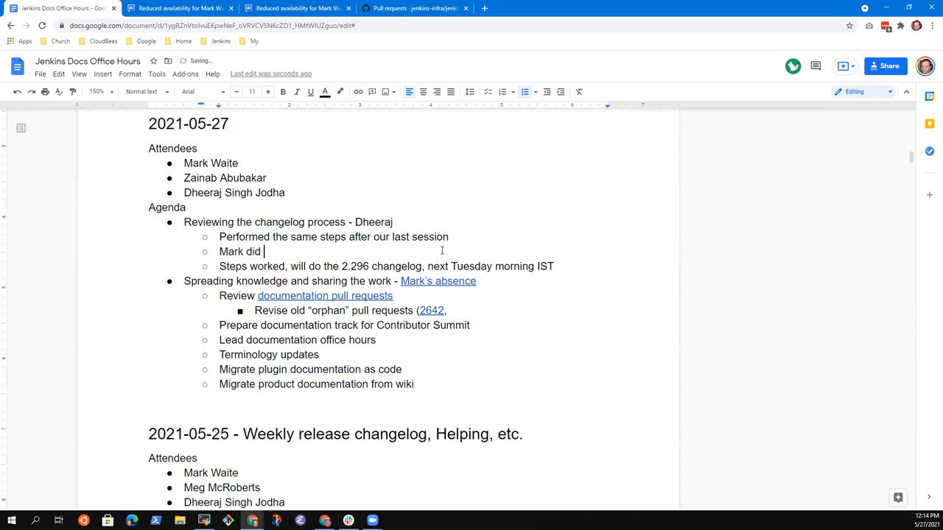
{"action": "type", "text": "2.294"}
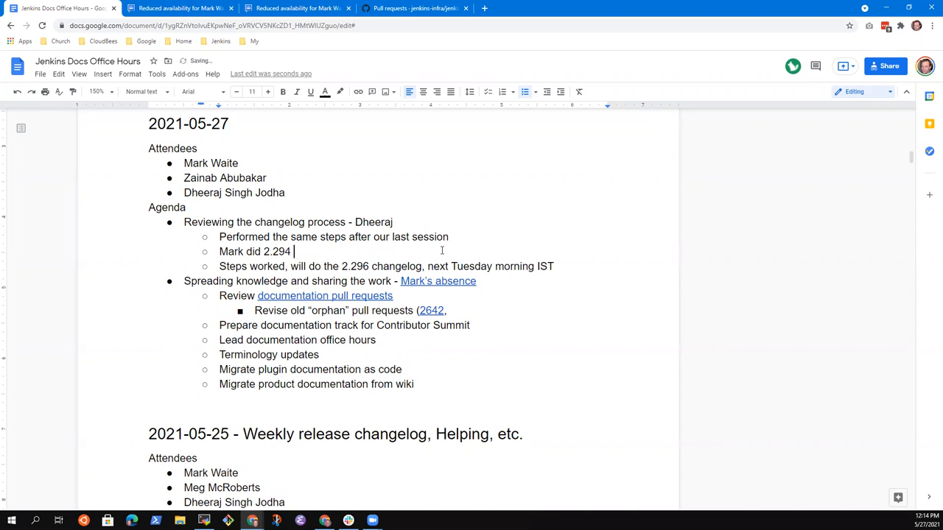
{"action": "type", "text": "in last of"}
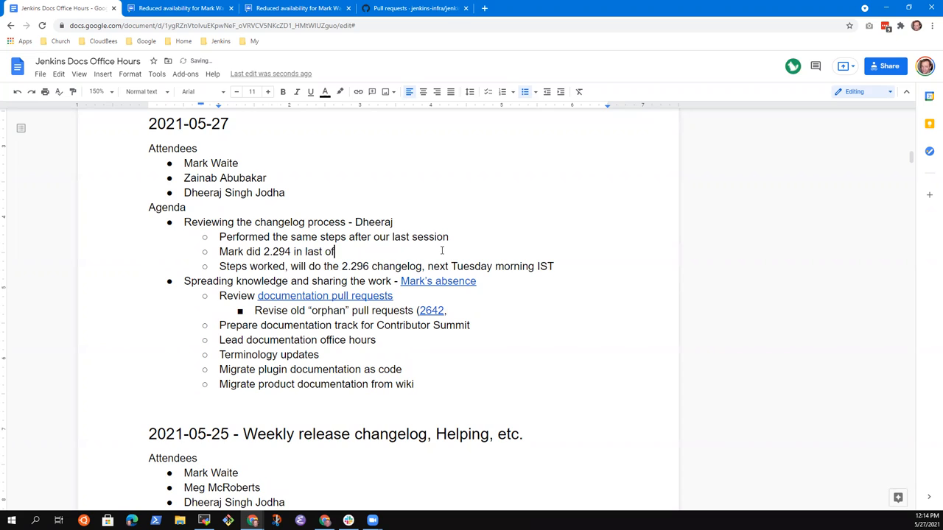
{"action": "type", "text": "office hours"}
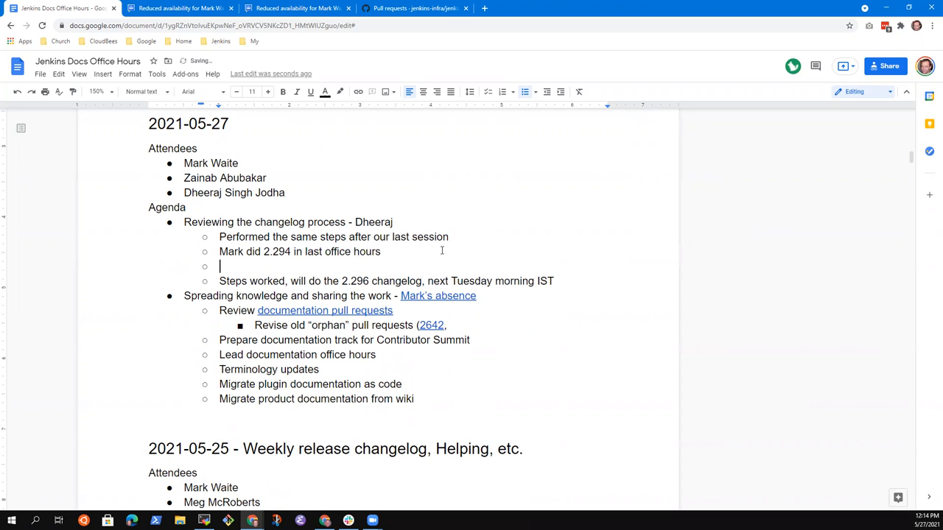
Note "Out of band release 2.295 due to an infra issue" with nested "Mark created the empty changelog".
{"action": "type", "text": "Out"}
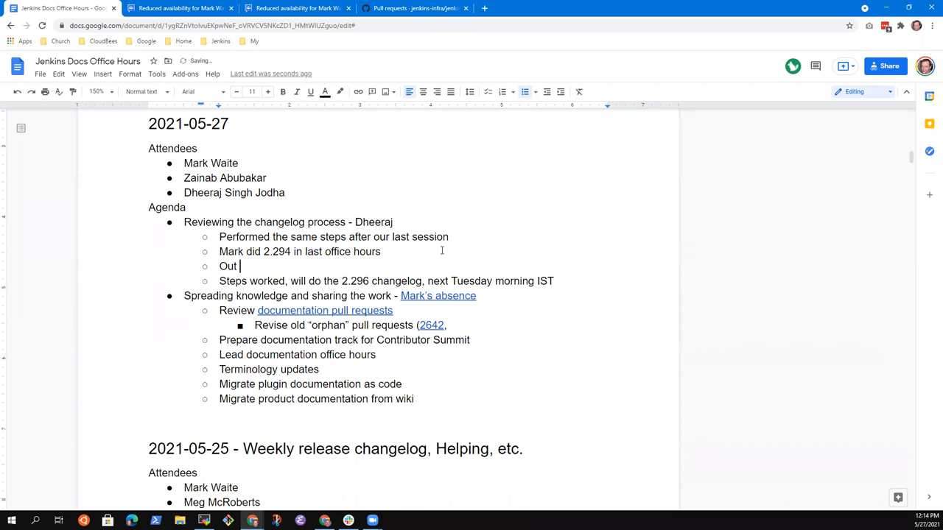
{"action": "type", "text": "of order"}
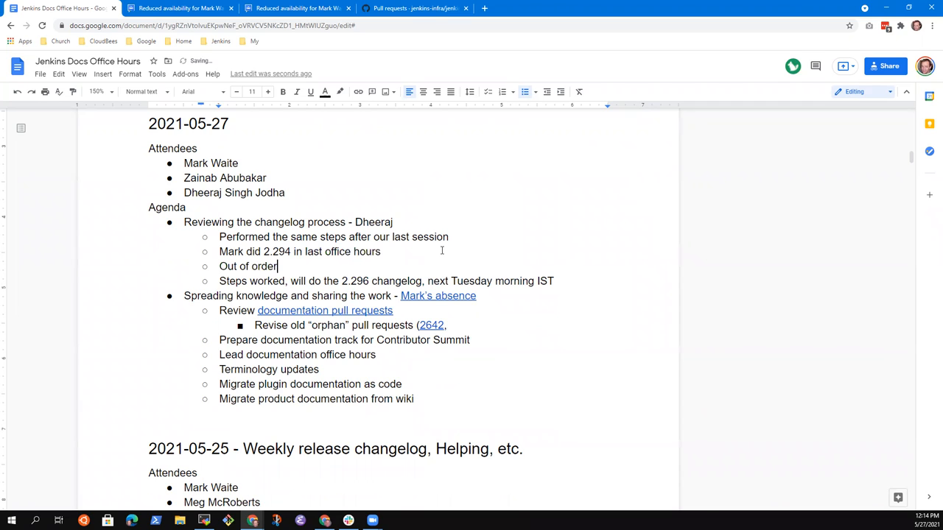
{"action": "key", "text": "Backspace"}
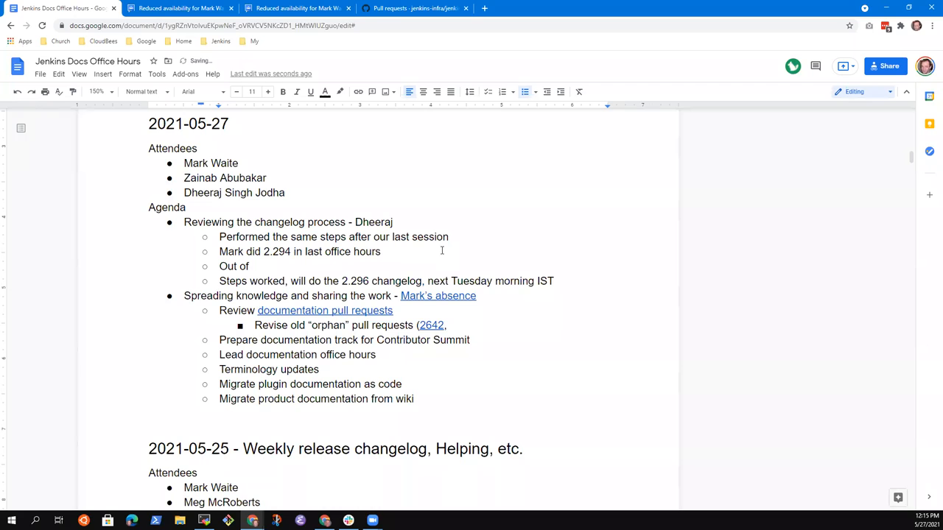
{"action": "type", "text": "band release"}
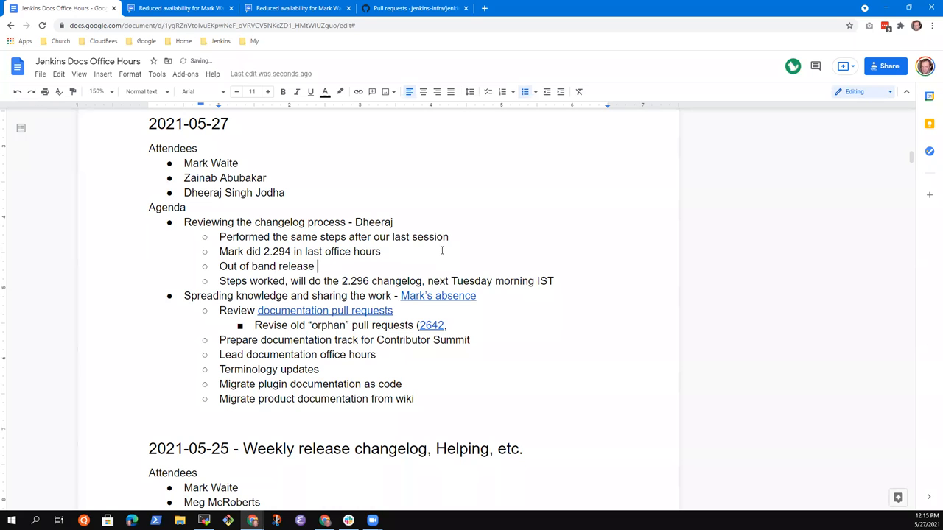
{"action": "type", "text": "2.295"}
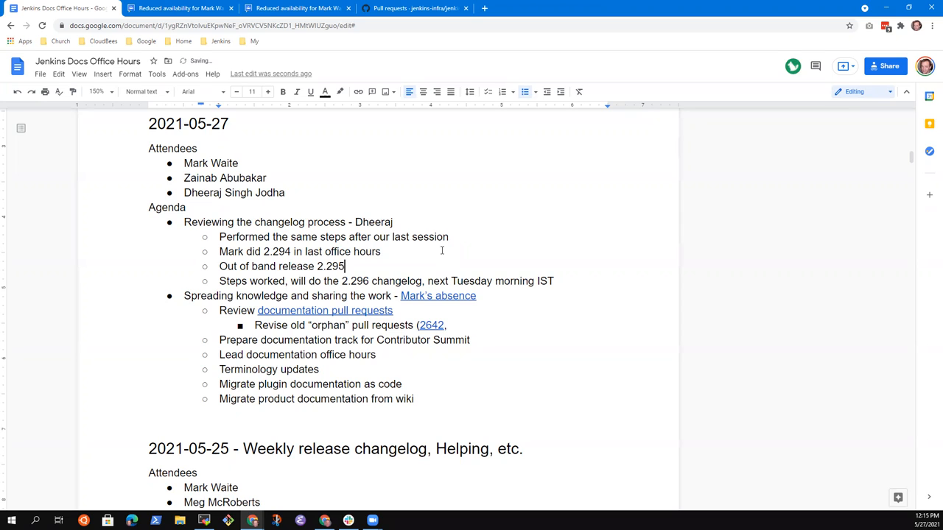
{"action": "type", "text": "due to an infra"}
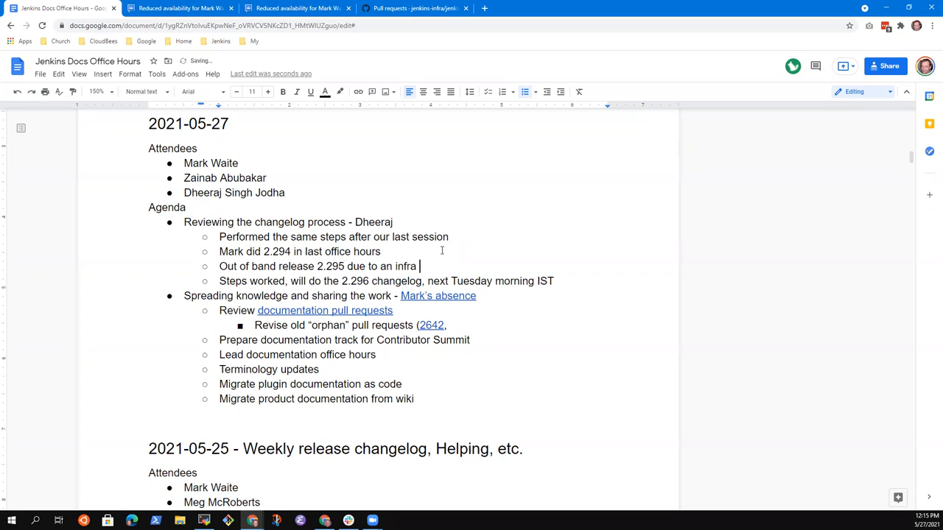
{"action": "type", "text": "issue"}
{"action": "type", "text": "Mark"}
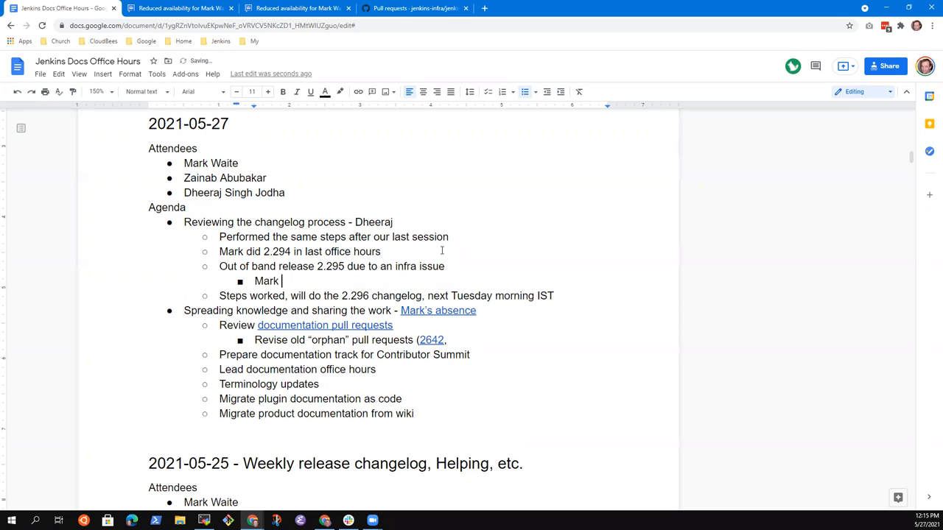
{"action": "type", "text": "created the e"}
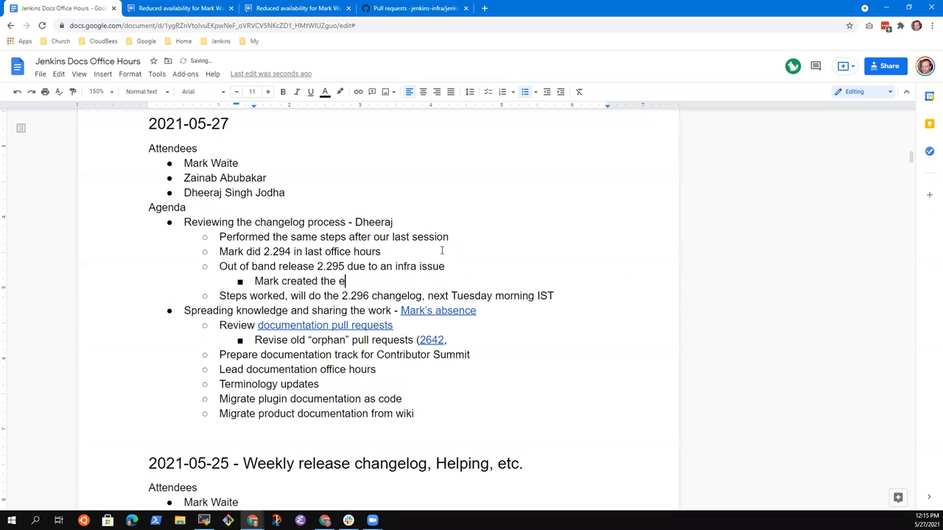
{"action": "type", "text": "mpty changelog"}
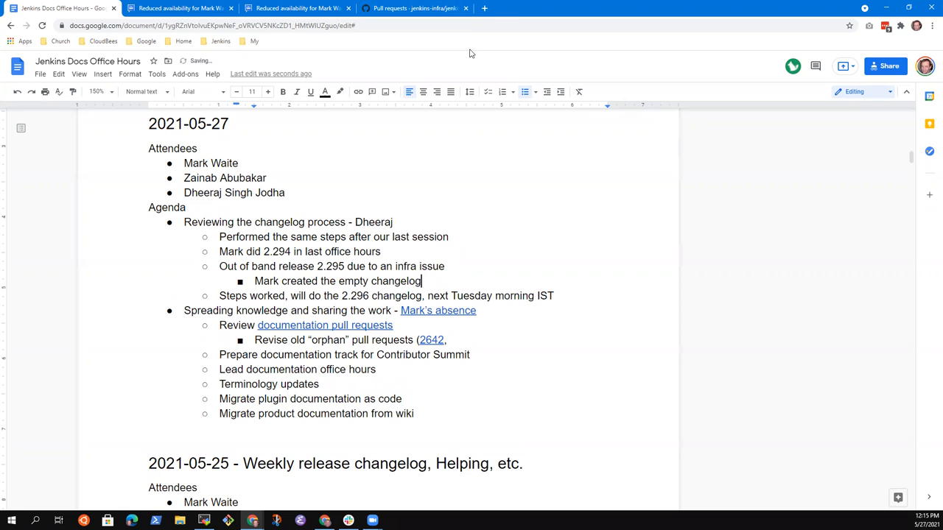
Bring up the jenkins.io changelog and select the 2.295 no-notable-changes entry.
{"action": "left_click", "coordinate": [484, 9]}
{"action": "type", "text": "jenkins.io/download/"}
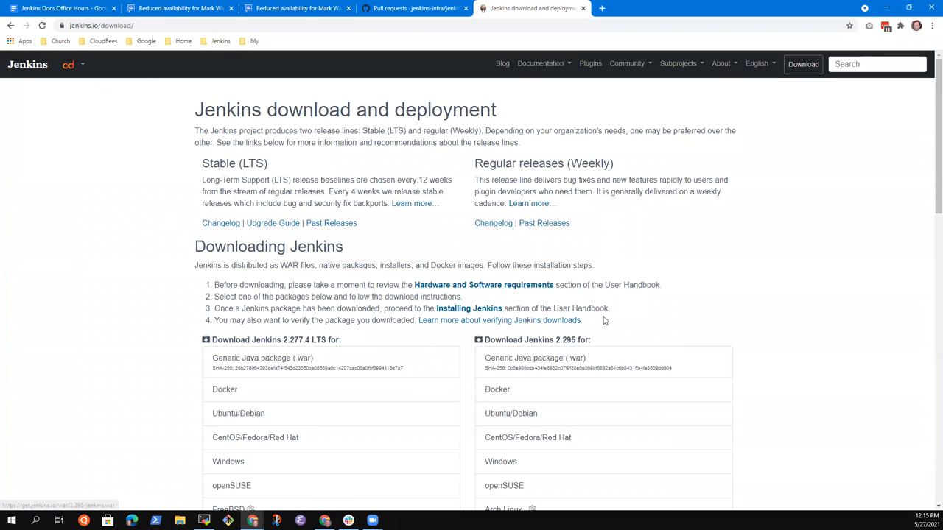
{"action": "left_click", "coordinate": [221, 223]}
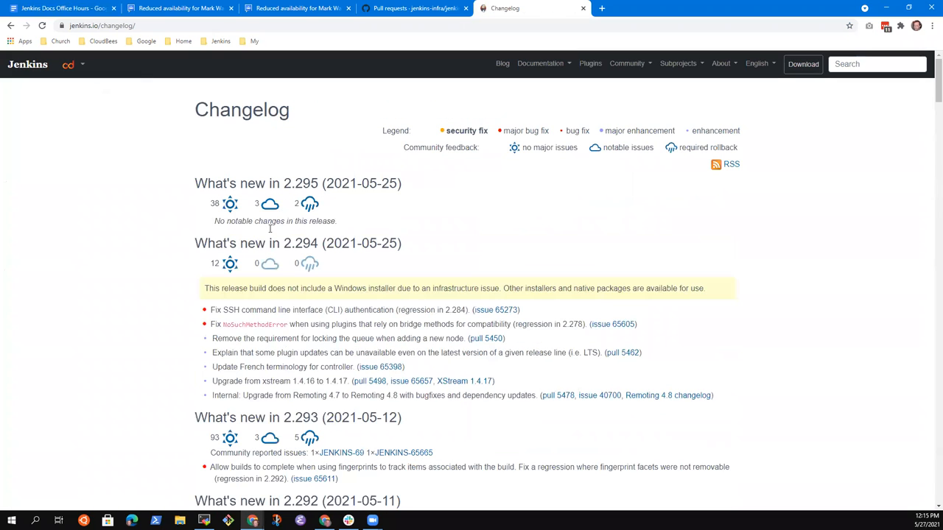
{"action": "triple_click", "coordinate": [274, 221]}
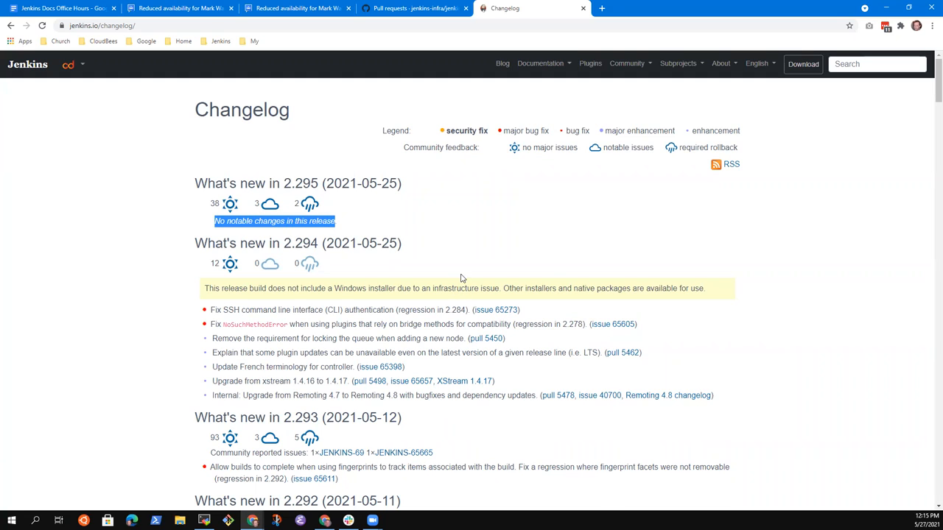
{"action": "mouse_move", "coordinate": [238, 239]}
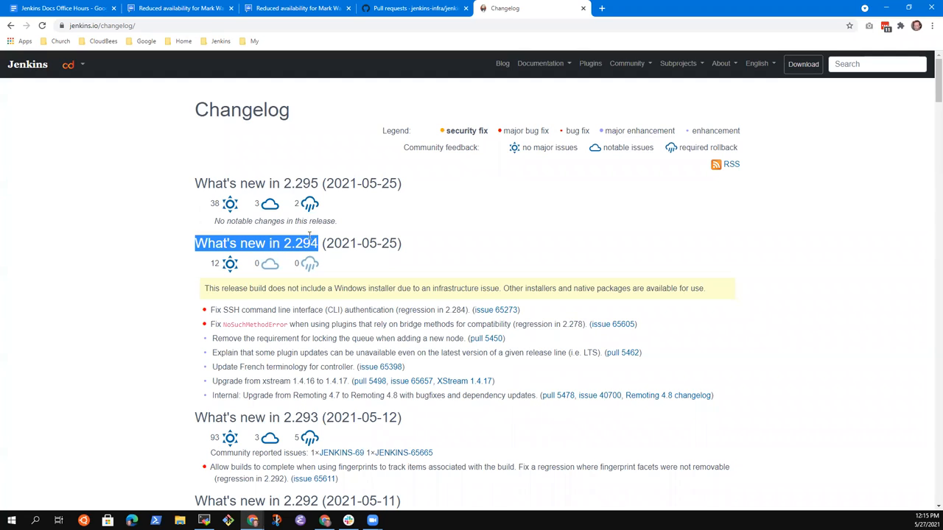
{"action": "mouse_move", "coordinate": [239, 150]}
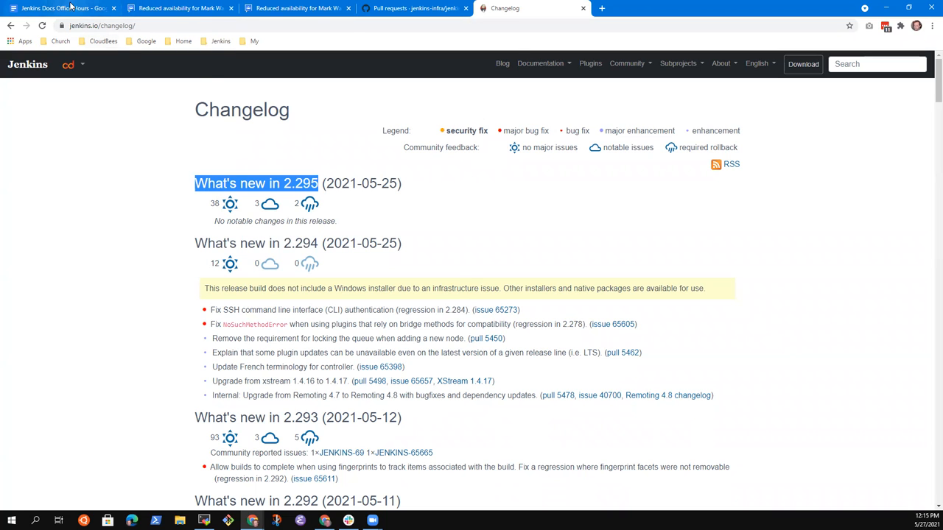
Return to the notes and pick the 2.296 changelog note to move it to the top of the sub-bullets.
{"action": "left_click", "coordinate": [61, 9]}
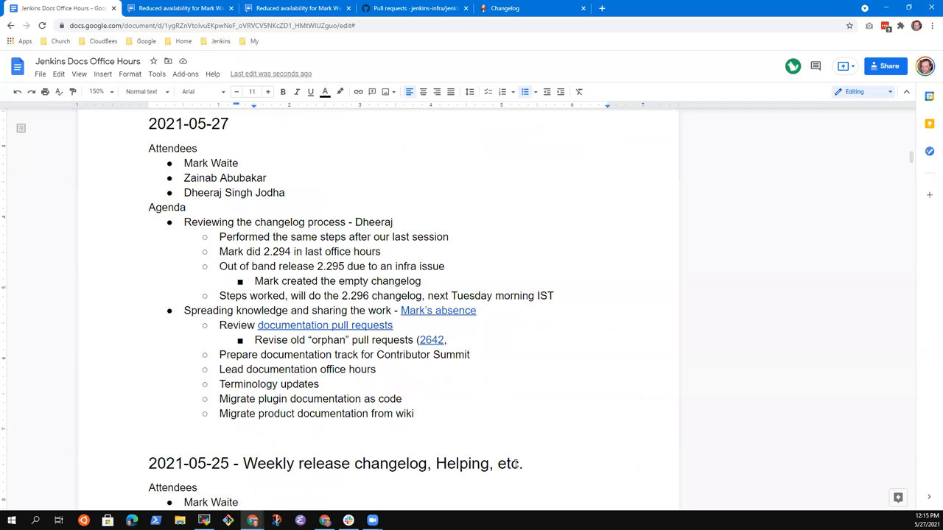
{"action": "left_click", "coordinate": [422, 295]}
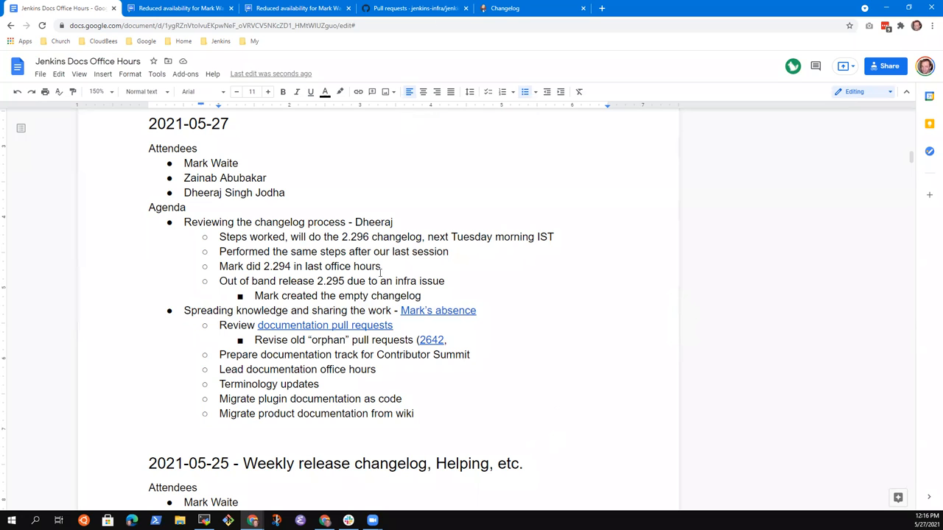
Open the Conventional Commits project page pull request #4386 from the newest-first PR list.
{"action": "left_click", "coordinate": [412, 9]}
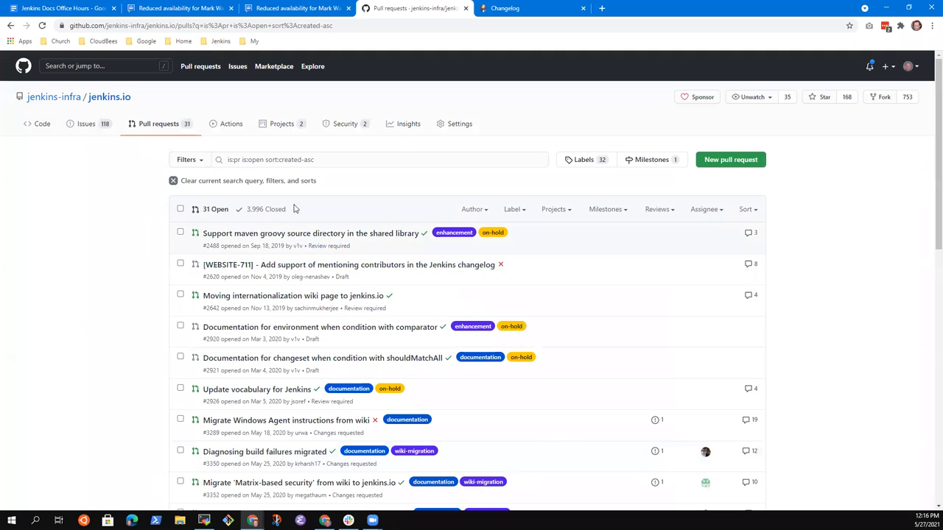
{"action": "mouse_move", "coordinate": [288, 221]}
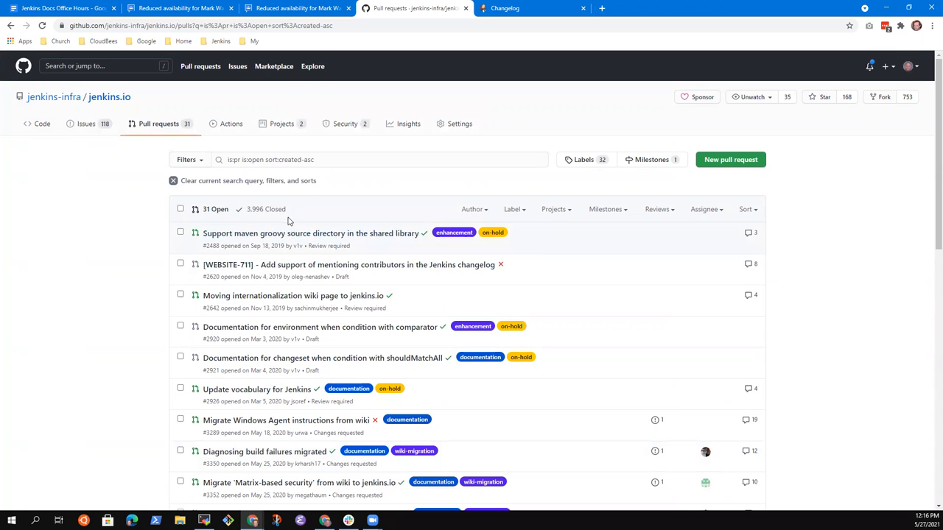
{"action": "mouse_move", "coordinate": [41, 124]}
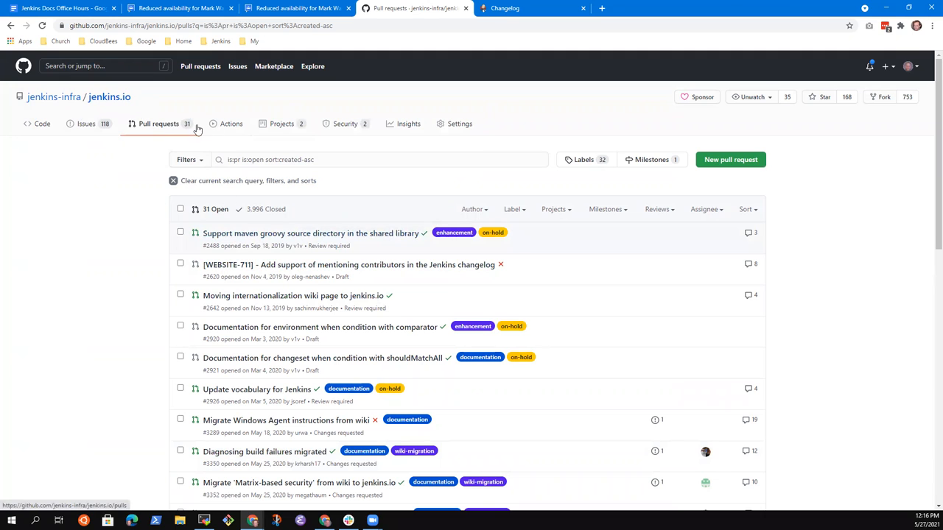
{"action": "left_click", "coordinate": [172, 179]}
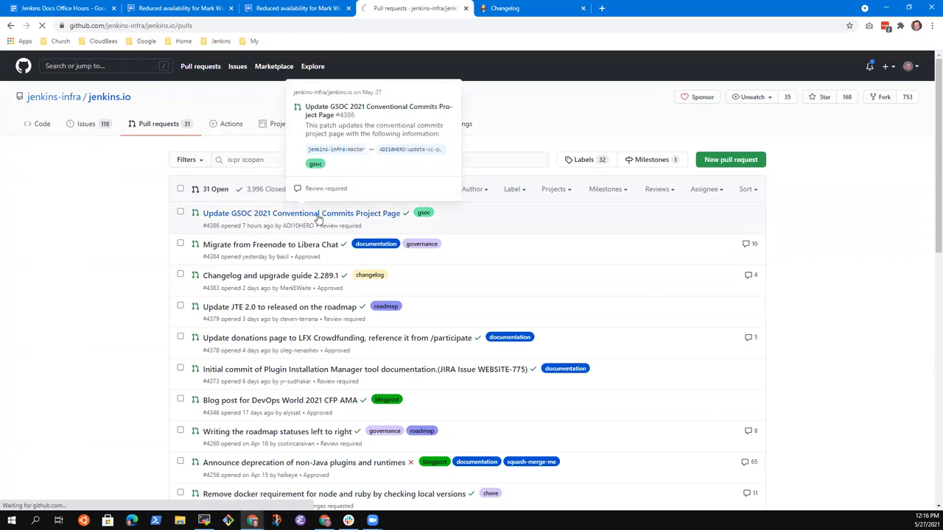
{"action": "left_click", "coordinate": [301, 212]}
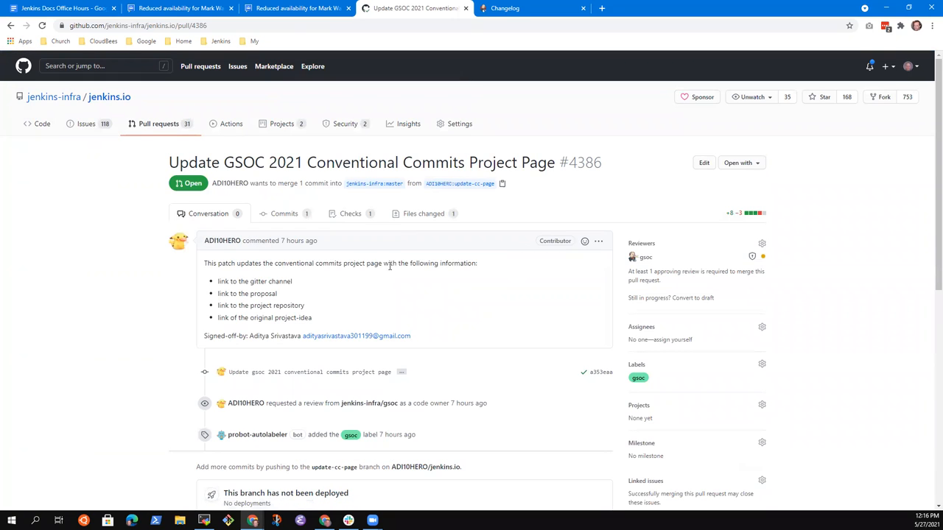
Scroll the changed files and select the draft proposal link in the diff.
{"action": "scroll", "scroll_direction": "down", "scroll_amount": 3}
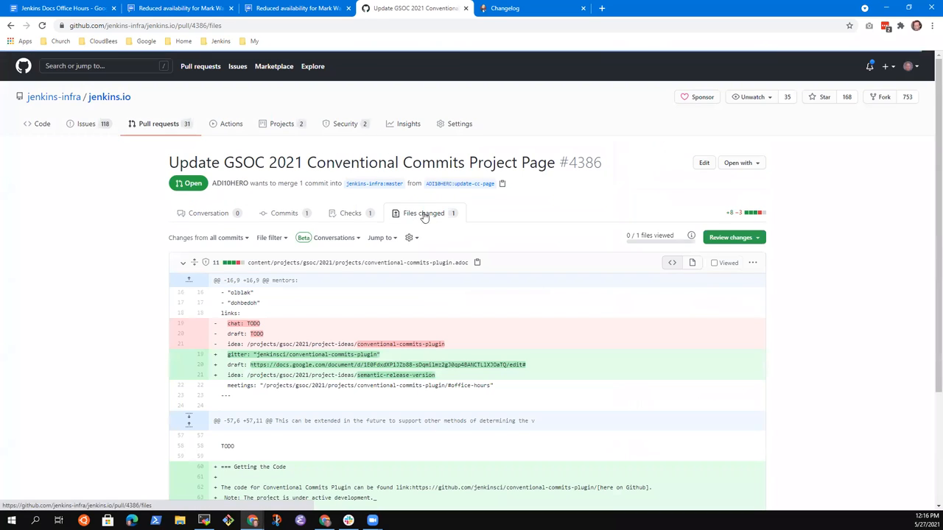
{"action": "scroll", "scroll_direction": "down", "scroll_amount": 3}
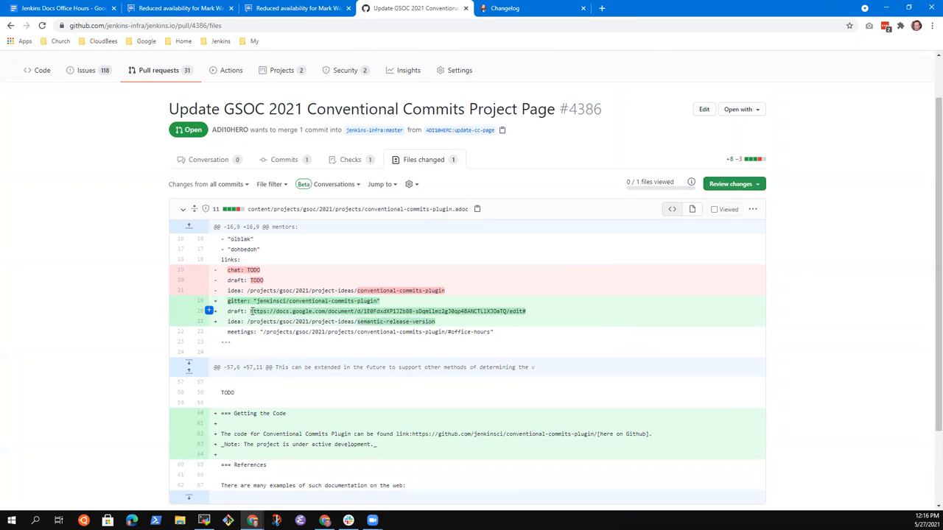
{"action": "left_click_drag", "start_coordinate": [251, 311], "coordinate": [523, 310]}
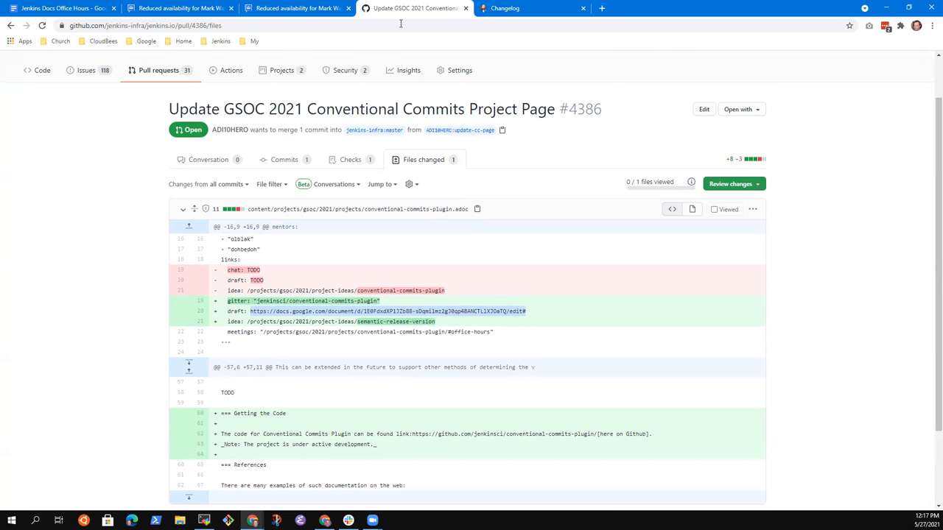
Open the linked GSoC 2021 Conventional Commits proposal in its own tab, then return to the PR.
{"action": "left_click", "coordinate": [601, 9]}
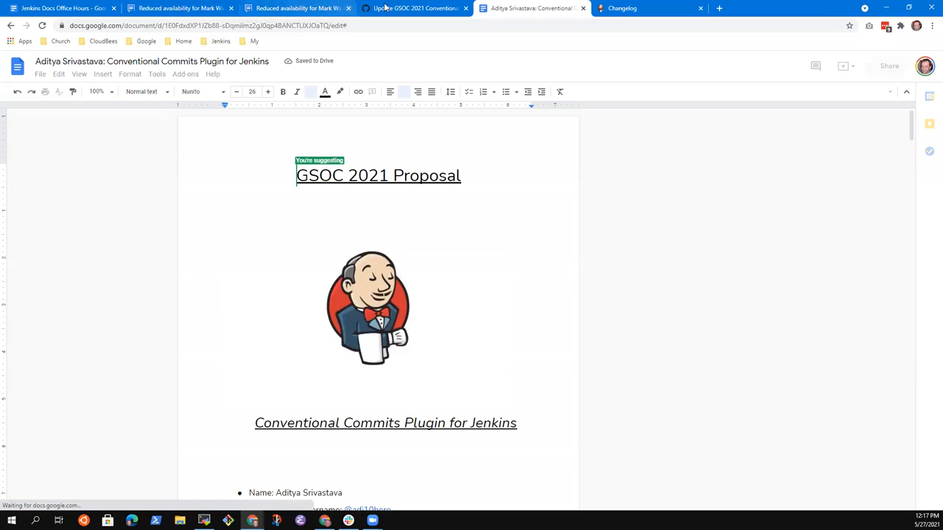
{"action": "left_click", "coordinate": [416, 9]}
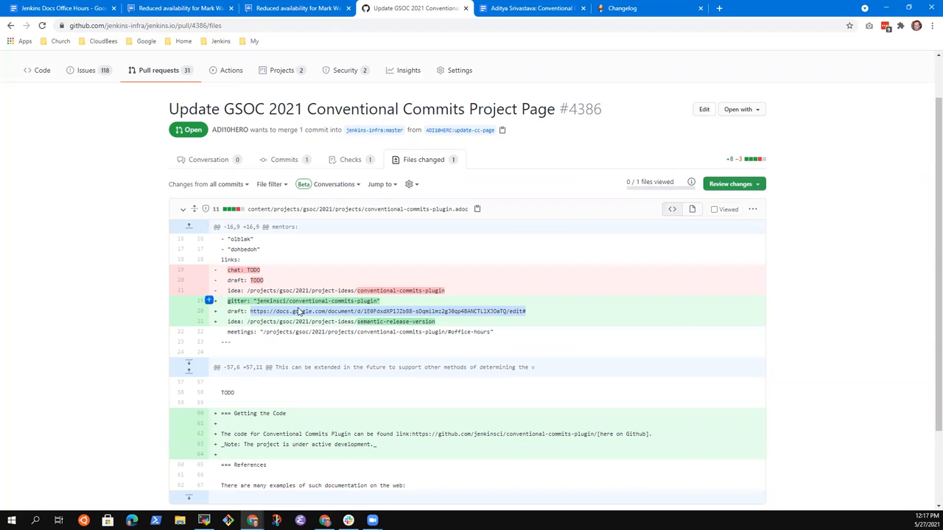
Submit an approving review on pull request #4386 as MarkEWaite.
{"action": "scroll", "scroll_direction": "down", "scroll_amount": 3}
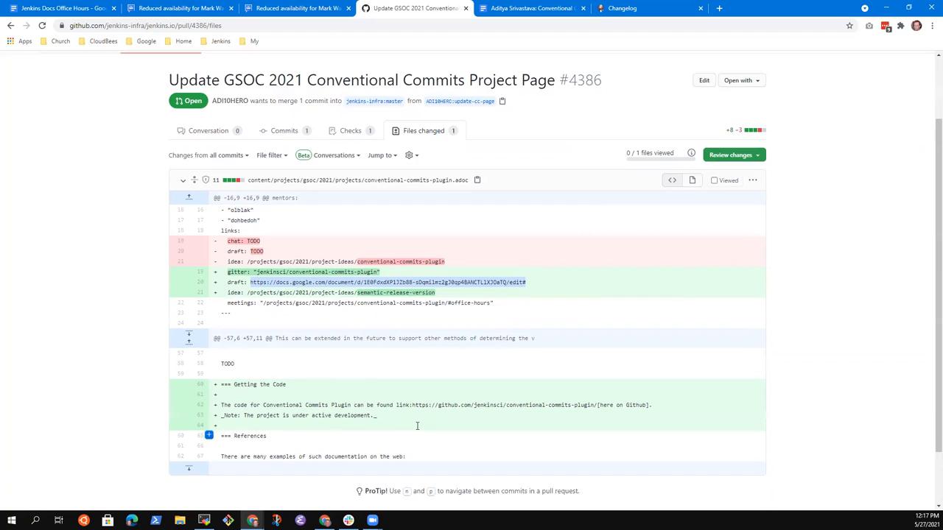
{"action": "scroll", "scroll_direction": "down", "scroll_amount": 3}
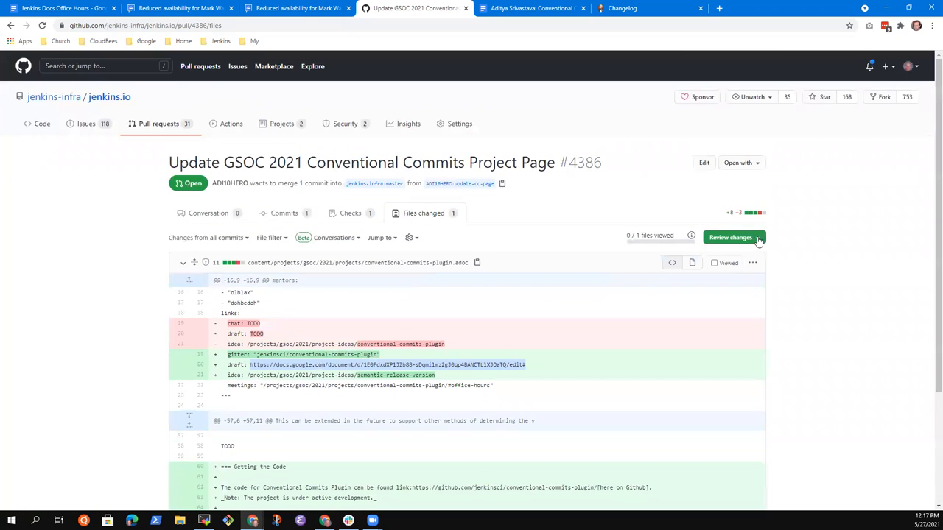
{"action": "mouse_move", "coordinate": [590, 348]}
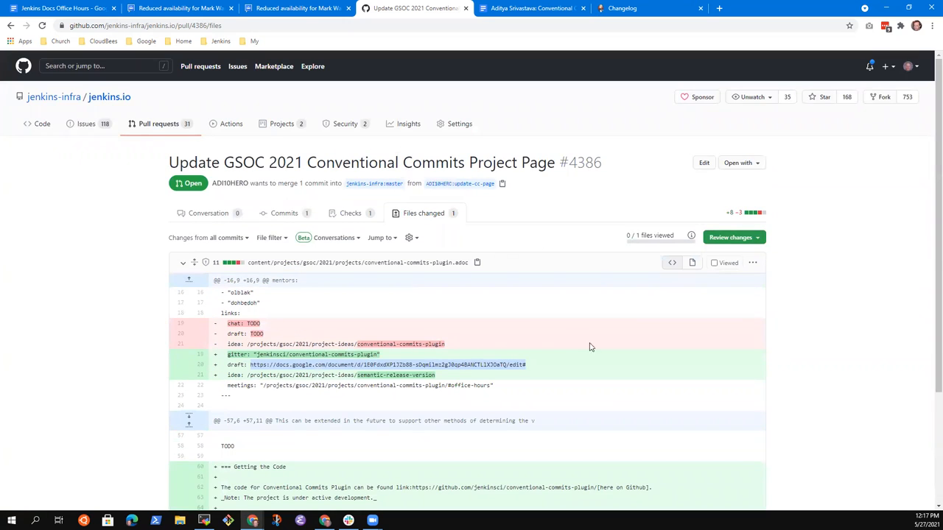
{"action": "left_click", "coordinate": [730, 237]}
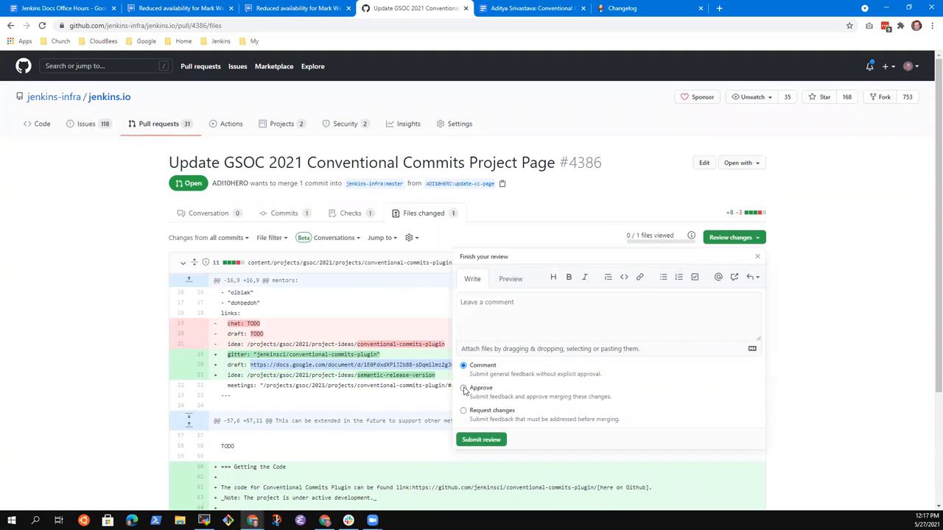
{"action": "left_click", "coordinate": [462, 389]}
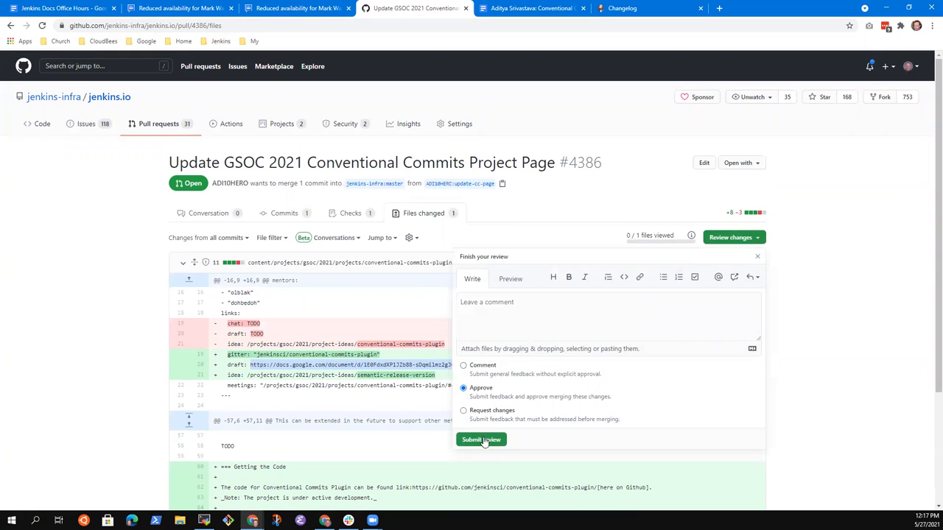
{"action": "left_click", "coordinate": [481, 439]}
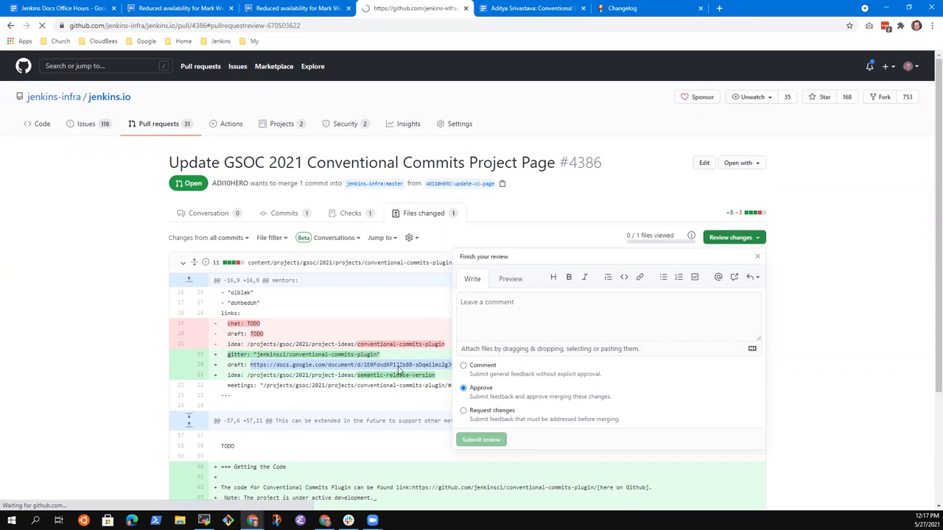
{"action": "left_click", "coordinate": [480, 439]}
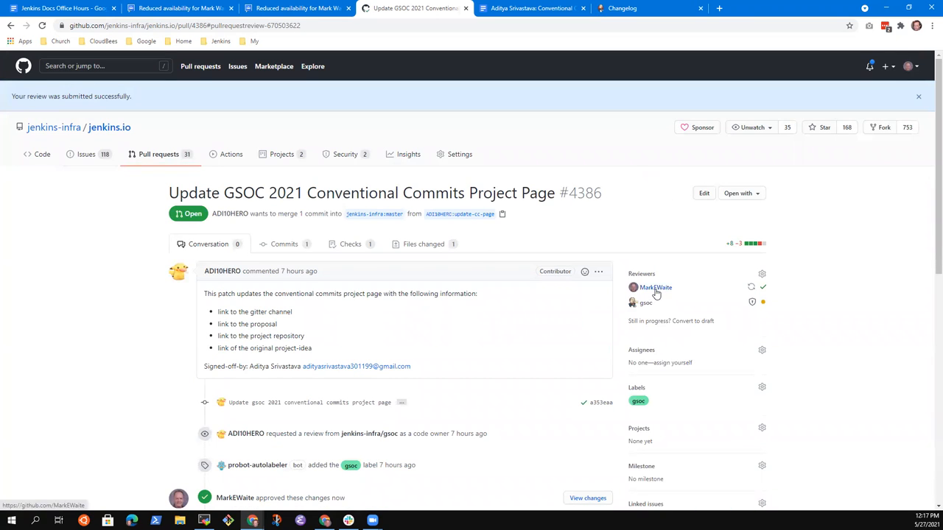
{"action": "mouse_move", "coordinate": [147, 47]}
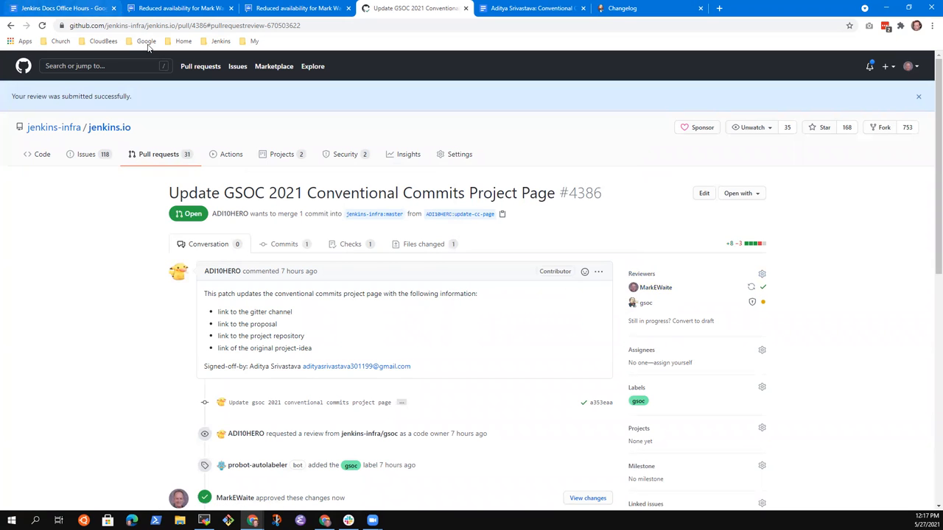
Return to the 2021-05-27 office hours notes tab.
{"action": "left_click", "coordinate": [61, 8]}
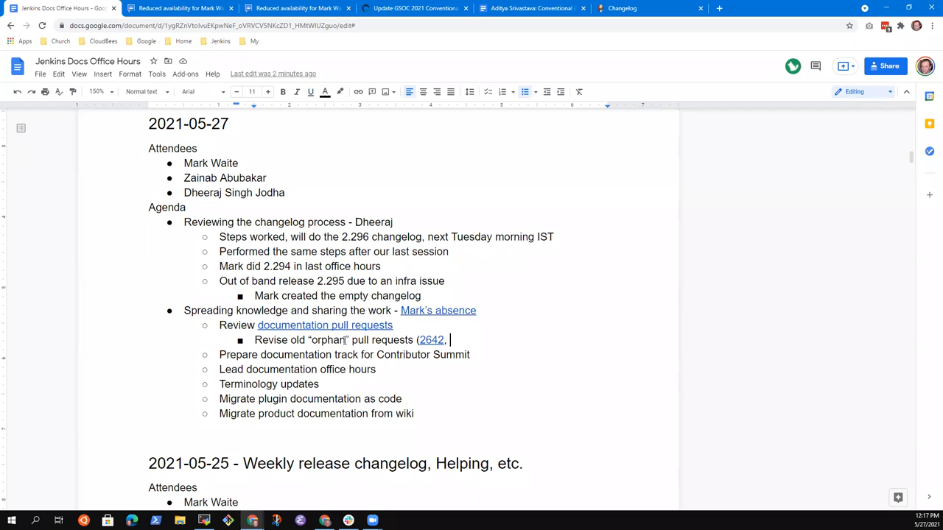
{"action": "mouse_move", "coordinate": [360, 212]}
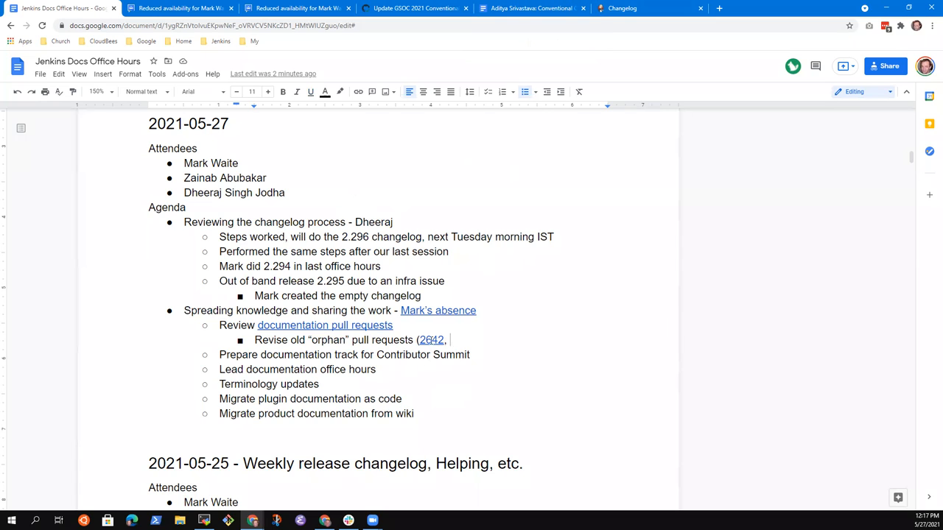
Follow the 2642 link and review the Files changed of the internationalization wiki page PR.
{"action": "left_click", "coordinate": [430, 339]}
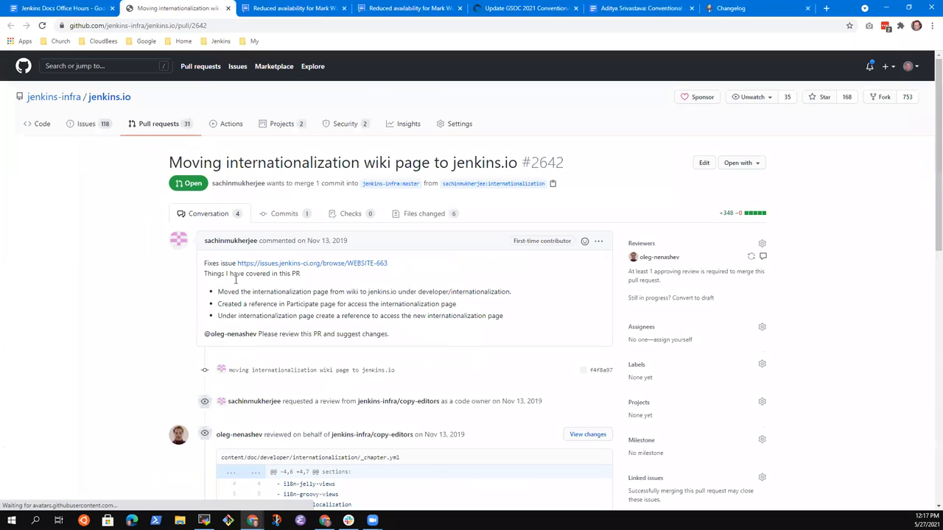
{"action": "scroll", "scroll_direction": "down", "scroll_amount": 3}
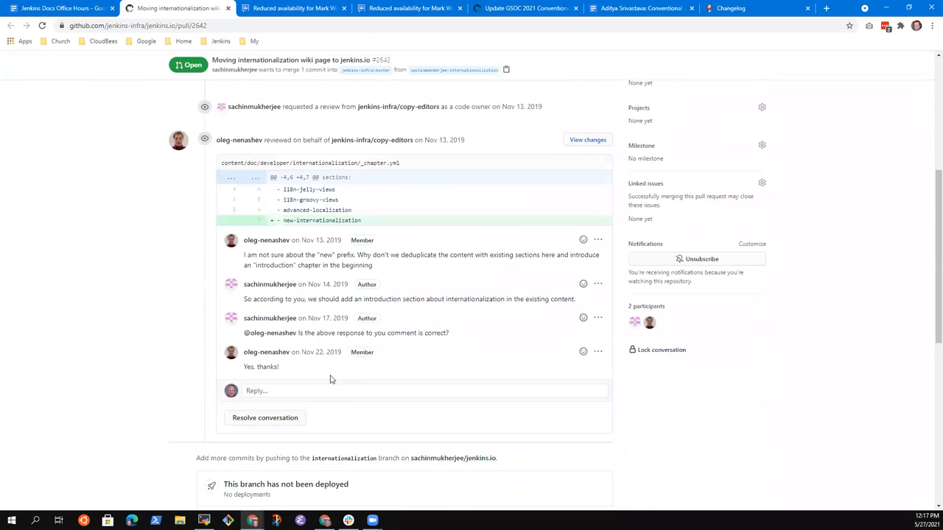
{"action": "scroll", "scroll_direction": "down", "scroll_amount": 3}
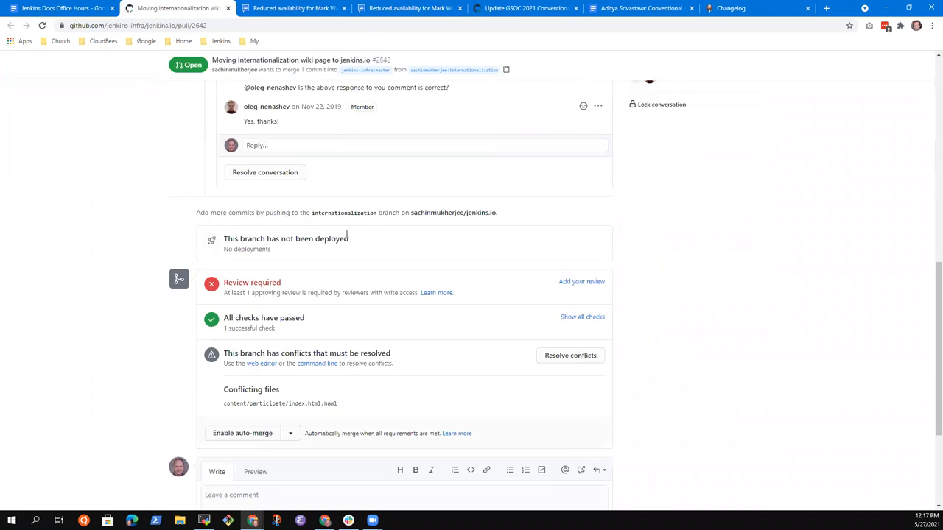
{"action": "scroll", "scroll_direction": "down", "scroll_amount": 3}
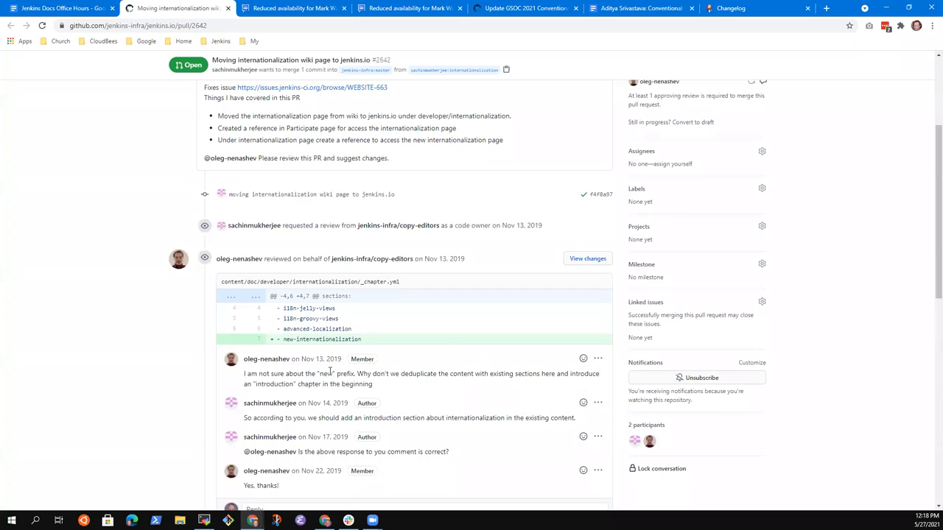
{"action": "scroll", "scroll_direction": "down", "scroll_amount": 3}
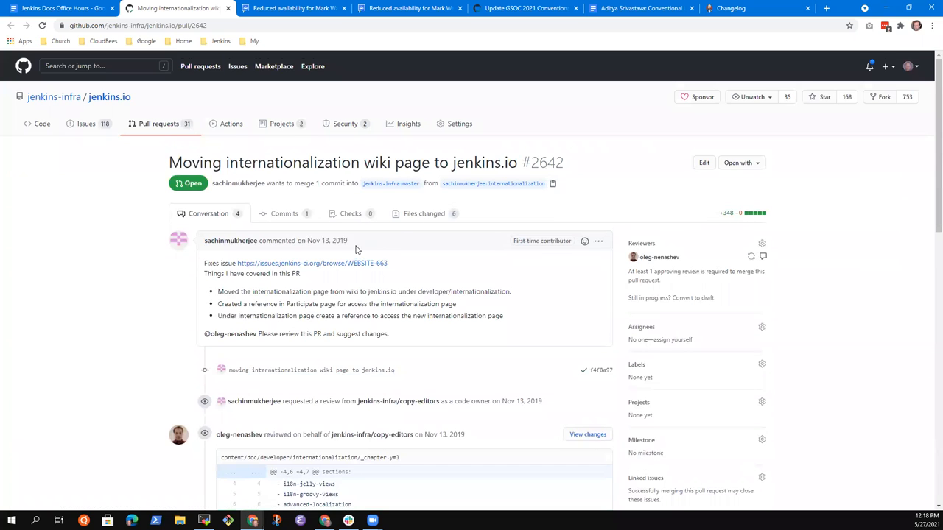
{"action": "left_click", "coordinate": [425, 214]}
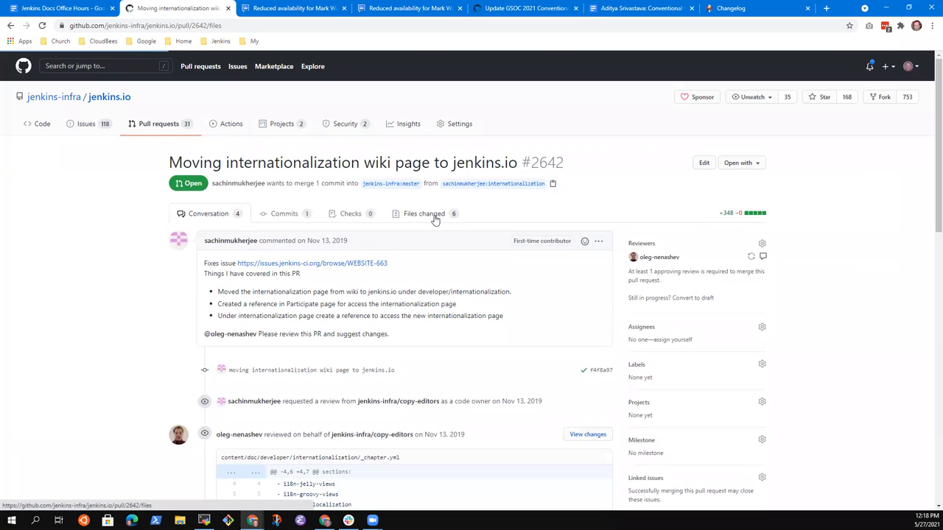
{"action": "left_click", "coordinate": [424, 213]}
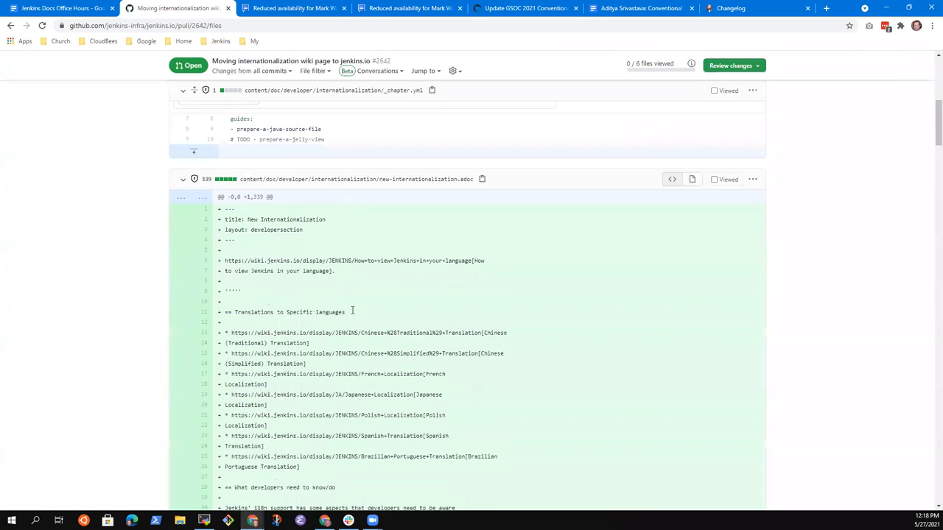
{"action": "scroll", "scroll_direction": "down", "scroll_amount": 3}
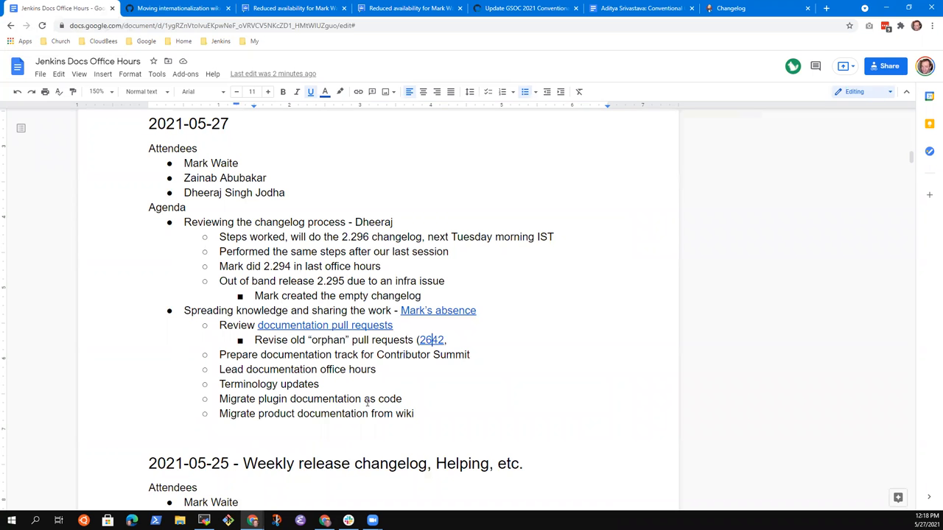
Append ', …' after the linked 2642 in the orphan pull requests note.
{"action": "scroll", "scroll_direction": "down", "scroll_amount": 3}
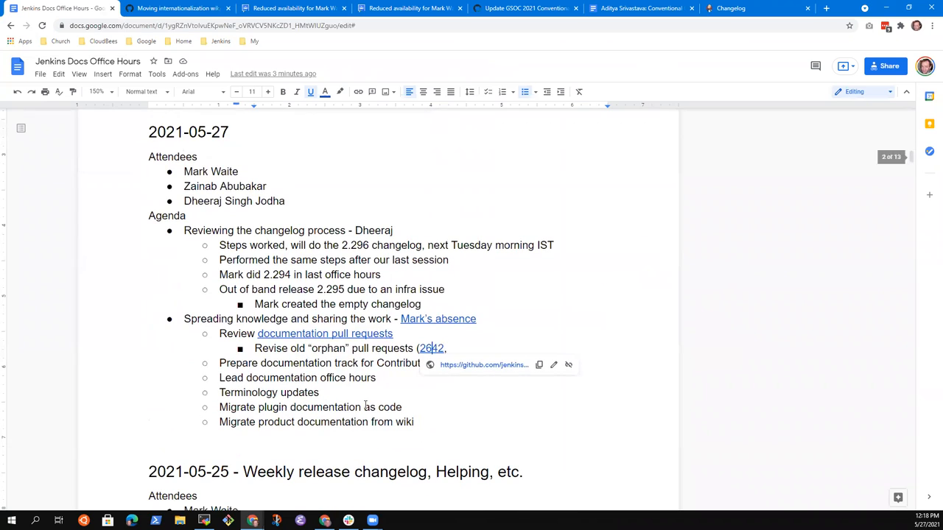
{"action": "left_click", "coordinate": [450, 348]}
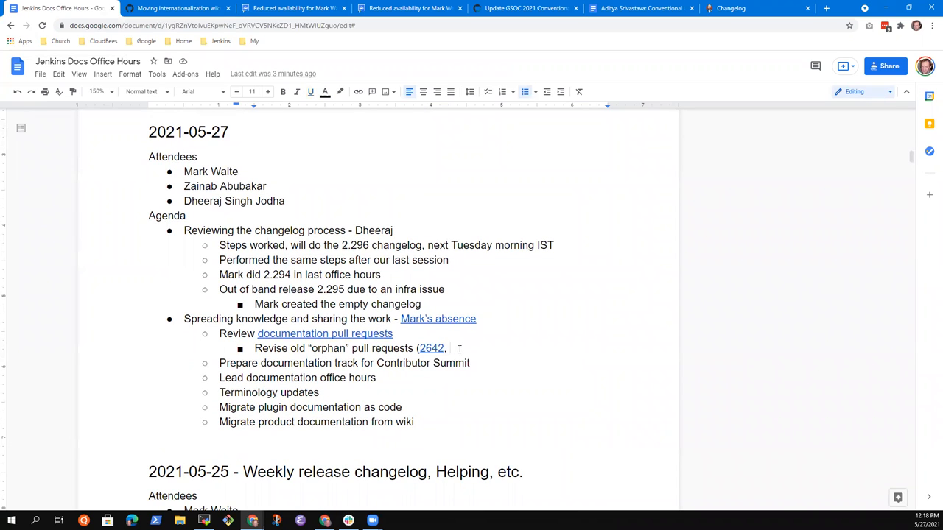
{"action": "type", "text": "...)"}
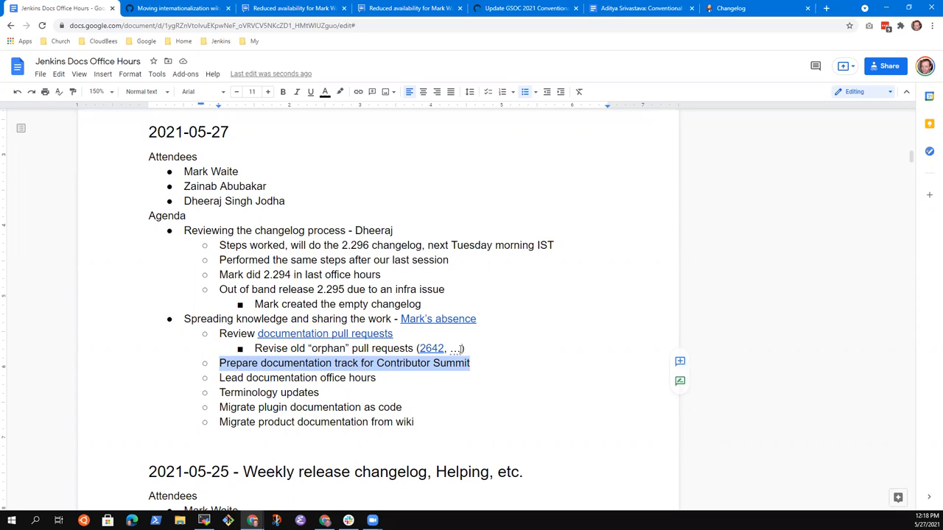
Add sub-bullet 'Also OK if we choose not to discuss docs at the summit'.
{"action": "left_click", "coordinate": [470, 363]}
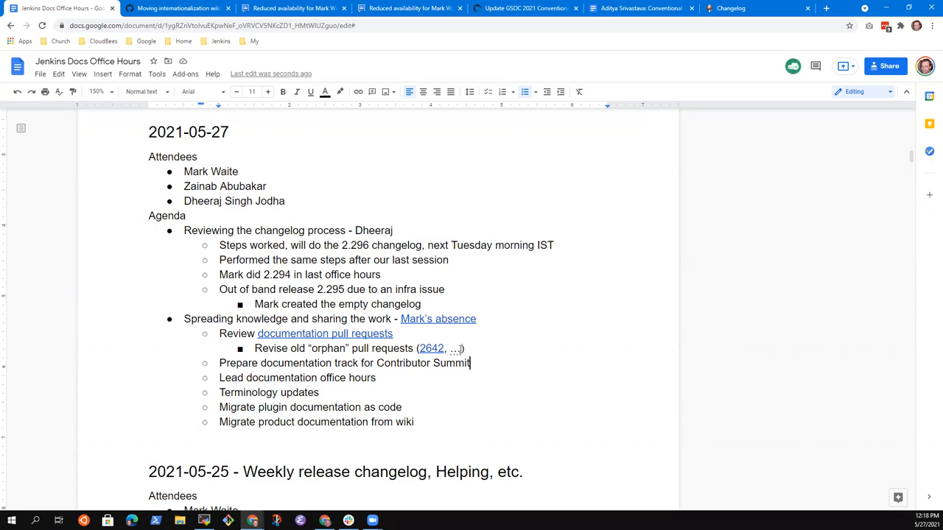
{"action": "type", "text": "Al"}
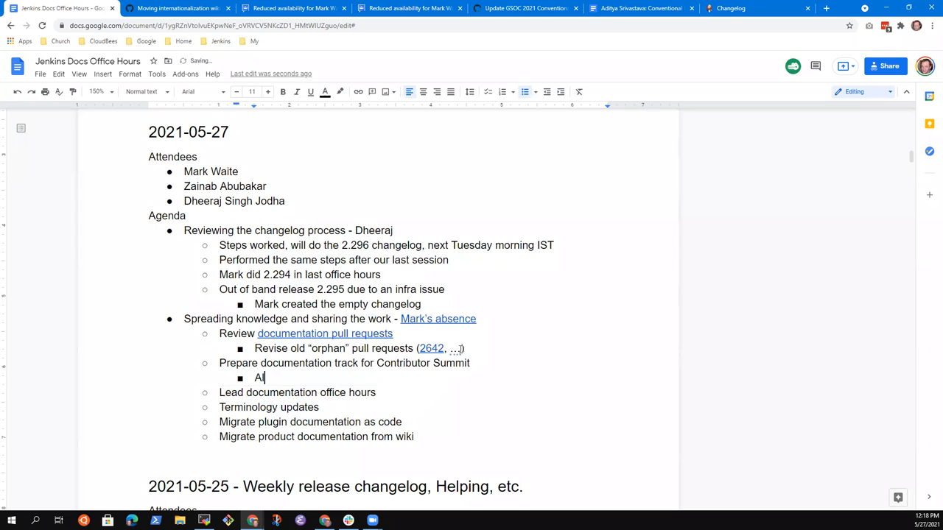
{"action": "type", "text": "lso OK if we"}
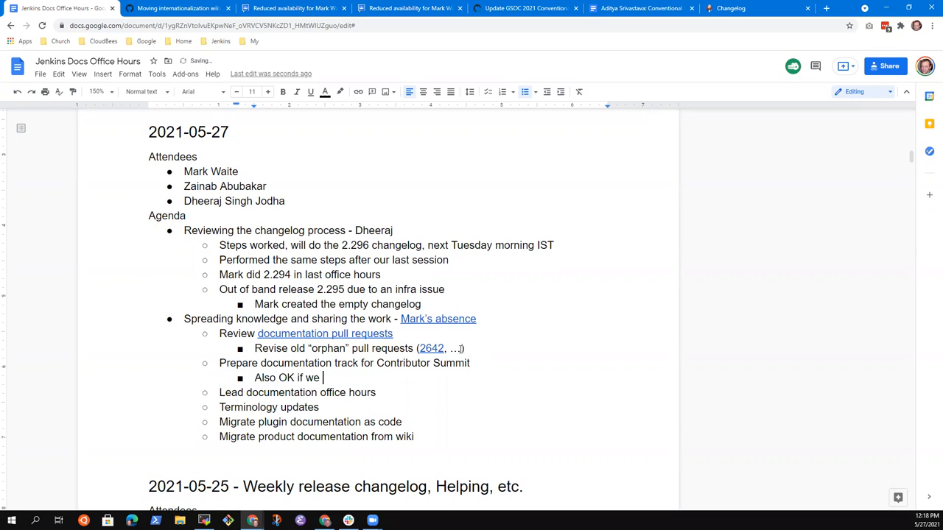
{"action": "type", "text": "choose"}
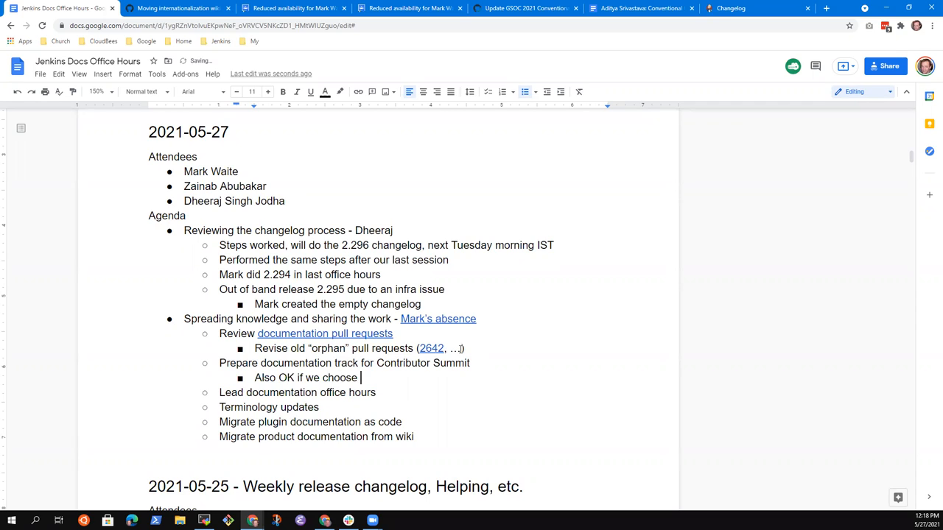
{"action": "type", "text": "not to discuss docs at the"}
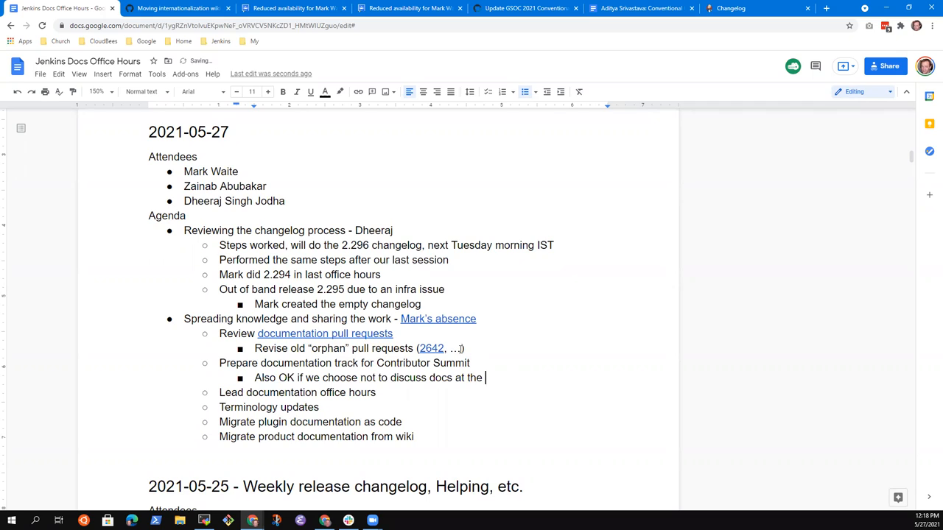
{"action": "type", "text": "summit"}
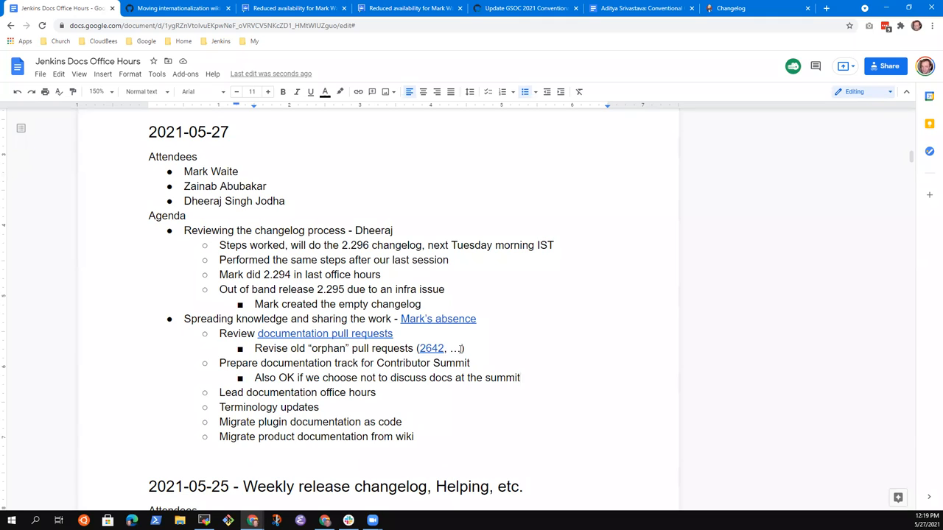
Append 'June 25, 2021' to the Contributor Summit documentation track item.
{"action": "type", "text": "June 2"}
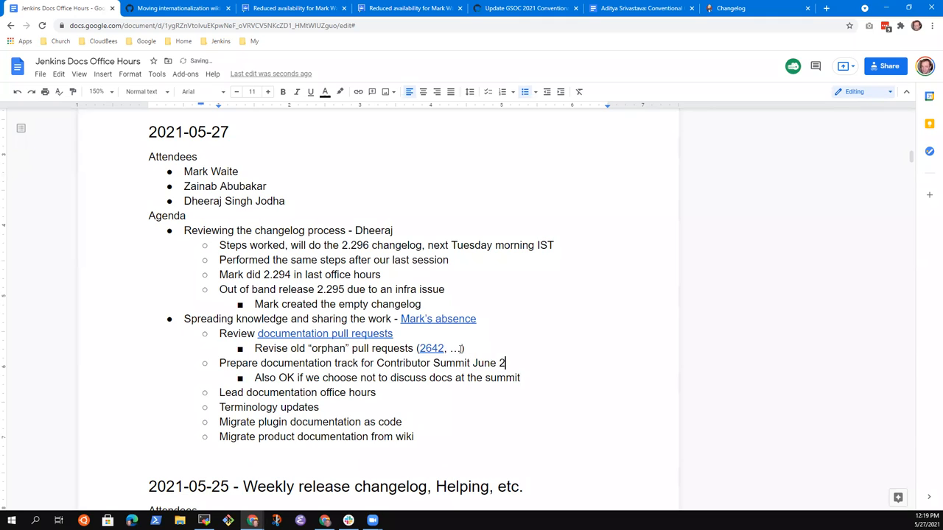
{"action": "type", "text": "5, 2021"}
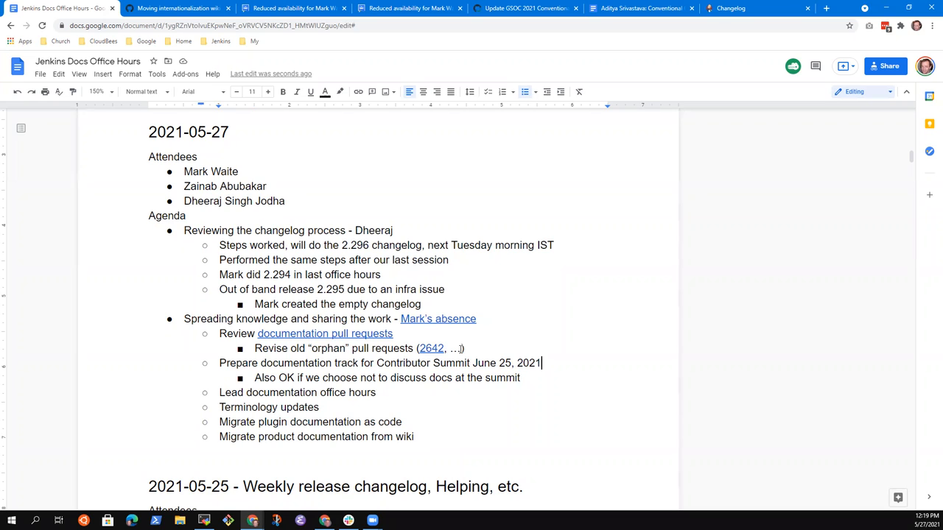
{"action": "triple_click", "coordinate": [380, 363]}
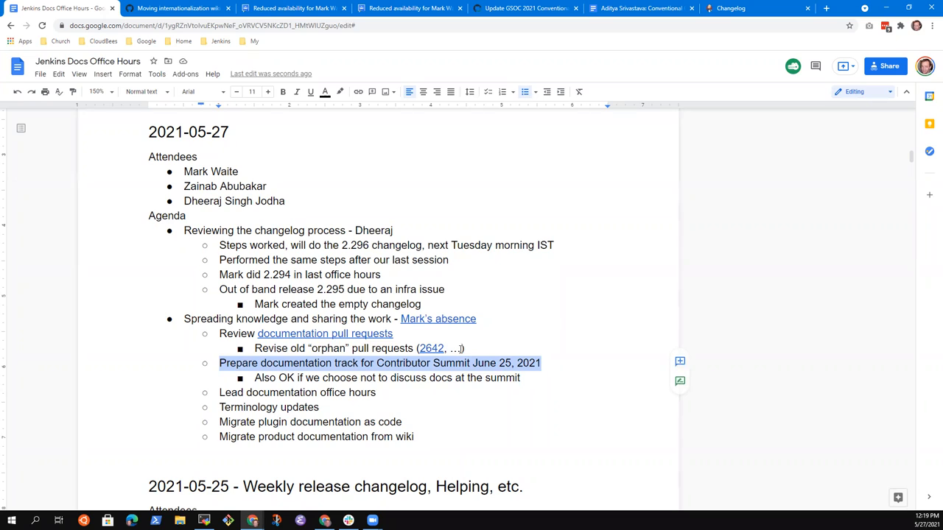
{"action": "left_click", "coordinate": [521, 377]}
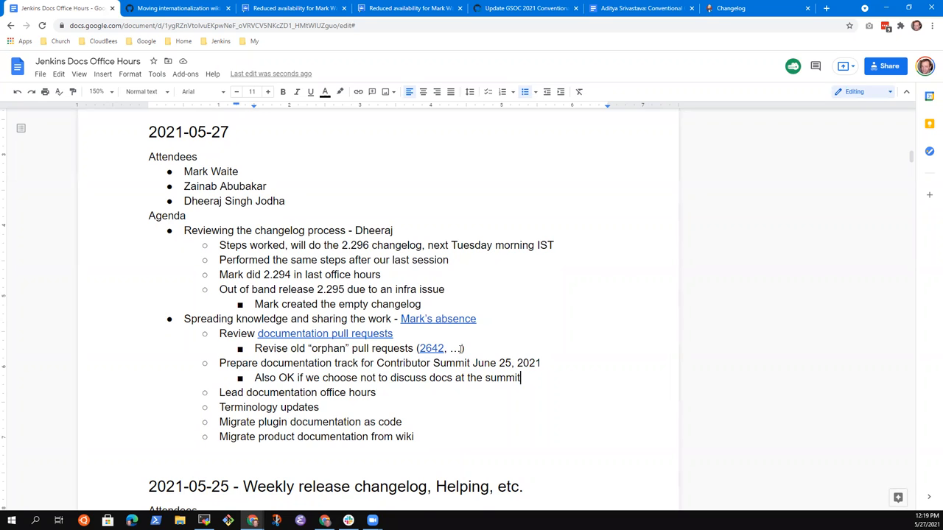
Add bullet 'Start an email discussion in the Jenkins docs mailing list thread'.
{"action": "key", "text": "enter"}
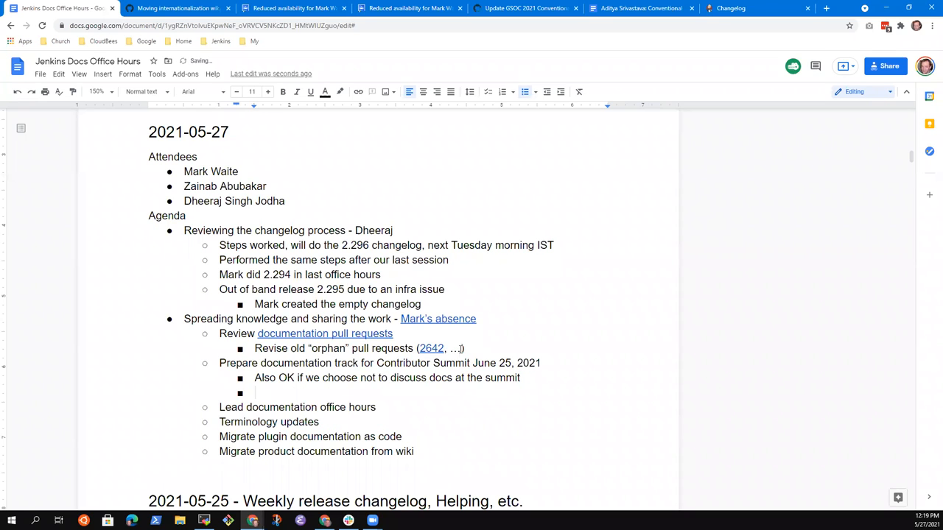
{"action": "type", "text": "Start an email"}
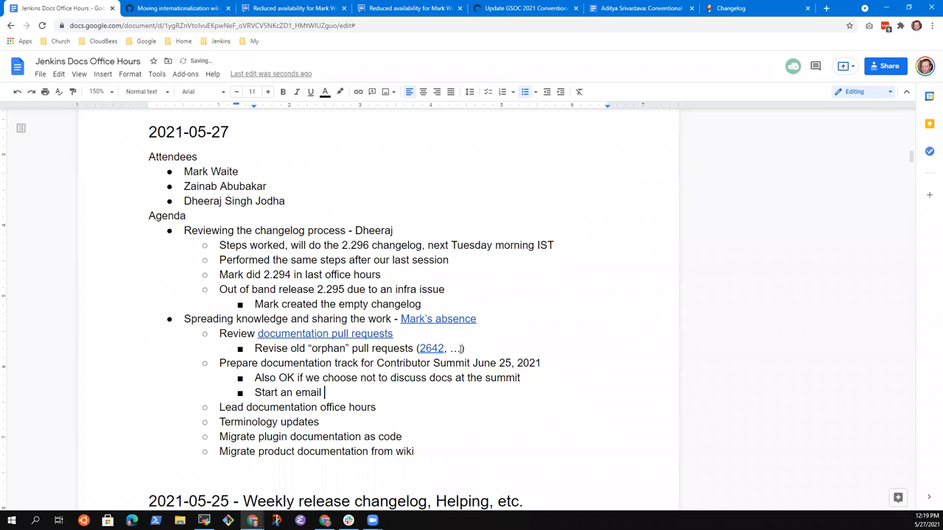
{"action": "type", "text": "discussion in the Je"}
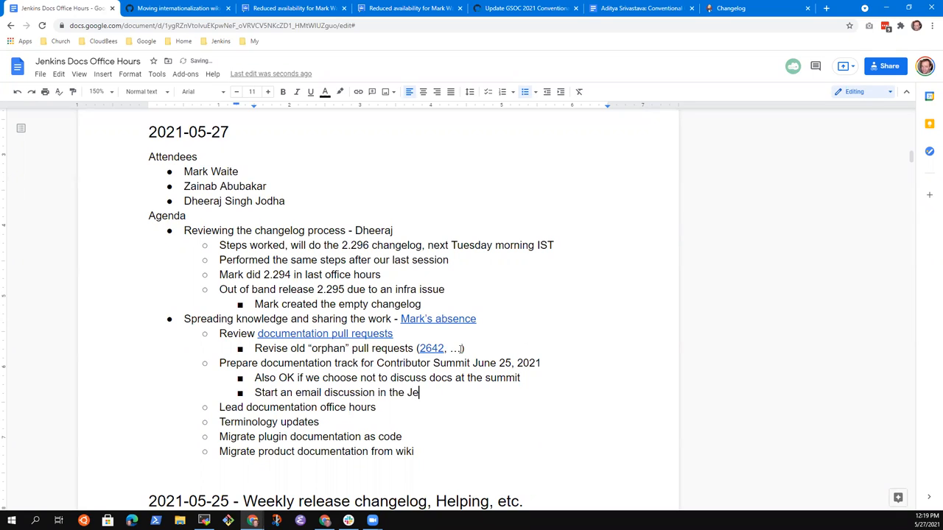
{"action": "type", "text": "nkins docs mailing lis"}
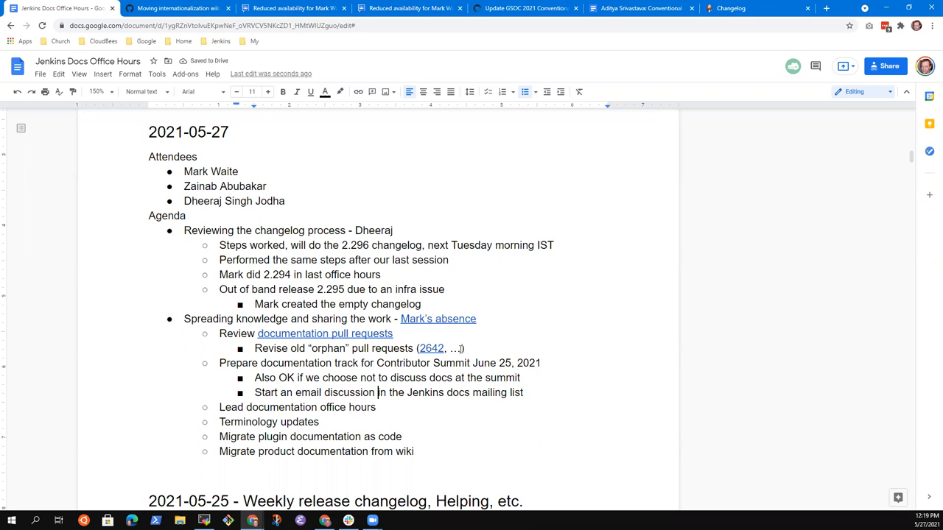
{"action": "type", "text": "thread"}
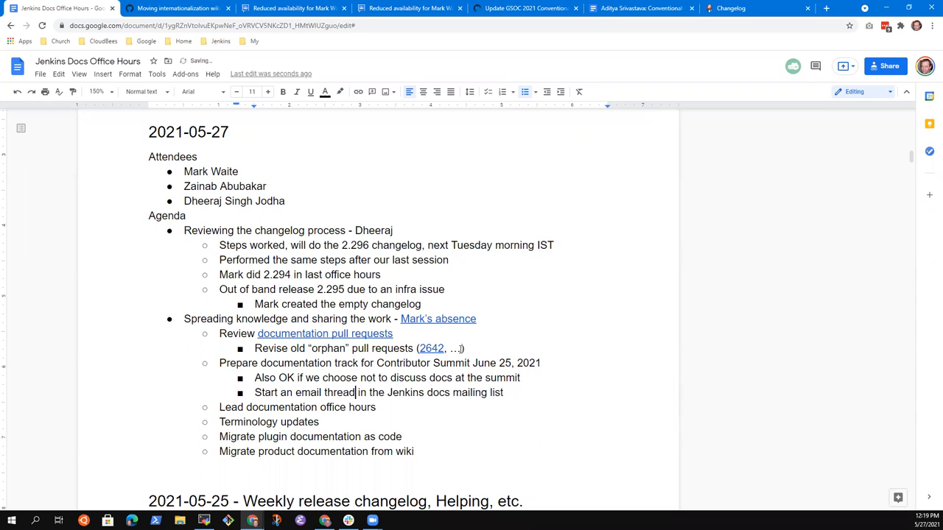
Nest 'Proposing topics for the docs segment' and 'Refer to Feb 2021 contributor summit docs topics'.
{"action": "key", "text": "enter"}
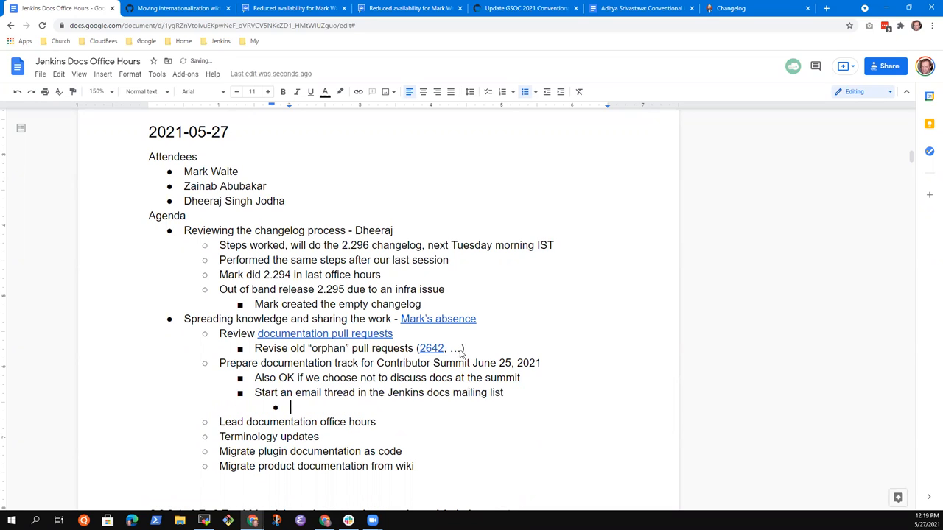
{"action": "type", "text": "Proposing"}
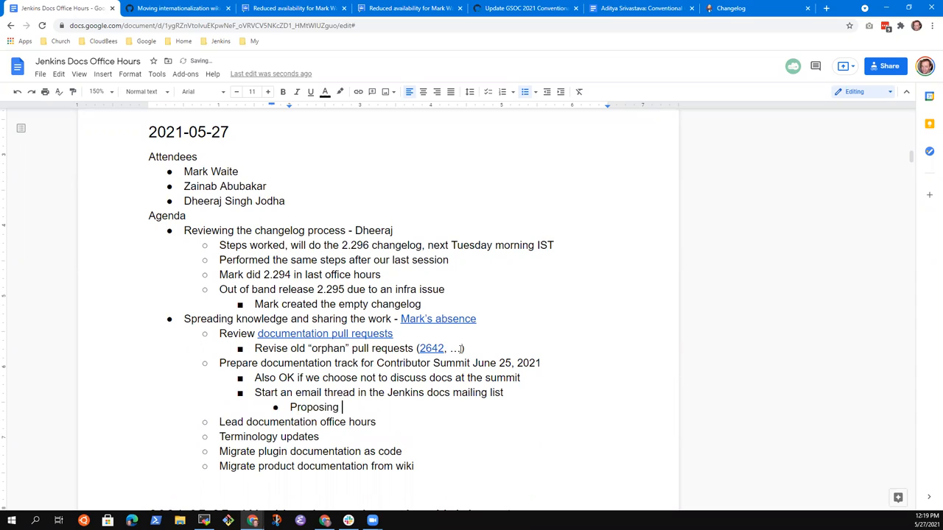
{"action": "type", "text": "topics"}
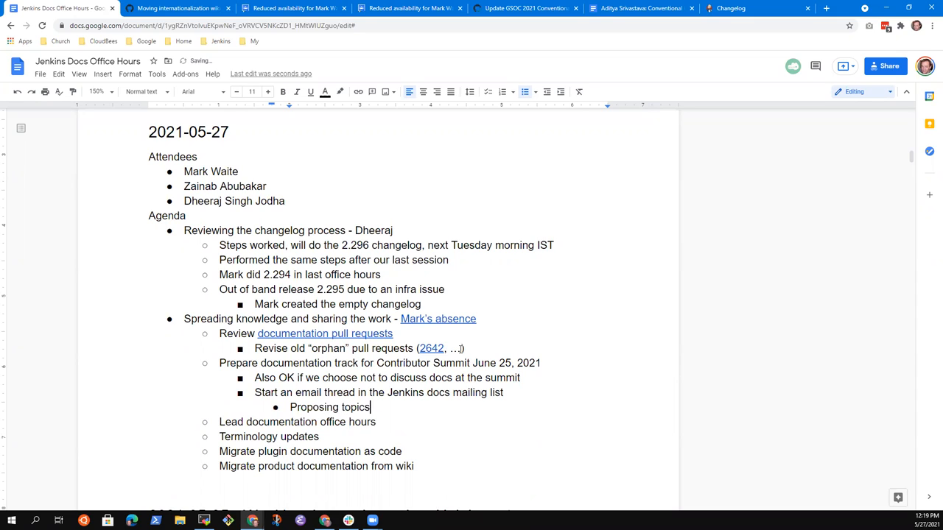
{"action": "type", "text": "for the"}
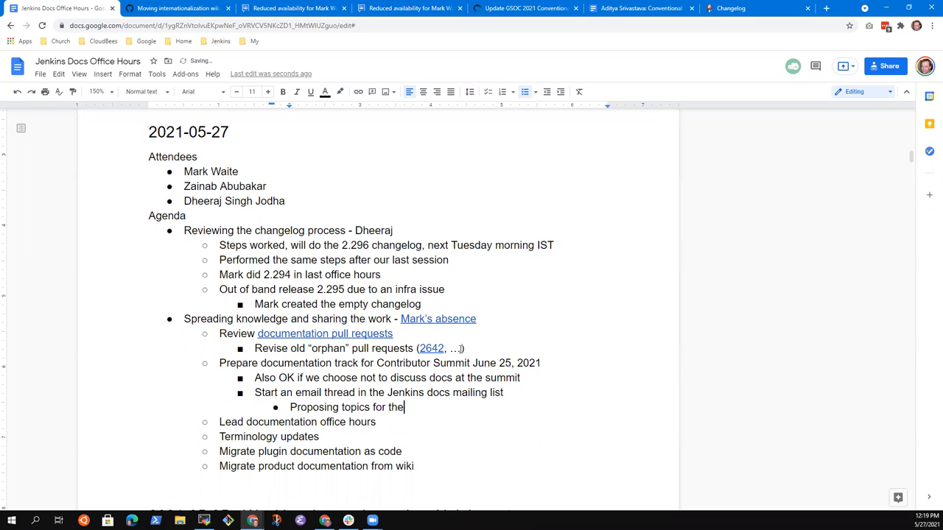
{"action": "type", "text": "docs segment of the summ"}
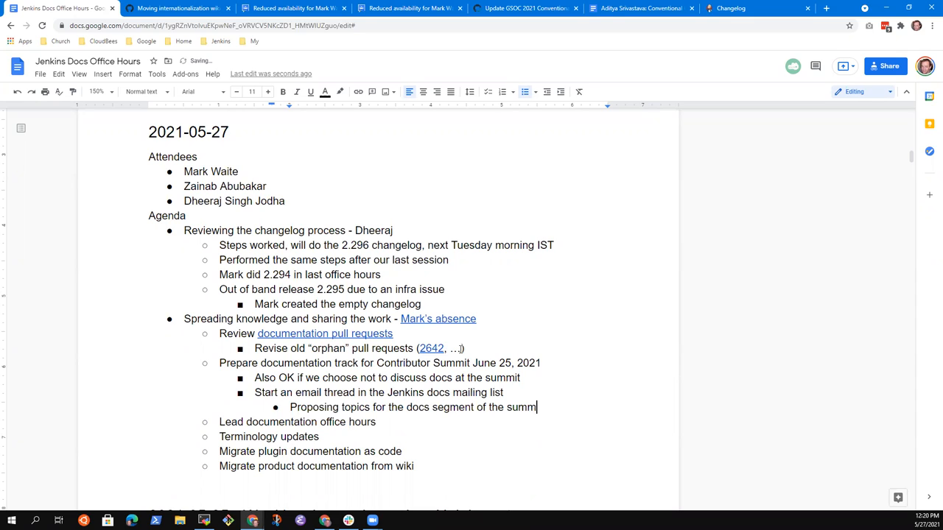
{"action": "key", "text": "enter"}
{"action": "type", "text": "Refer to Feb"}
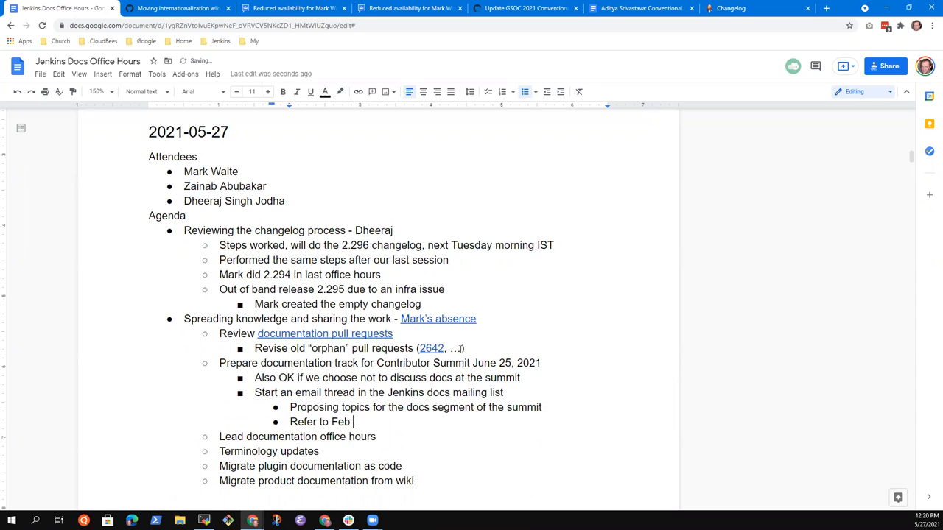
{"action": "type", "text": "2021"}
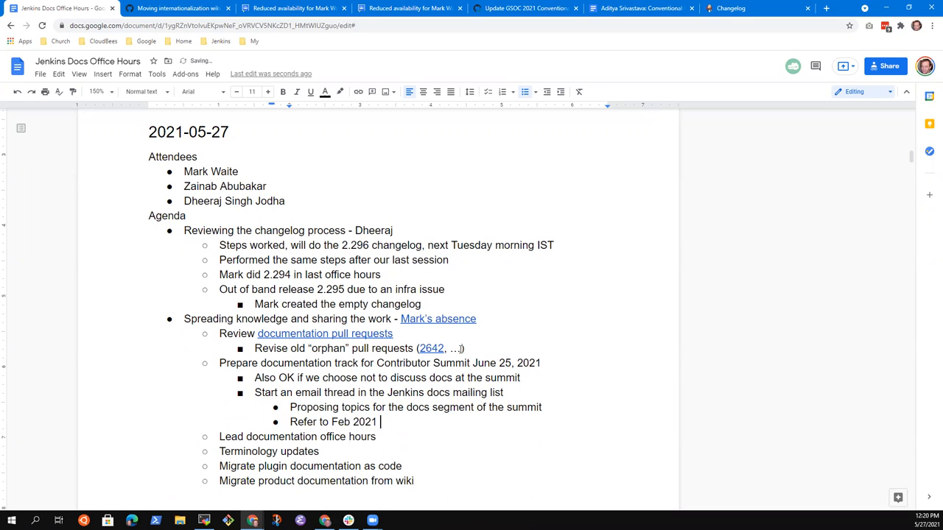
{"action": "type", "text": "contributor summit"}
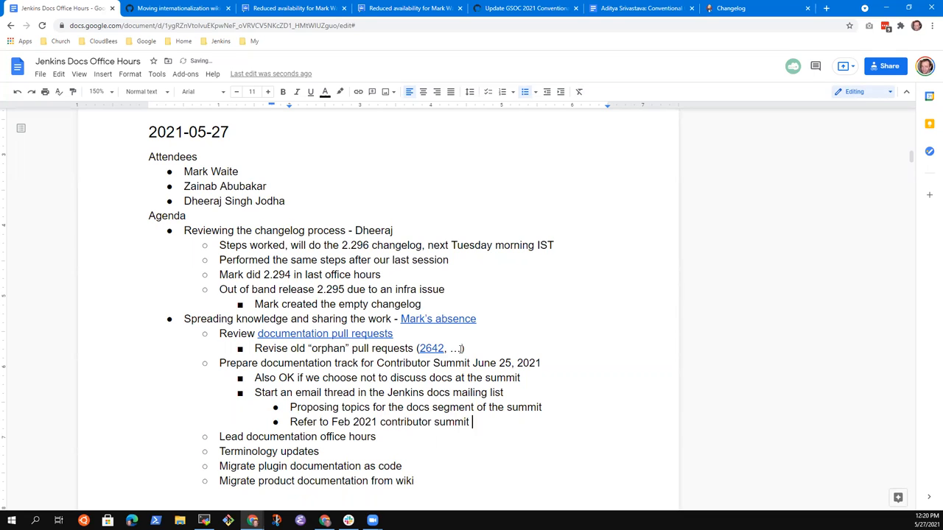
{"action": "type", "text": "docs topics"}
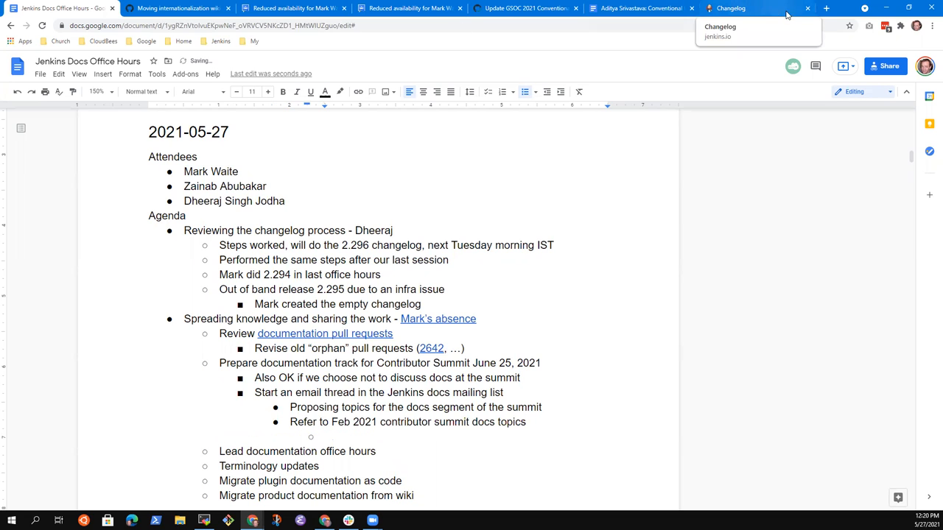
Start a web search for 'Feb 2021 Jenkins contributor summit' from the changelog tab.
{"action": "left_click", "coordinate": [751, 9]}
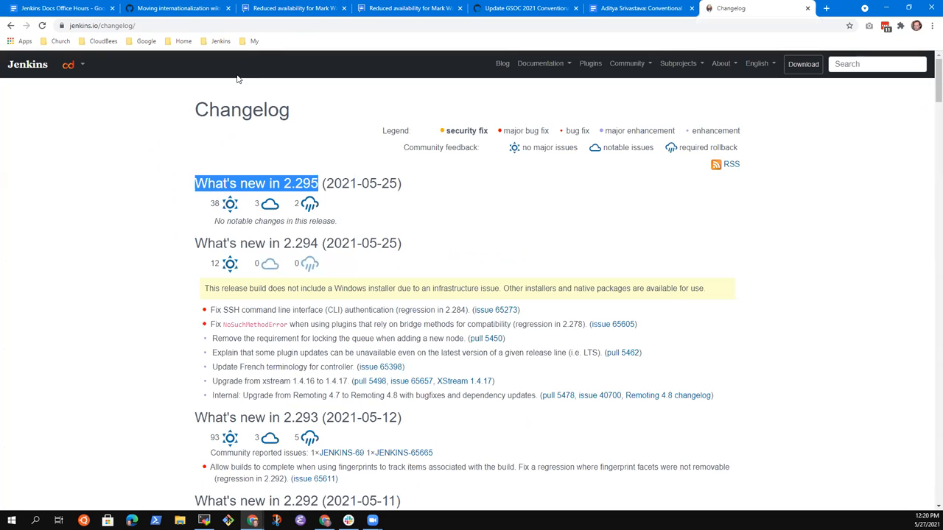
{"action": "left_click", "coordinate": [103, 25]}
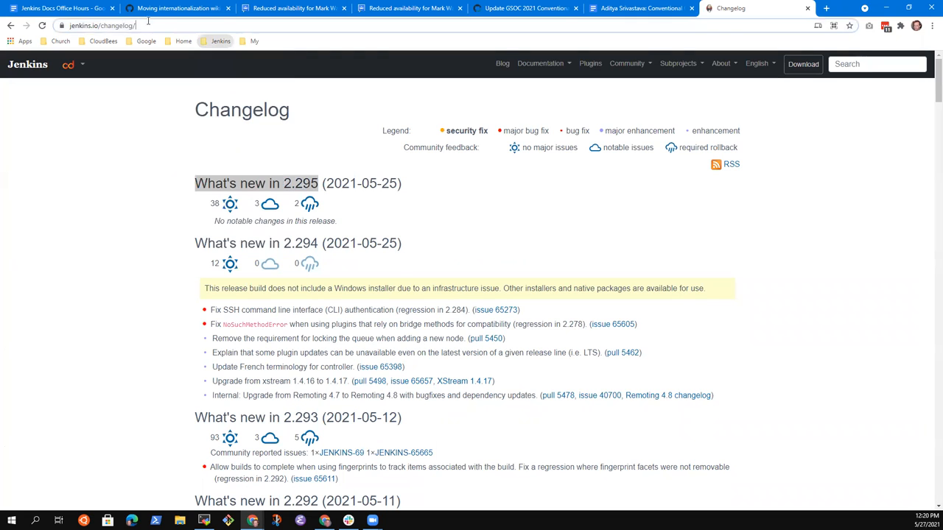
{"action": "type", "text": "Feb 2021 Jenkins contributor summit"}
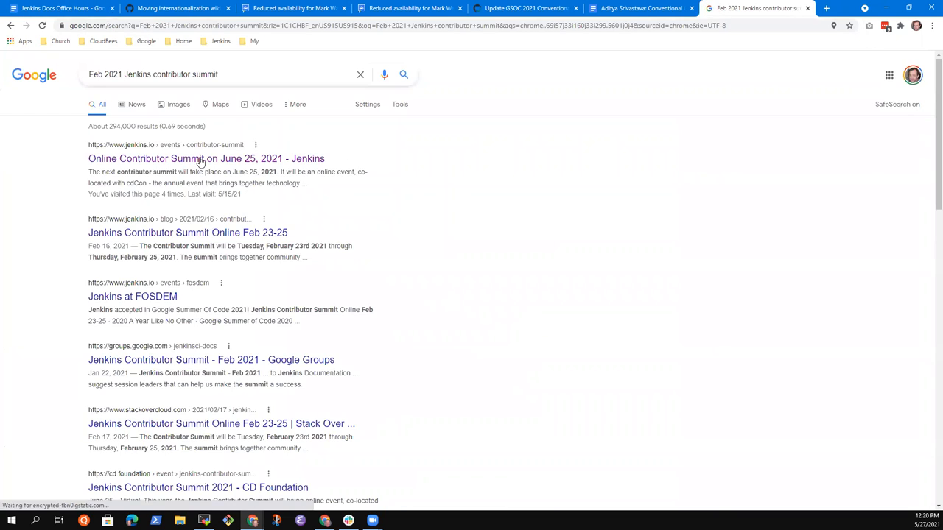
{"action": "left_click", "coordinate": [187, 233]}
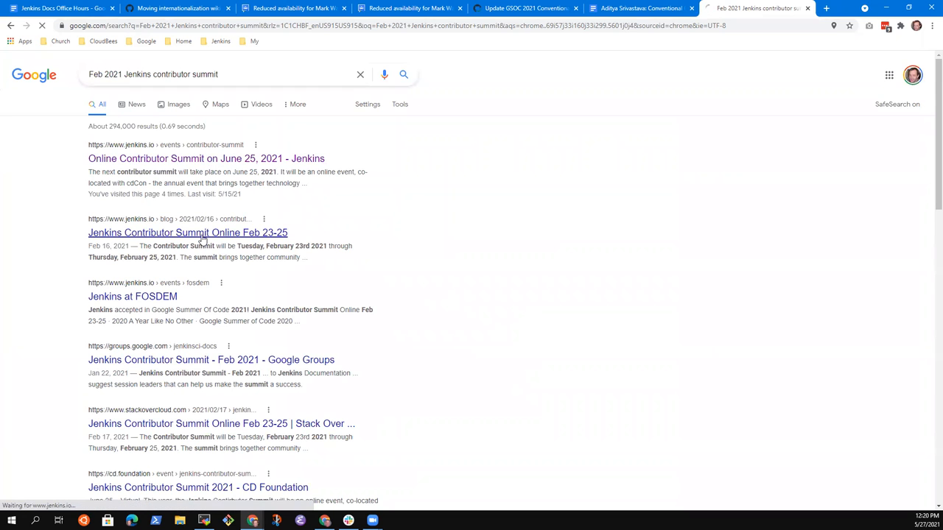
{"action": "left_click", "coordinate": [187, 233]}
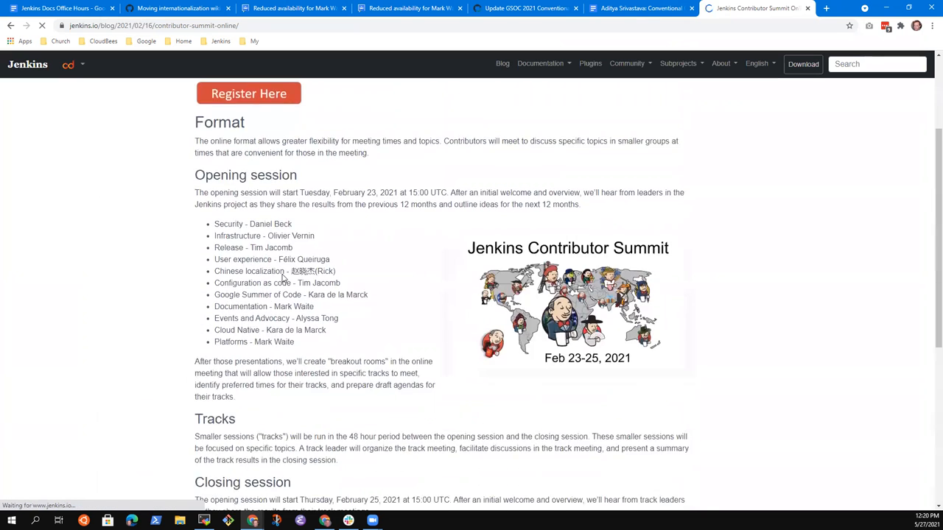
{"action": "scroll", "scroll_direction": "down", "scroll_amount": 3}
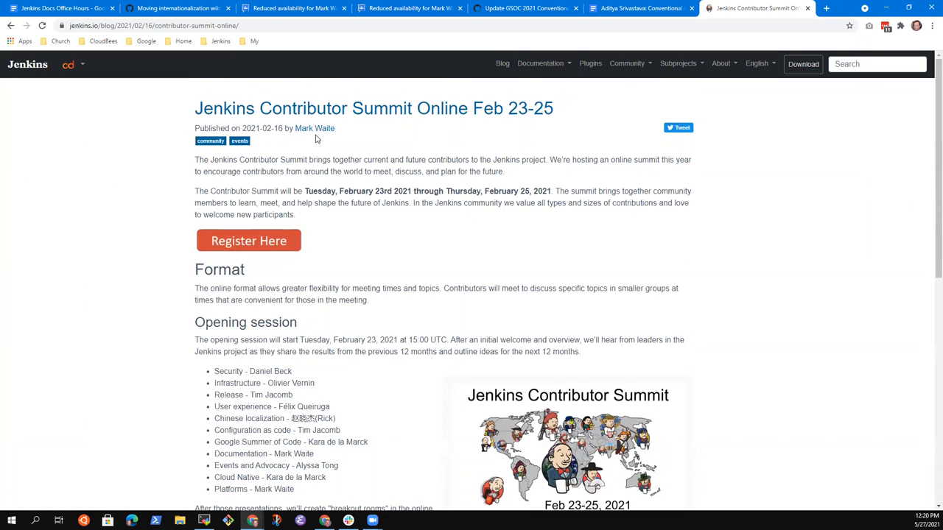
{"action": "left_click", "coordinate": [315, 128]}
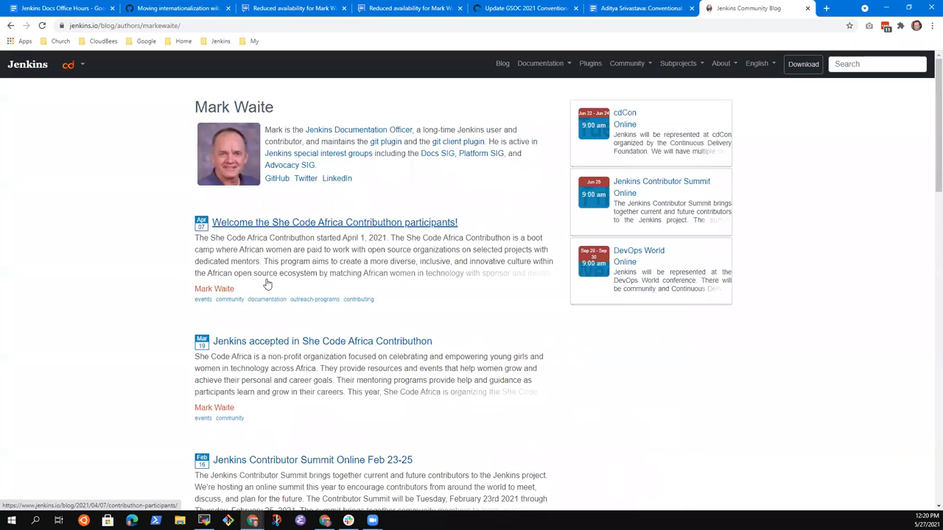
{"action": "scroll", "scroll_direction": "down", "scroll_amount": 3}
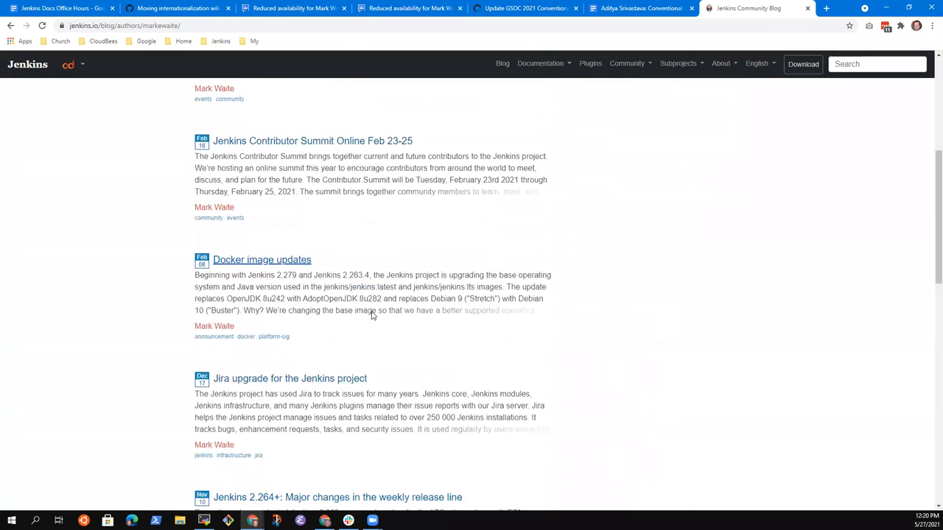
{"action": "scroll", "scroll_direction": "down", "scroll_amount": 3}
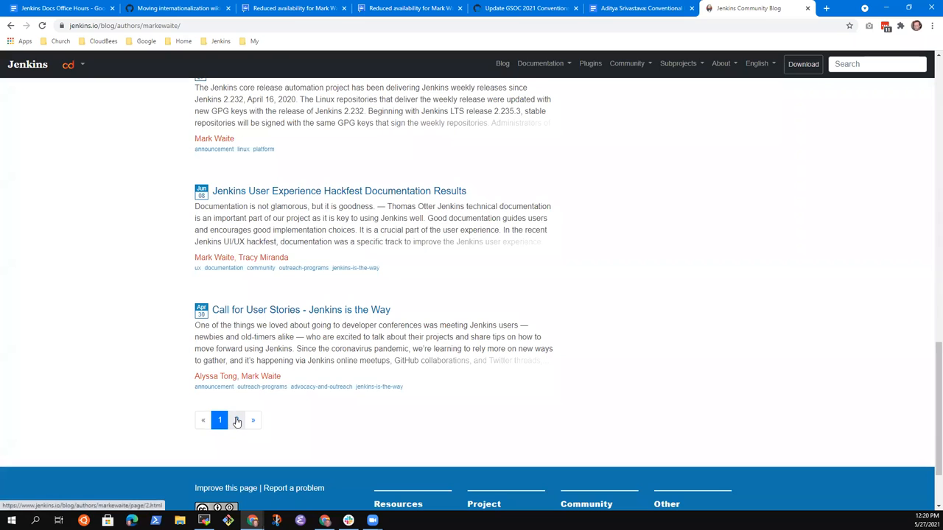
{"action": "left_click", "coordinate": [236, 420]}
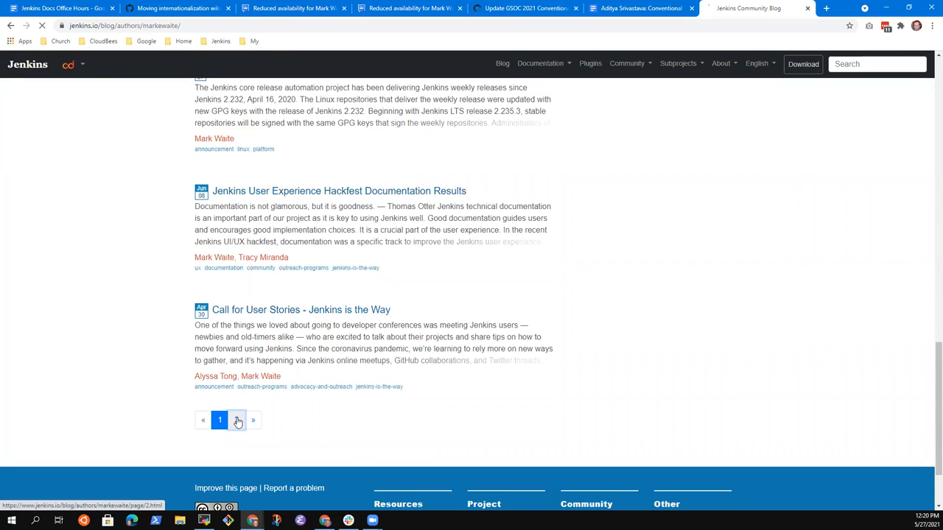
{"action": "left_click", "coordinate": [237, 420]}
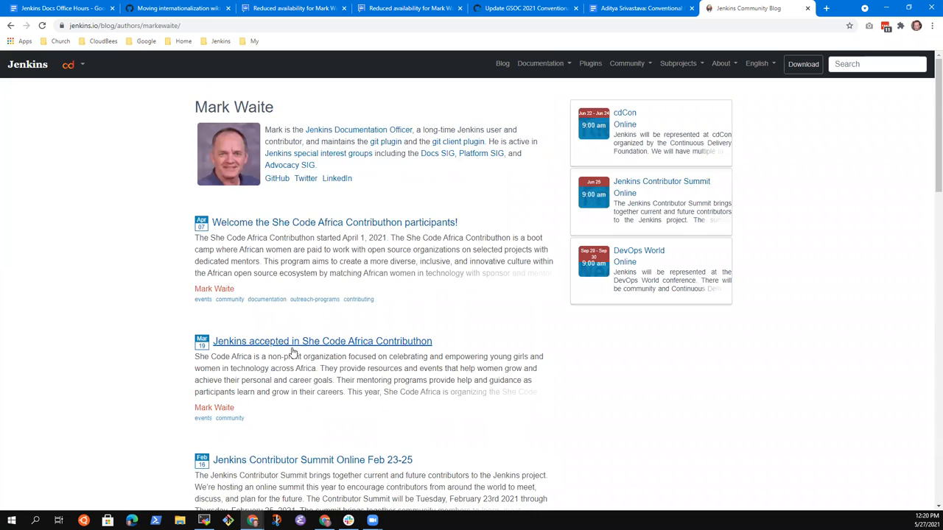
{"action": "scroll", "scroll_direction": "down", "scroll_amount": 3}
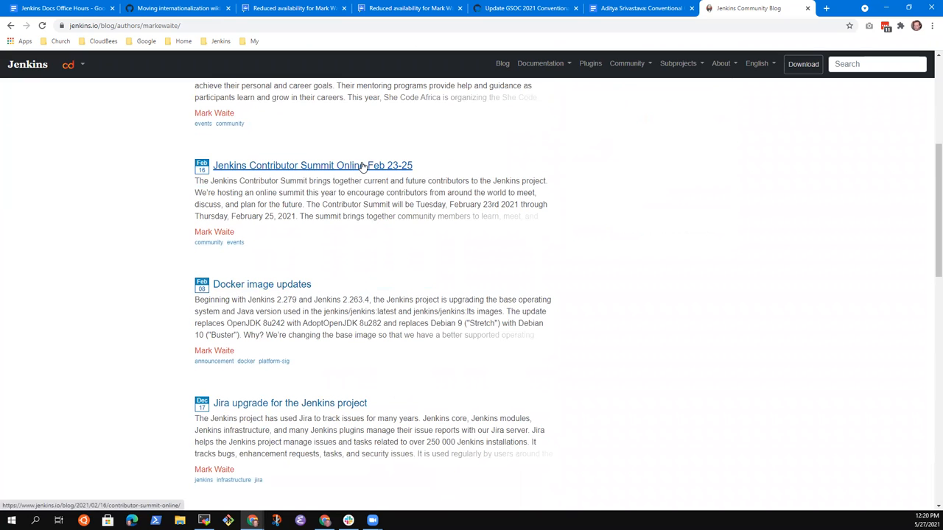
{"action": "left_click", "coordinate": [312, 165]}
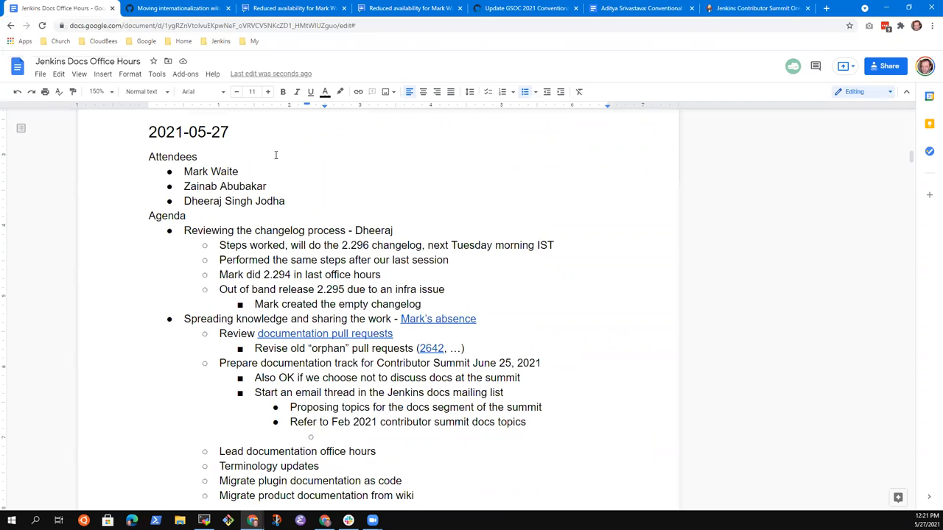
Add linked 'Intro blog post' and 'Play list of the Feb summit' under Feb 2021 topics.
{"action": "type", "text": "Intro b"}
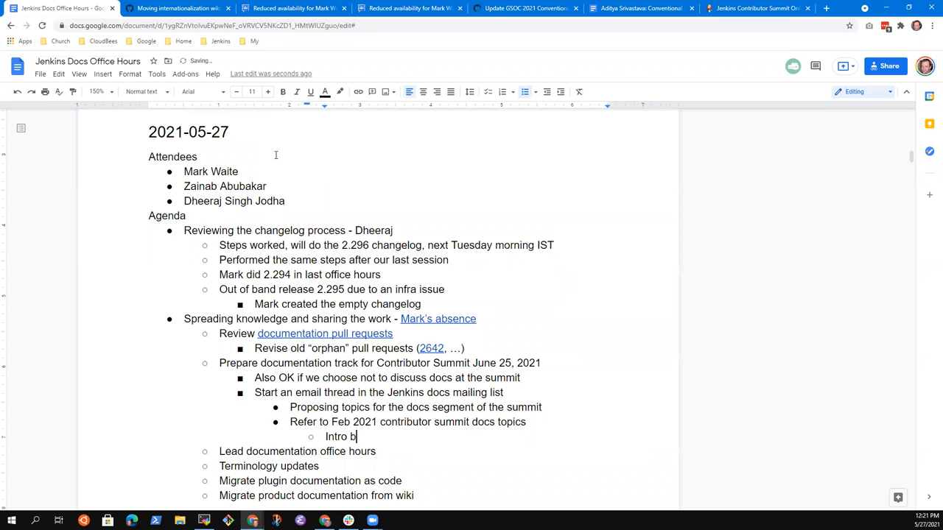
{"action": "type", "text": "blog post"}
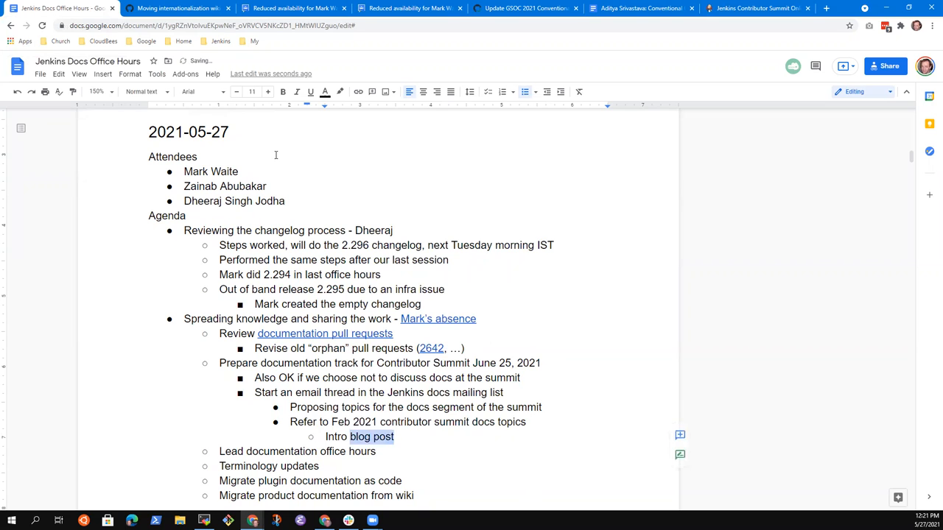
{"action": "key", "text": "enter"}
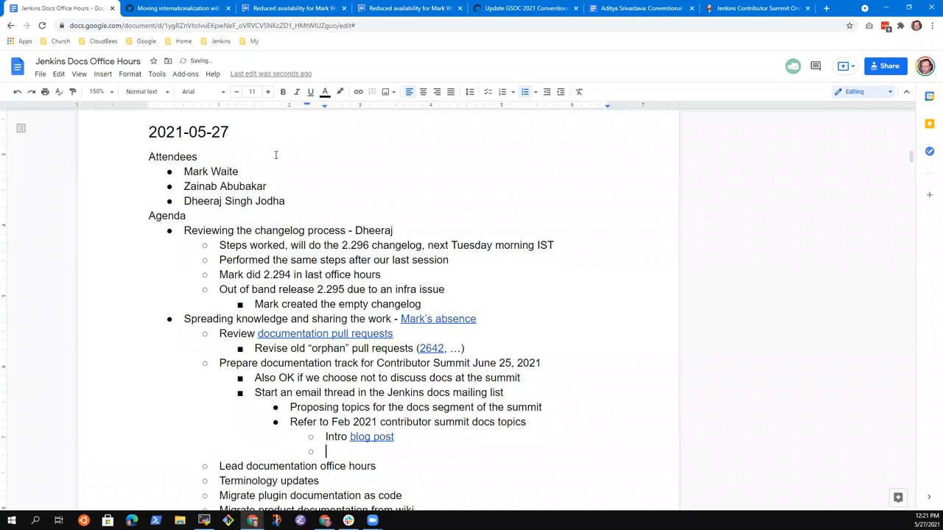
{"action": "type", "text": "Video se"}
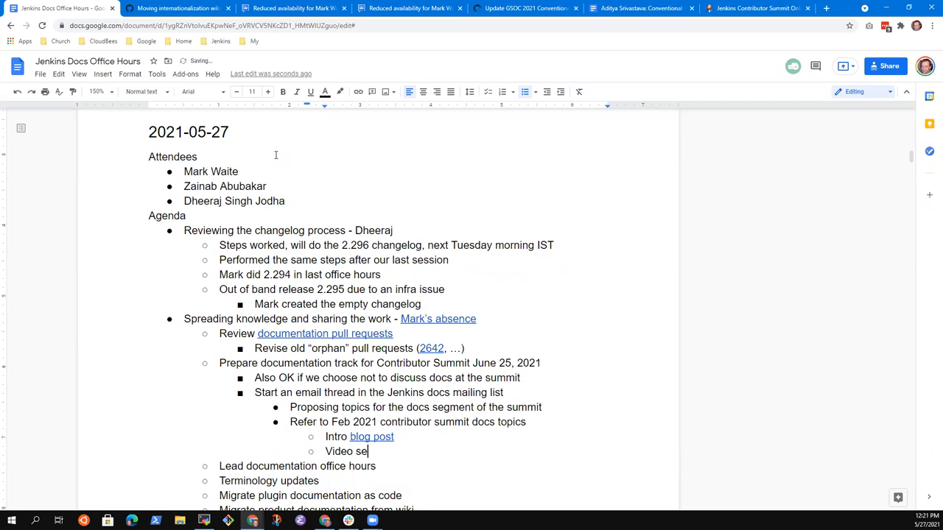
{"action": "type", "text": "gments fo"}
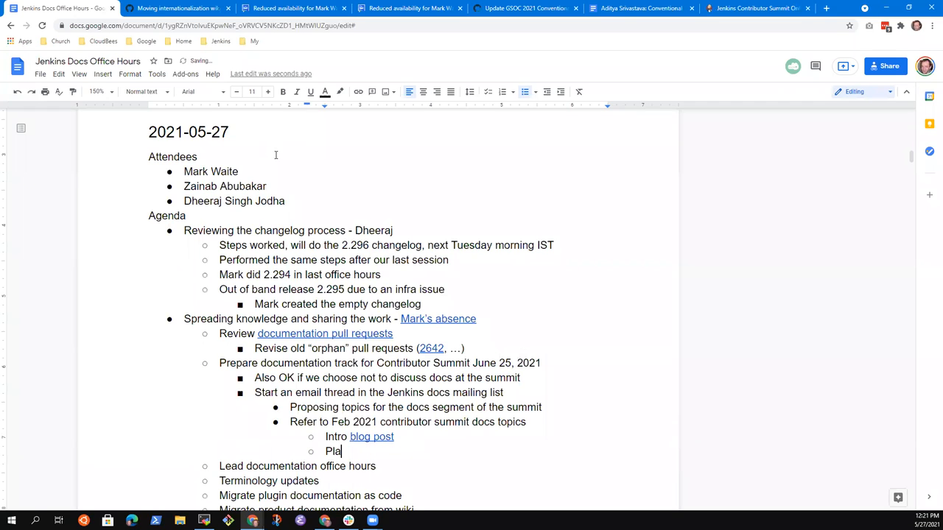
{"action": "type", "text": "y list of the Feb su"}
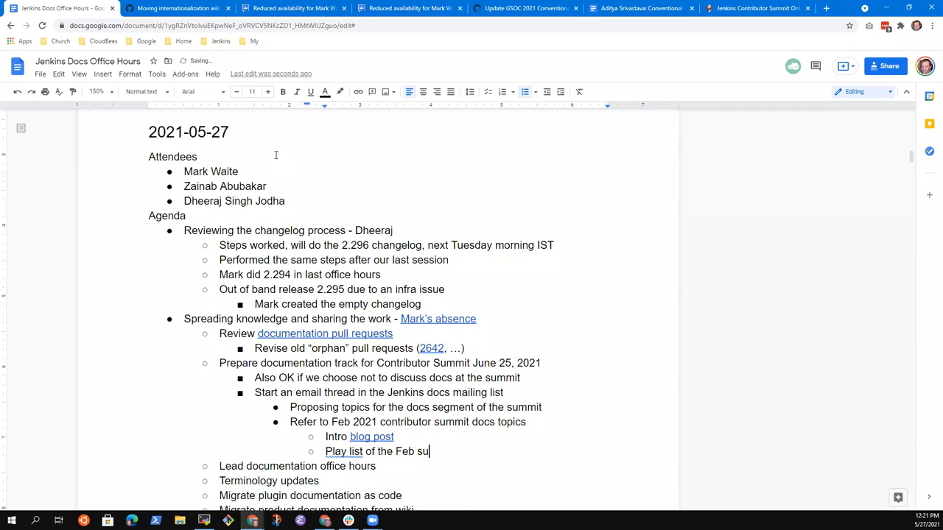
Open the Jenkins Contributor Summit playlist on YouTube and select its URL.
{"action": "type", "text": "mmit"}
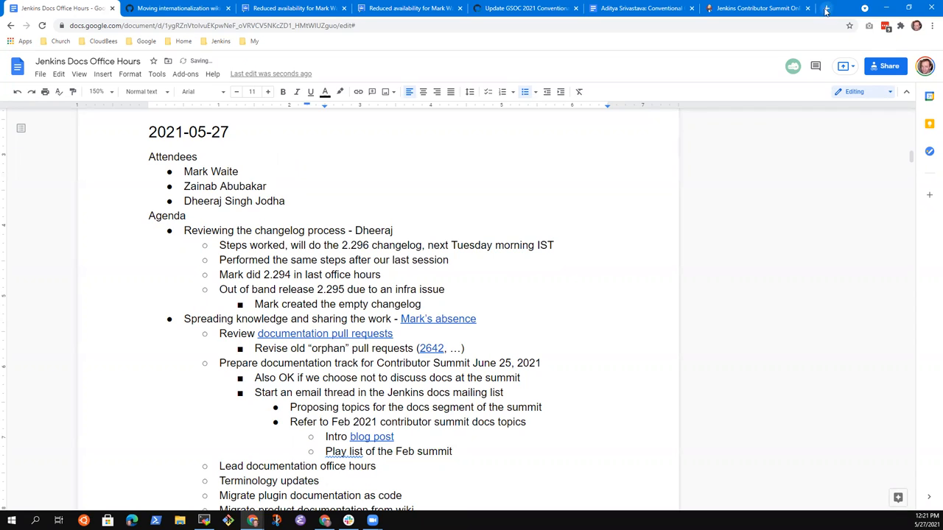
{"action": "left_click", "coordinate": [825, 9]}
{"action": "type", "text": "youtube.com/c/jenkinscicd/playlists"}
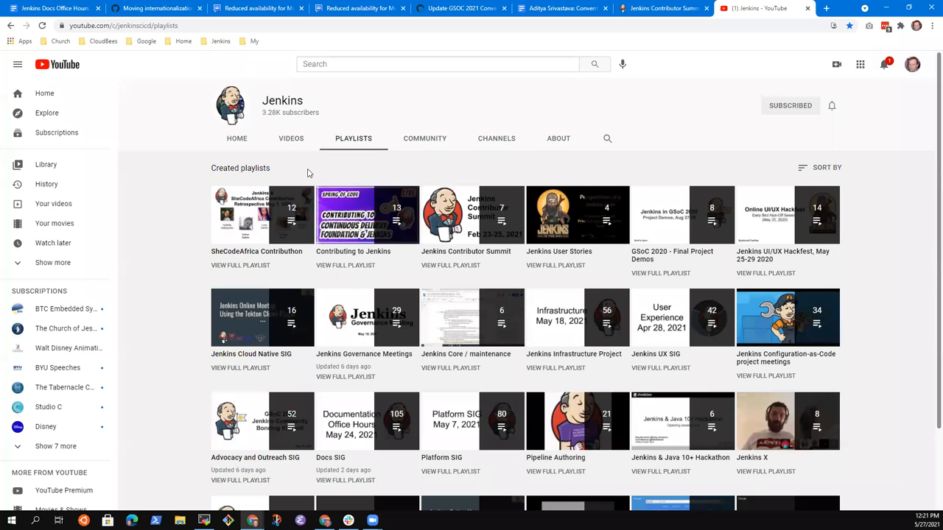
{"action": "mouse_move", "coordinate": [451, 421]}
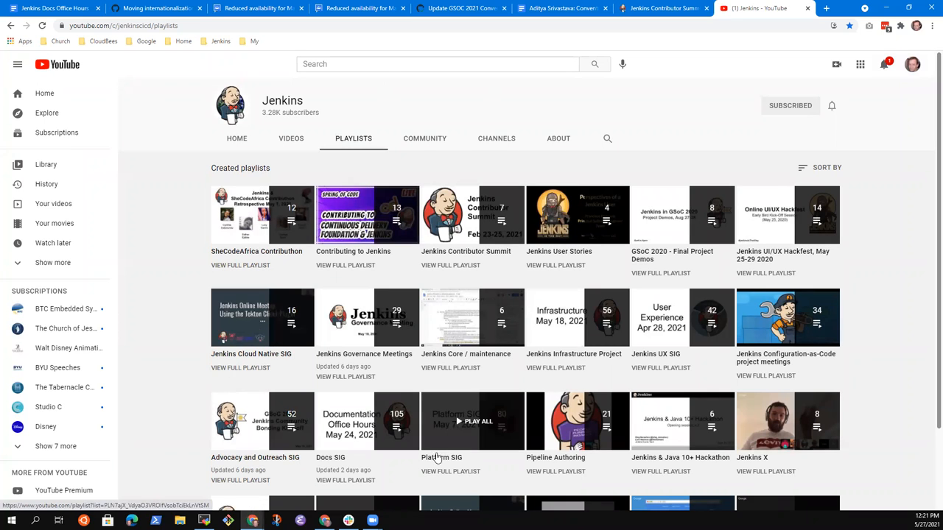
{"action": "left_click", "coordinate": [471, 215]}
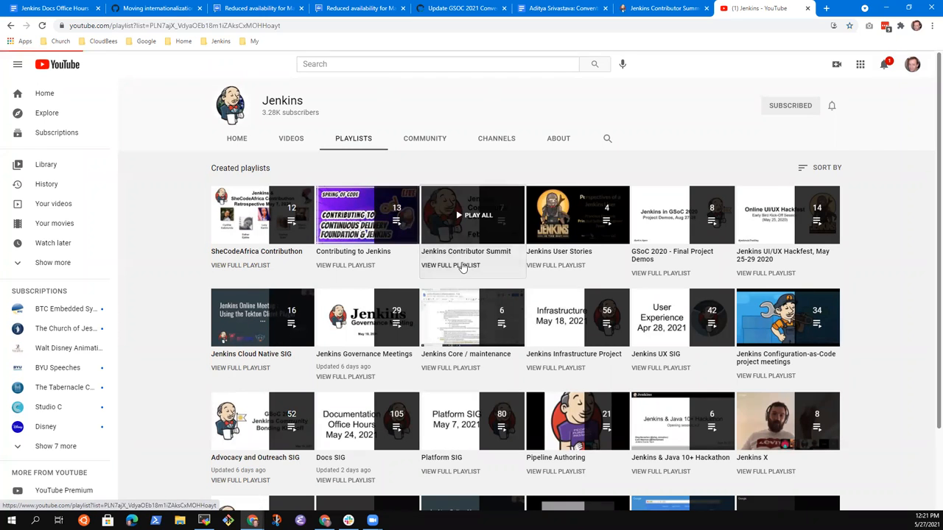
{"action": "left_click", "coordinate": [465, 215]}
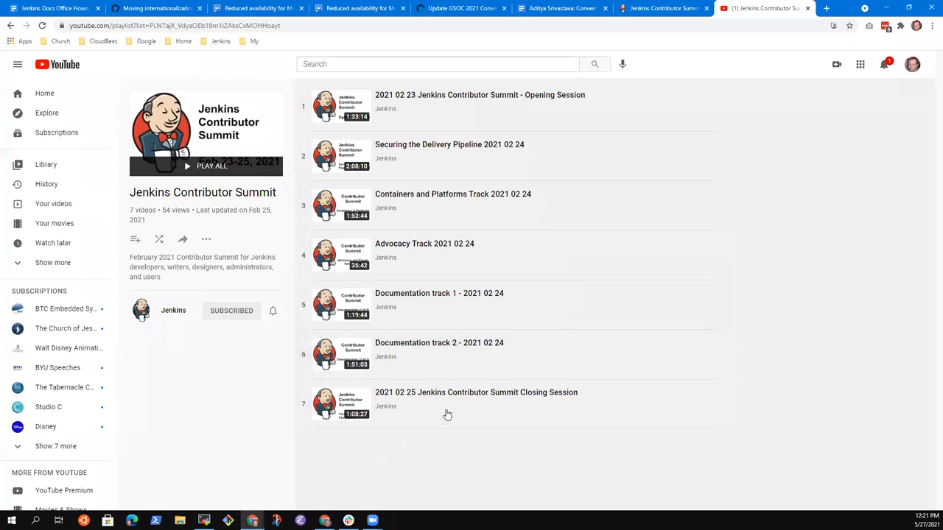
{"action": "mouse_move", "coordinate": [418, 303]}
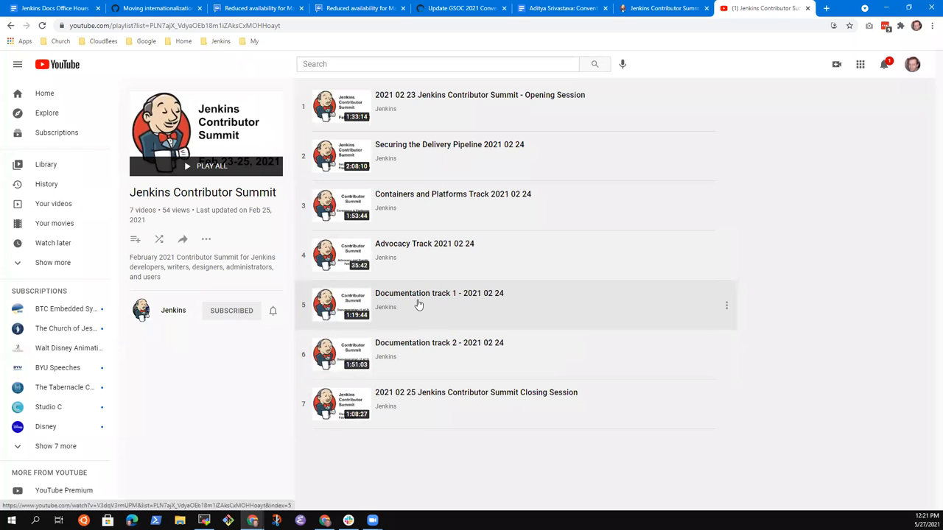
{"action": "mouse_move", "coordinate": [420, 304]}
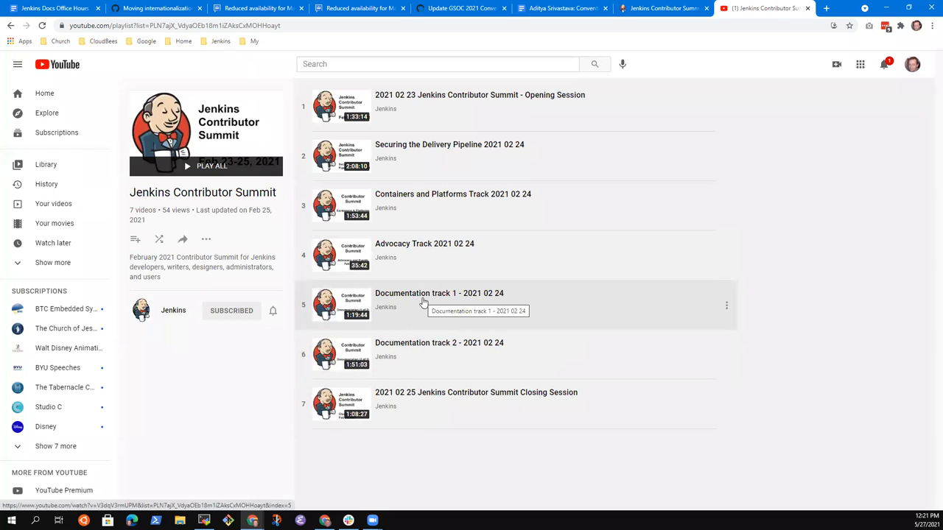
{"action": "mouse_move", "coordinate": [428, 369]}
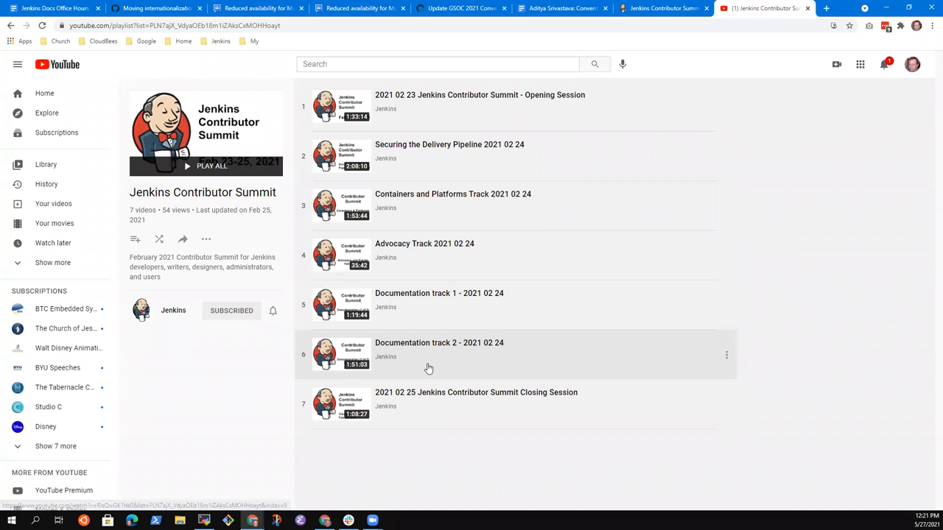
{"action": "left_click", "coordinate": [177, 25]}
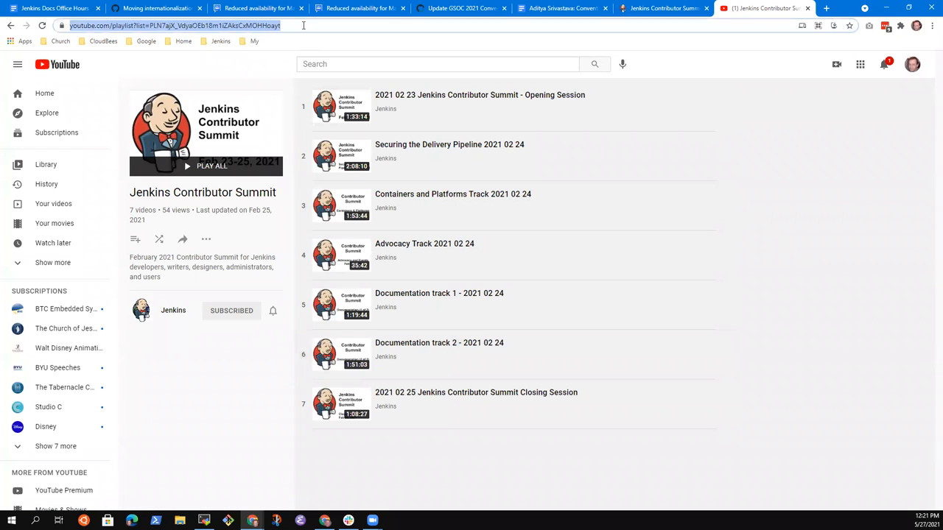
{"action": "mouse_move", "coordinate": [52, 9]}
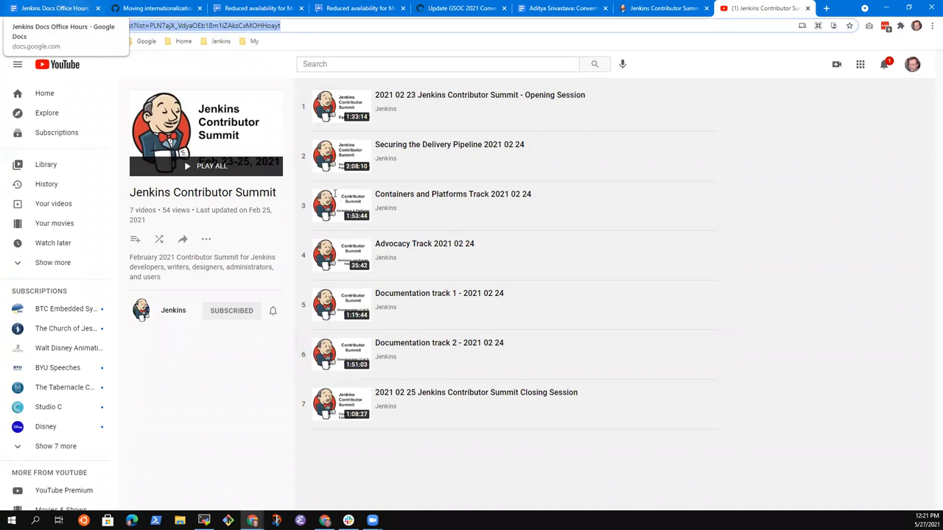
Nest 'Docs track 1' and 'Docs track 2' sub-bullets under the linked Feb summit playlist.
{"action": "left_click", "coordinate": [52, 8]}
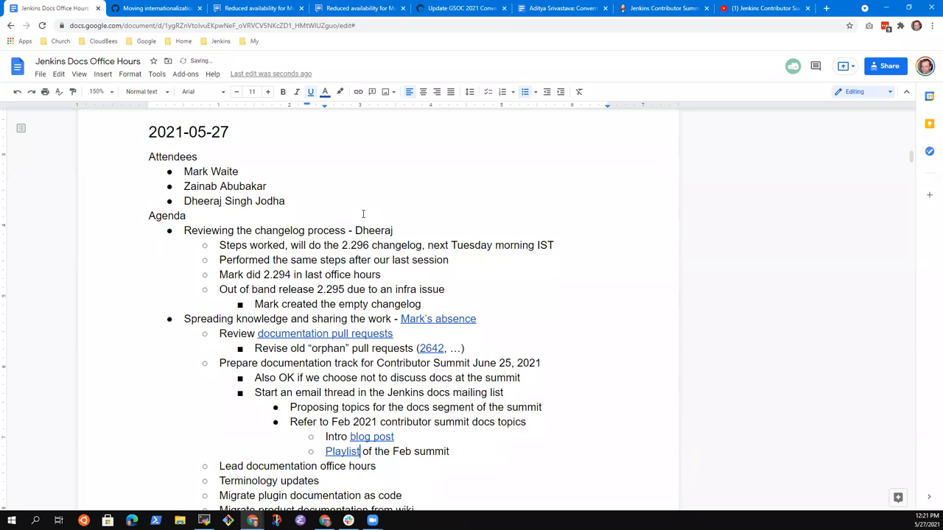
{"action": "type", "text": "Docs"}
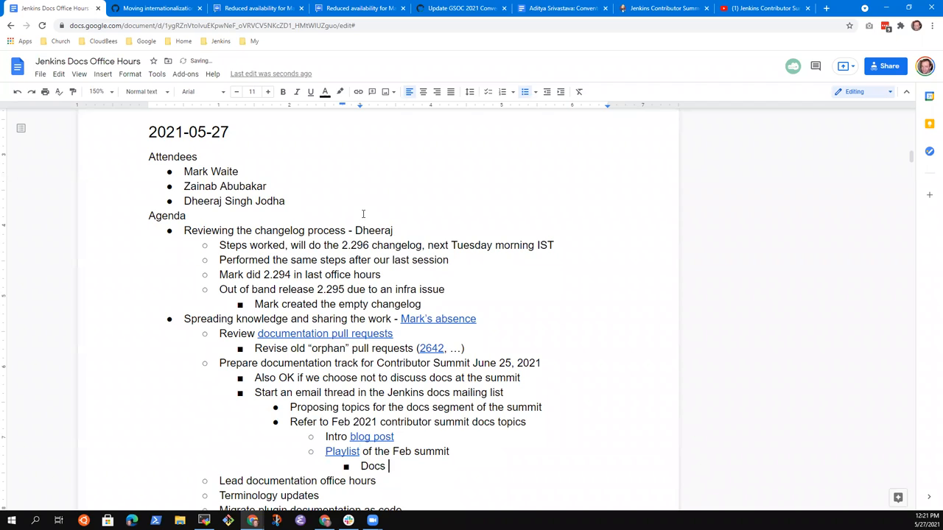
{"action": "type", "text": "track 1"}
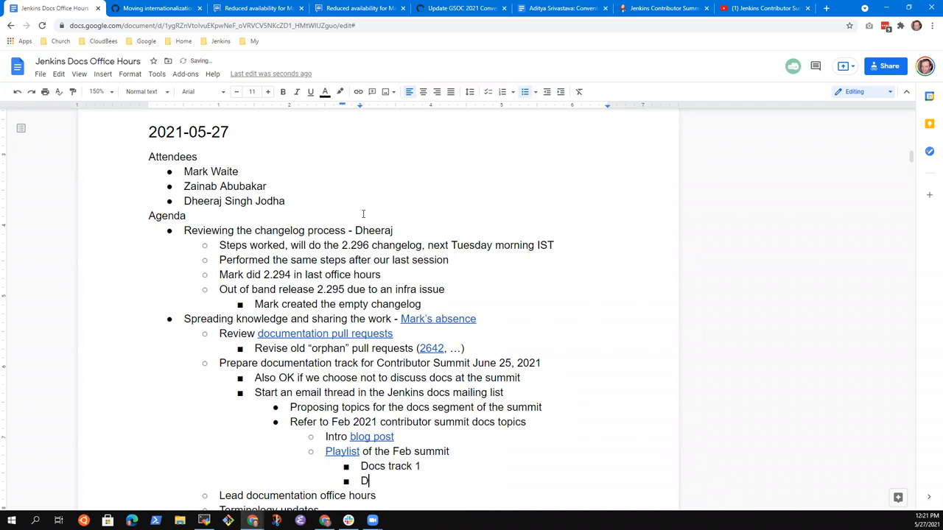
{"action": "type", "text": "ocs track"}
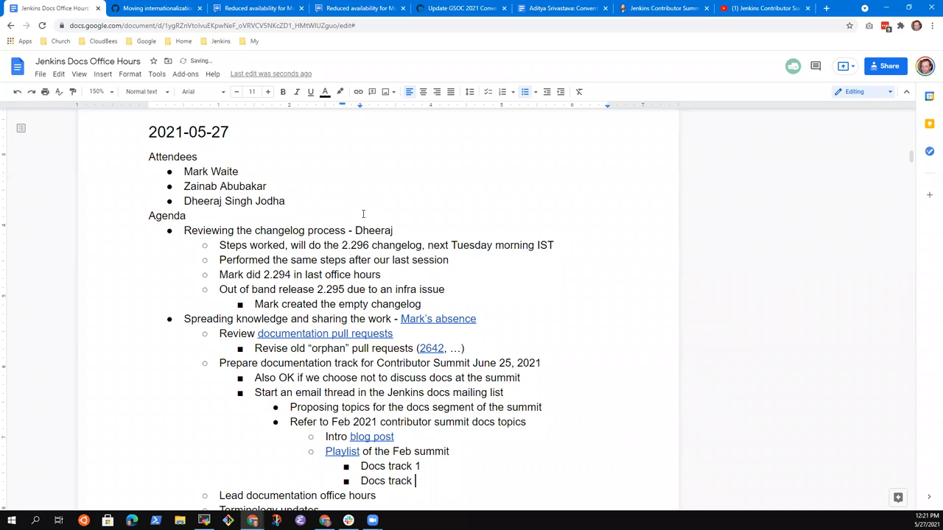
{"action": "type", "text": "2"}
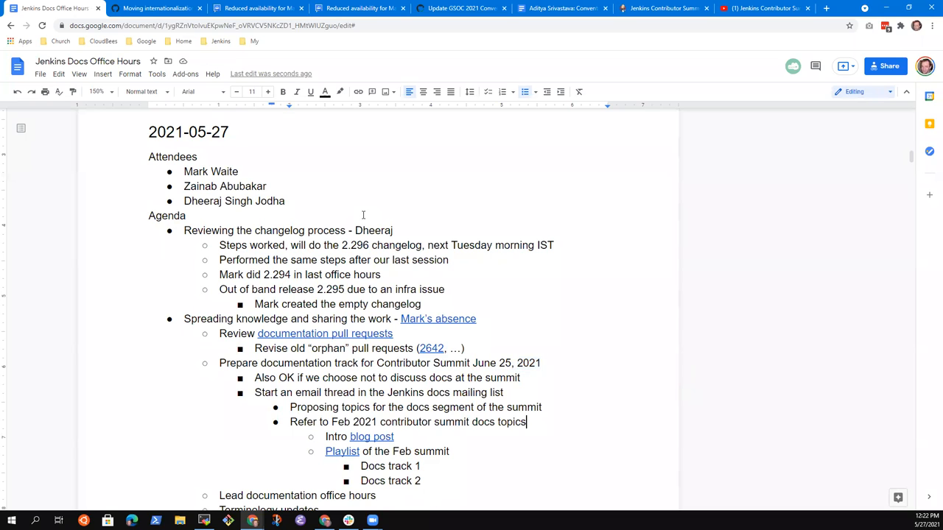
{"action": "left_click", "coordinate": [451, 451]}
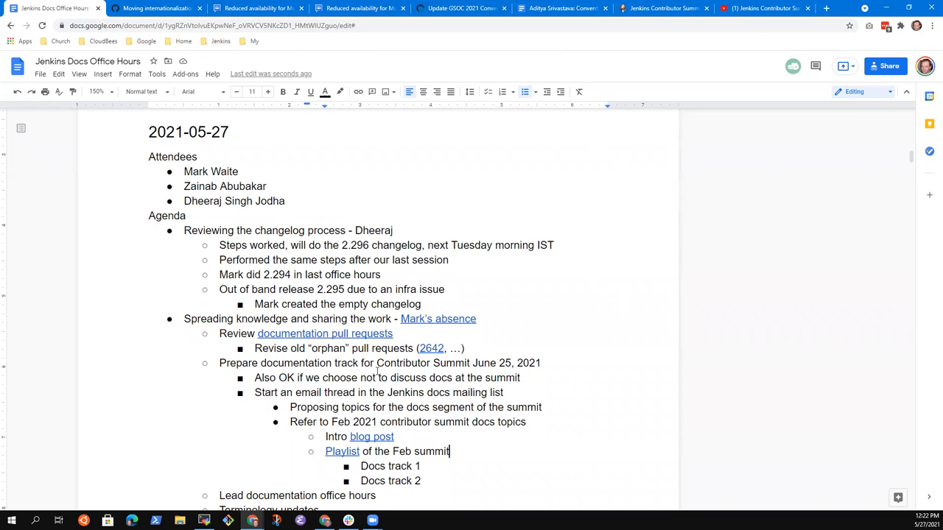
{"action": "triple_click", "coordinate": [380, 362]}
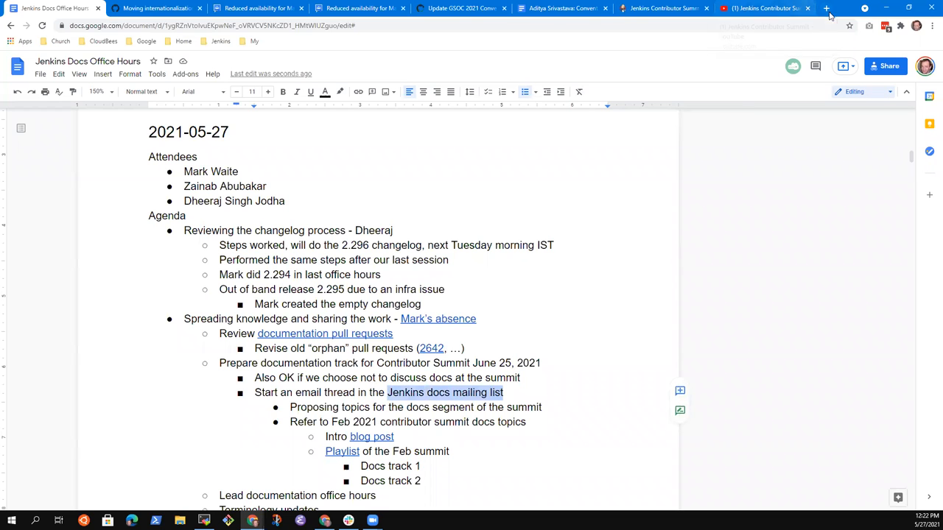
Locate the Jenkins Documentation group under My groups in Google Groups for the mailing-list link.
{"action": "left_click", "coordinate": [825, 9]}
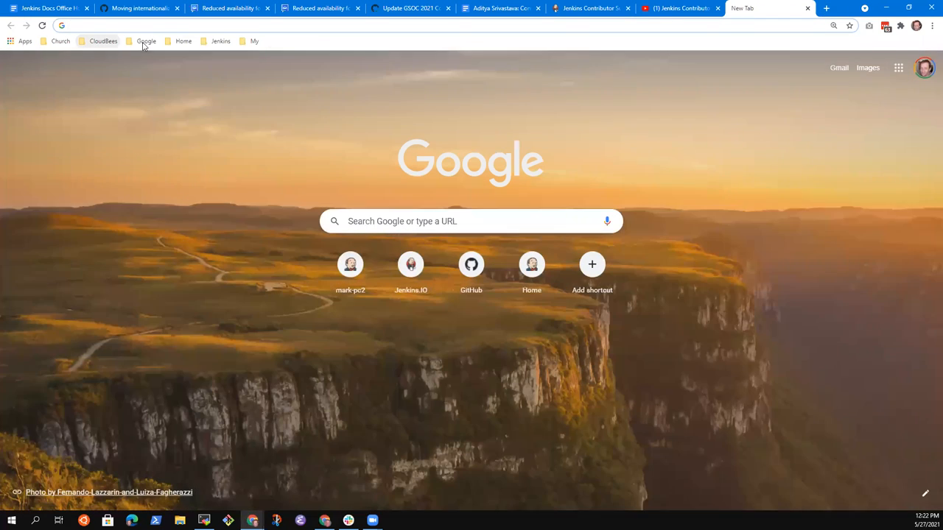
{"action": "left_click", "coordinate": [145, 42]}
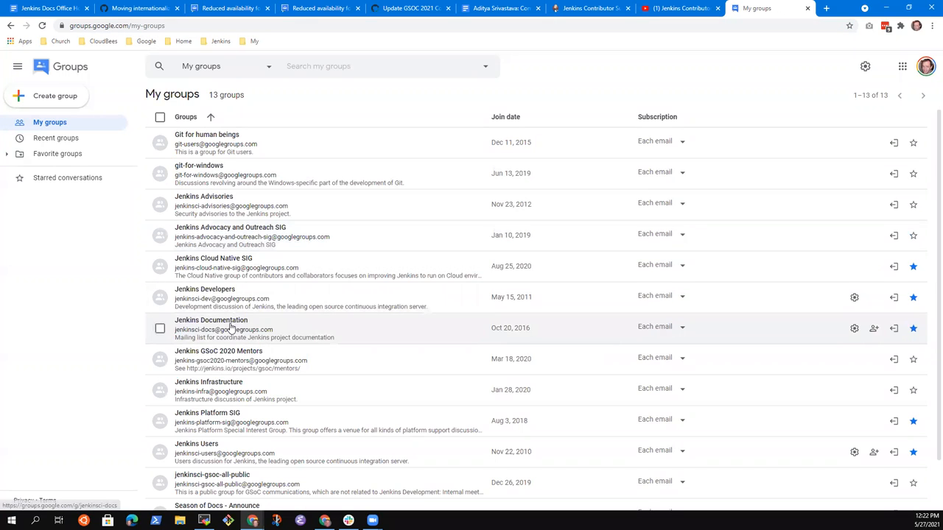
{"action": "left_click", "coordinate": [211, 320]}
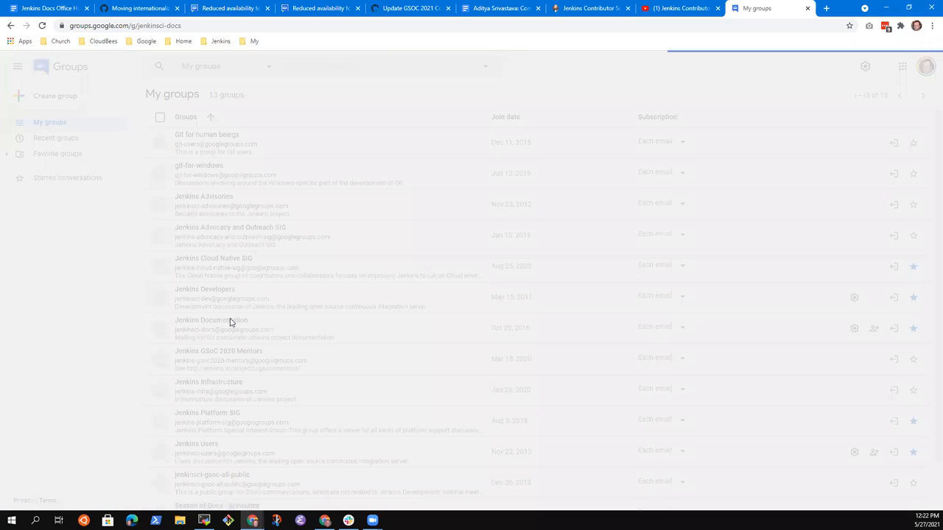
{"action": "left_click", "coordinate": [212, 320]}
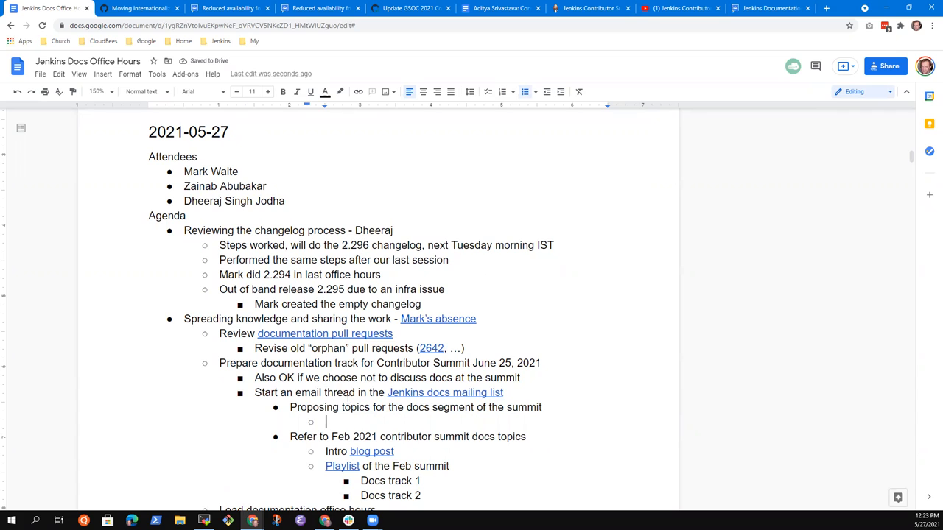
Add topics 'Wiki replacement, stop maintaining a read-only wiki' and 'Wiki migration - moving docs to jenkins.io'.
{"action": "type", "text": "Wiki"}
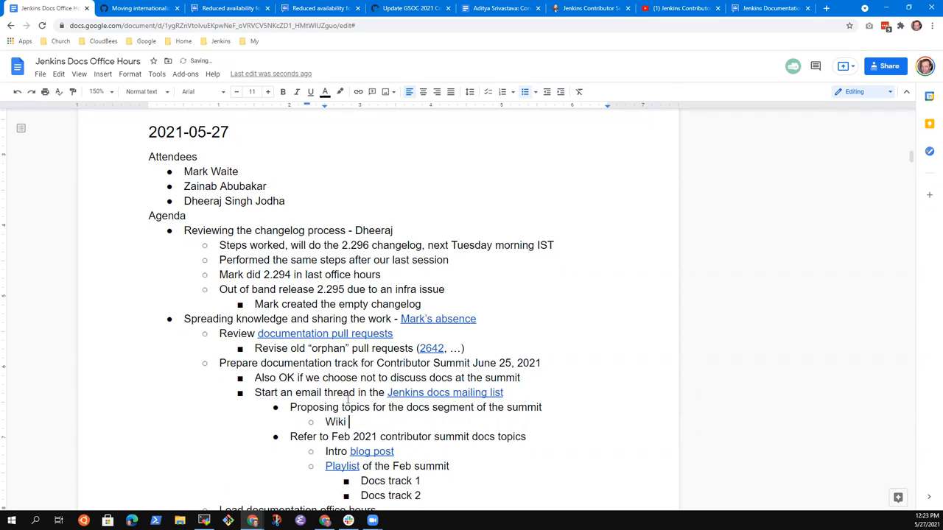
{"action": "type", "text": "replacement"}
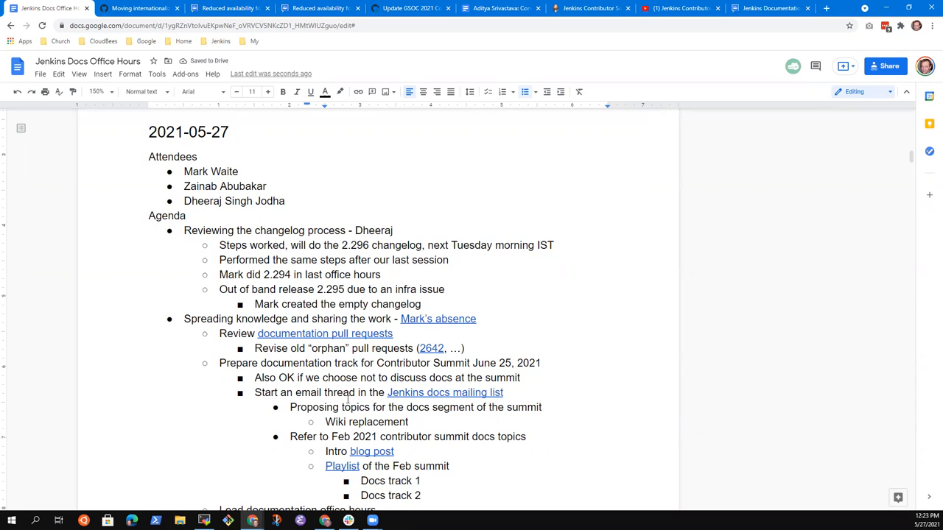
{"action": "type", "text": ", stop"}
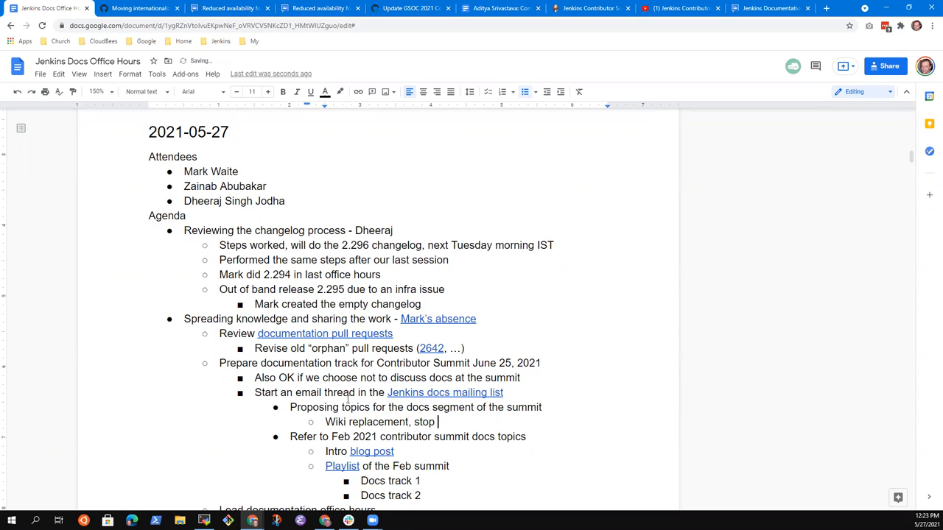
{"action": "type", "text": "maintaining a re"}
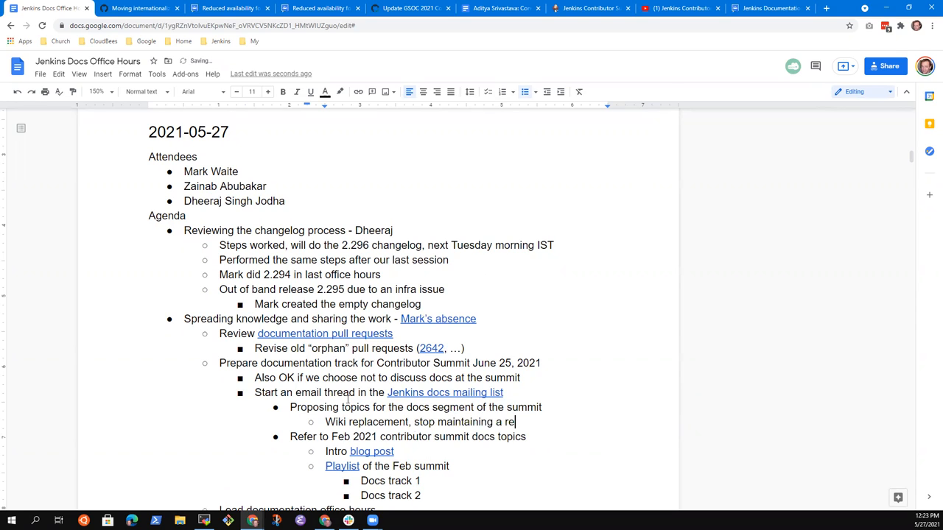
{"action": "type", "text": "ad-only wiki"}
{"action": "type", "text": "Wiki mi"}
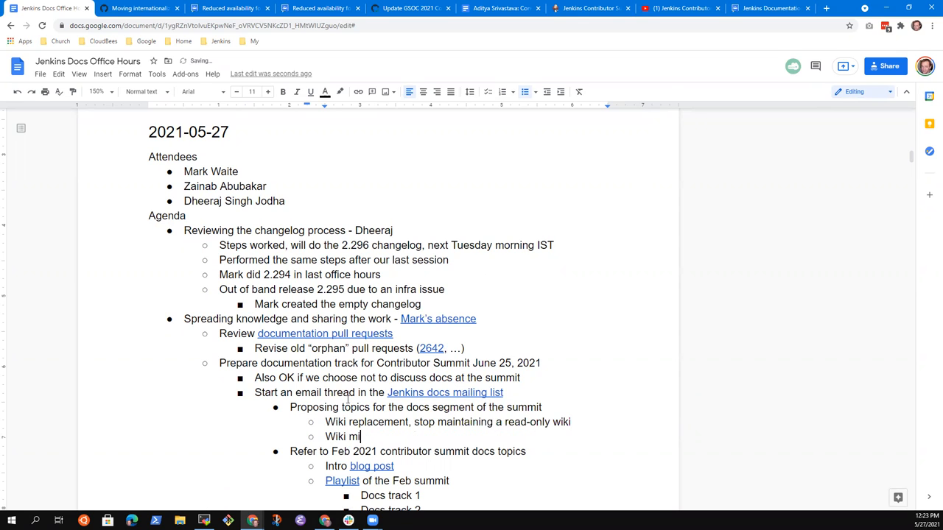
{"action": "type", "text": "gration -"}
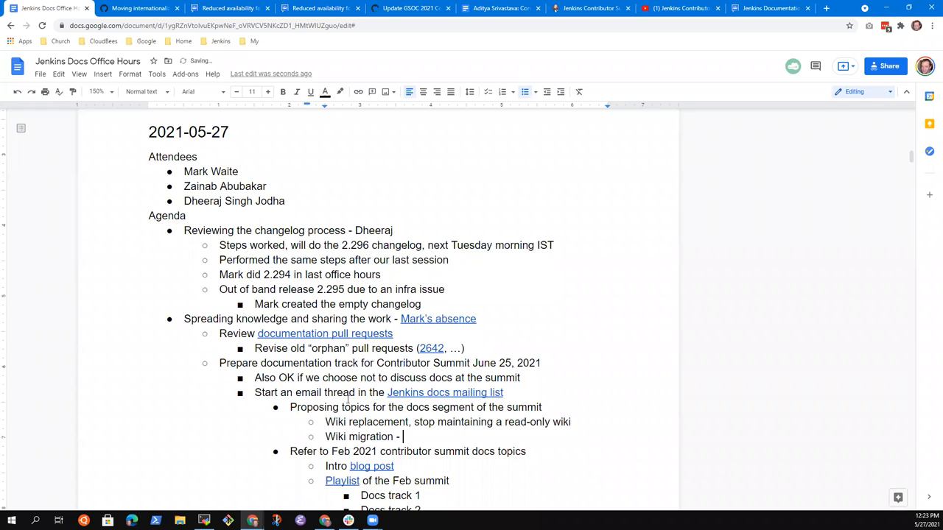
{"action": "type", "text": "moving"}
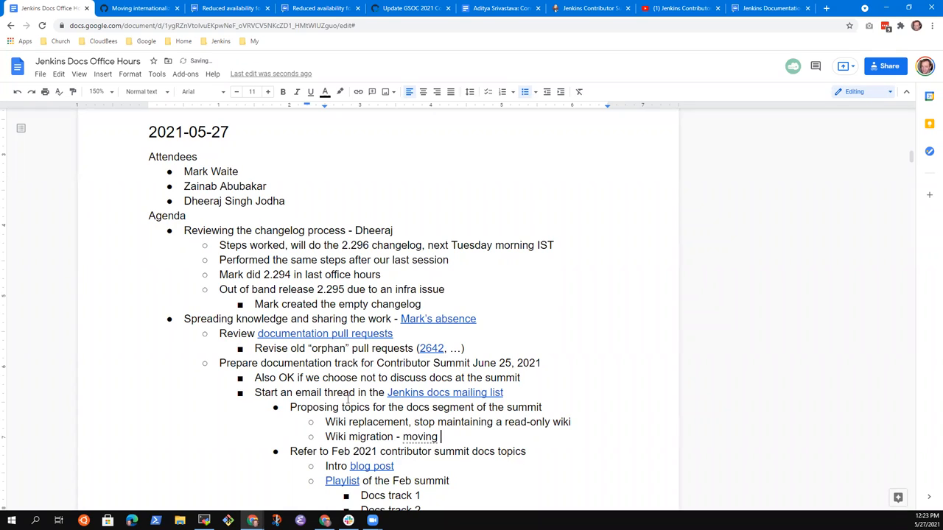
{"action": "type", "text": "docs to jenkins.io"}
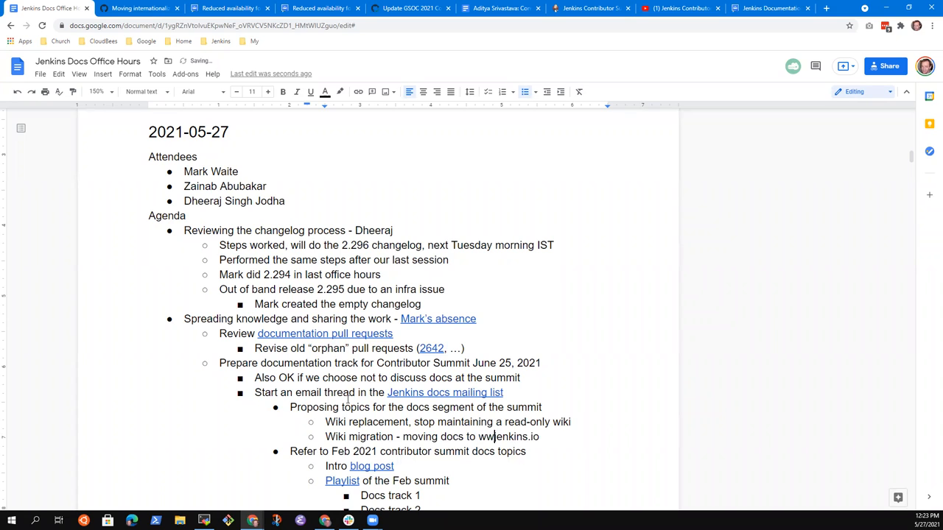
{"action": "key", "text": "enter"}
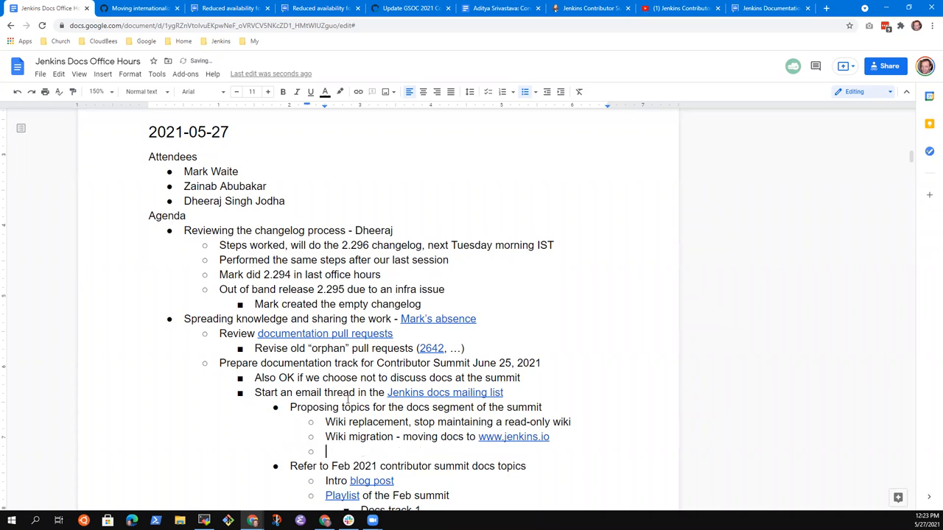
Add 'Plugin docs conversion to "docs as code"' and start an 'LFX' topic bullet.
{"action": "type", "text": "Plugin doc"}
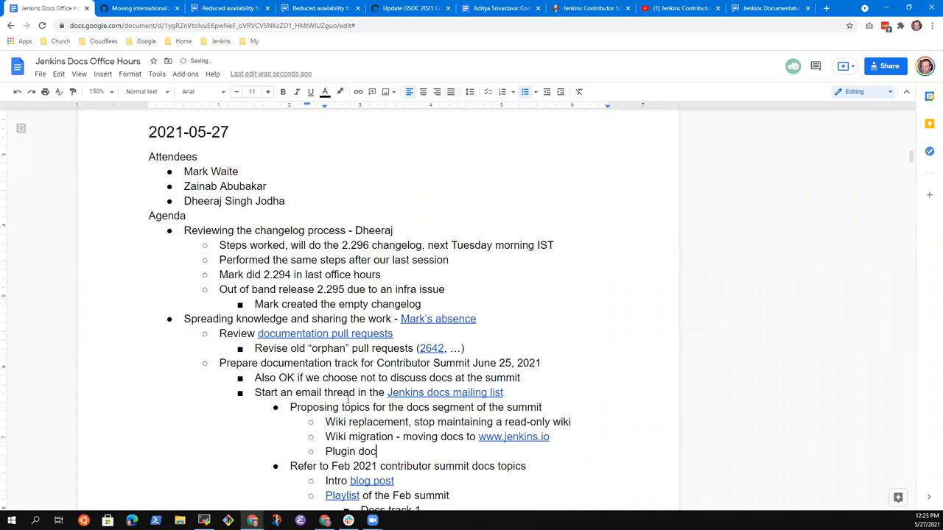
{"action": "type", "text": "s c"}
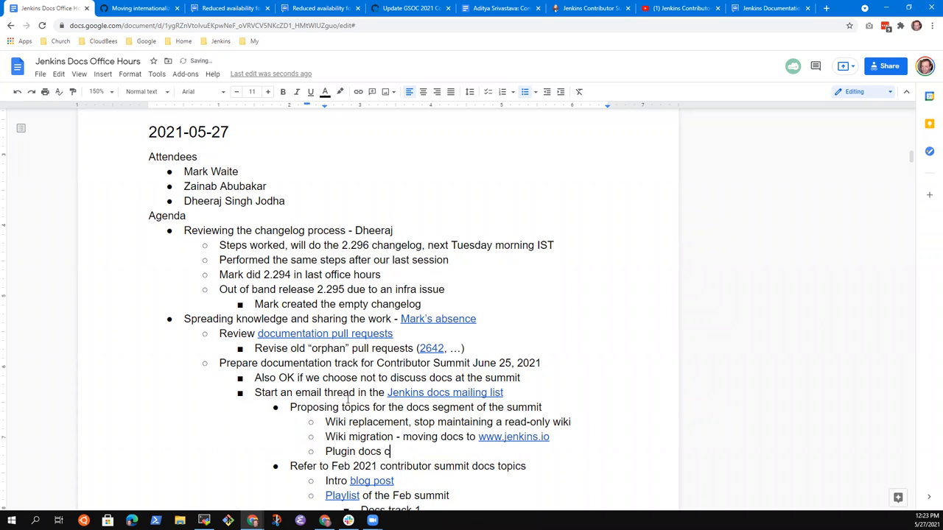
{"action": "type", "text": "onversion to"}
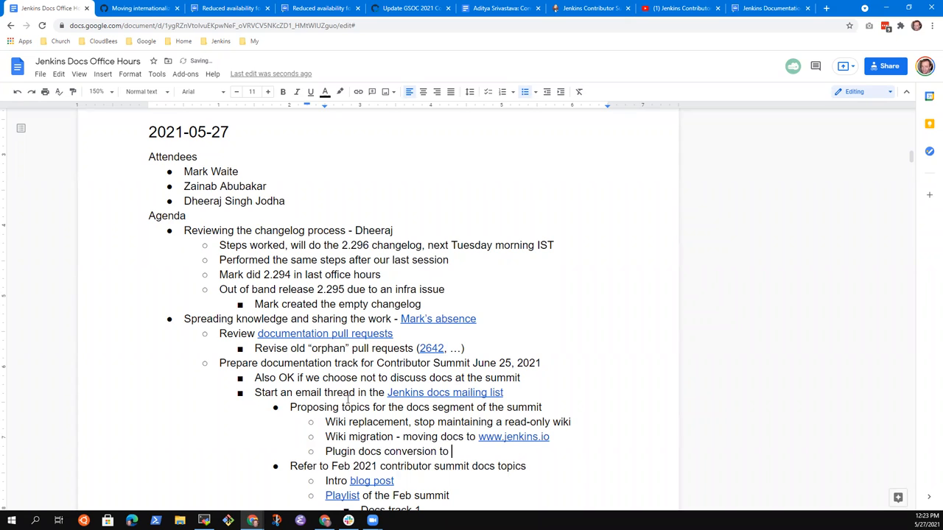
{"action": "type", "text": "\"docs a"}
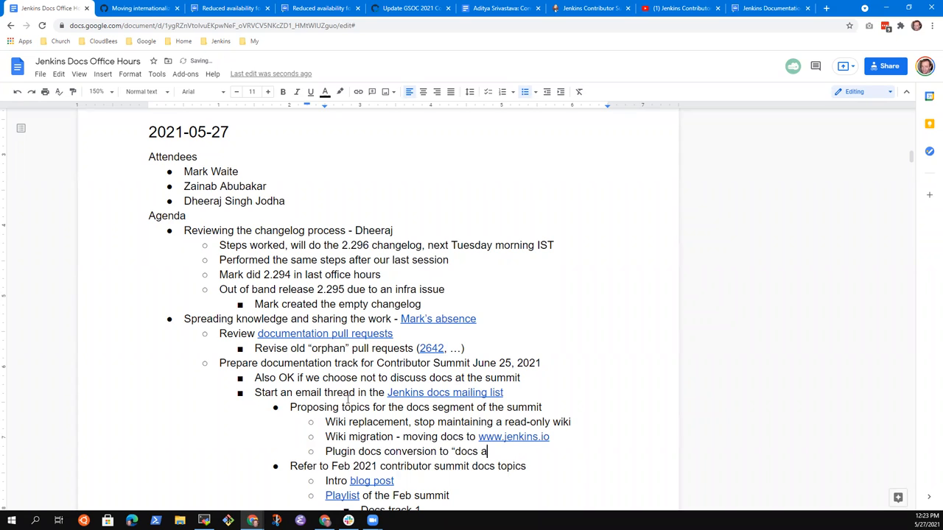
{"action": "type", "text": "s code\""}
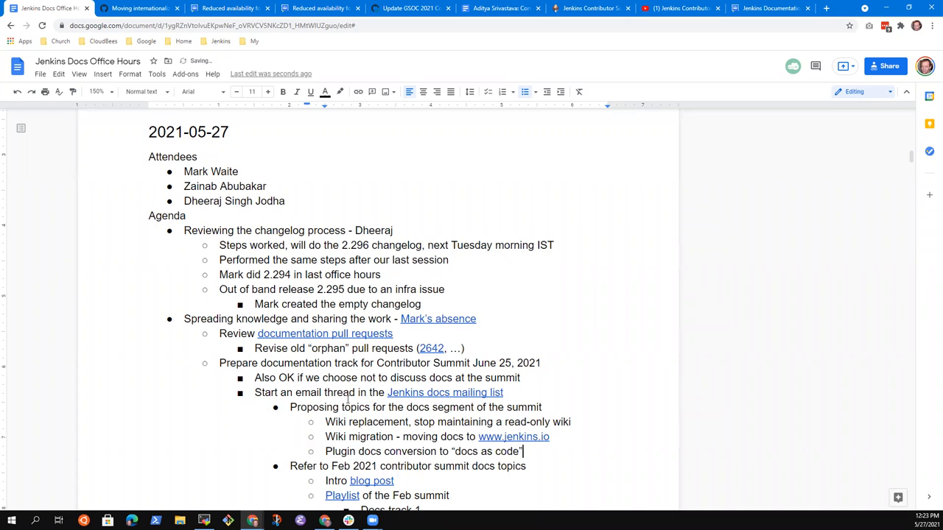
{"action": "key", "text": "enter"}
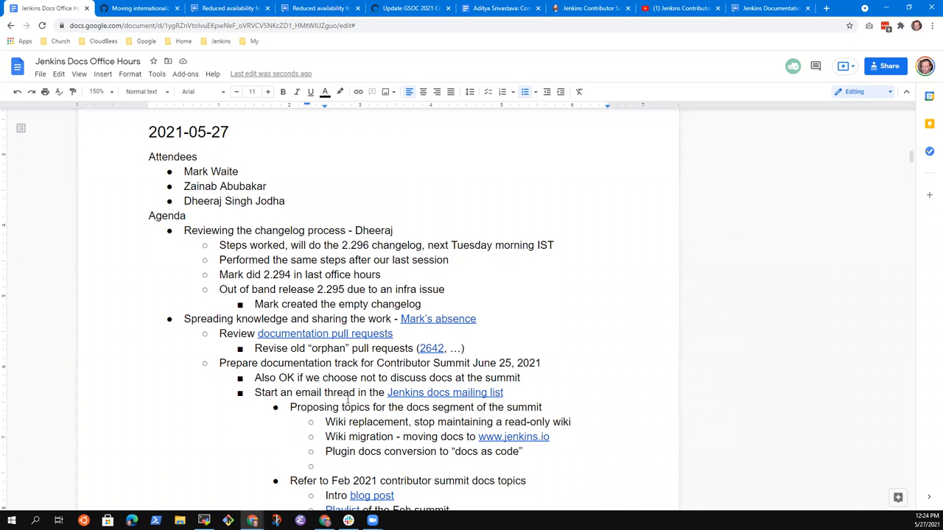
{"action": "type", "text": "LFS"}
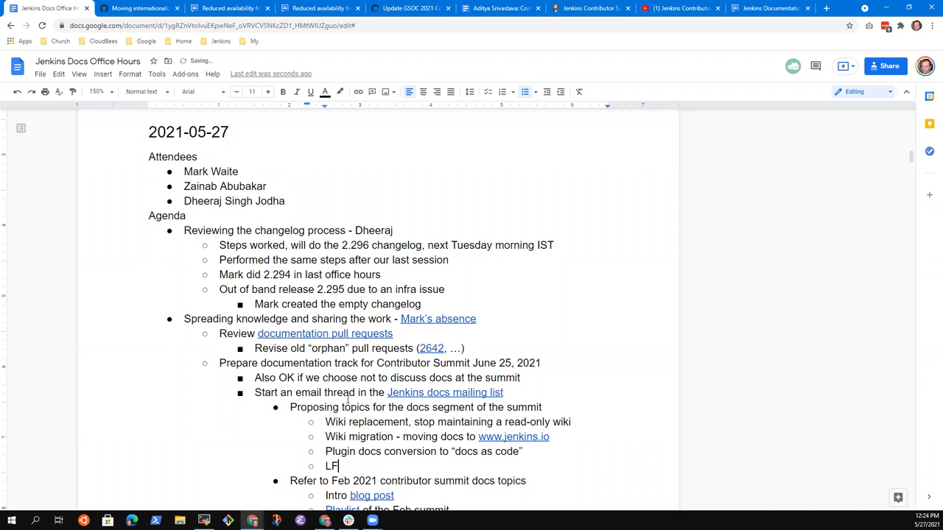
{"action": "type", "text": "X"}
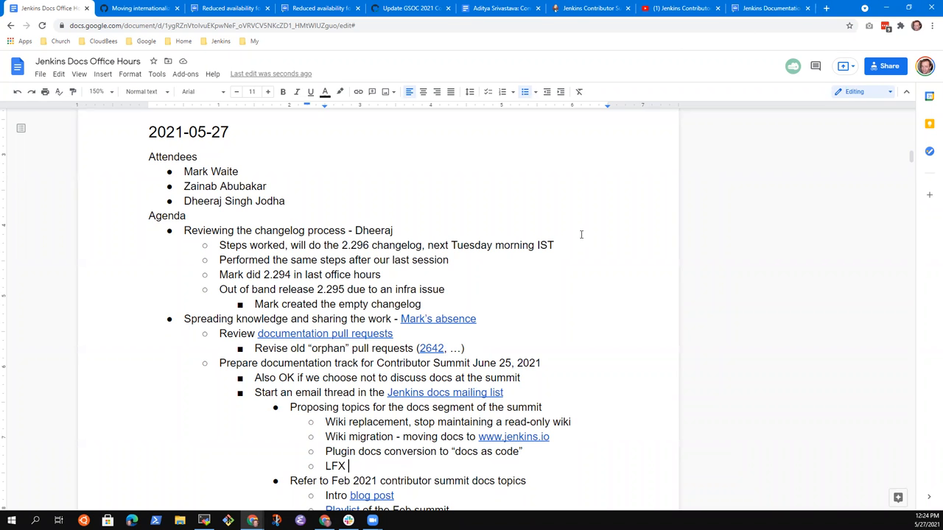
Visit jenkins.io Participate and jenkins.io/donate's moved Donate page, then return to the notes.
{"action": "left_click", "coordinate": [825, 8]}
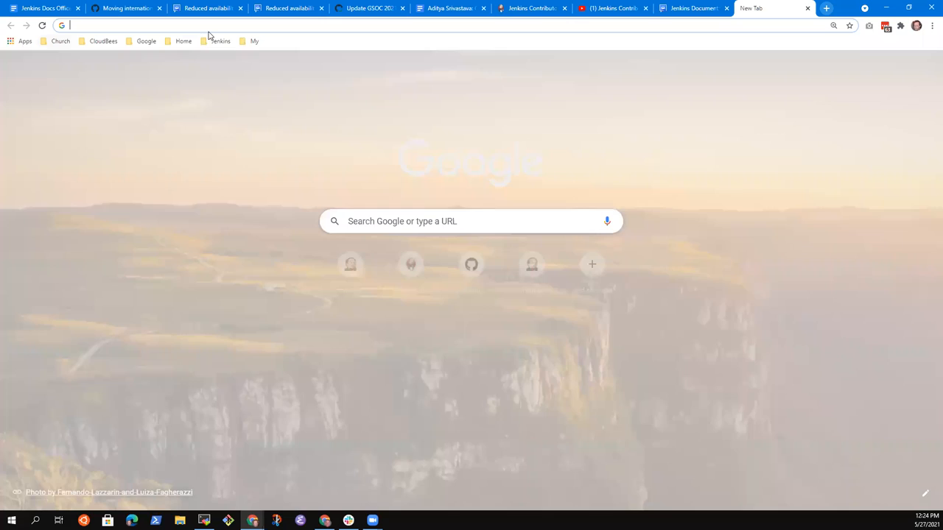
{"action": "left_click", "coordinate": [216, 41]}
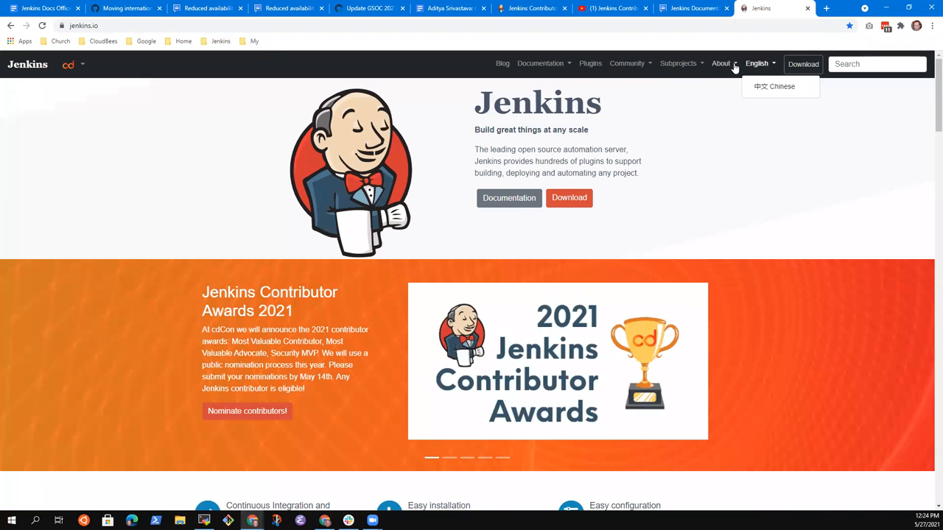
{"action": "left_click", "coordinate": [720, 63]}
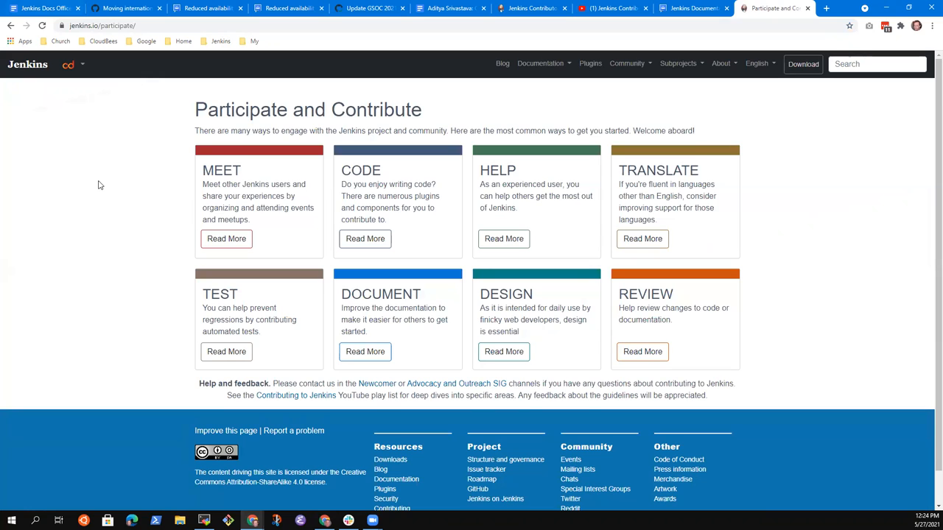
{"action": "left_click", "coordinate": [103, 26]}
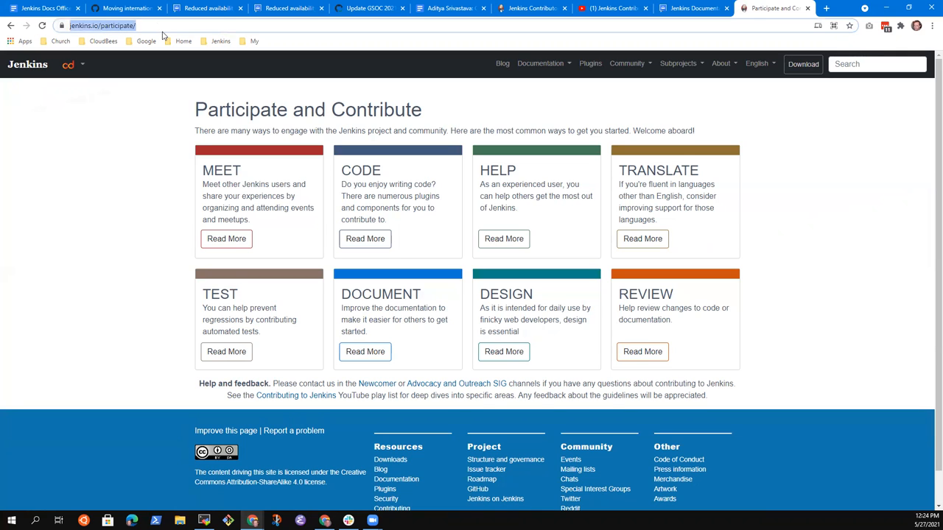
{"action": "type", "text": "https://www.jenkins.io/donate"}
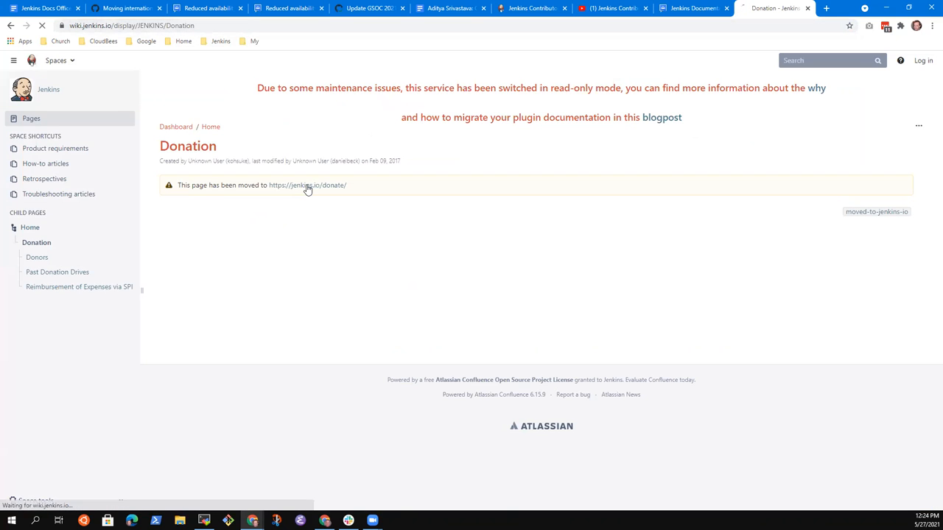
{"action": "left_click", "coordinate": [306, 186]}
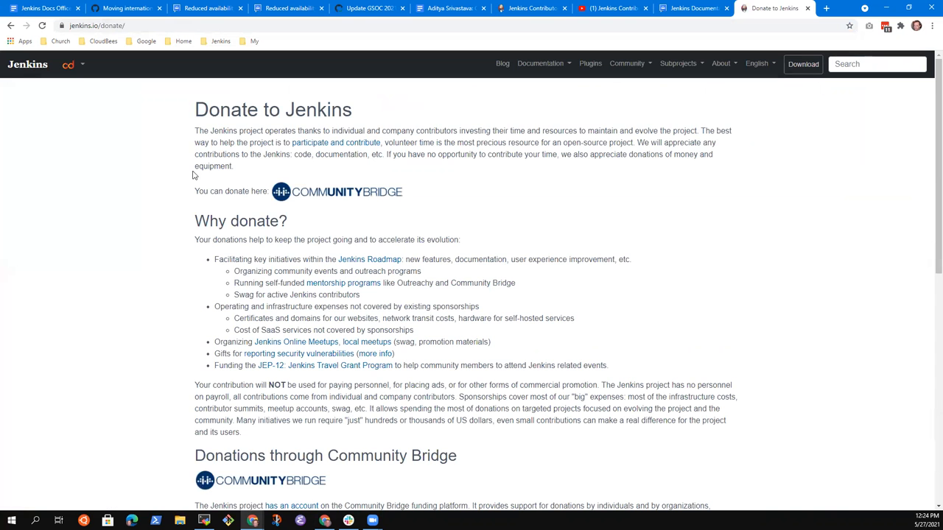
{"action": "mouse_move", "coordinate": [139, 35]}
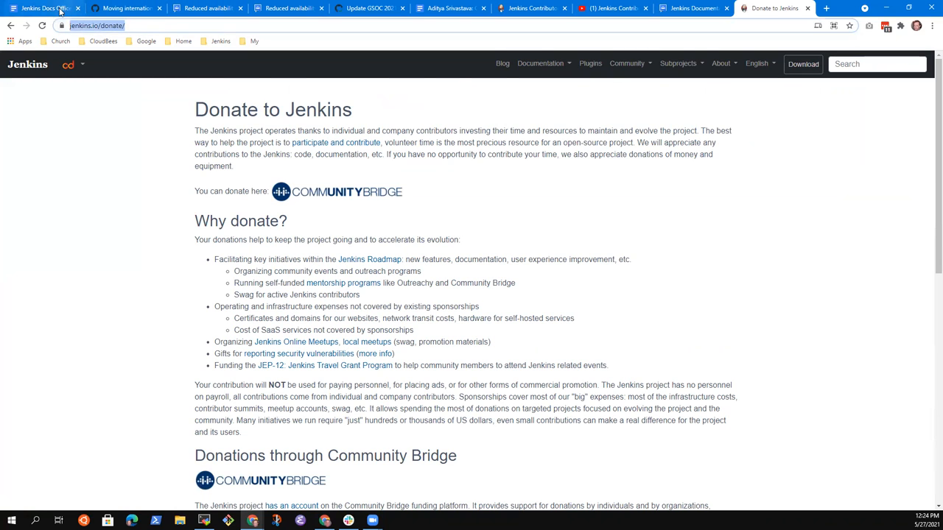
{"action": "left_click", "coordinate": [42, 9]}
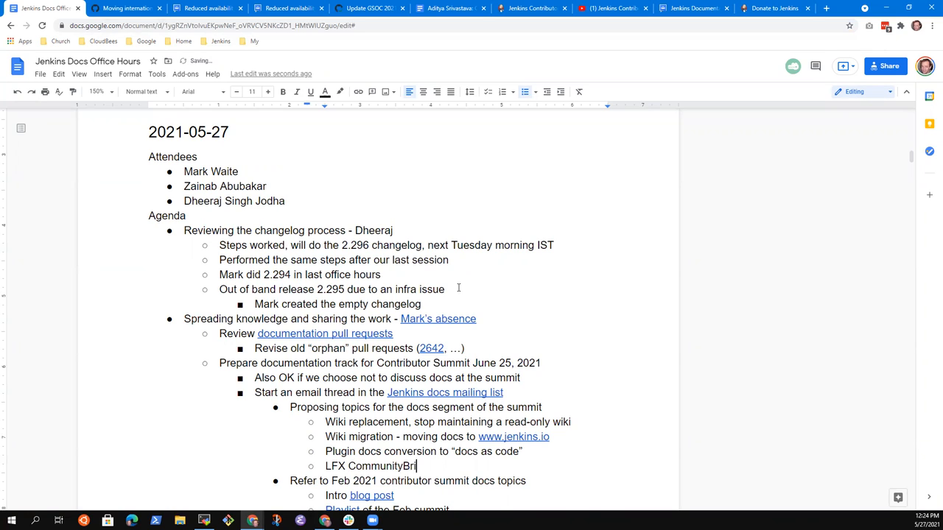
Finish 'LFX CommunityBridge project ideas' and nest 'Jenkins on Kubernetes (continued)' under it.
{"action": "type", "text": "dge"}
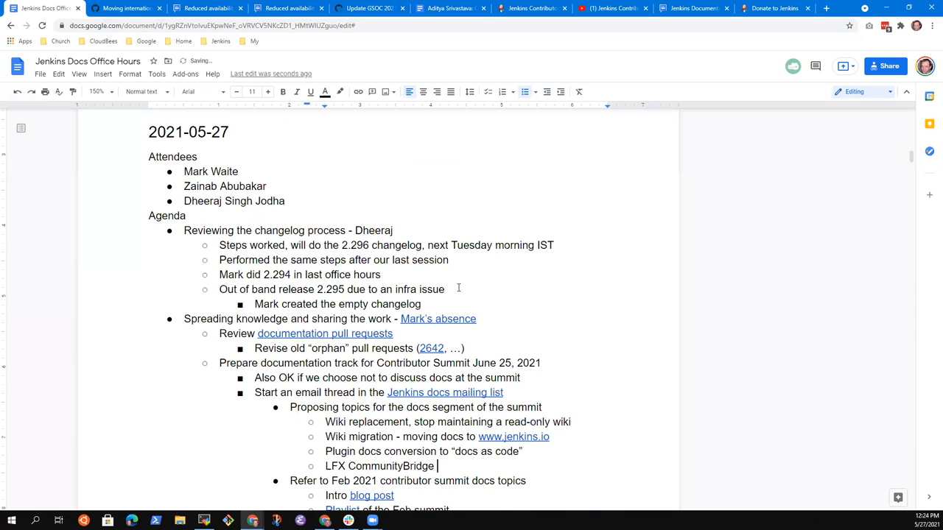
{"action": "type", "text": "project ideas"}
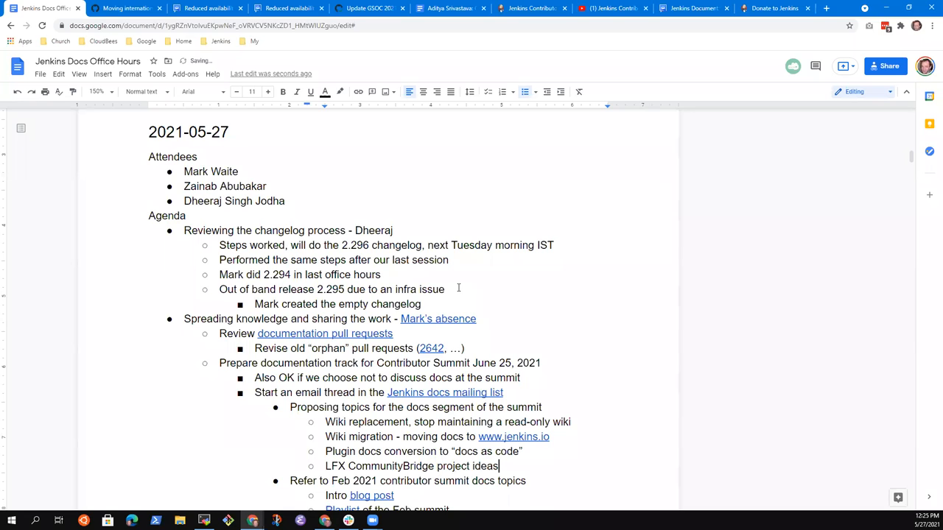
{"action": "key", "text": "enter"}
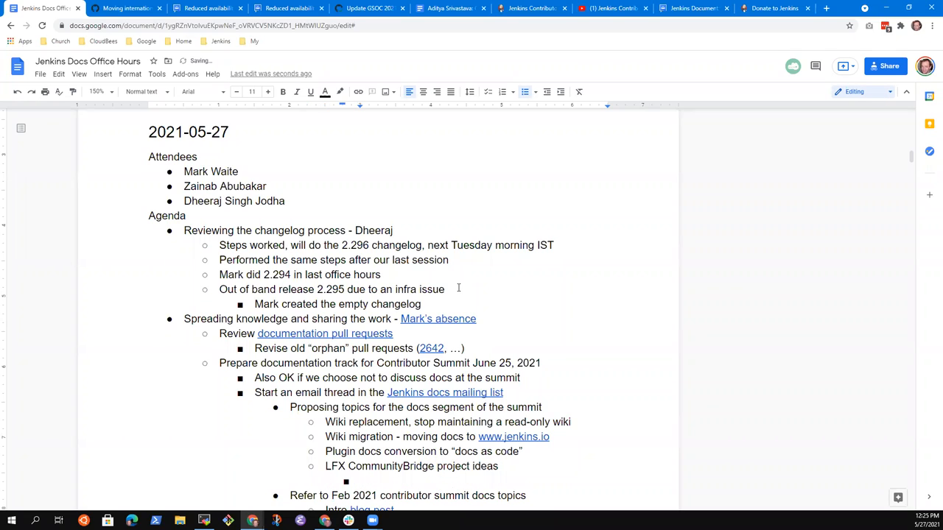
{"action": "type", "text": "Jenkins on Ku"}
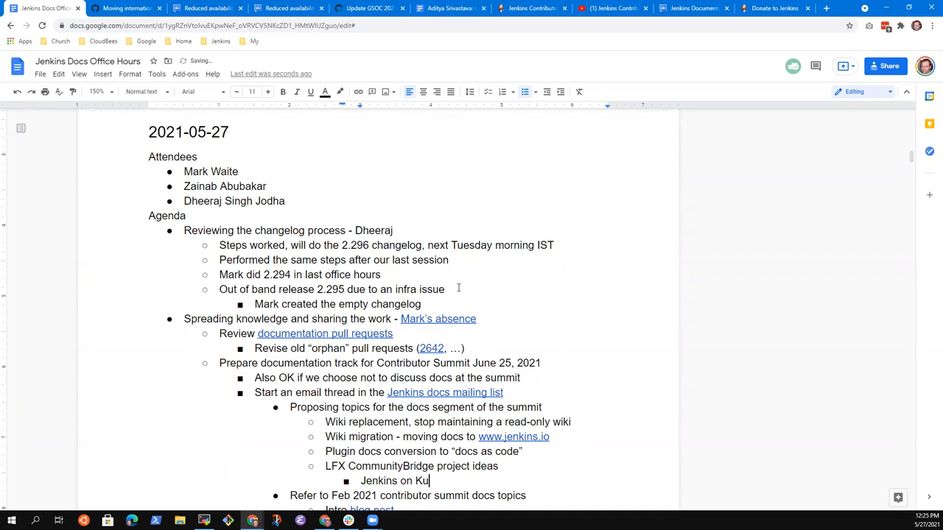
{"action": "type", "text": "bernetes"}
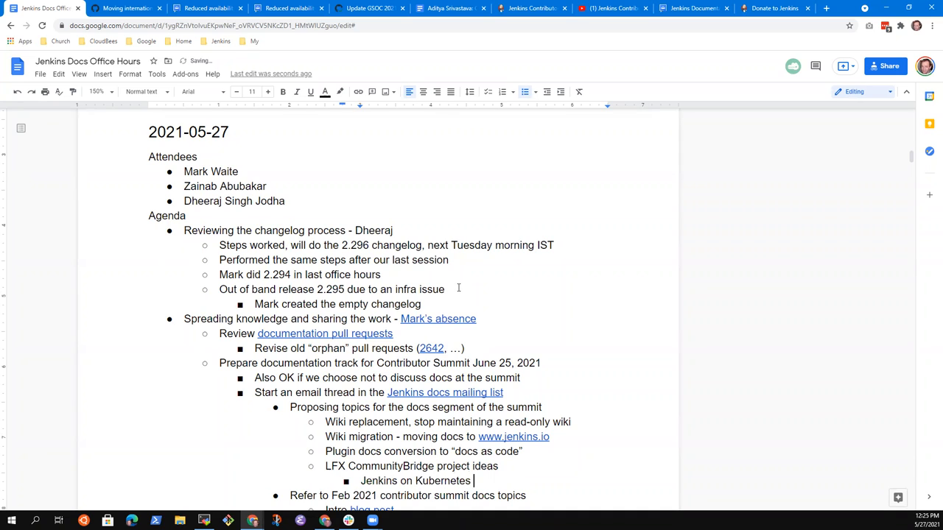
{"action": "type", "text": "(continue"}
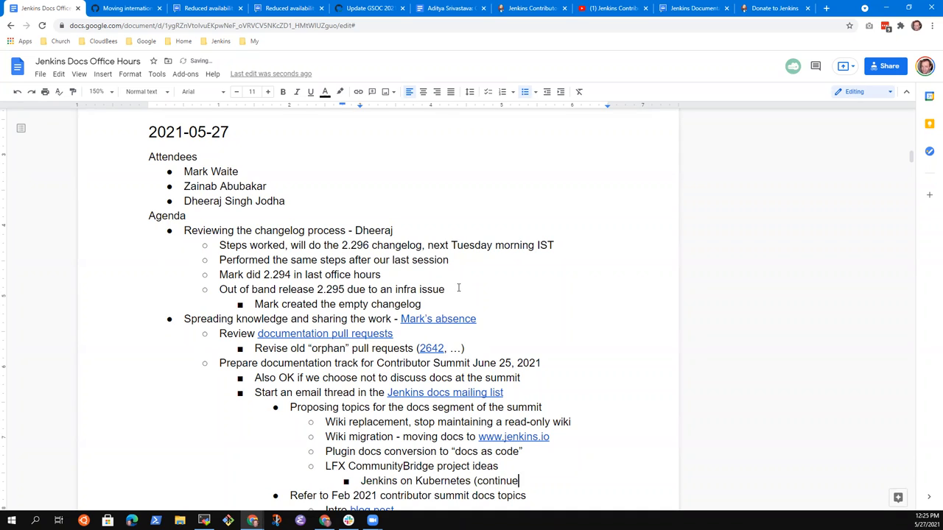
{"action": "type", "text": "d)"}
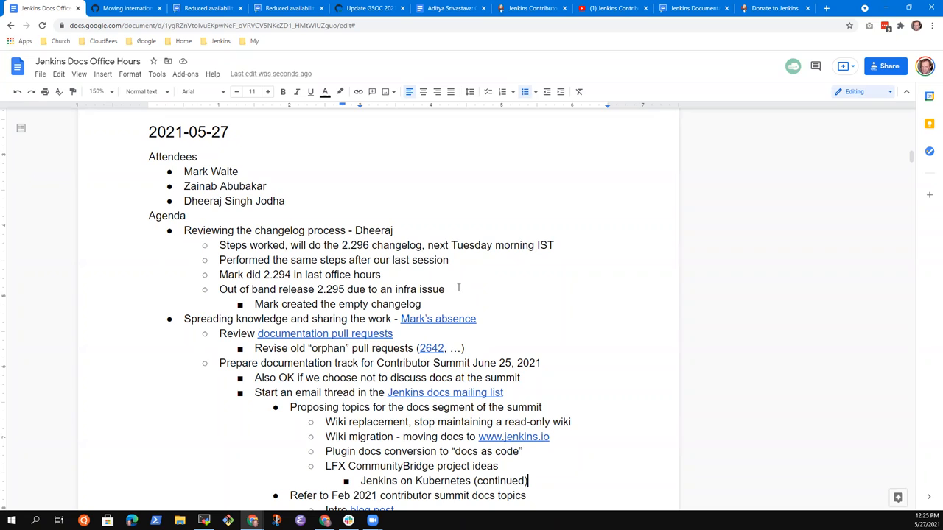
Add 'Configuration as Code deep dive' as a second project idea.
{"action": "type", "text": "Configuration as C"}
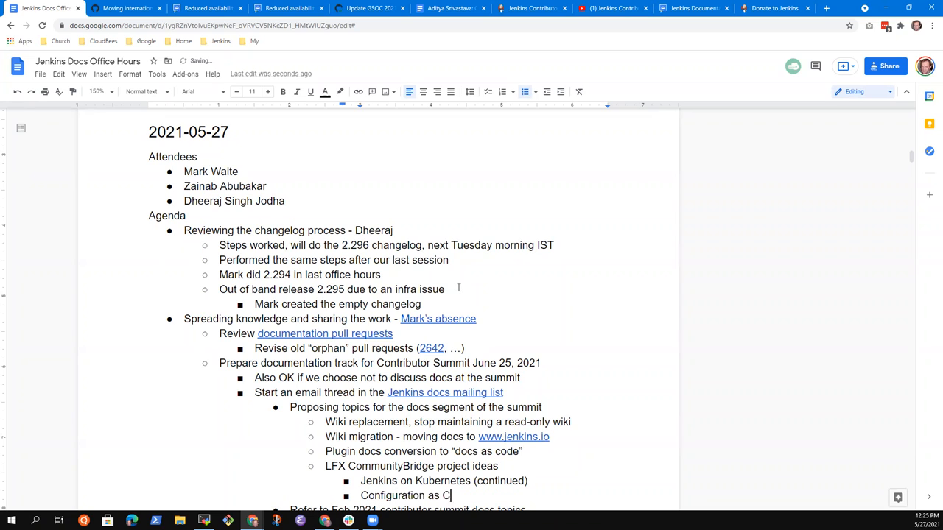
{"action": "type", "text": "ode"}
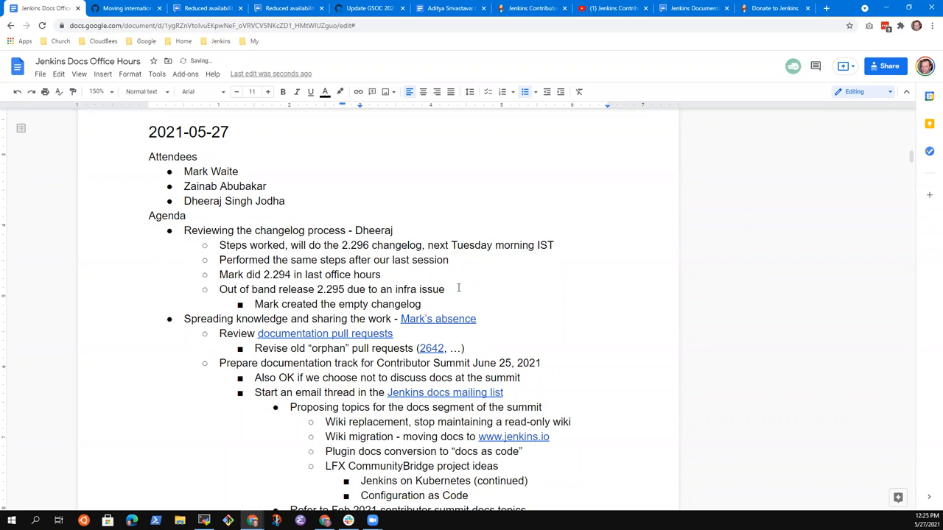
{"action": "type", "text": "deep di"}
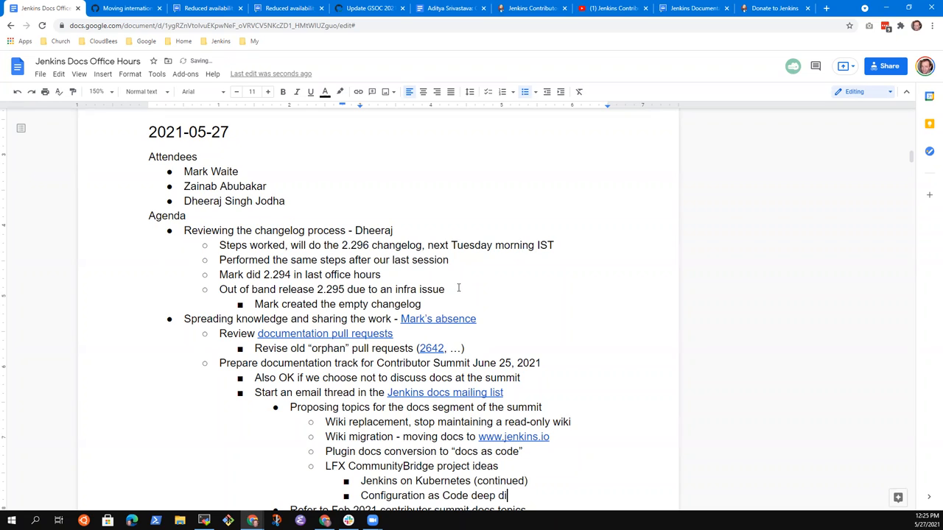
{"action": "type", "text": "ve"}
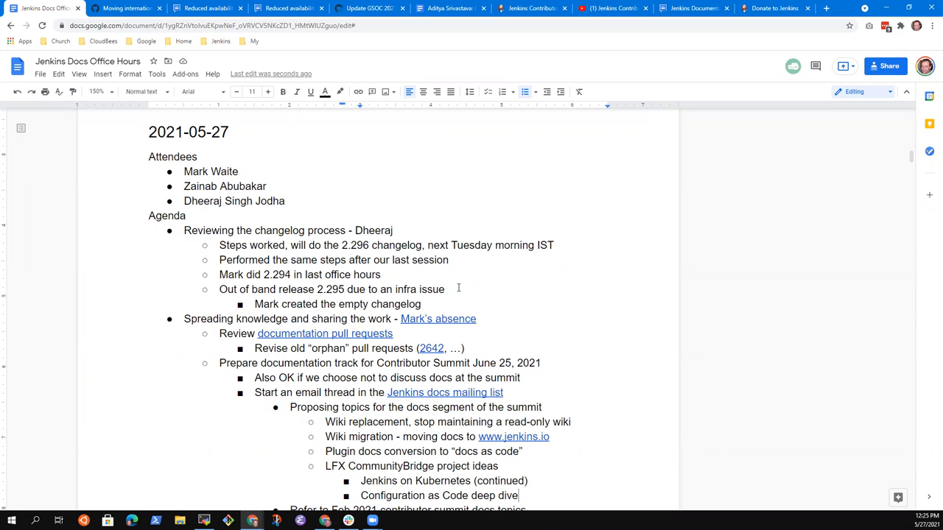
{"action": "scroll", "scroll_direction": "down", "scroll_amount": 3}
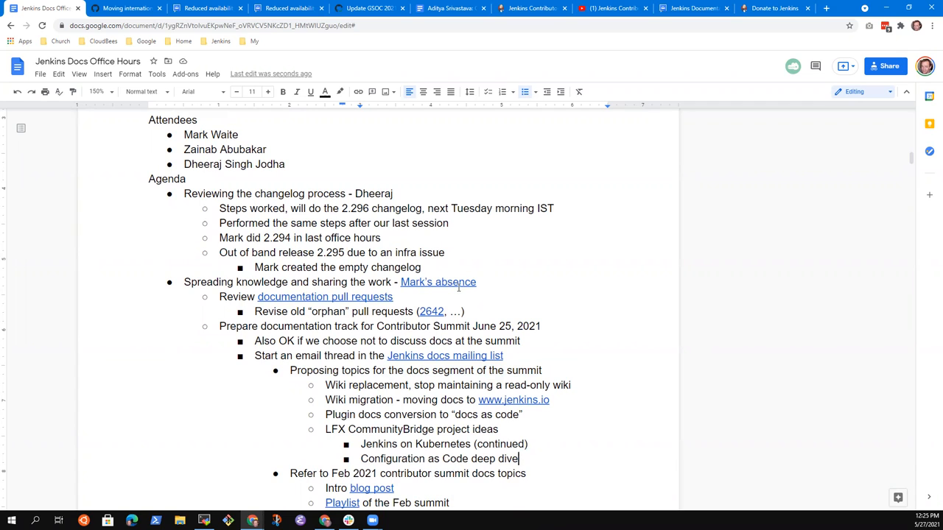
Place the cursor in the wiki migration bullet after 'docs' to insert 'from wiki'.
{"action": "left_click", "coordinate": [521, 342]}
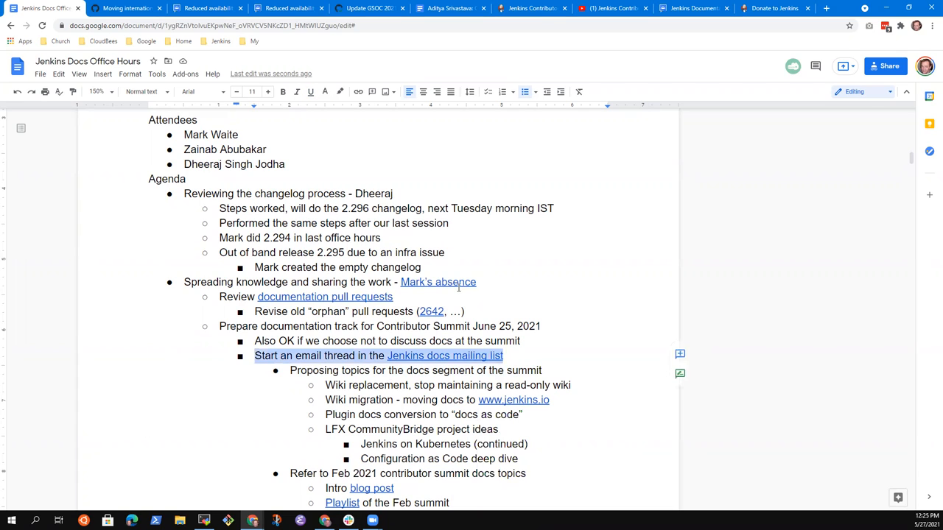
{"action": "left_click", "coordinate": [501, 386]}
{"action": "type", "text": "from wiki "}
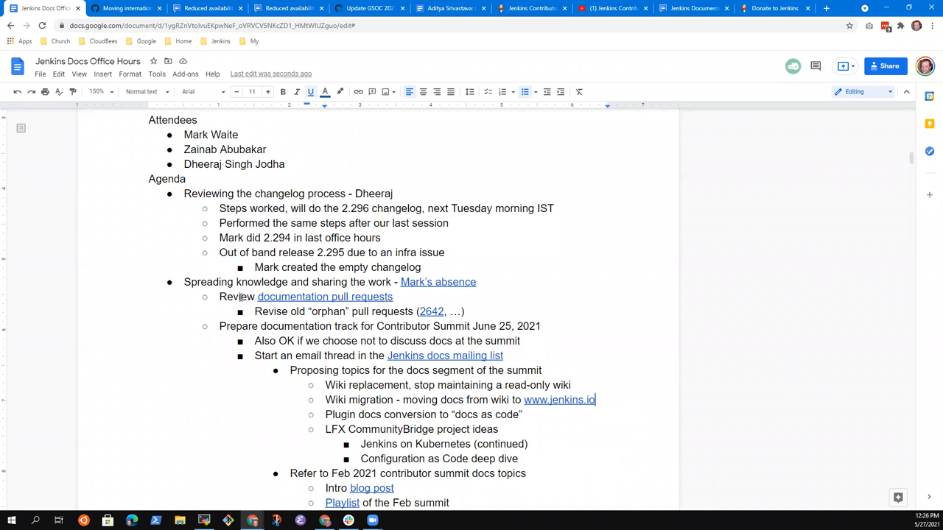
Nest 'Video tutorials exist that show how' under wiki migration and move to the plugin docs item.
{"action": "key", "text": "enter"}
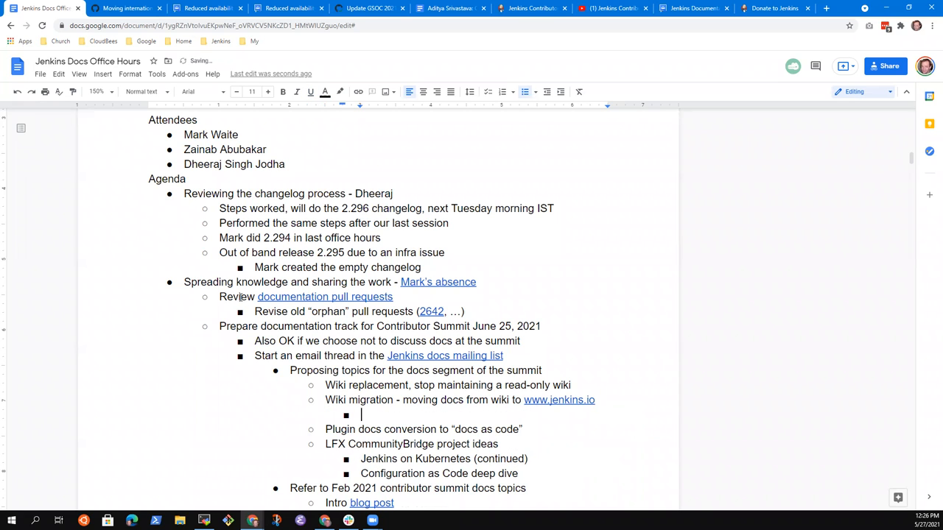
{"action": "type", "text": "Video tutorials exis"}
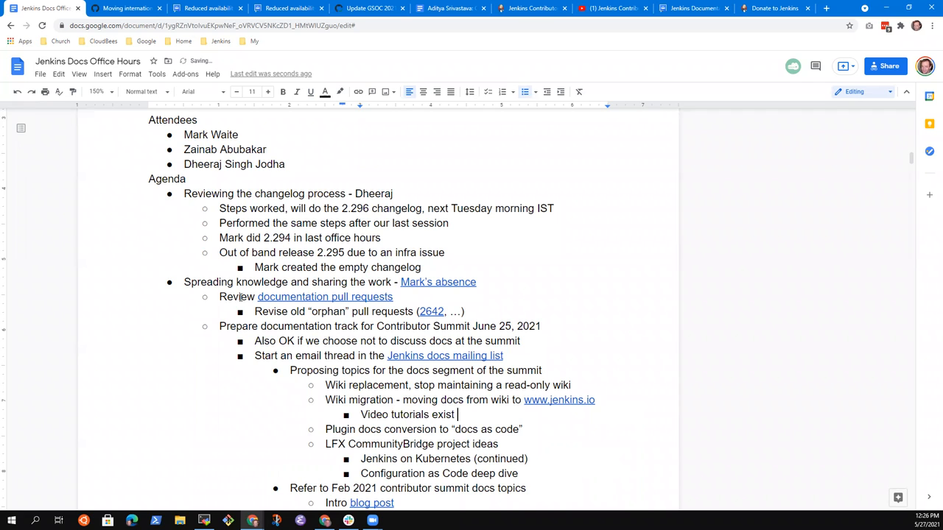
{"action": "type", "text": "that show how to"}
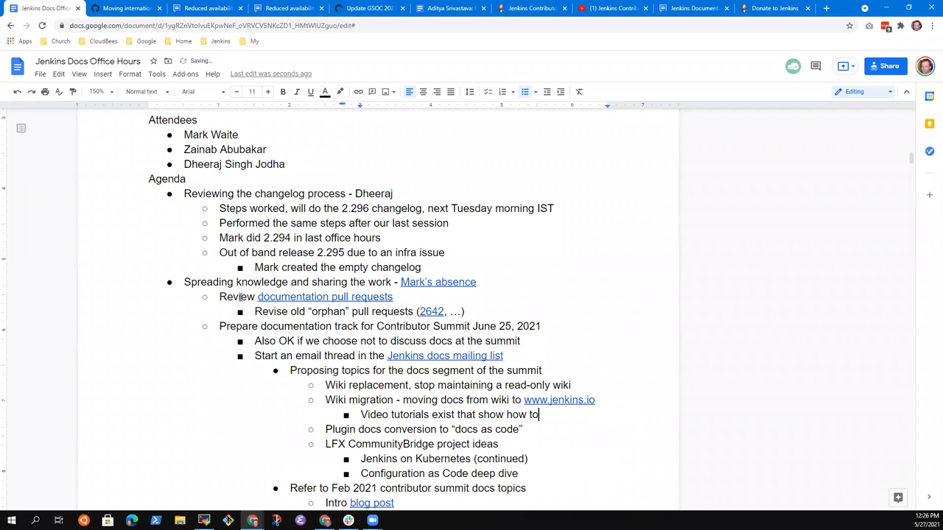
{"action": "type", "text": "do that"}
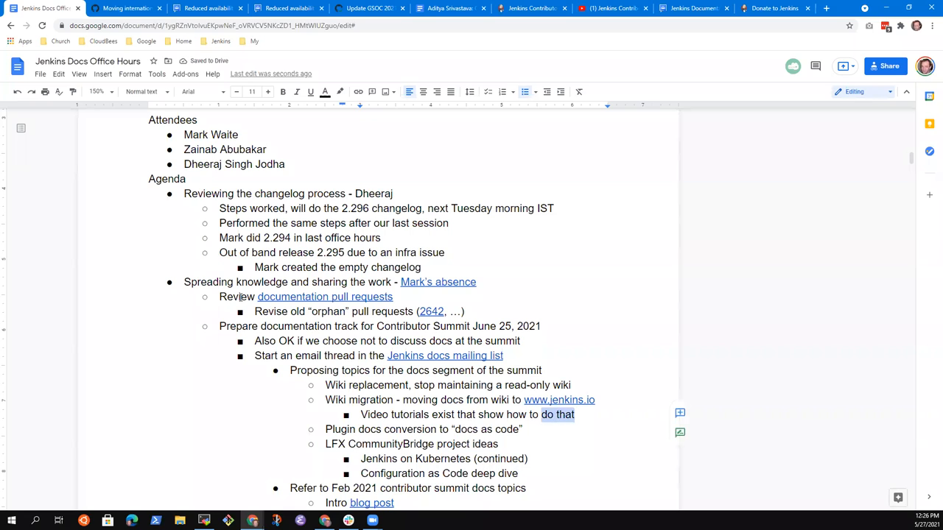
{"action": "type", "text": "thi"}
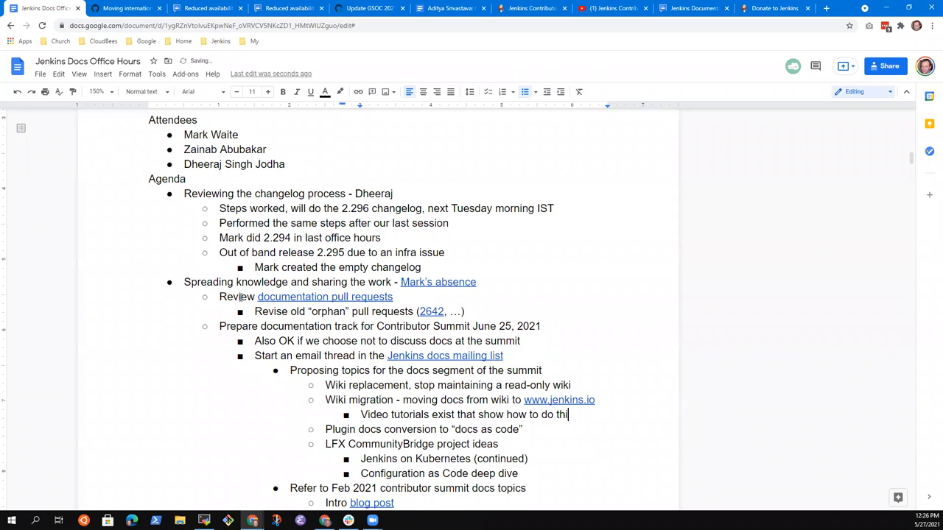
{"action": "type", "text": "s trans"}
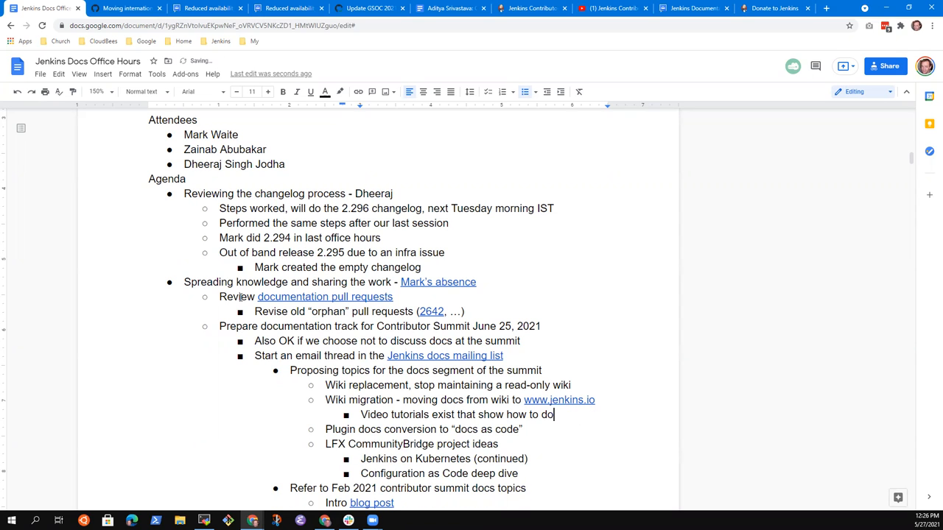
{"action": "key", "text": "Backspace"}
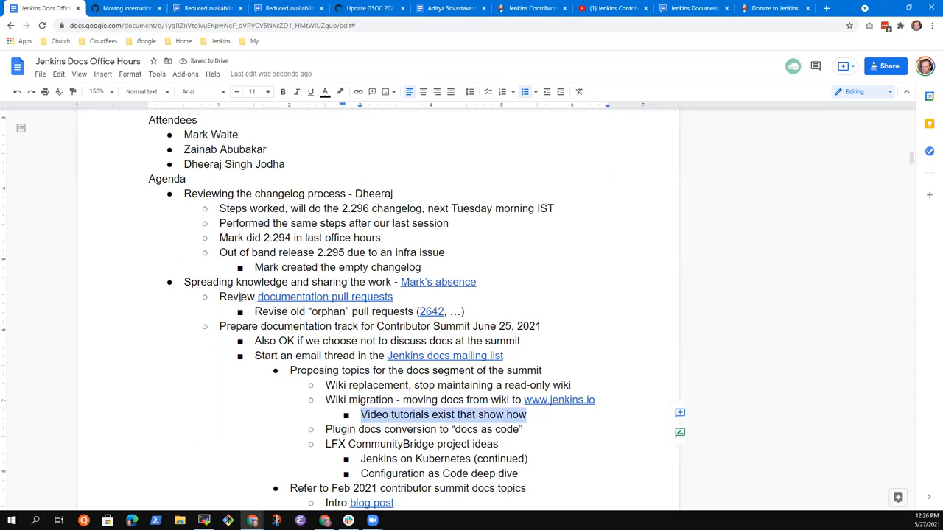
{"action": "left_click", "coordinate": [523, 431]}
{"action": "type", "text": "exist "}
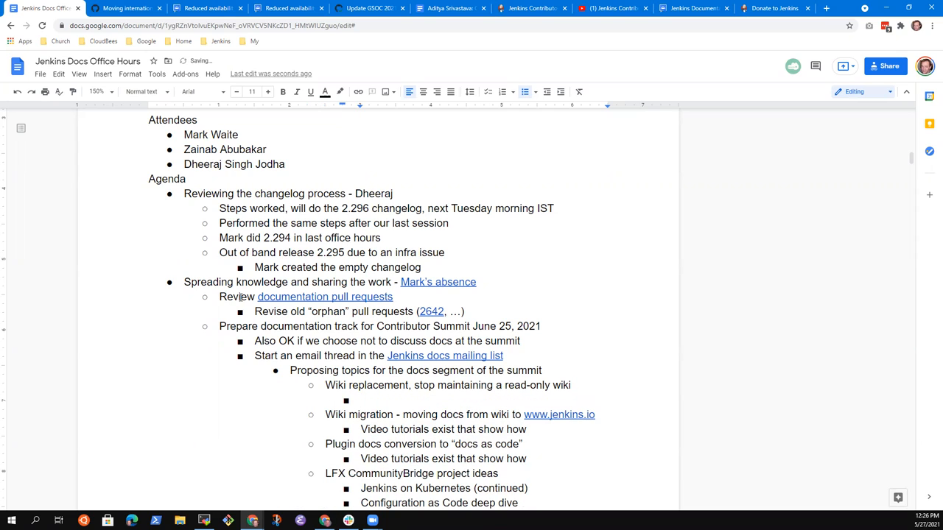
Write 'Evaluating technical alternatives' as a sub-bullet under Wiki replacement.
{"action": "type", "text": "Technia"}
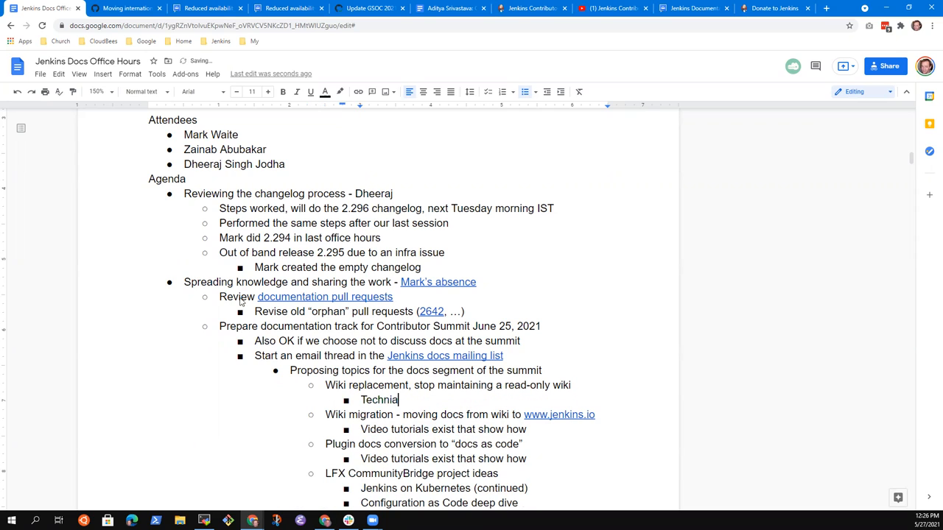
{"action": "type", "text": "Evaliu"}
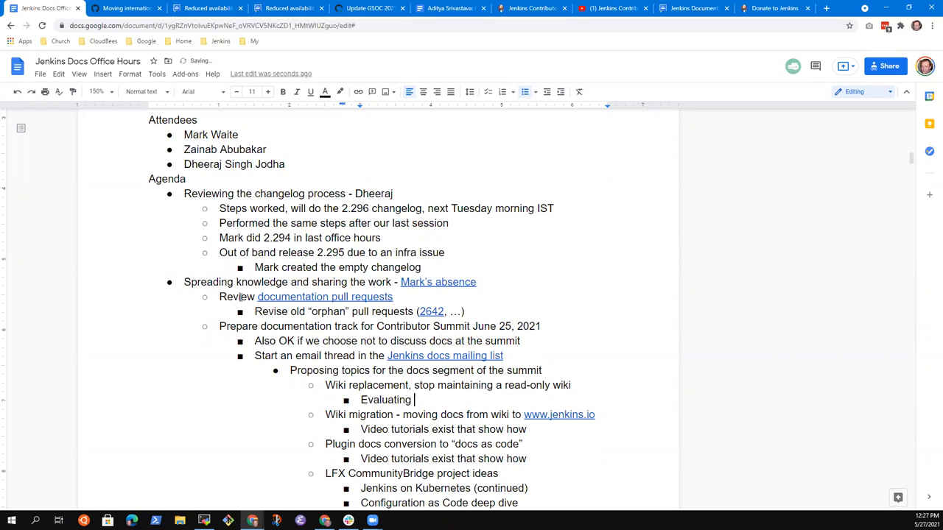
{"action": "type", "text": "technical"}
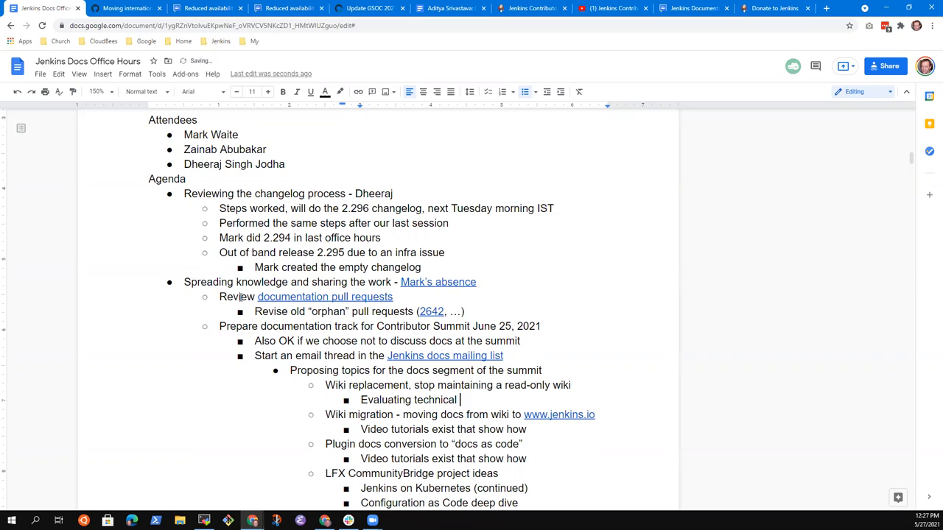
{"action": "type", "text": "alternatives to read-only wiki"}
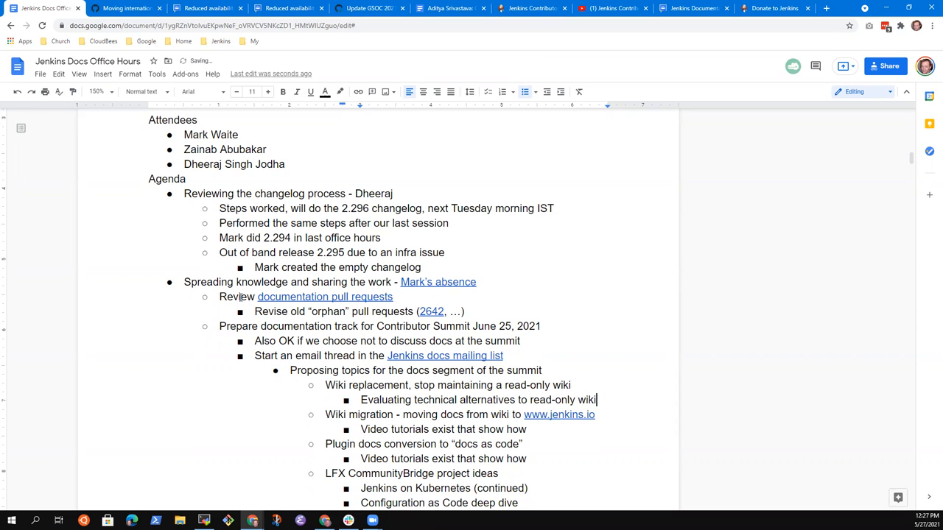
{"action": "type", "text": "Static site"}
{"action": "type", "text": "Redirect all"}
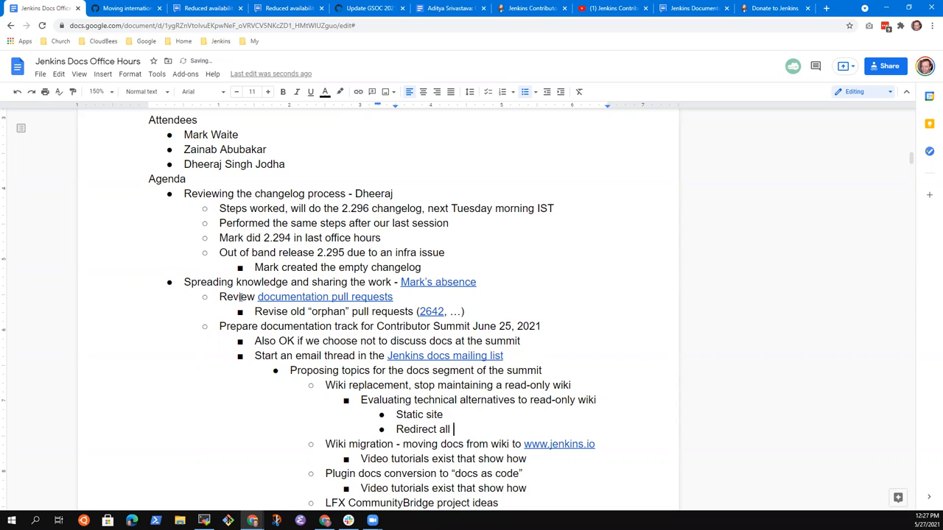
{"action": "type", "text": "pages"}
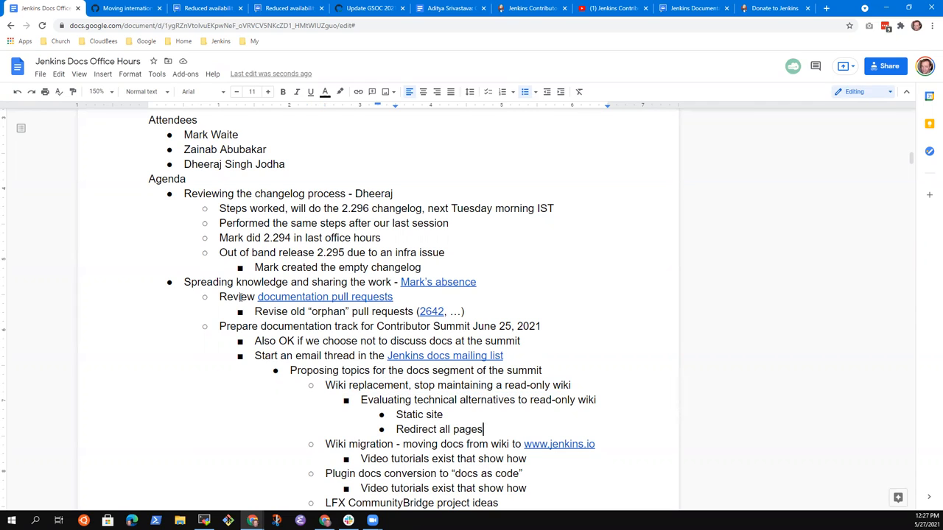
{"action": "key", "text": "enter"}
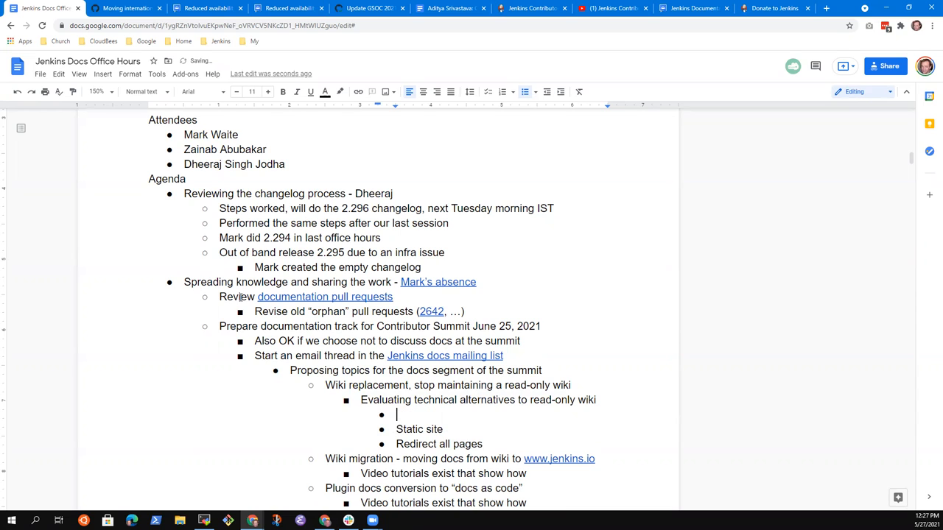
{"action": "type", "text": "Conversion to www.jenkins.io"}
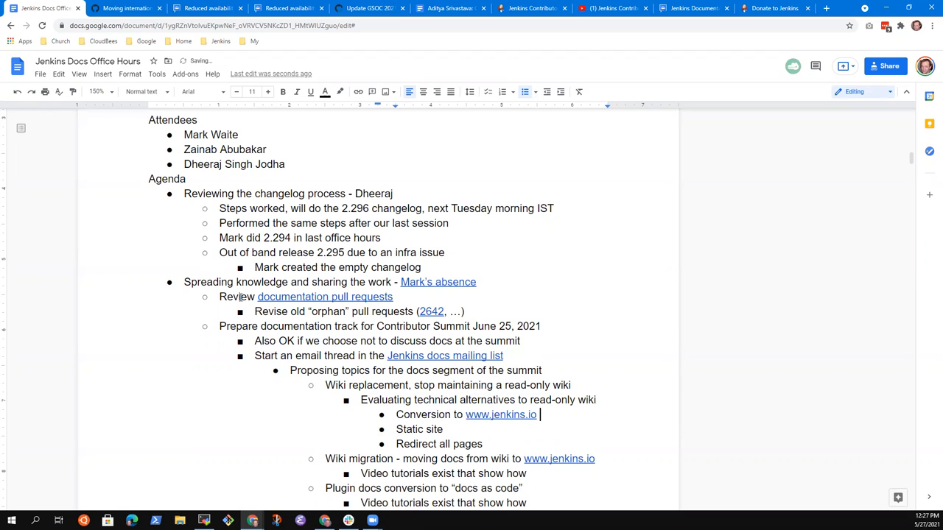
{"action": "type", "text": "(slow,"}
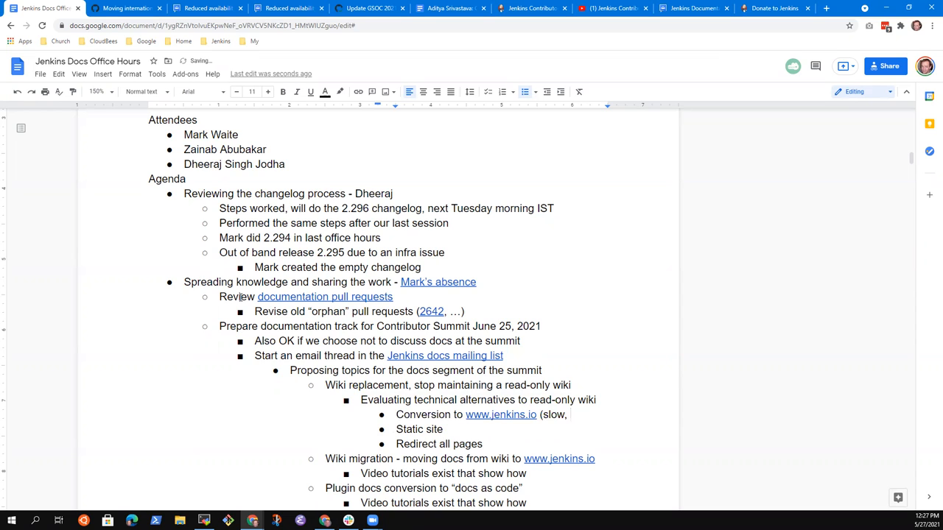
{"action": "type", "text": "diff"}
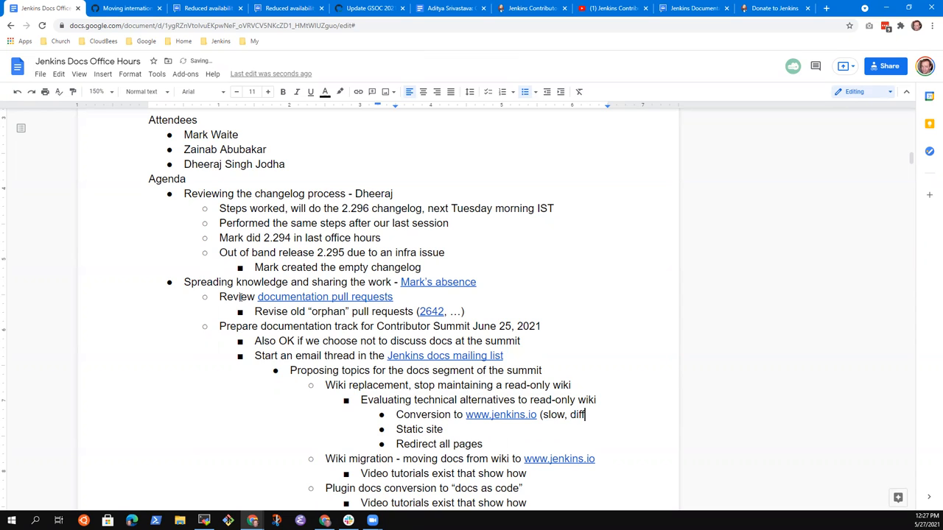
{"action": "type", "text": "icult"}
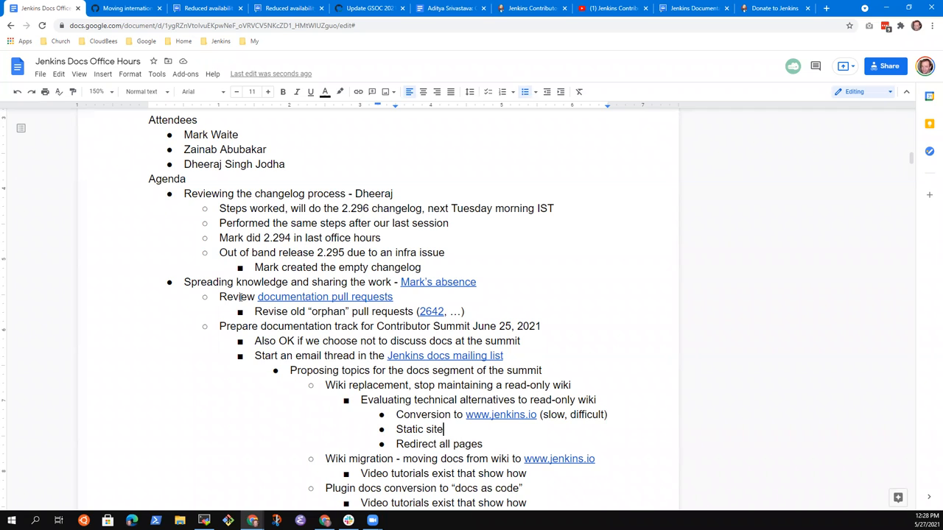
{"action": "scroll", "scroll_direction": "down", "scroll_amount": 3}
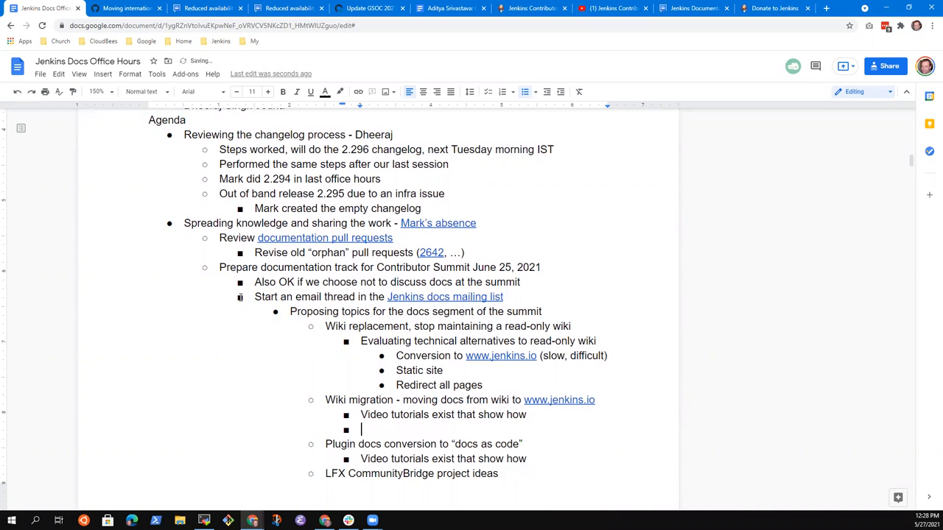
Add 'Plan an "event" to reinvigorate migration?' under wiki migration.
{"action": "type", "text": "Should"}
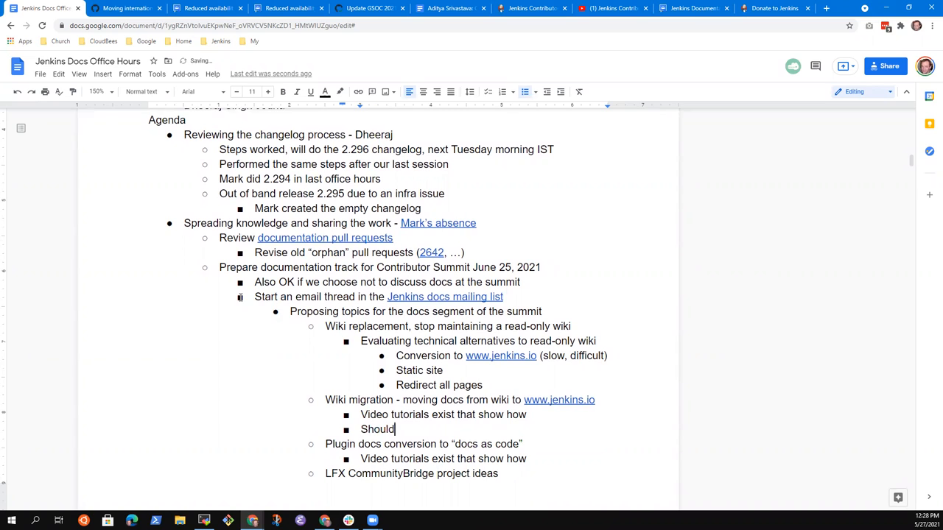
{"action": "type", "text": "we have an"}
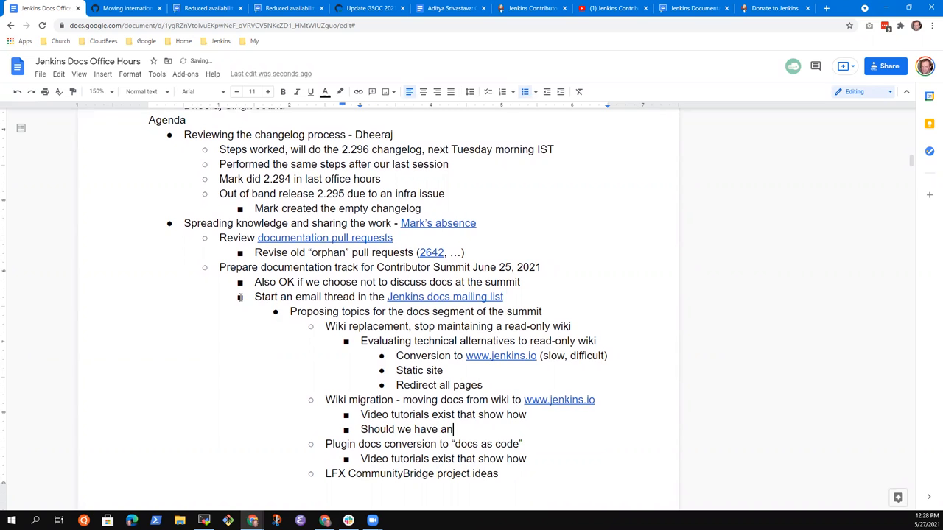
{"action": "type", "text": "\"event\""}
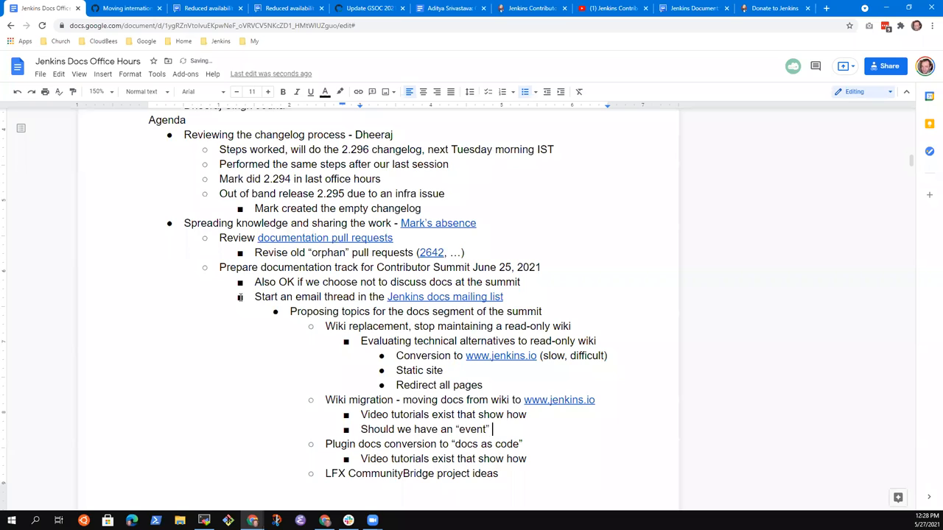
{"action": "type", "text": "to"}
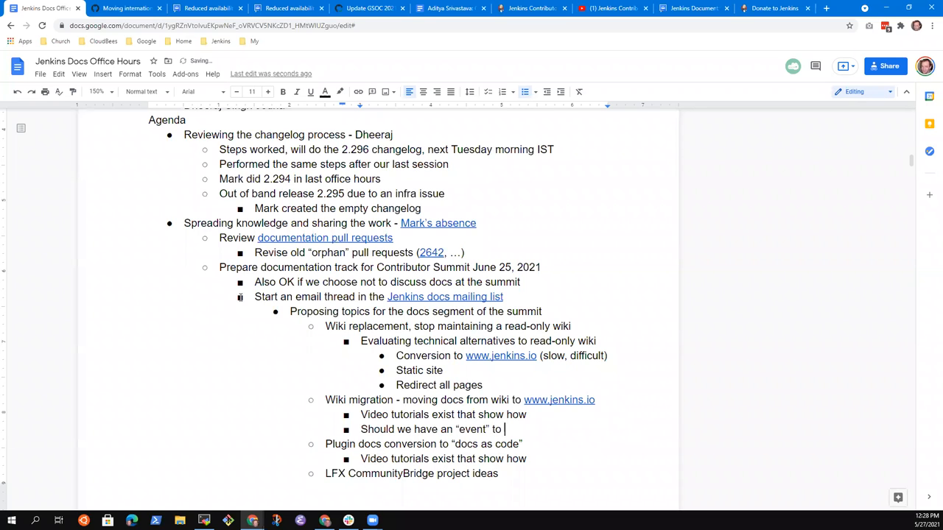
{"action": "type", "text": "reinvigorate migra"}
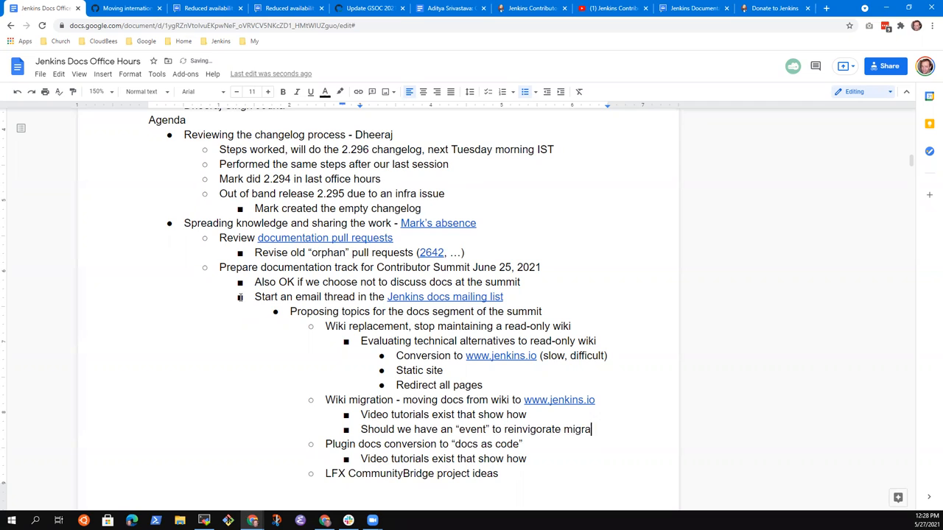
{"action": "type", "text": "tion"}
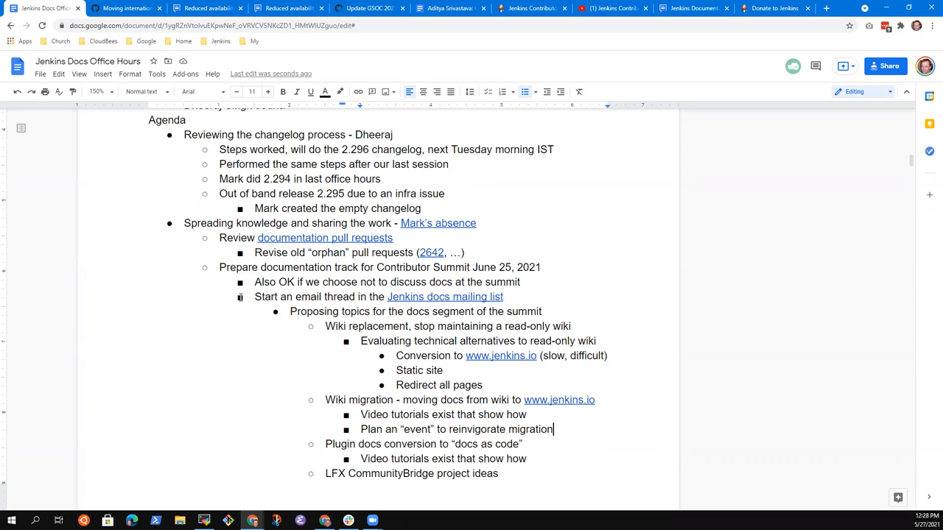
{"action": "key", "text": "enter"}
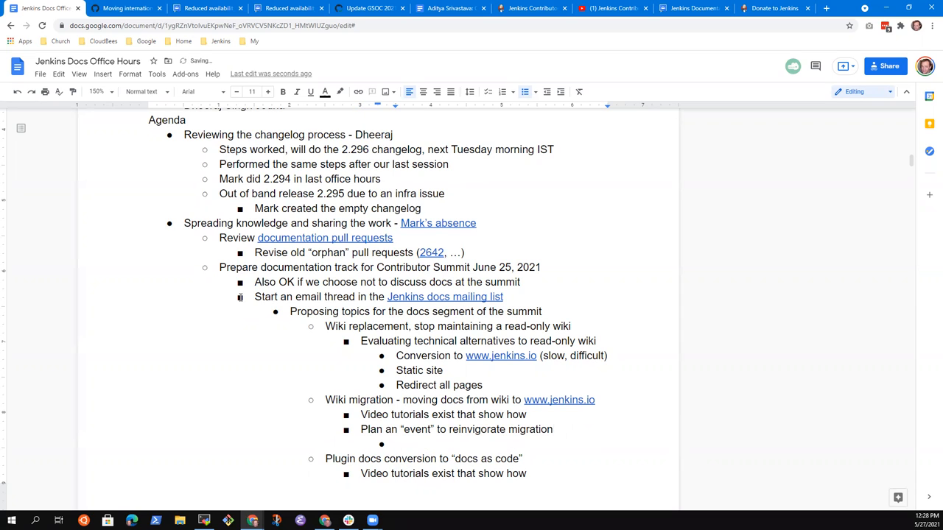
Nest 'Give "swag" for contributions' and 'Similar to Hacktoberfest & UI/UX Hackfest' under it.
{"action": "type", "text": "Give \""}
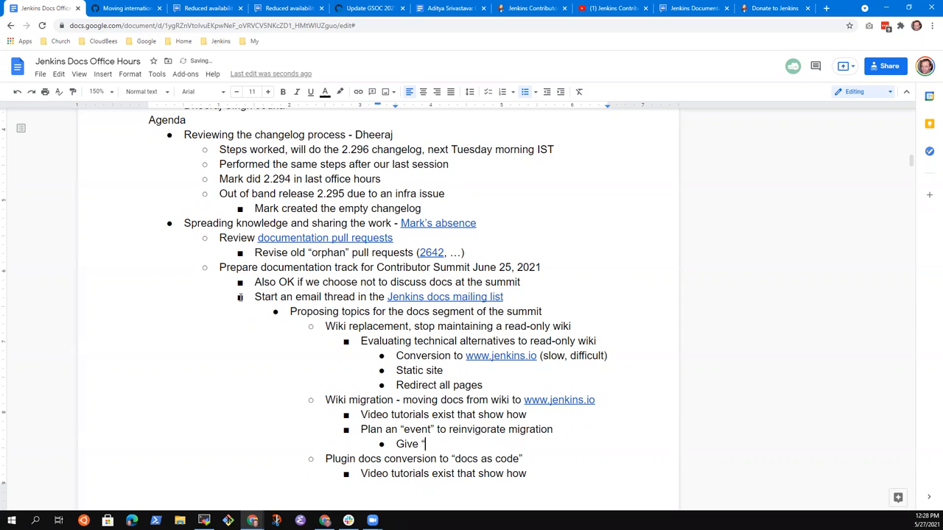
{"action": "type", "text": "swa"}
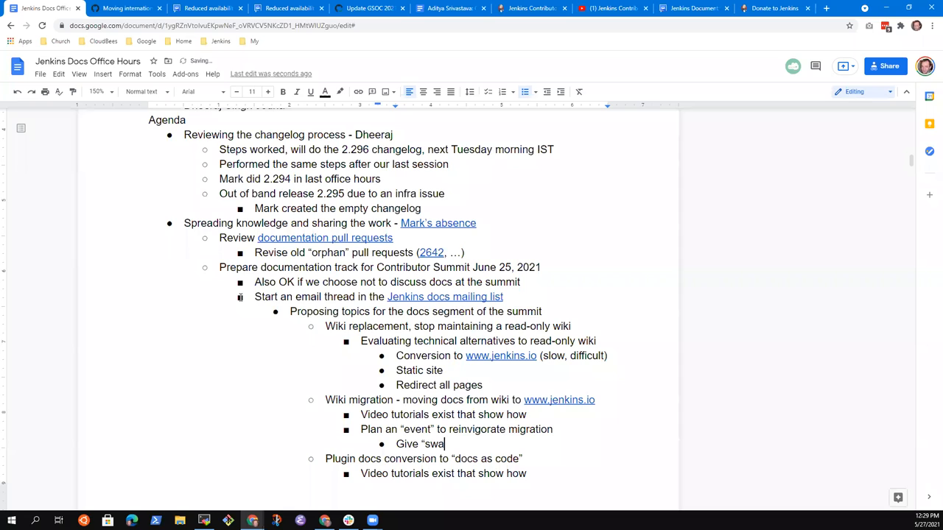
{"action": "type", "text": "g\" for"}
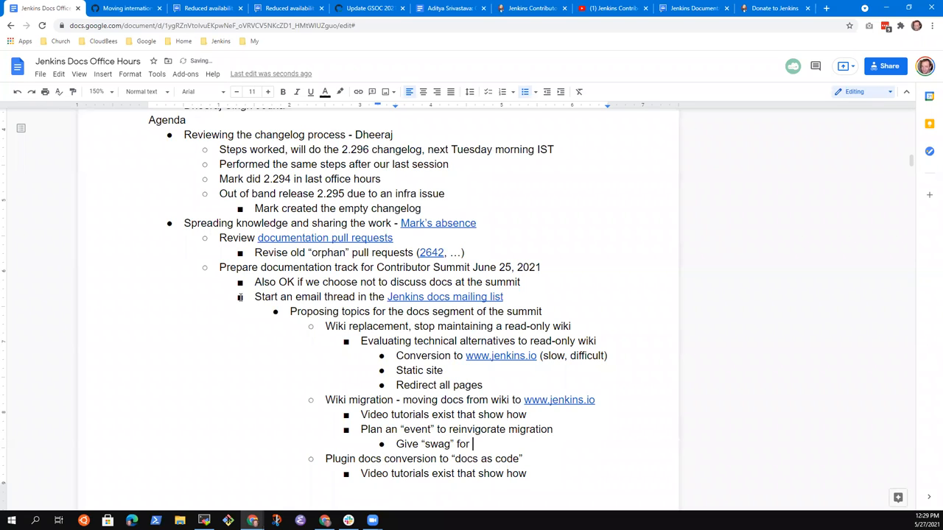
{"action": "type", "text": "a certain number of c"}
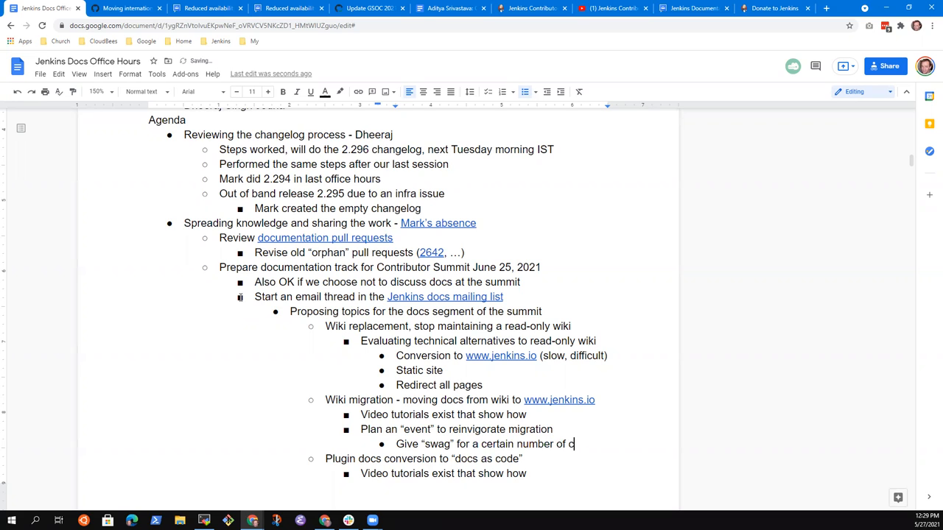
{"action": "key", "text": "Backspace"}
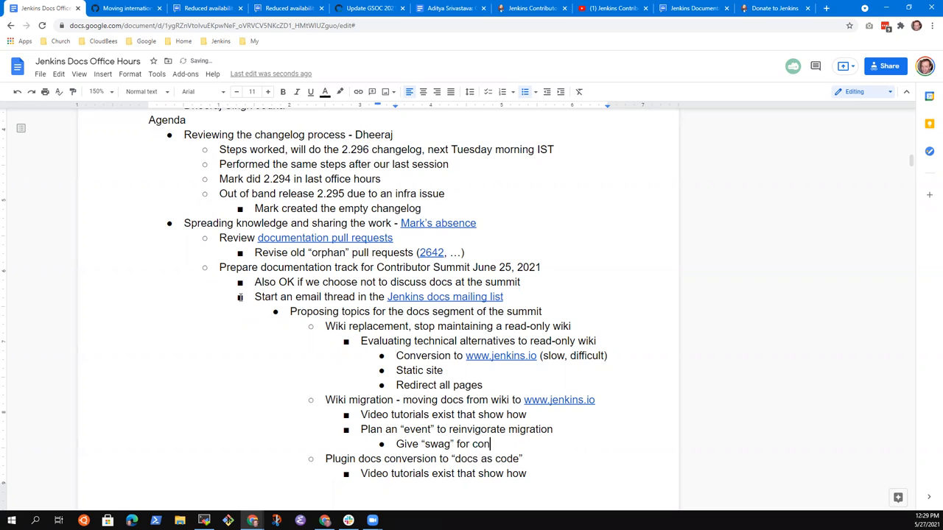
{"action": "type", "text": "tributions"}
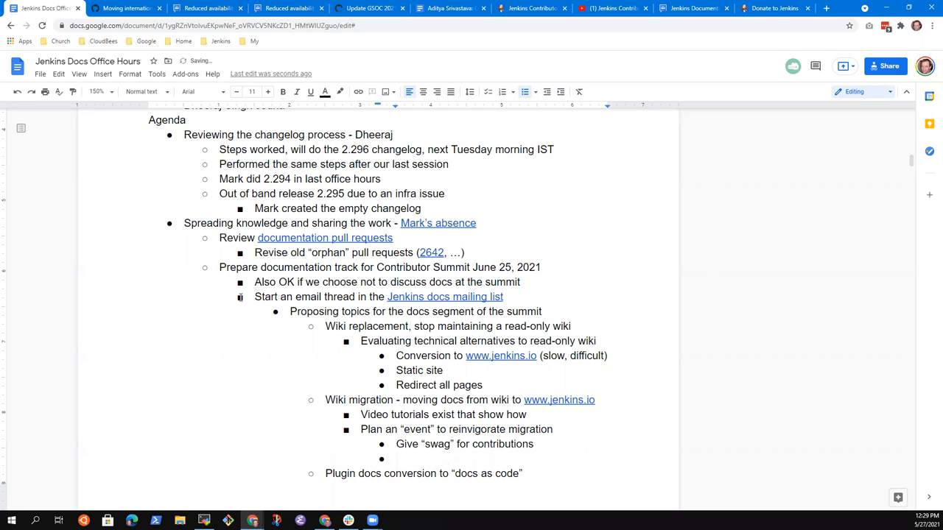
{"action": "type", "text": "Similar to Hac"}
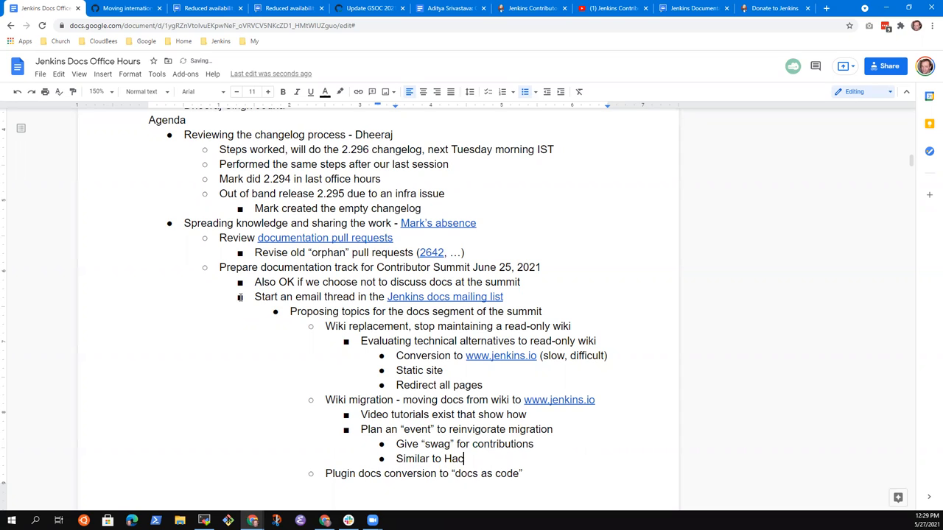
{"action": "type", "text": "ktoberfest and UI/"}
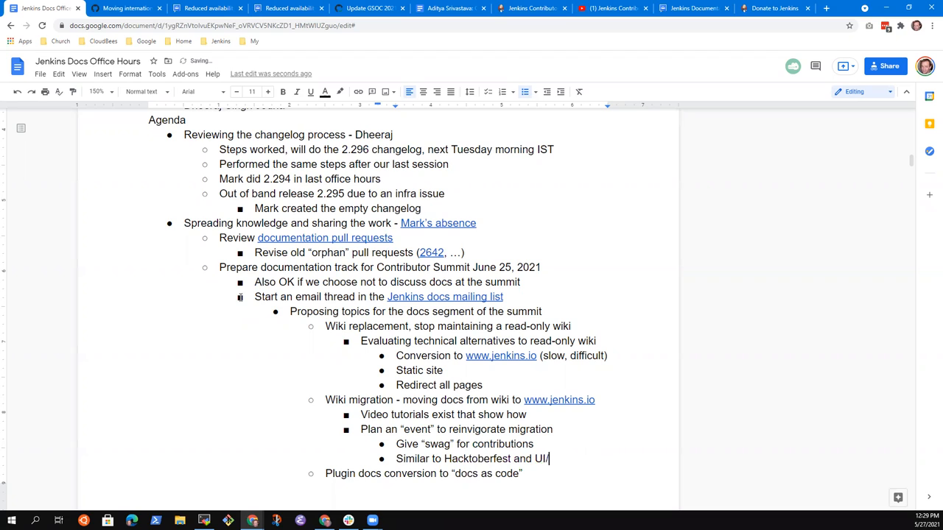
{"action": "type", "text": "X Hackfest"}
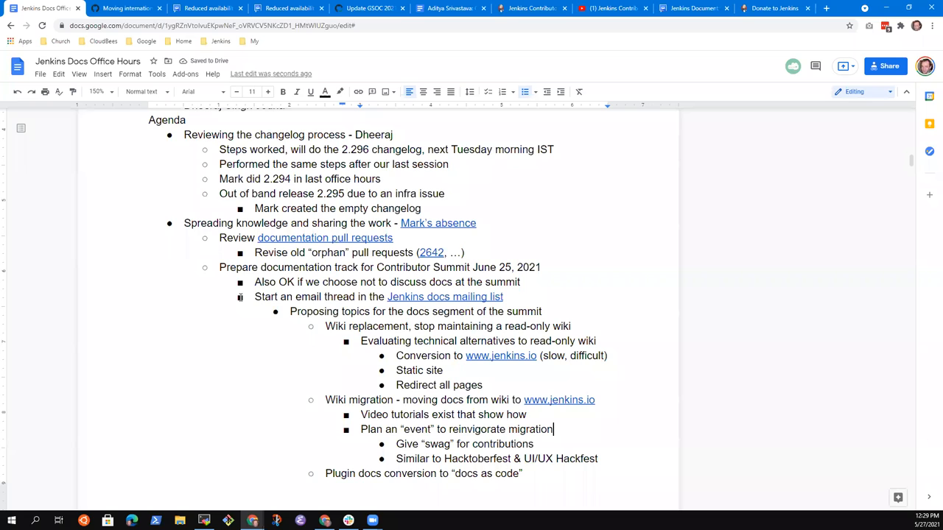
{"action": "type", "text": "?"}
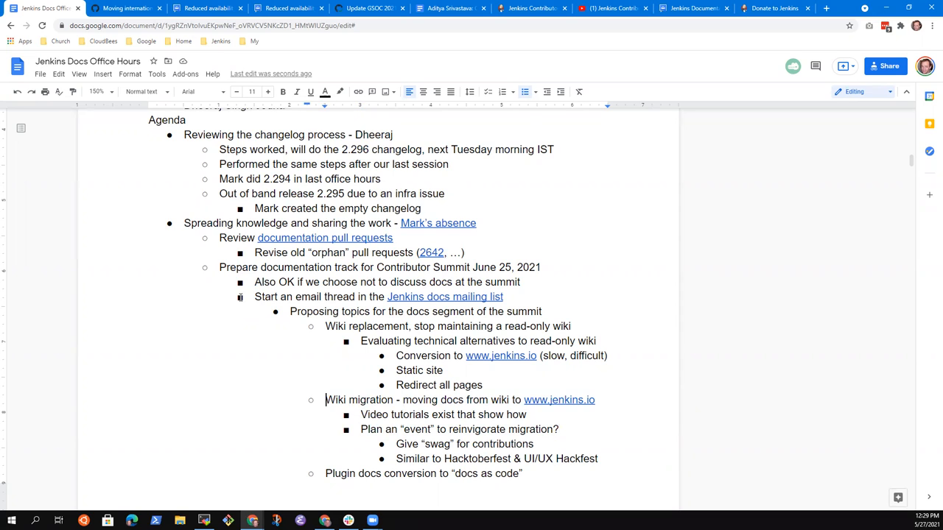
{"action": "triple_click", "coordinate": [420, 401]}
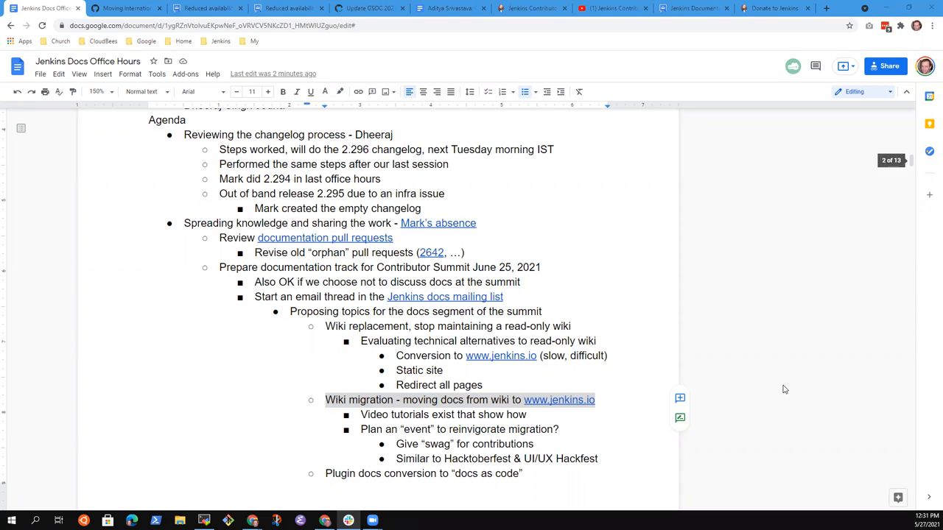
{"action": "left_click", "coordinate": [421, 399]}
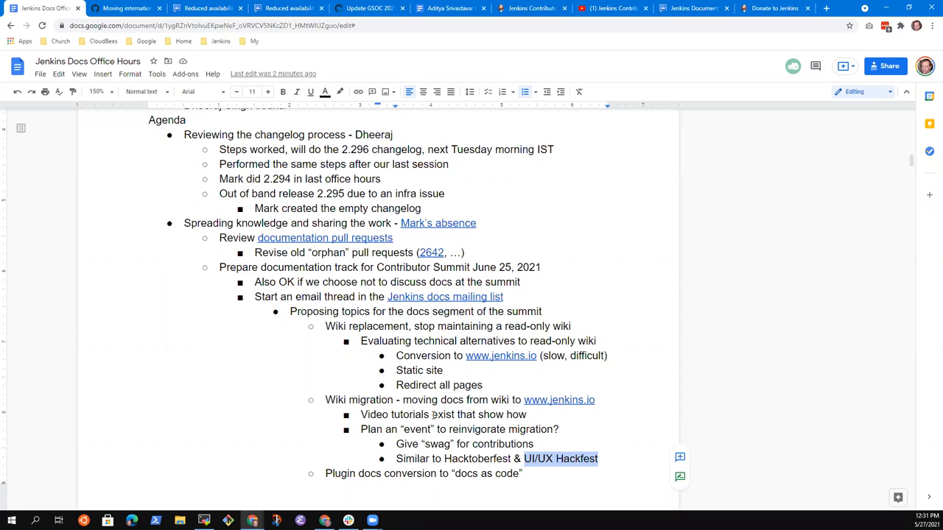
{"action": "mouse_move", "coordinate": [433, 429]}
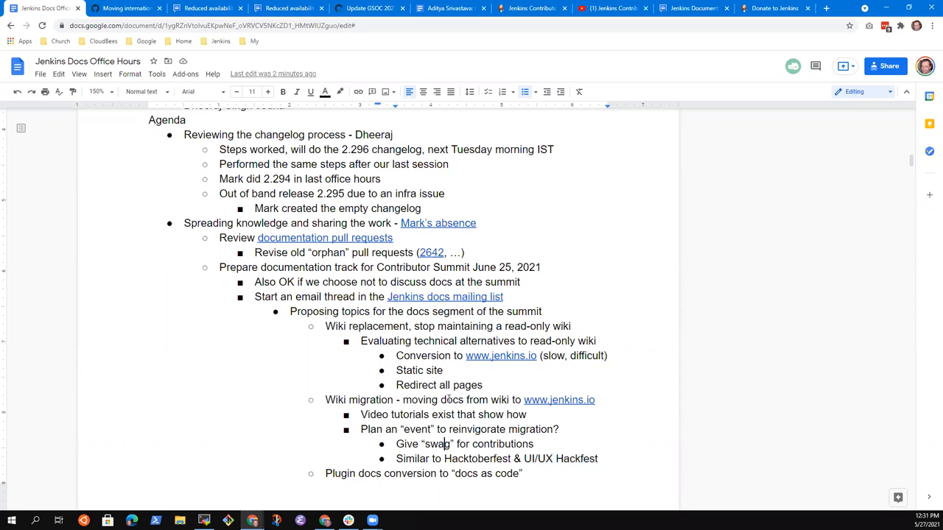
{"action": "triple_click", "coordinate": [496, 458]}
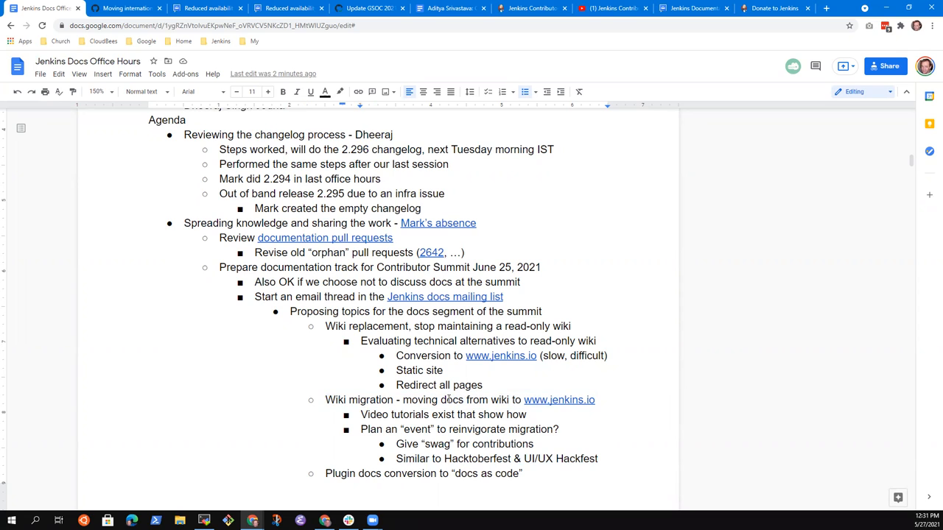
{"action": "left_click", "coordinate": [597, 458]}
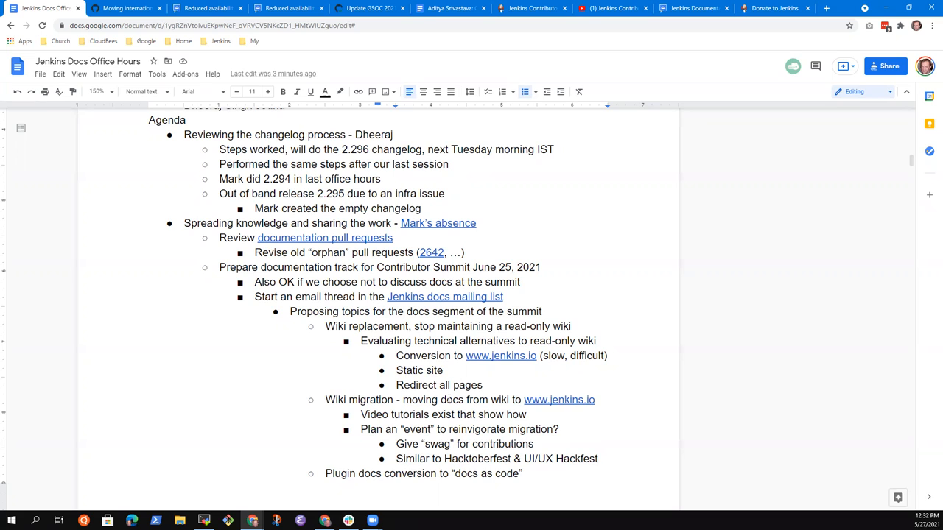
{"action": "left_click", "coordinate": [533, 443]}
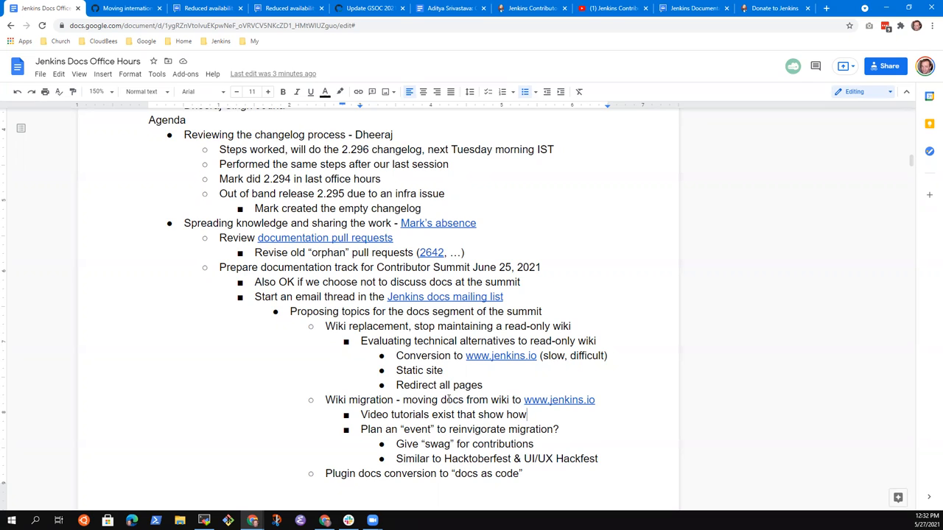
{"action": "left_click", "coordinate": [542, 311]}
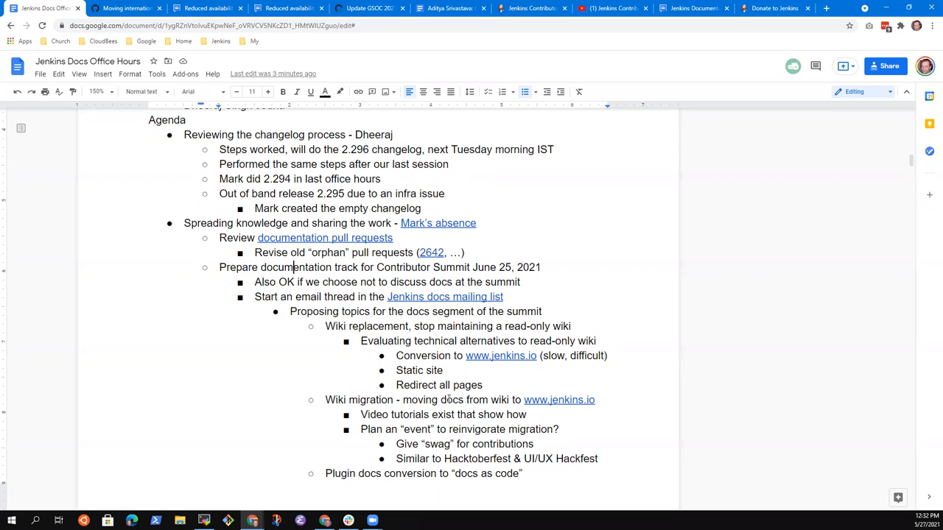
{"action": "left_click", "coordinate": [396, 355]}
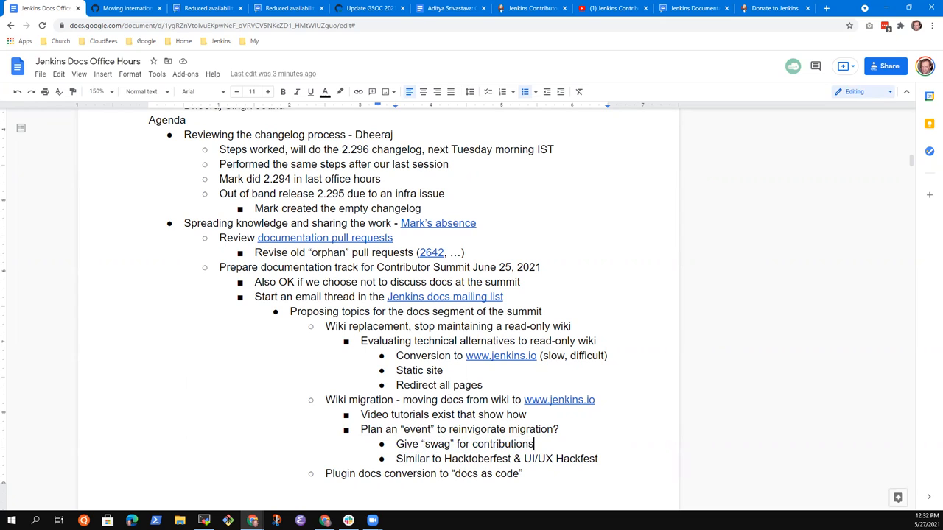
Nest 'Send 5 stickers to each person that converts 5 pages' under the swag note.
{"action": "type", "text": "Send stick"}
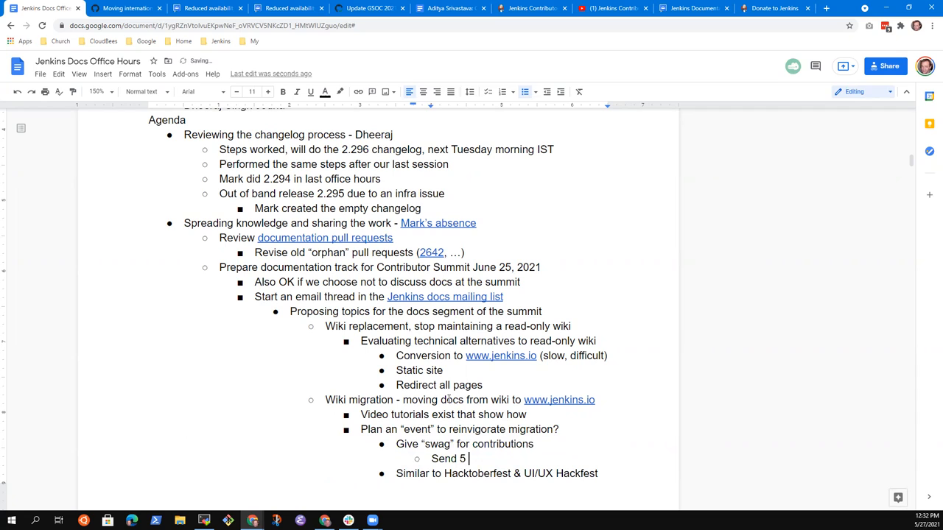
{"action": "type", "text": "stickers to ea"}
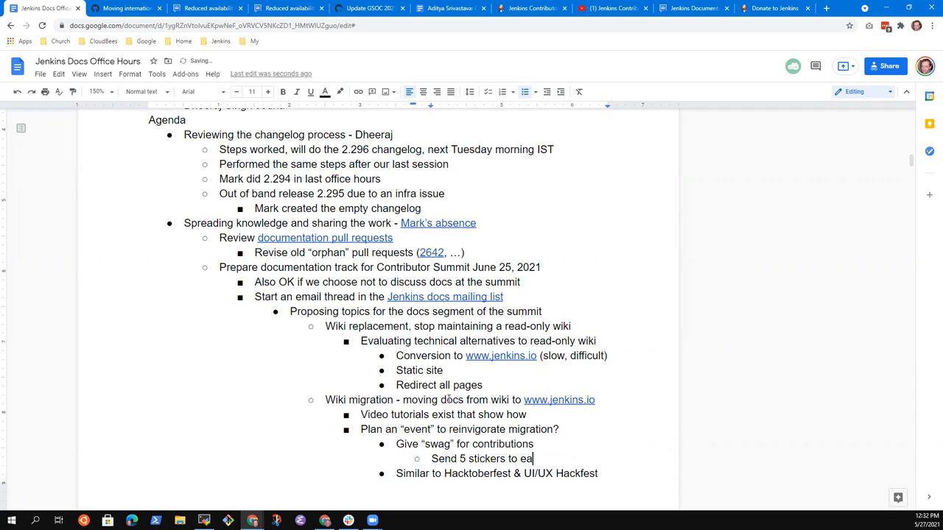
{"action": "type", "text": "ch"}
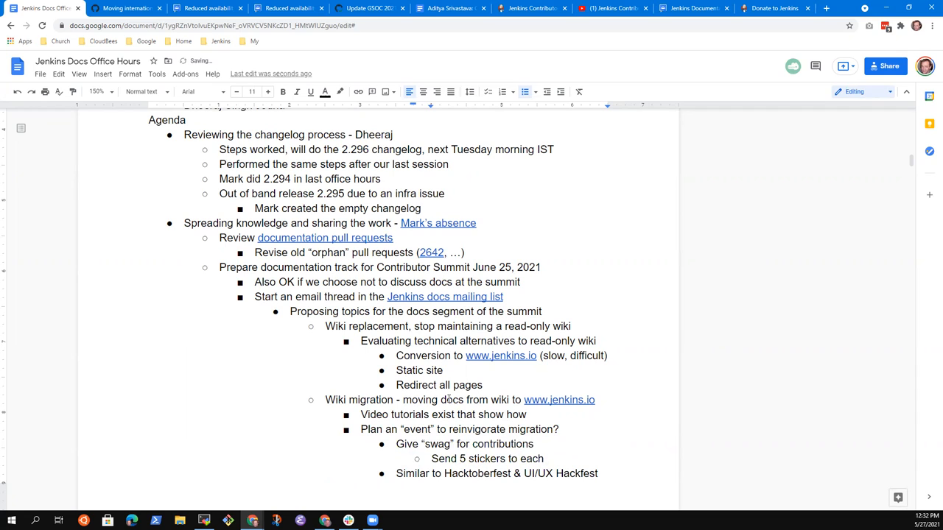
{"action": "type", "text": "person that"}
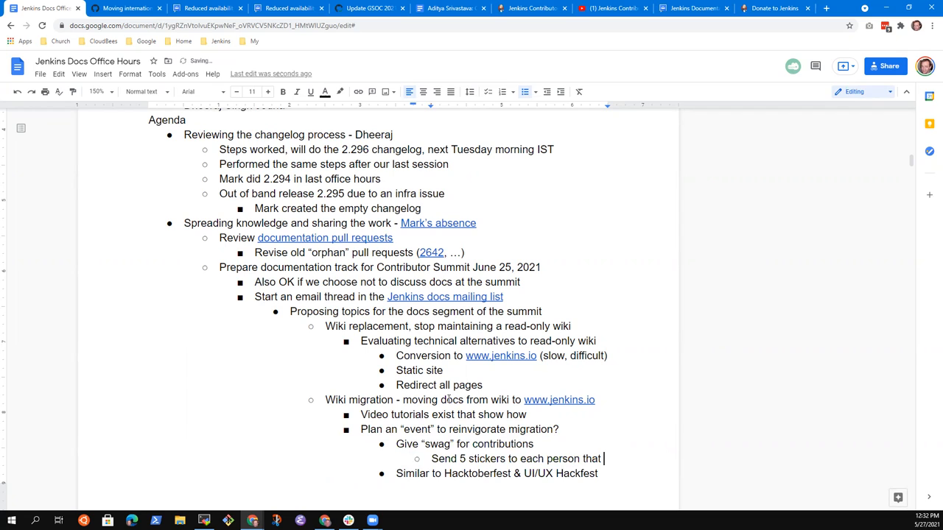
{"action": "type", "text": "contributes"}
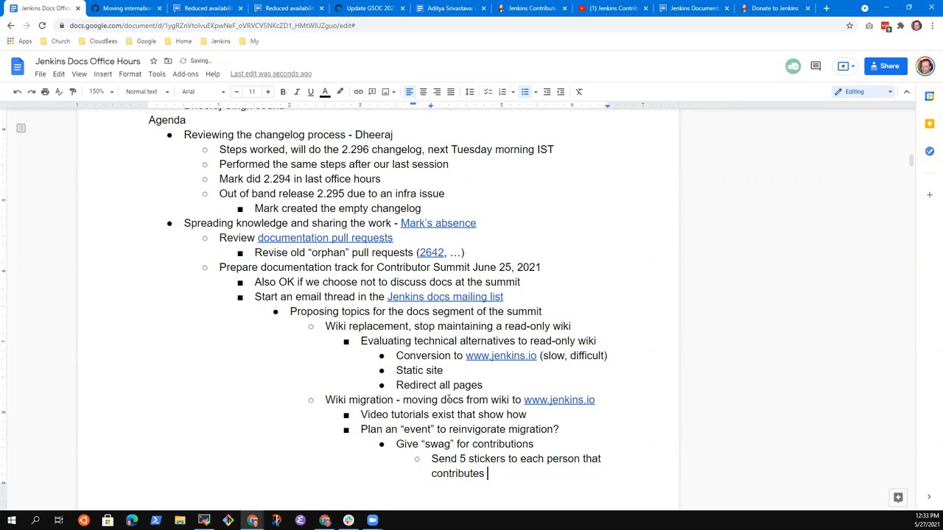
{"action": "type", "text": "5 pag"}
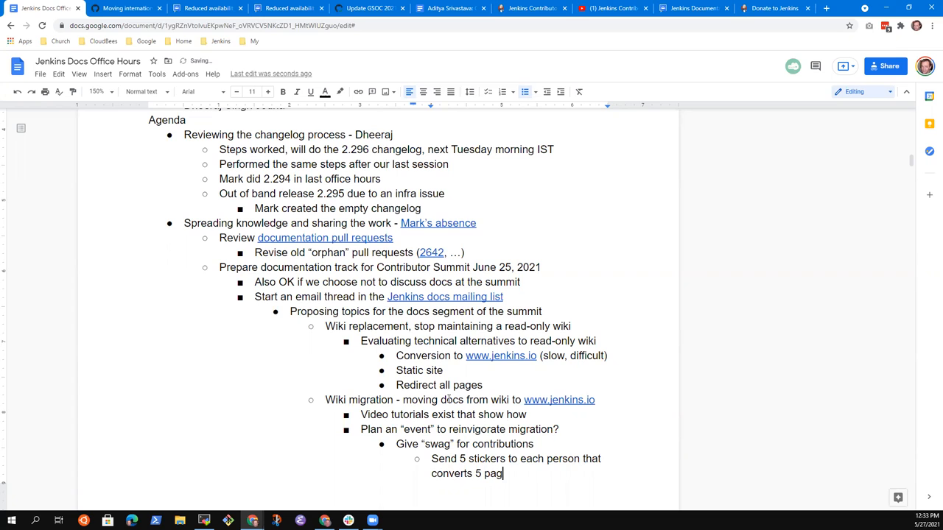
{"action": "type", "text": "es"}
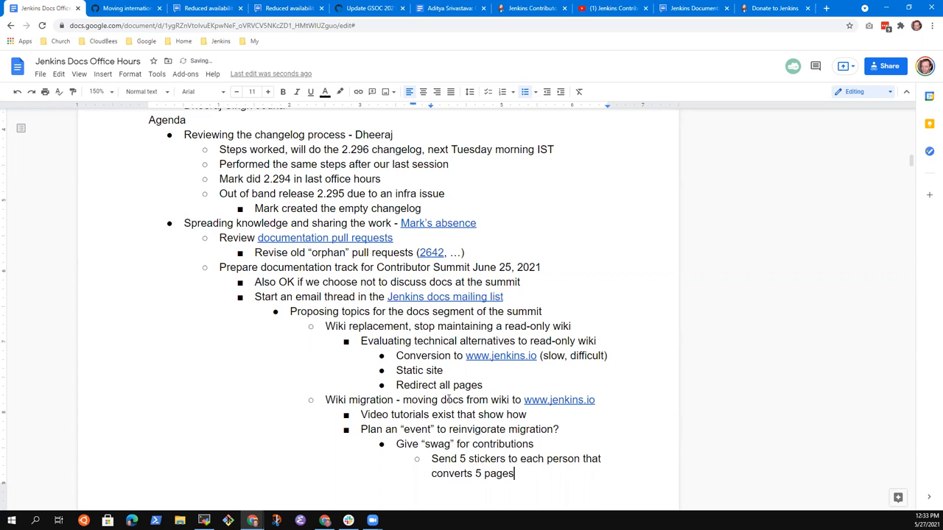
{"action": "scroll", "scroll_direction": "down", "scroll_amount": 3}
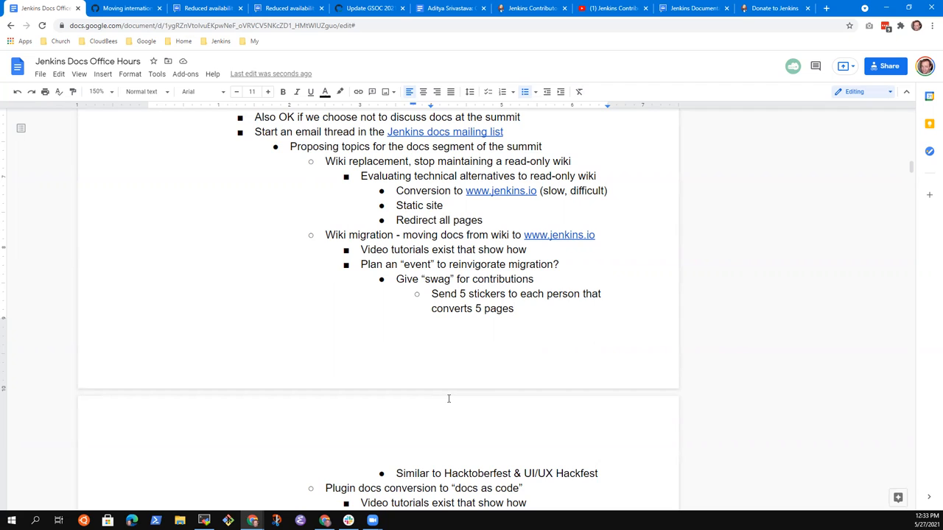
Add the bullet 'Use Hacktoberfest to improve documentation' under the Hackfest comparison, replacing the 'Prepare for' draft.
{"action": "left_click", "coordinate": [361, 264]}
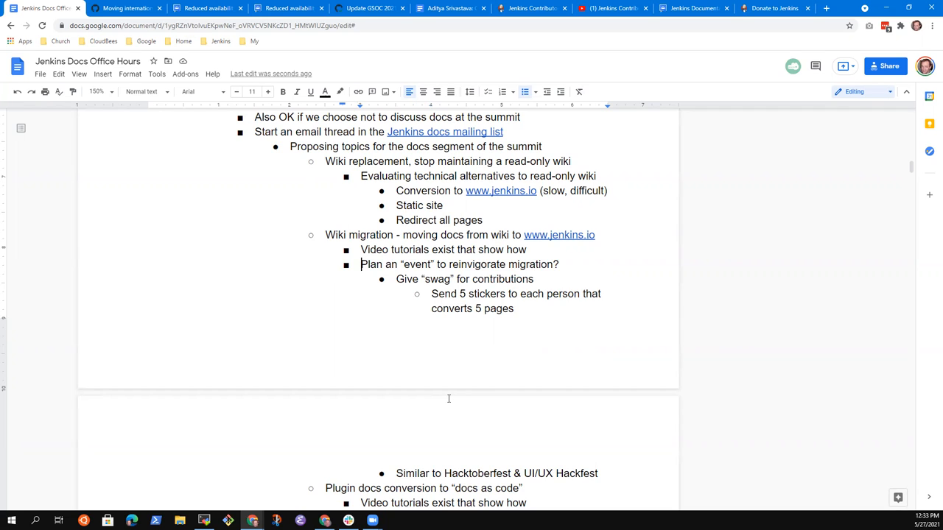
{"action": "triple_click", "coordinate": [460, 265]}
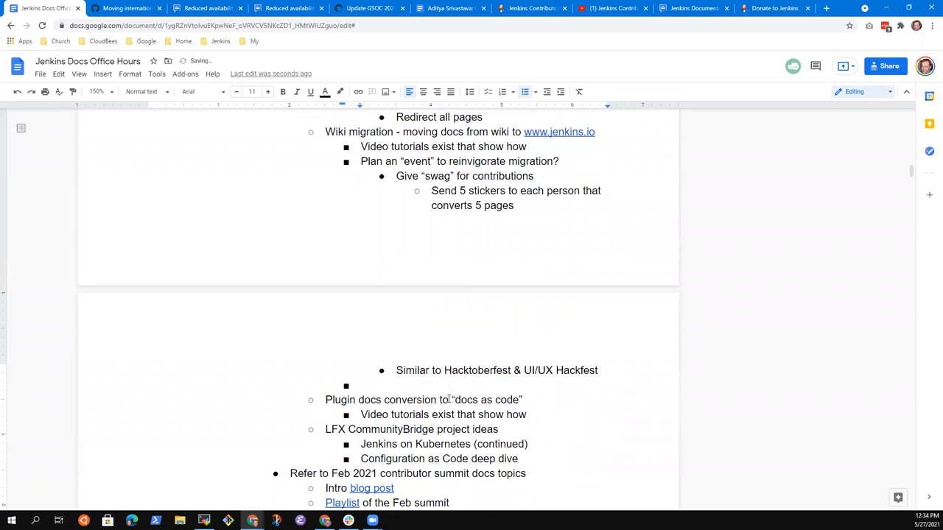
{"action": "type", "text": "Prepare for H"}
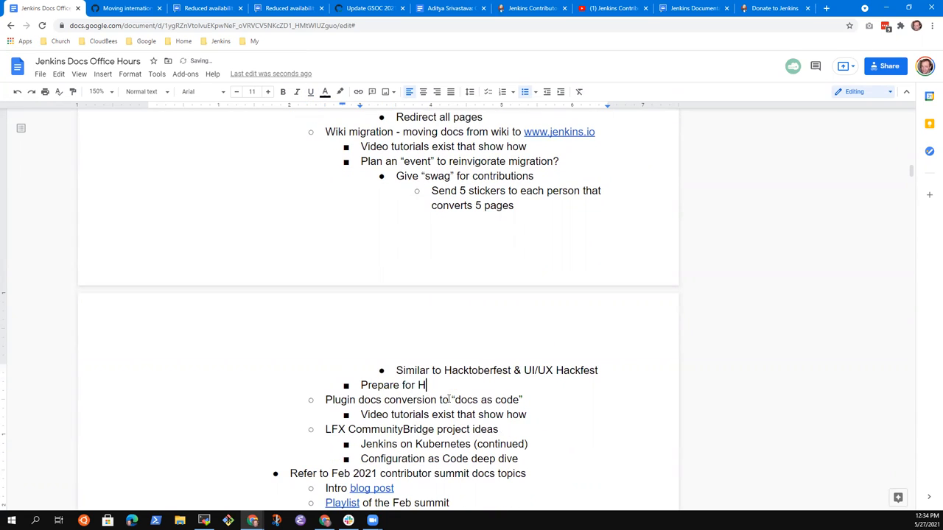
{"action": "type", "text": "acktoberfest"}
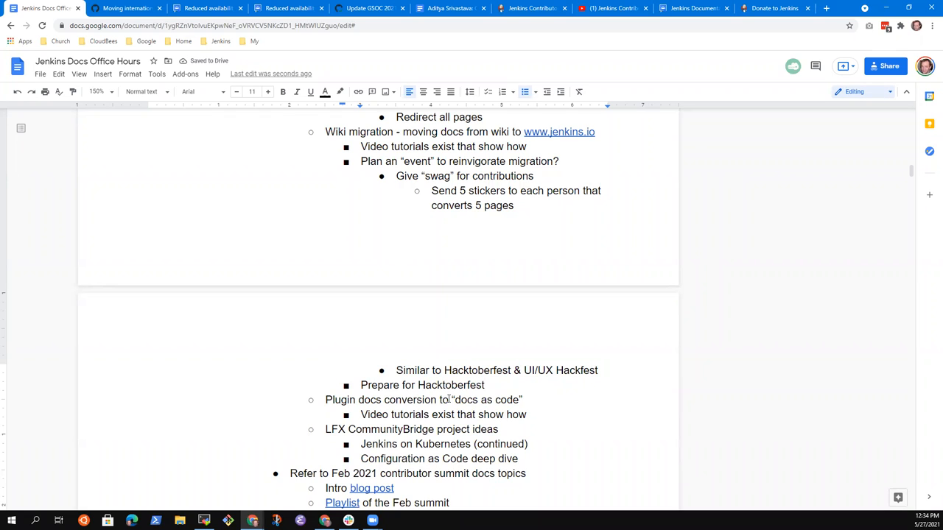
{"action": "left_click", "coordinate": [417, 384]}
{"action": "type", "text": "yus"}
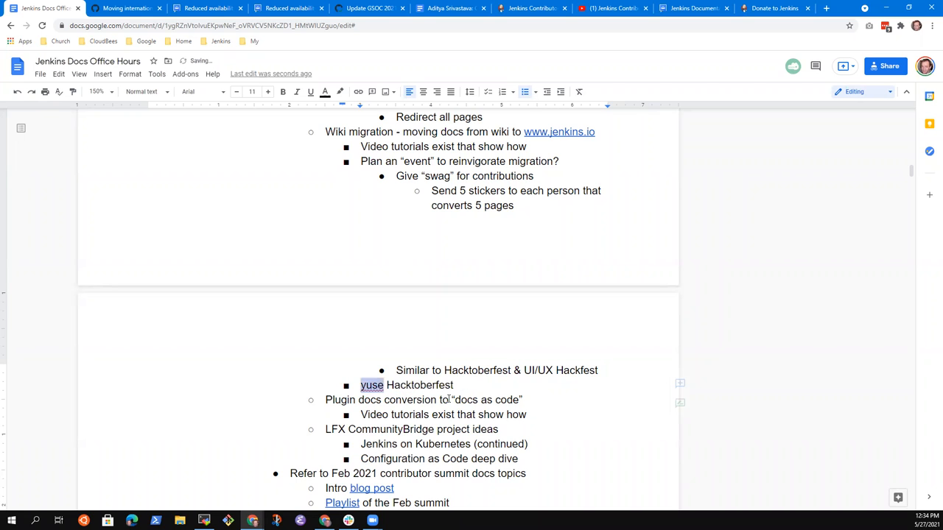
{"action": "type", "text": "Use Hacktoberfest to"}
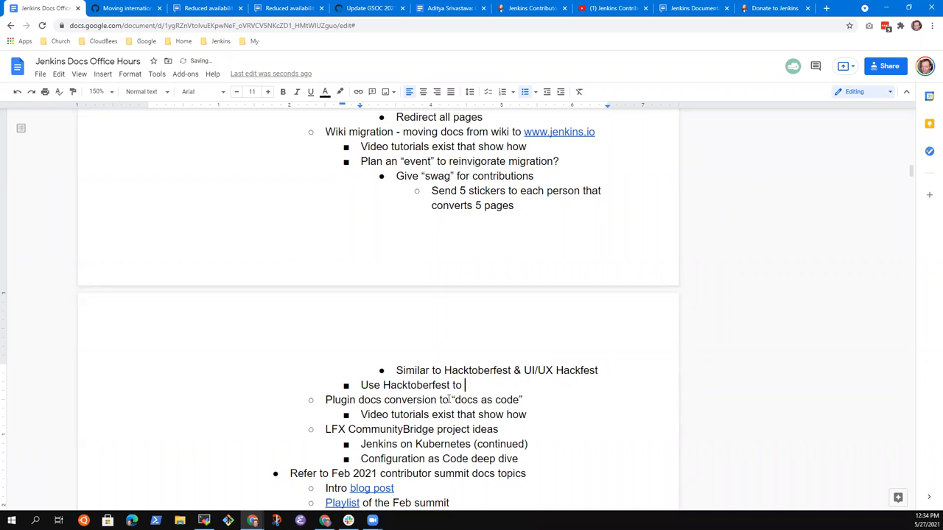
{"action": "type", "text": "improv"}
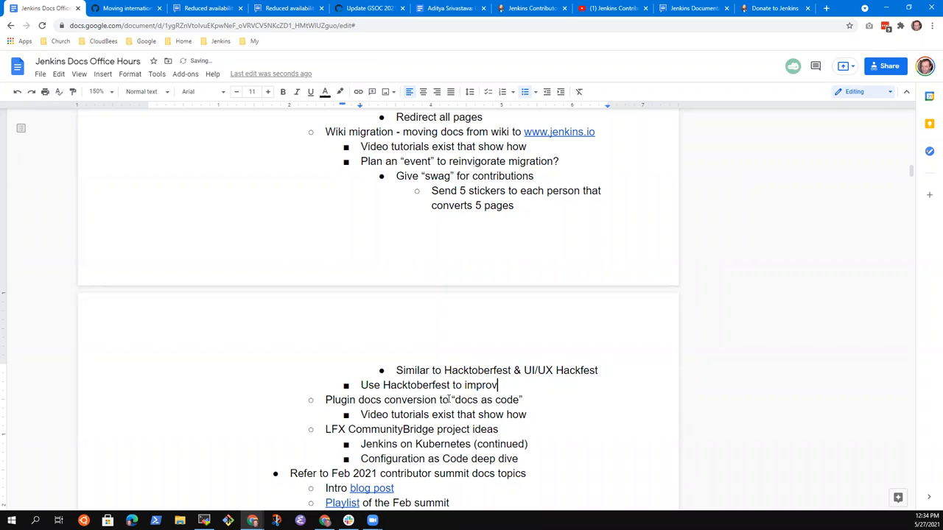
{"action": "type", "text": "e documentation"}
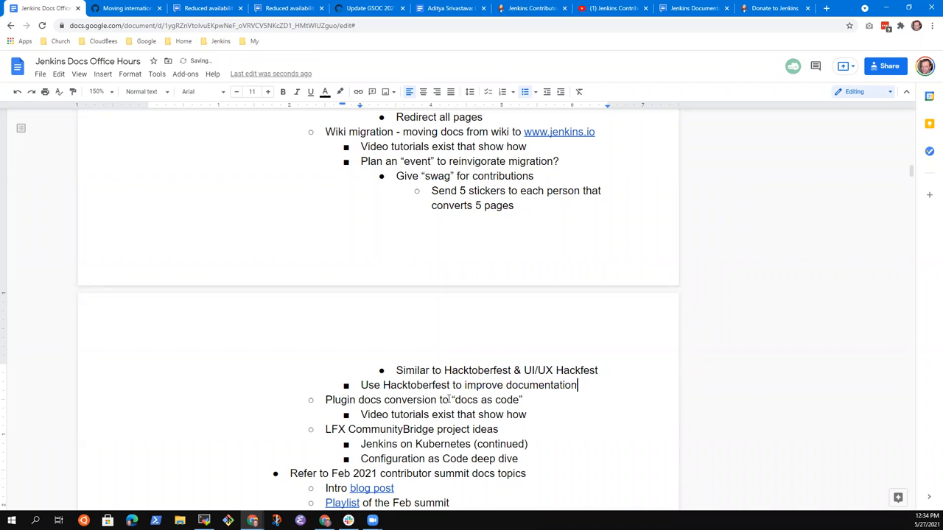
Add a sub-bullet noting many smaller tasks that a new contributor could complete.
{"action": "type", "text": "Prepare se"}
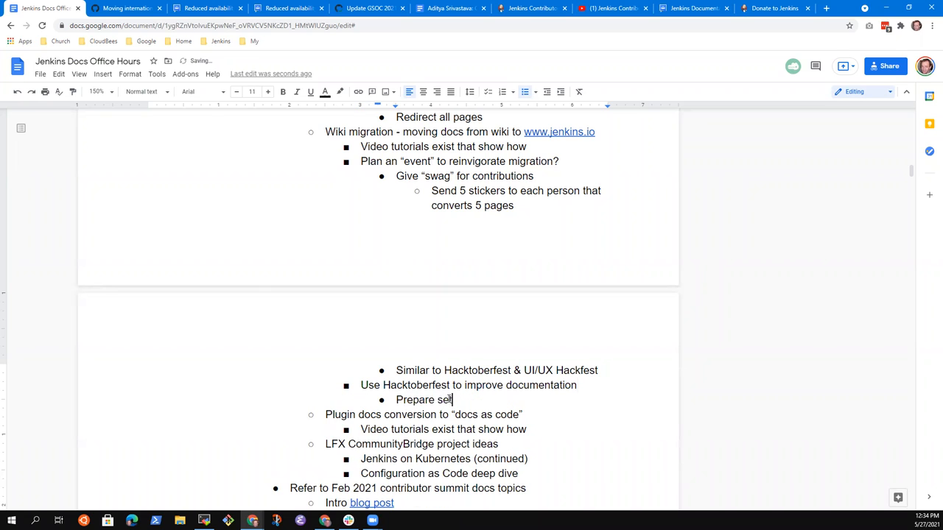
{"action": "key", "text": "BackSpace"}
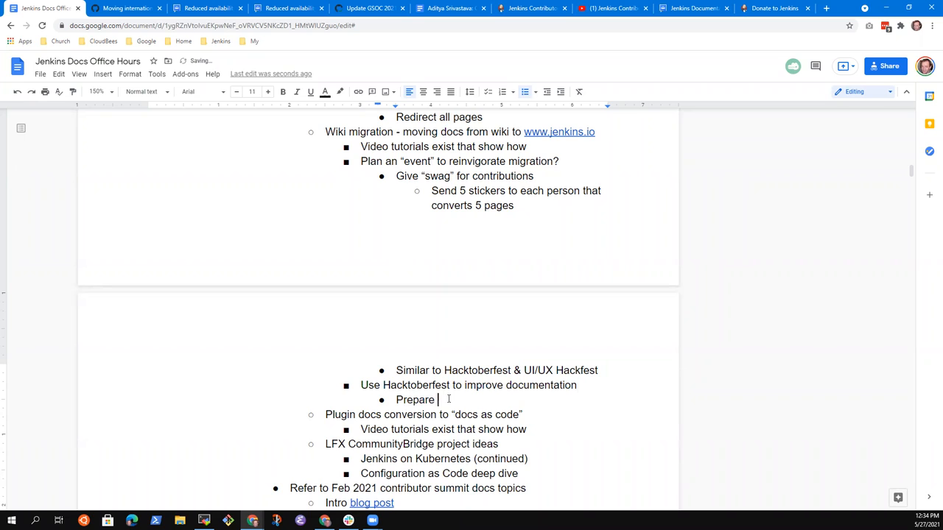
{"action": "type", "text": "many smallers"}
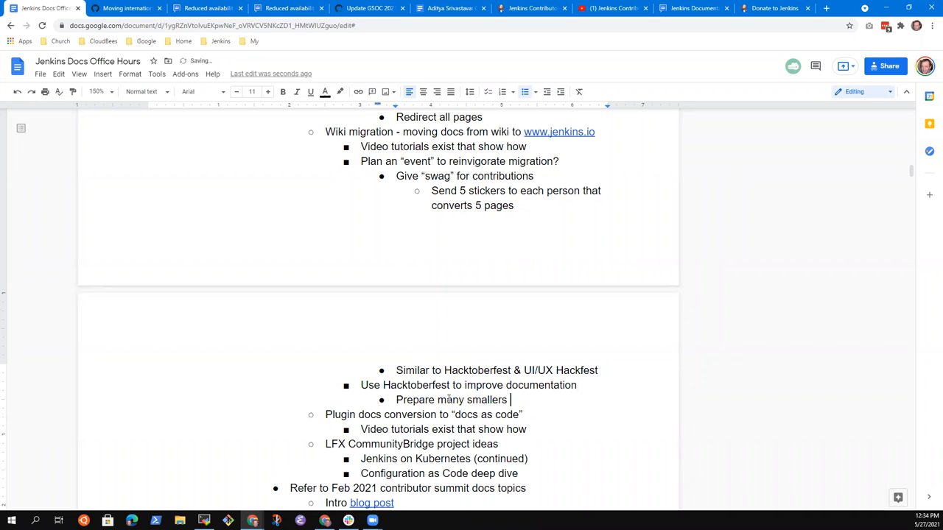
{"action": "type", "text": "tasks taht"}
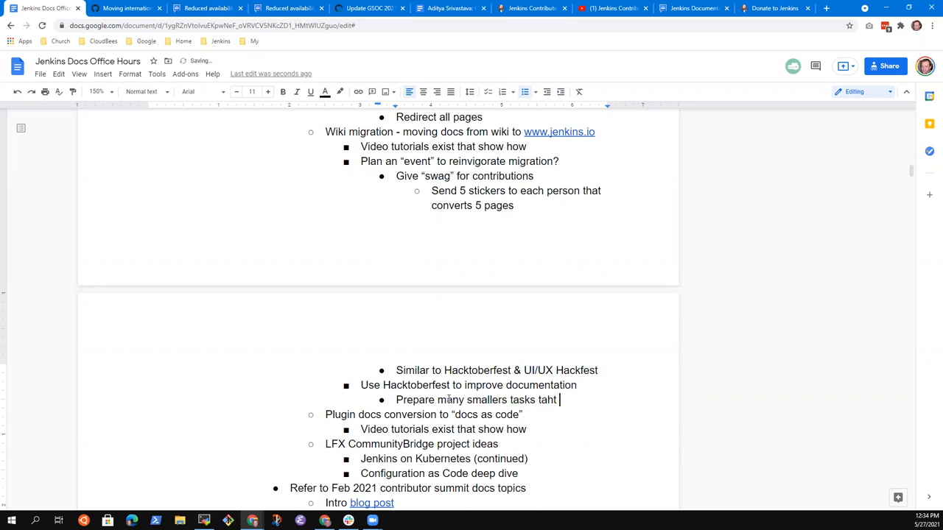
{"action": "type", "text": "that"}
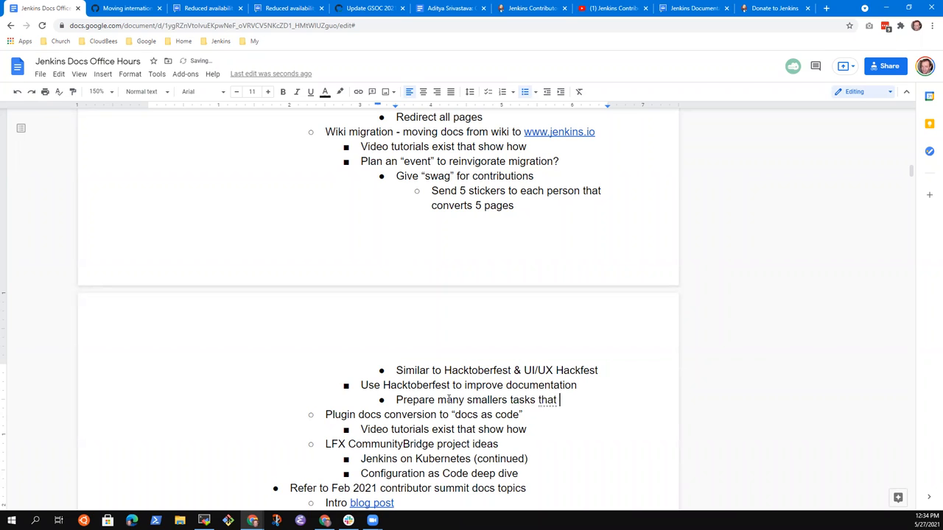
{"action": "type", "text": "a new contribute"}
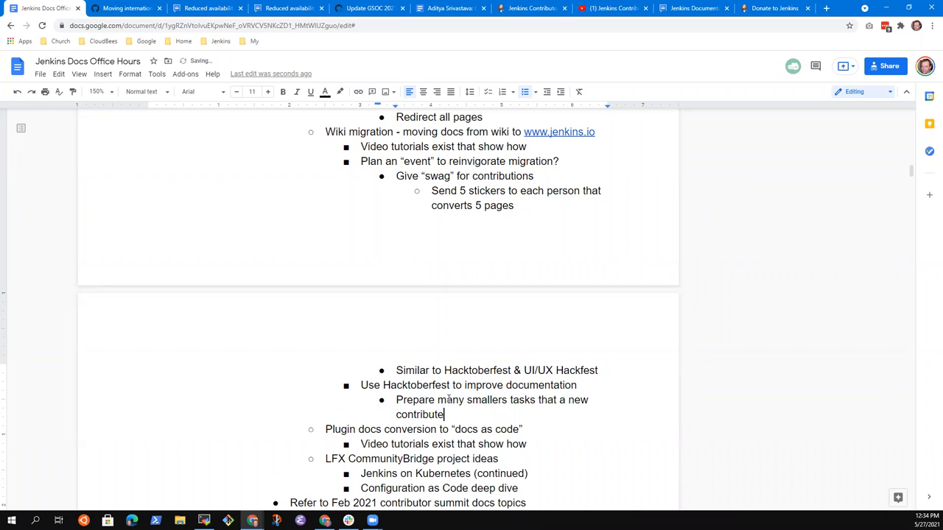
{"action": "type", "text": "coil d"}
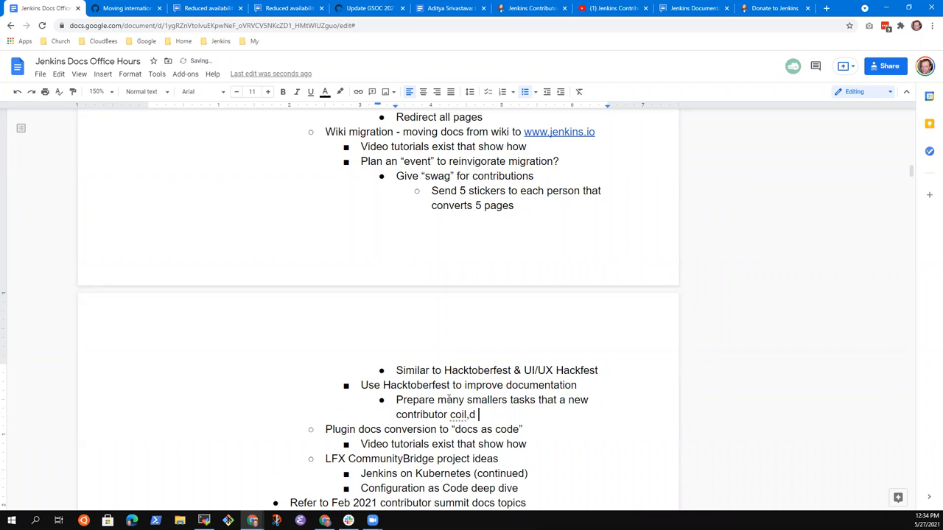
{"action": "type", "text": "ould c"}
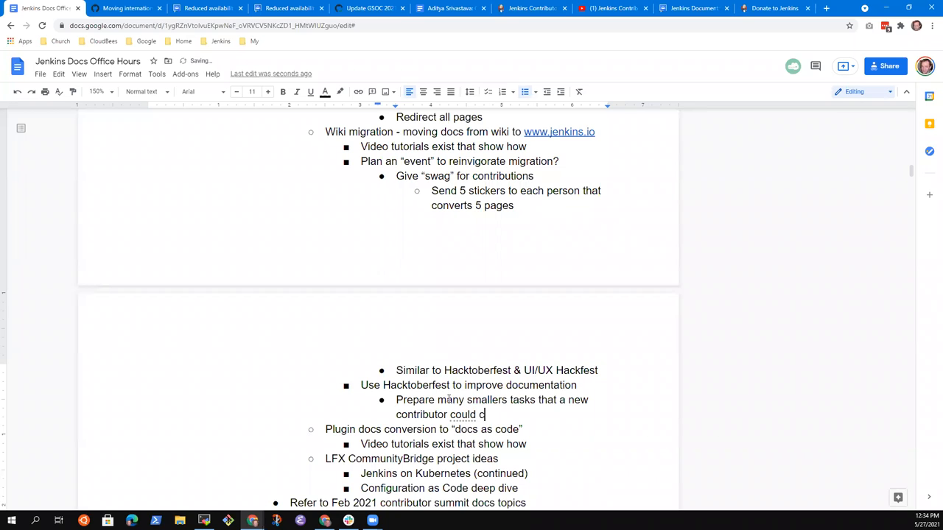
{"action": "type", "text": "omplete"}
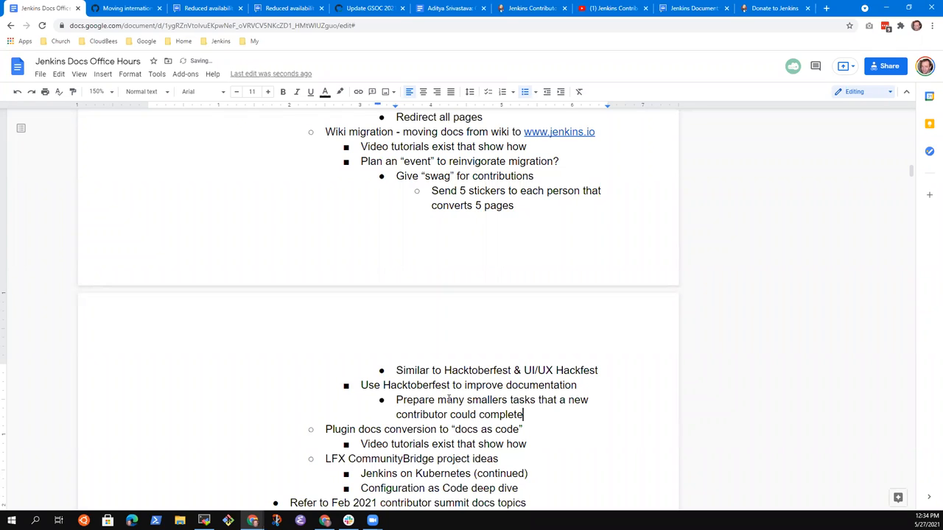
Add a sub-bullet noting good first issues are examples.
{"action": "type", "text": "Goo"}
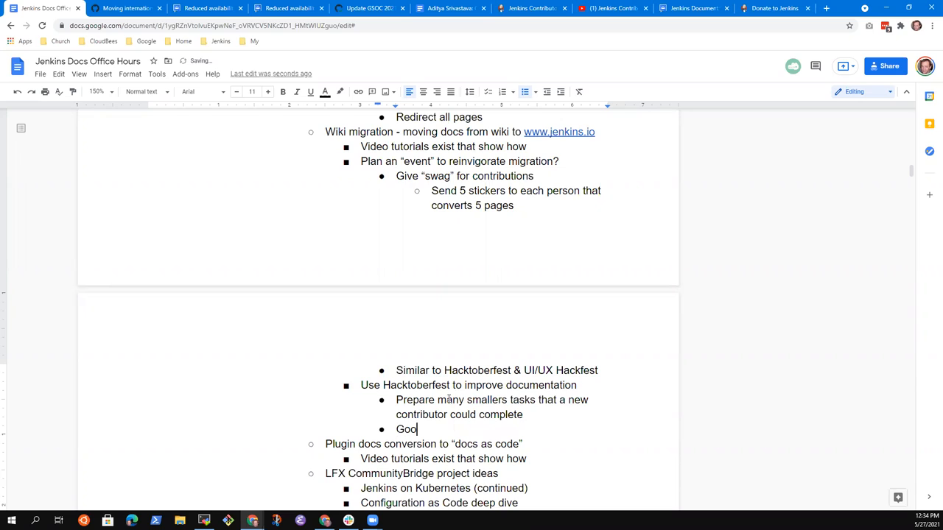
{"action": "type", "text": "d first"}
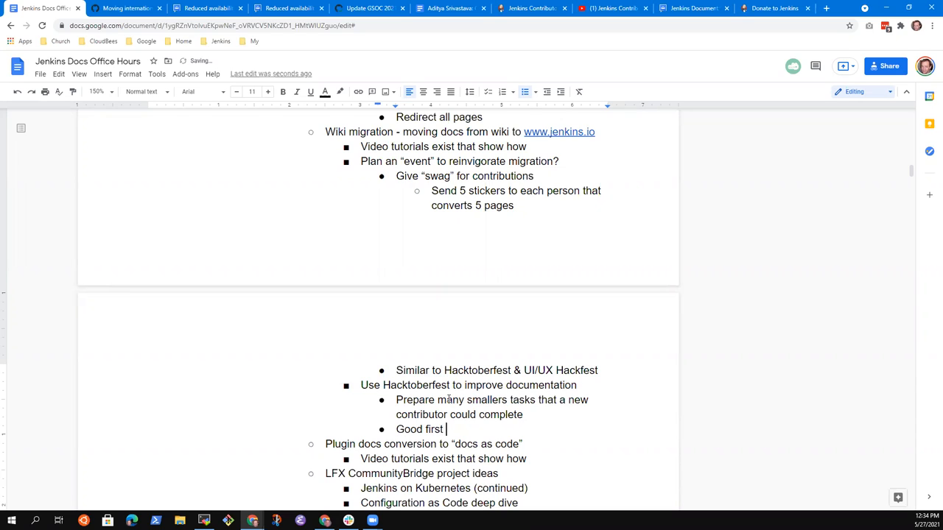
{"action": "type", "text": "issues are examples"}
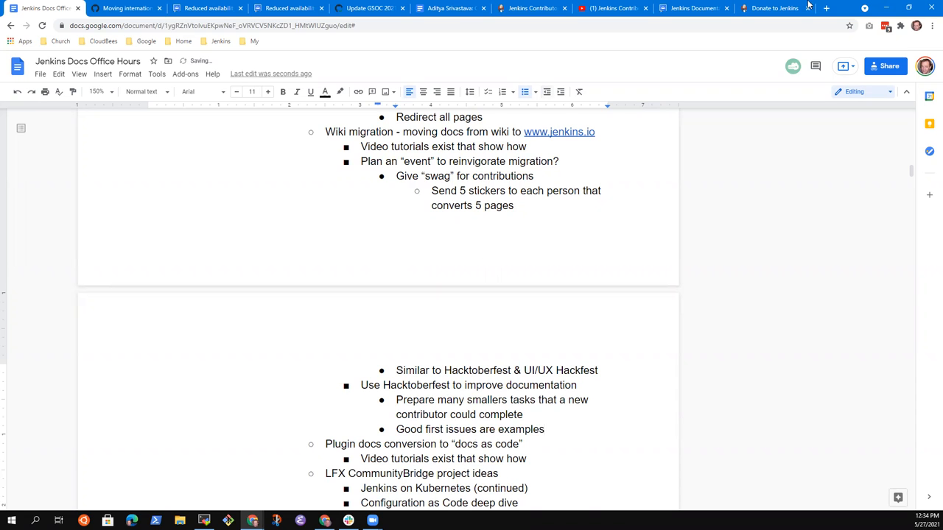
Find the jenkins.io GitHub issues filtered to 'good first issue' and copy the list's URL.
{"action": "left_click", "coordinate": [773, 9]}
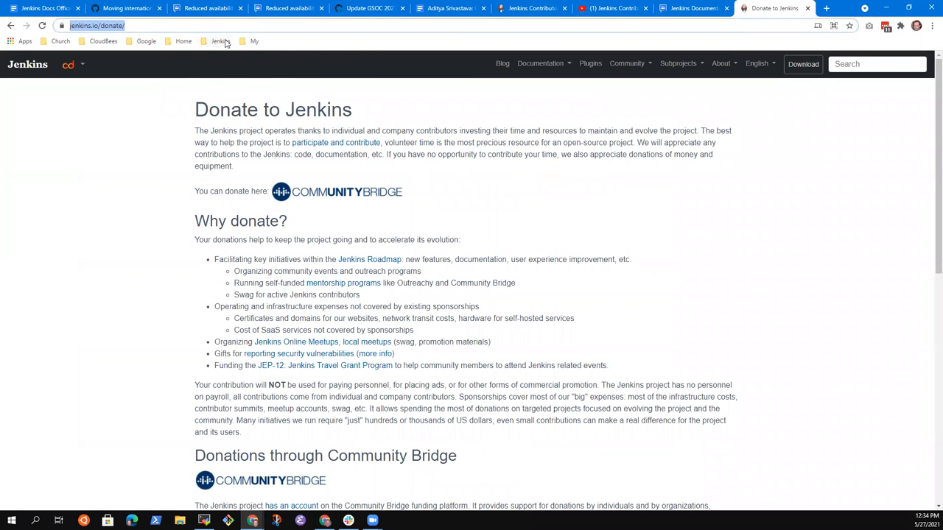
{"action": "left_click", "coordinate": [221, 41]}
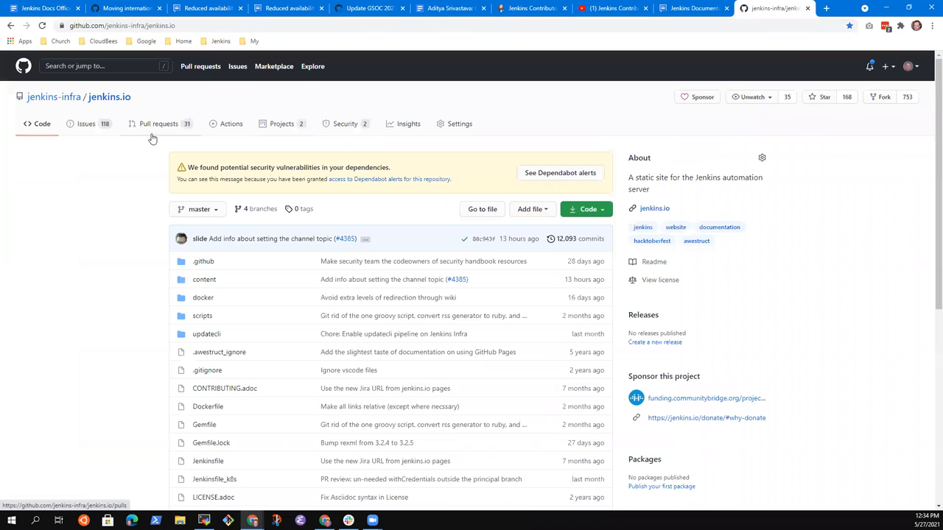
{"action": "left_click", "coordinate": [86, 124]}
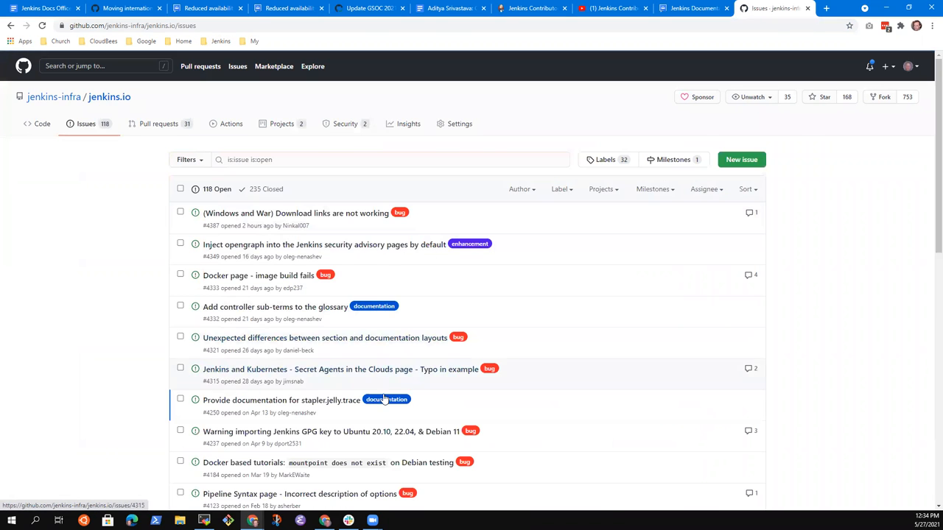
{"action": "scroll", "scroll_direction": "down", "scroll_amount": 3}
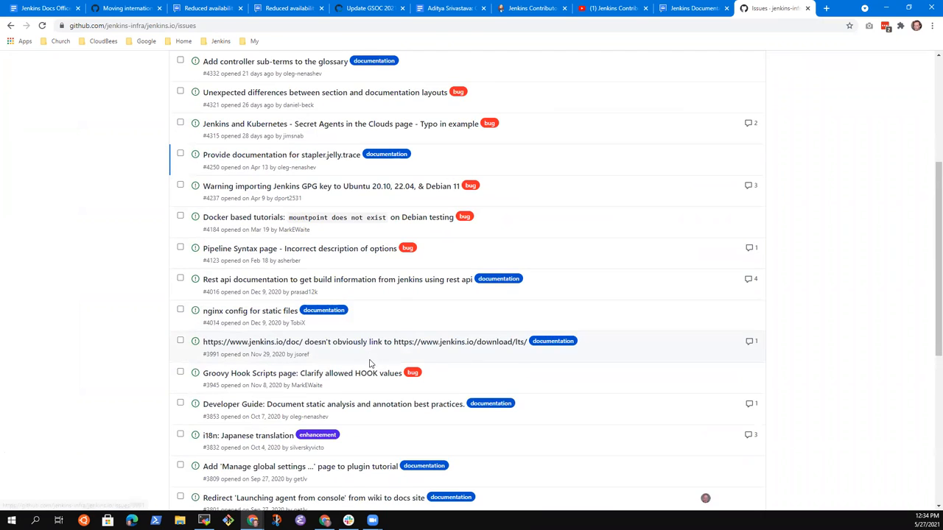
{"action": "scroll", "scroll_direction": "down", "scroll_amount": 3}
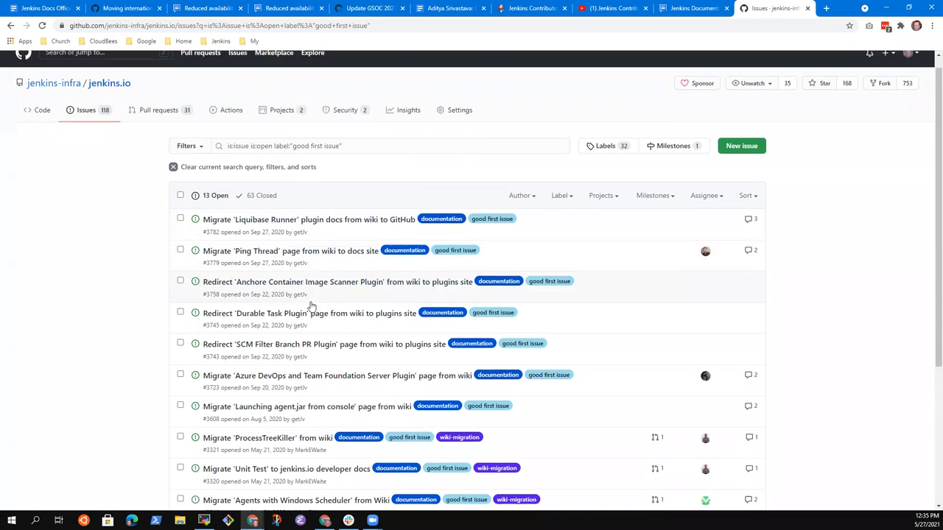
{"action": "scroll", "scroll_direction": "down", "scroll_amount": 3}
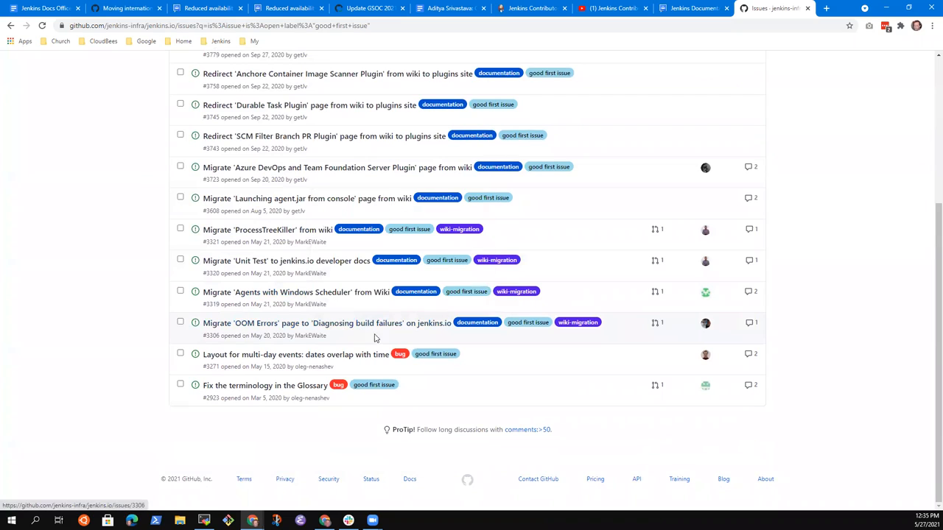
{"action": "mouse_move", "coordinate": [710, 395]}
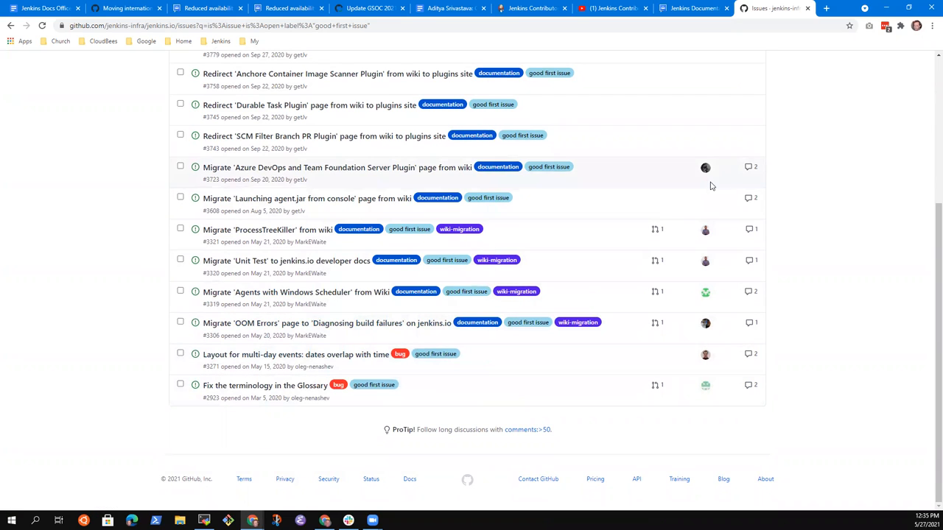
{"action": "mouse_move", "coordinate": [706, 354]}
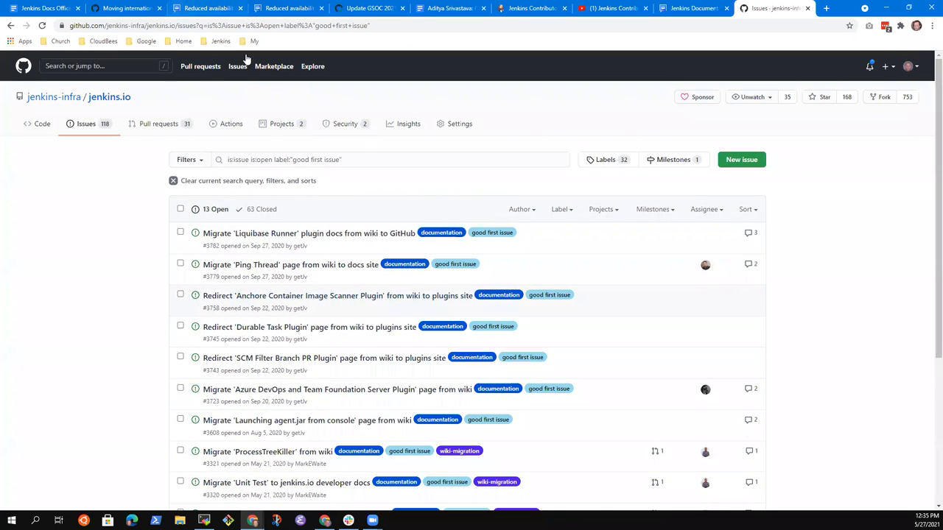
{"action": "left_click", "coordinate": [221, 25]}
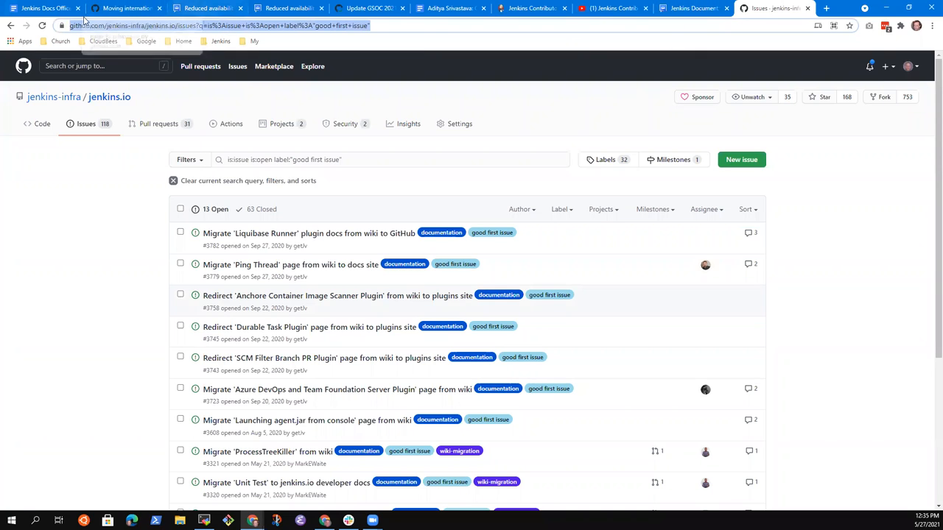
{"action": "mouse_move", "coordinate": [45, 9]}
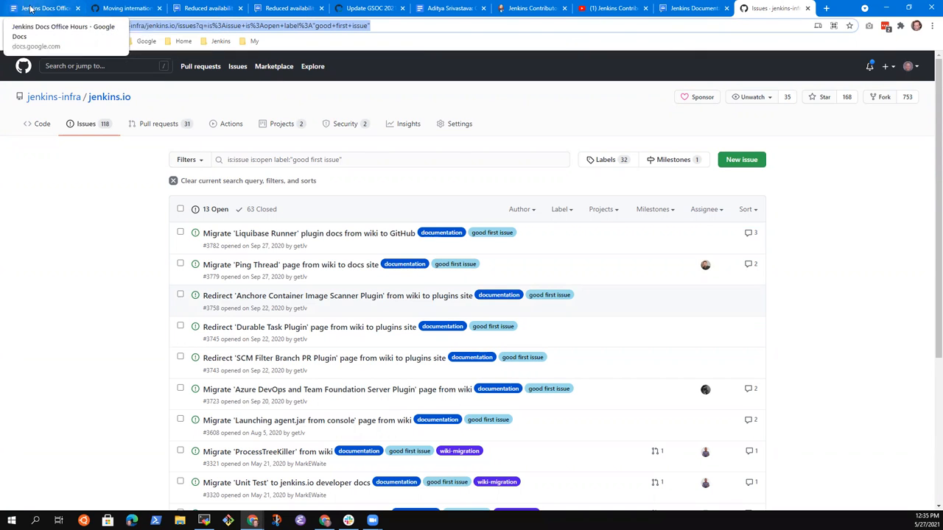
In the notes, add sub-bullets 'Review the wiki exporter' and 'Review the status sheet' under the good first issues item.
{"action": "left_click", "coordinate": [44, 9]}
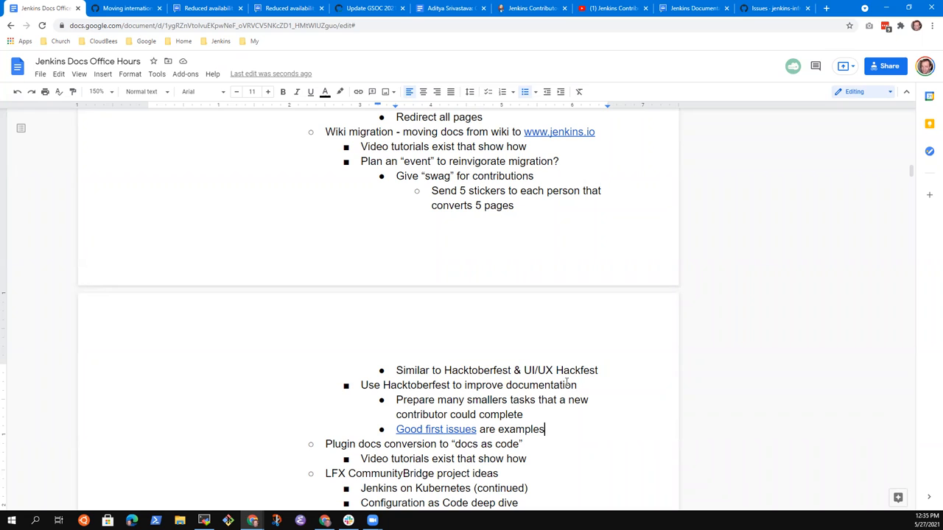
{"action": "mouse_move", "coordinate": [536, 398]}
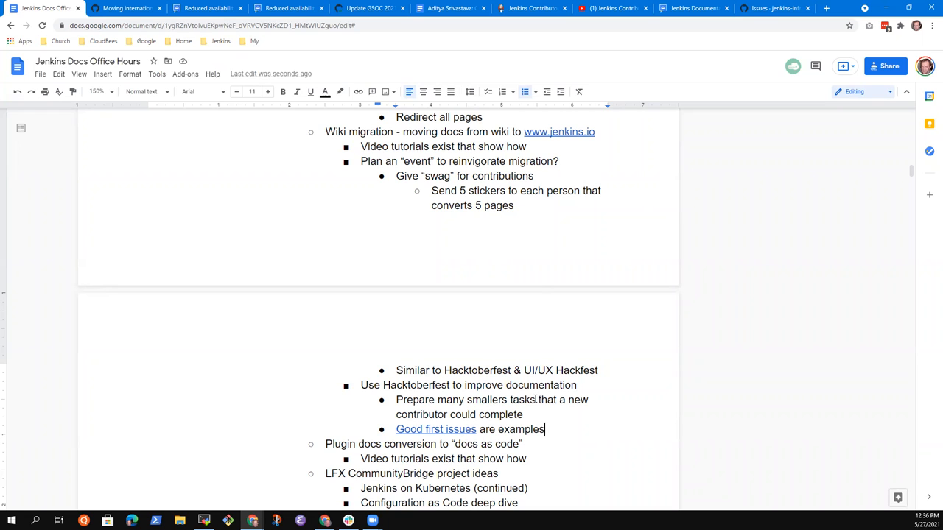
{"action": "type", "text": "R"}
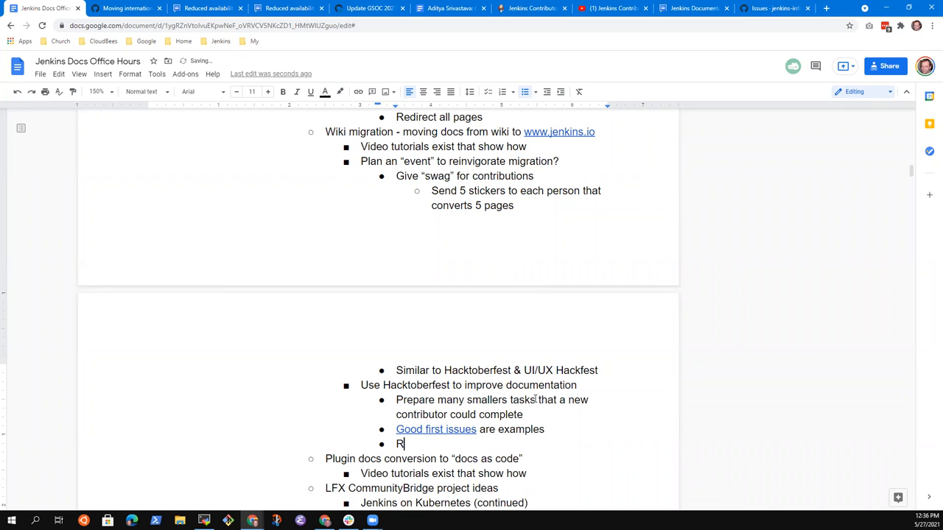
{"action": "type", "text": "eview the wiki"}
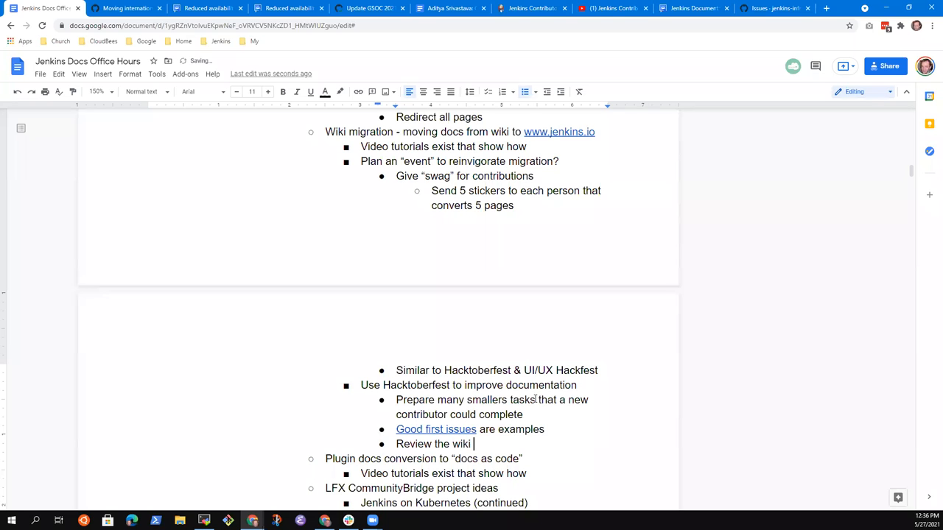
{"action": "type", "text": "exporter"}
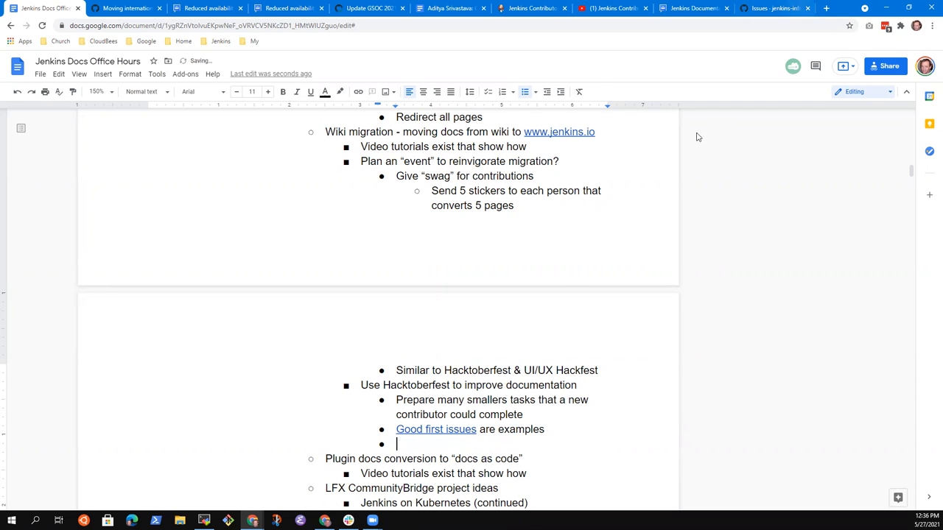
{"action": "type", "text": "Review the"}
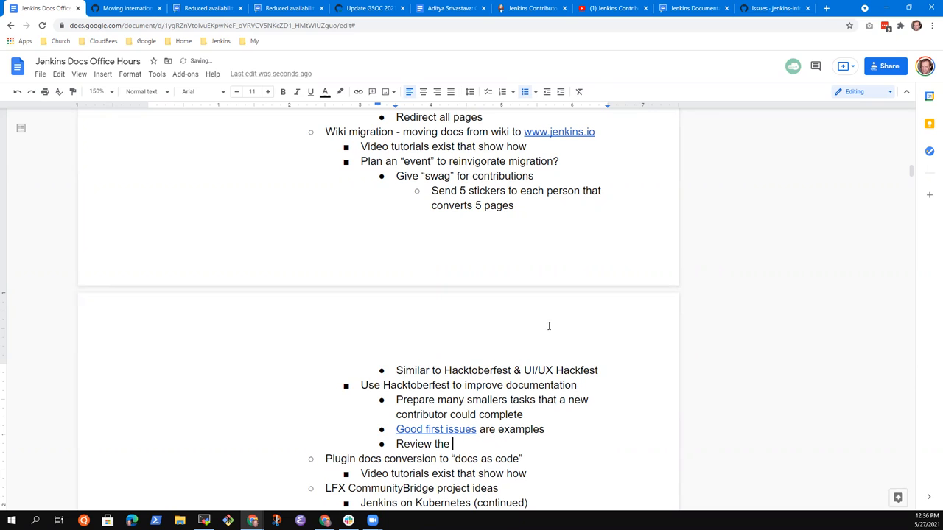
{"action": "type", "text": "status s"}
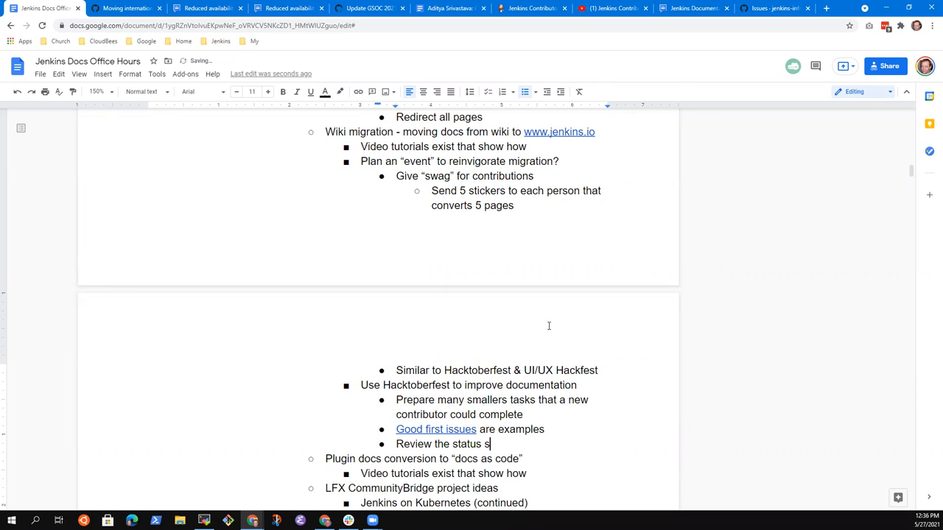
{"action": "type", "text": "heet"}
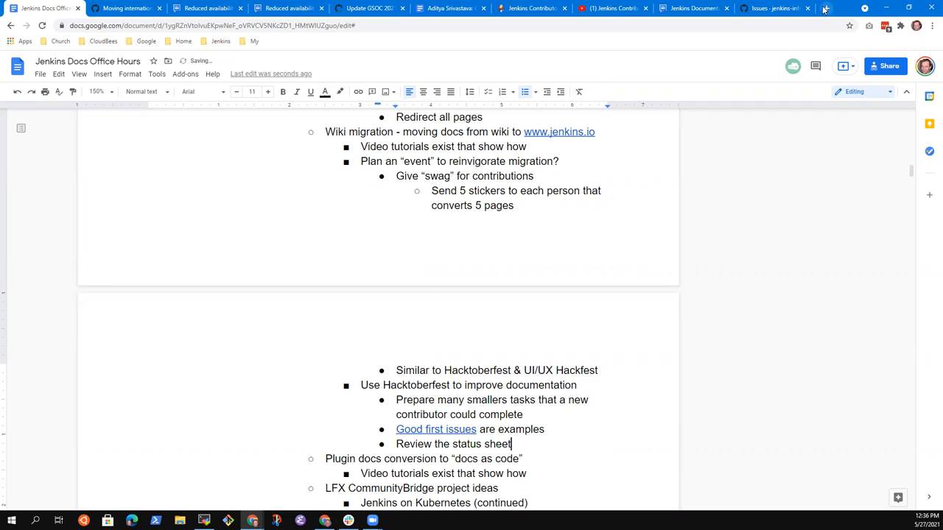
Search Google Drive for 'status sheet'.
{"action": "left_click", "coordinate": [827, 9]}
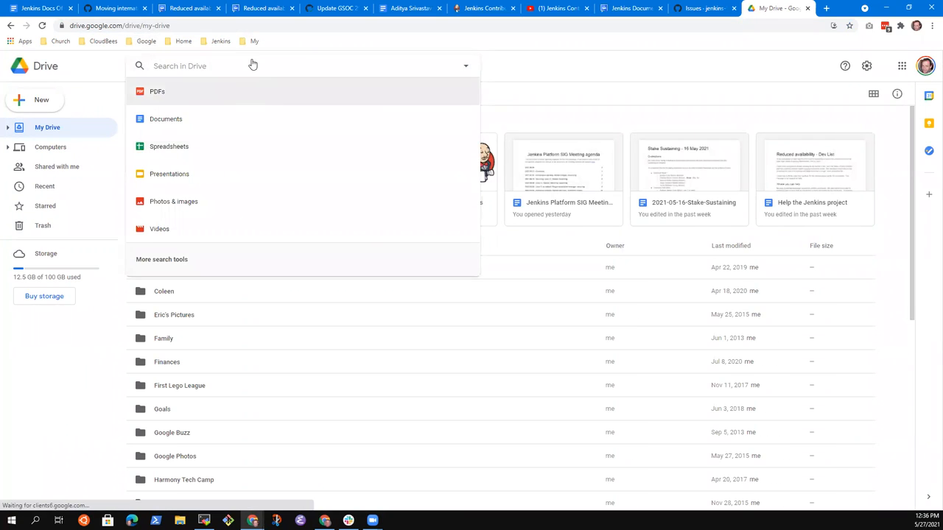
{"action": "type", "text": "status sheet"}
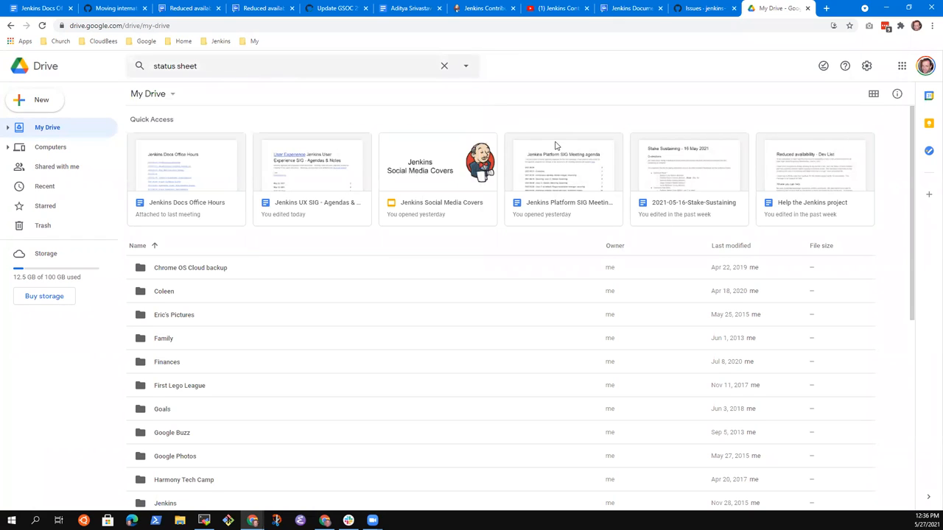
{"action": "mouse_move", "coordinate": [257, 103]}
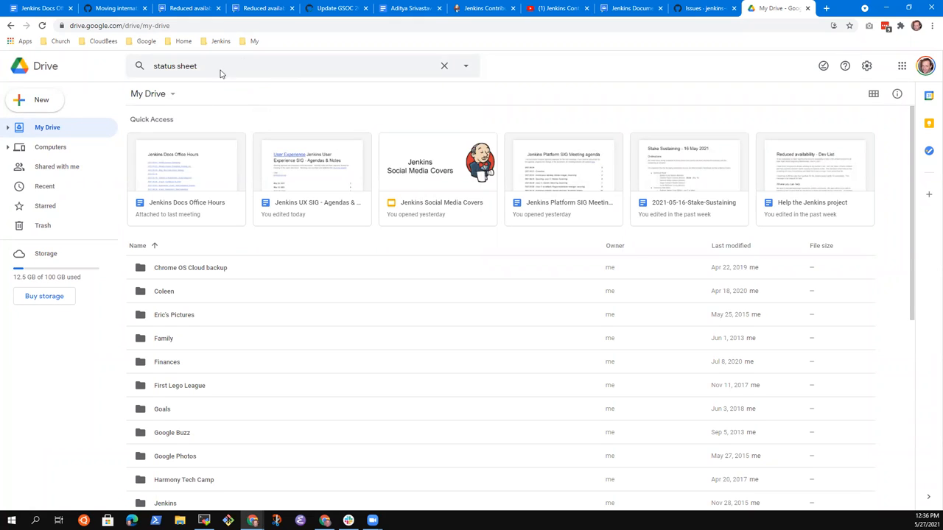
From the notes, follow the 'Dec 2020 - Mar 2021 in archive 2' link to the older office hours notes.
{"action": "left_click", "coordinate": [41, 9]}
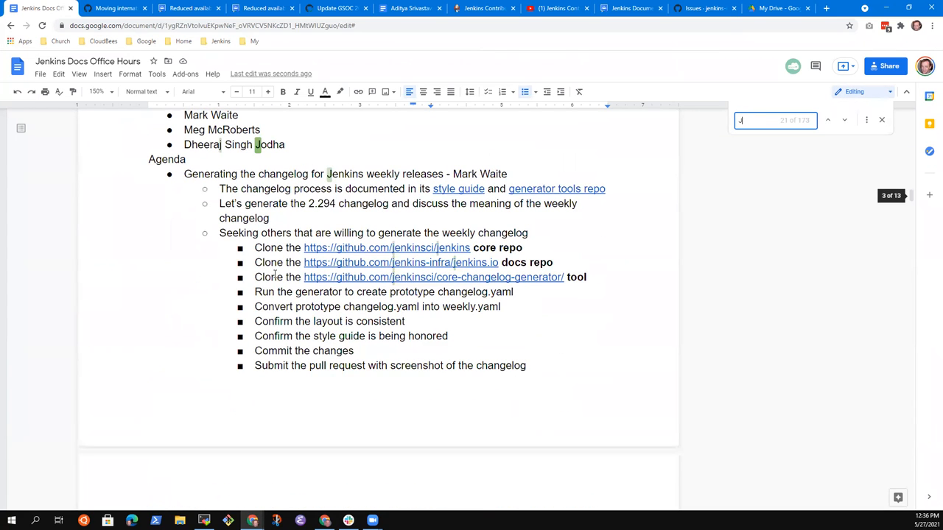
{"action": "type", "text": "hon"}
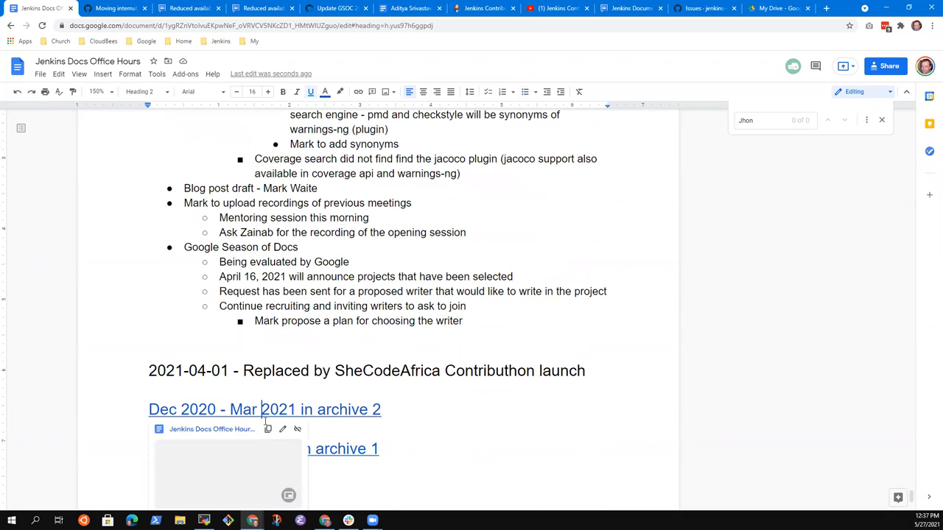
{"action": "left_click", "coordinate": [263, 410]}
{"action": "type", "text": "sheet"}
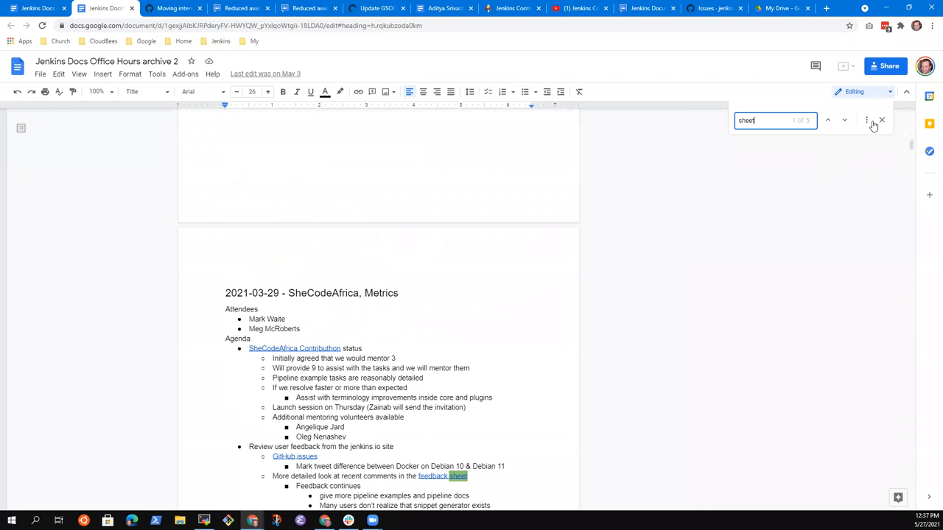
Step through the search matches in archive 2 and follow the 'Wiki progress sheet' link.
{"action": "left_click", "coordinate": [844, 121]}
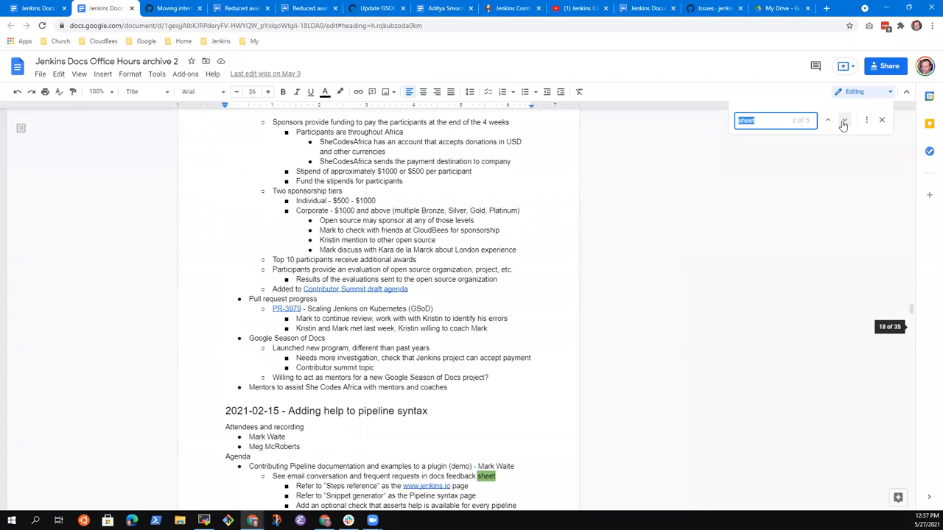
{"action": "left_click", "coordinate": [843, 120]}
{"action": "type", "text": "jhon"}
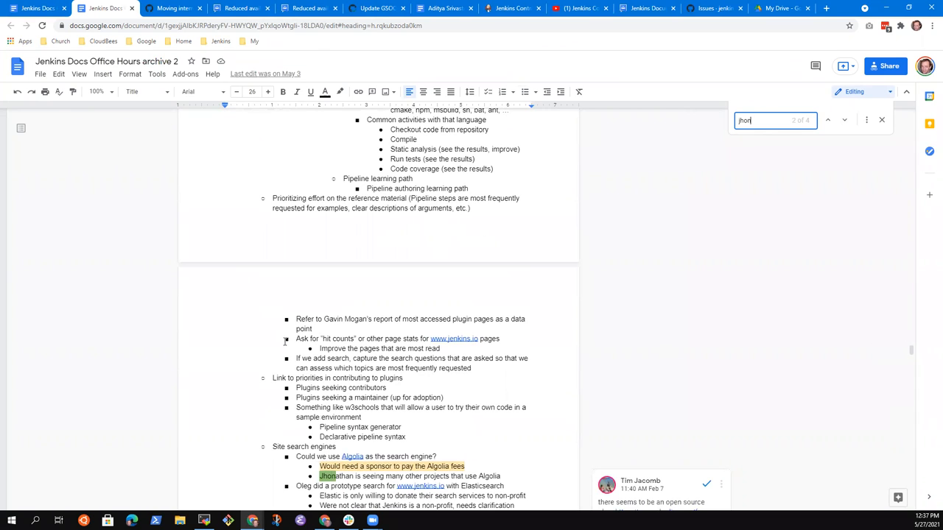
{"action": "scroll", "scroll_direction": "down", "scroll_amount": 3}
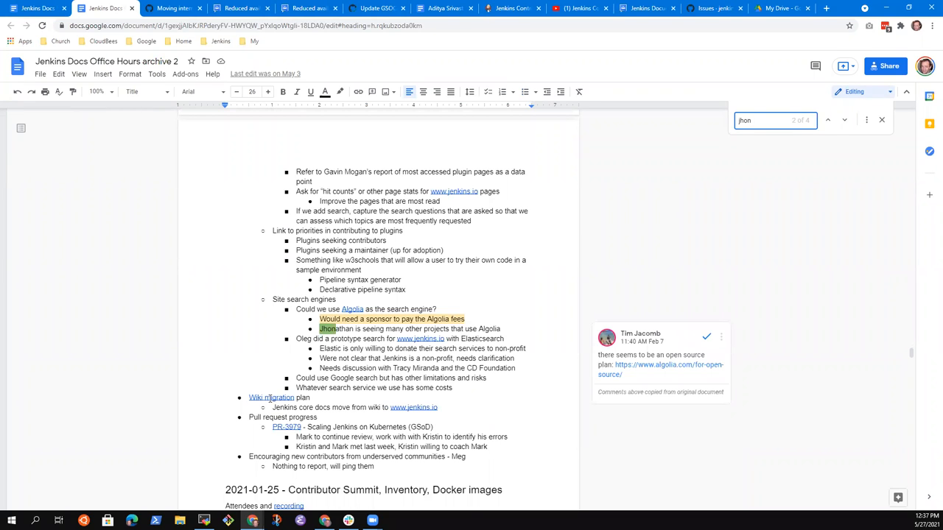
{"action": "scroll", "scroll_direction": "down", "scroll_amount": 3}
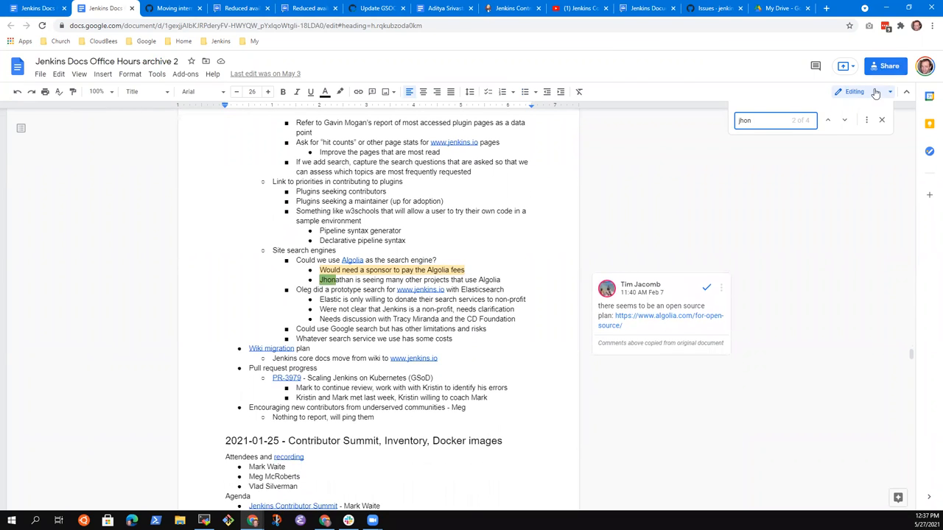
{"action": "left_click", "coordinate": [844, 120]}
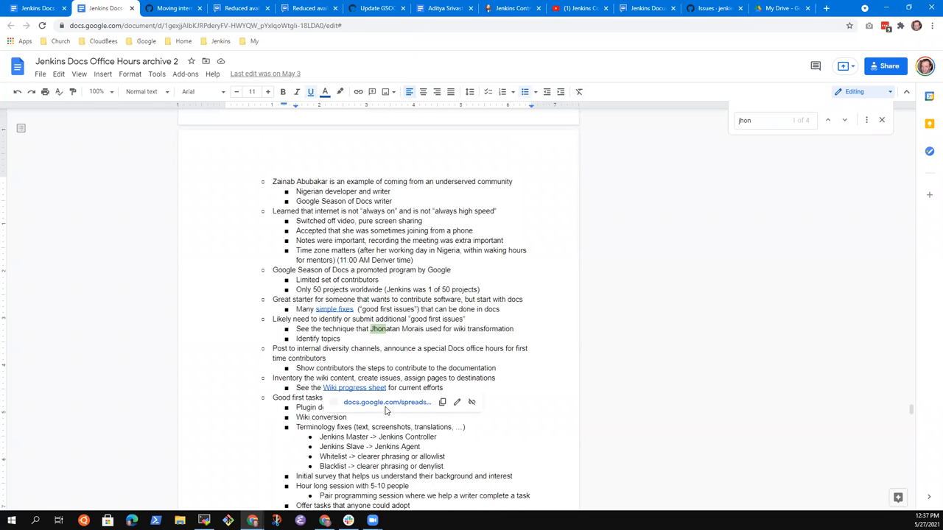
{"action": "left_click", "coordinate": [386, 402]}
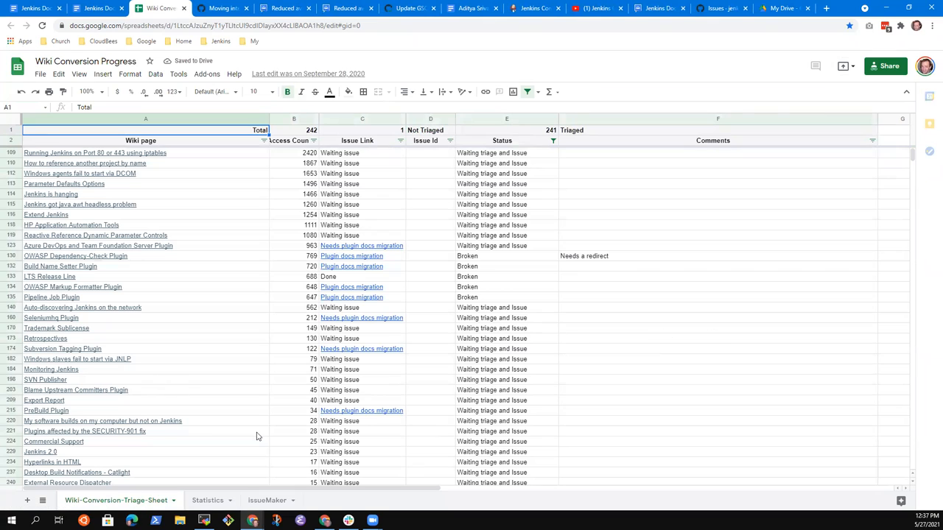
In the Wiki Conversion Progress sheet, set the Status column filter to select all values.
{"action": "left_click", "coordinate": [223, 9]}
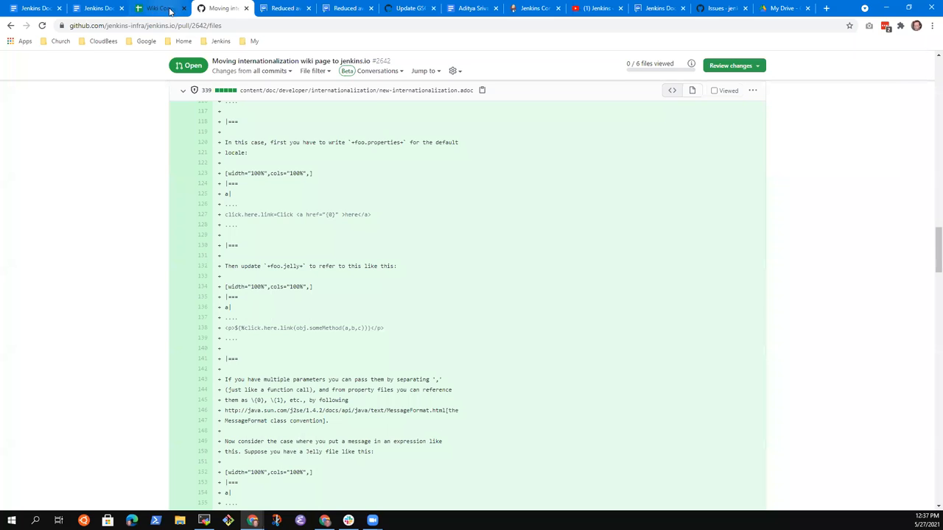
{"action": "left_click", "coordinate": [159, 8]}
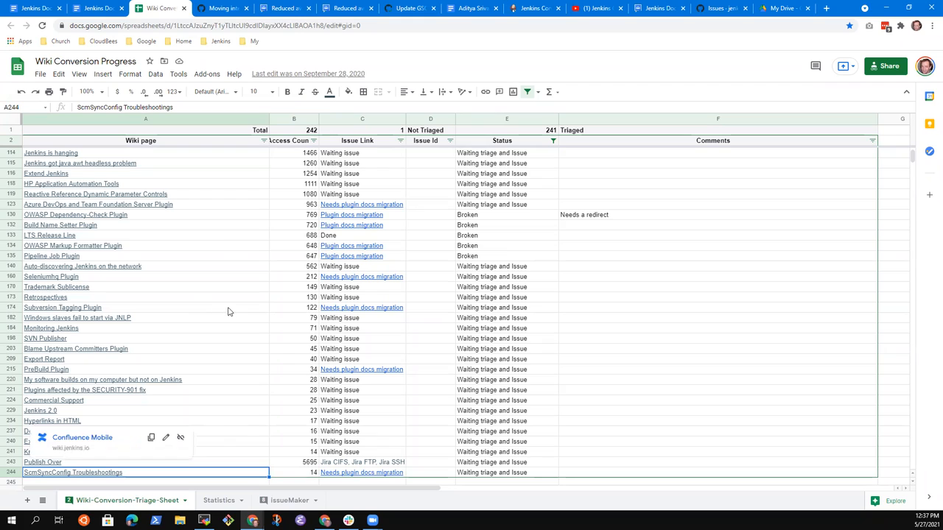
{"action": "mouse_move", "coordinate": [457, 367]}
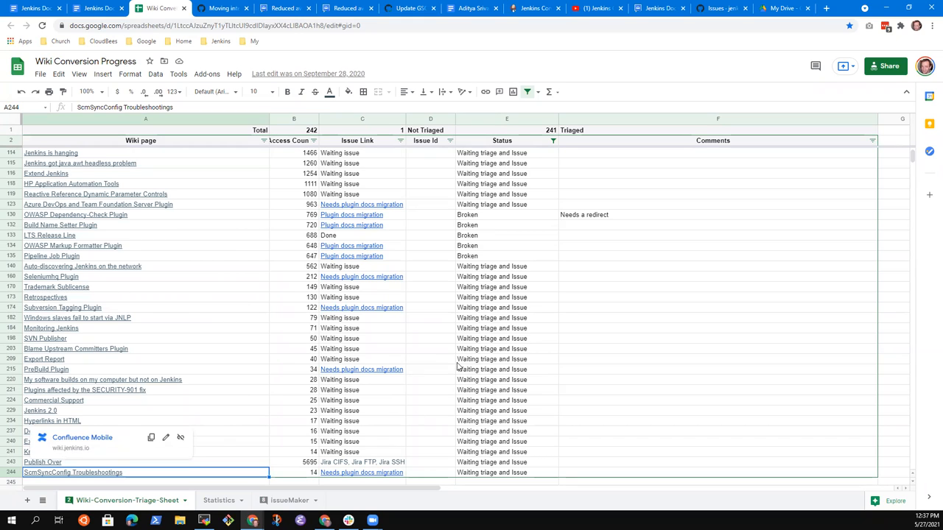
{"action": "mouse_move", "coordinate": [131, 397]}
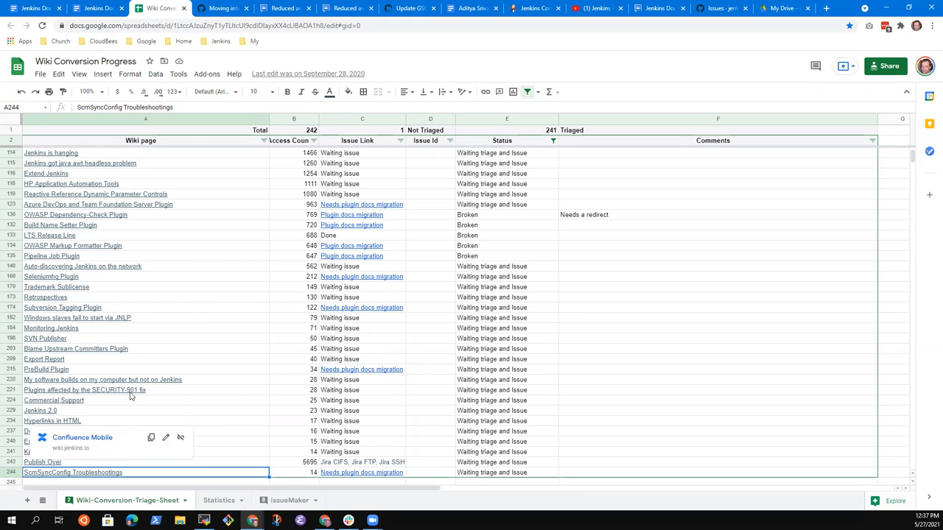
{"action": "mouse_move", "coordinate": [171, 386]}
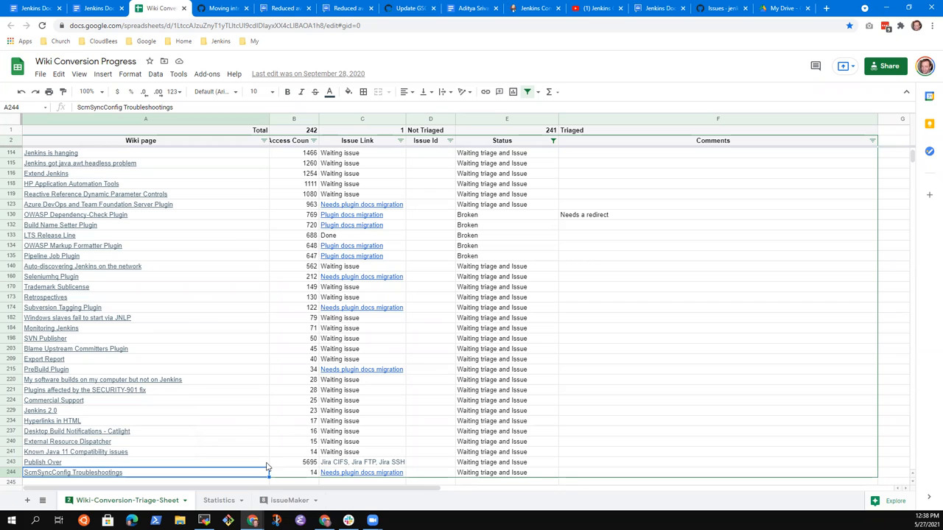
{"action": "scroll", "scroll_direction": "up", "scroll_amount": 3}
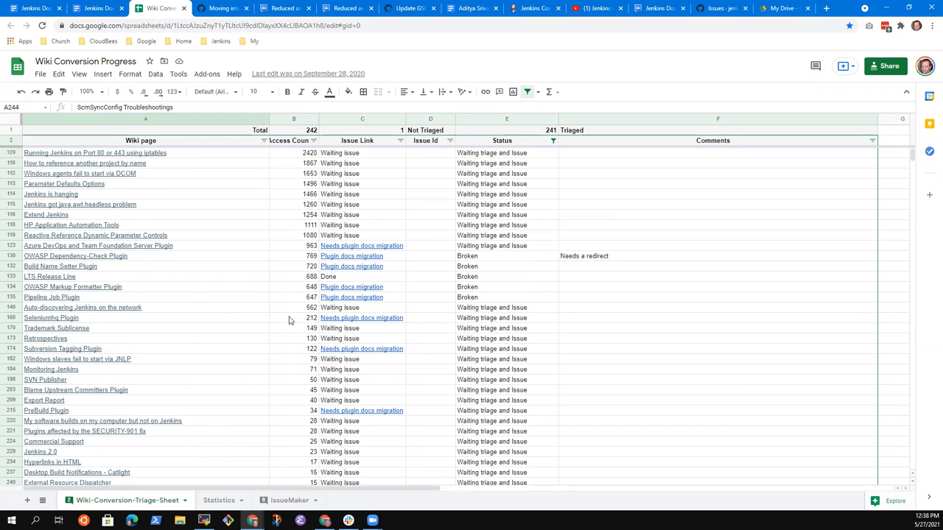
{"action": "mouse_move", "coordinate": [309, 154]}
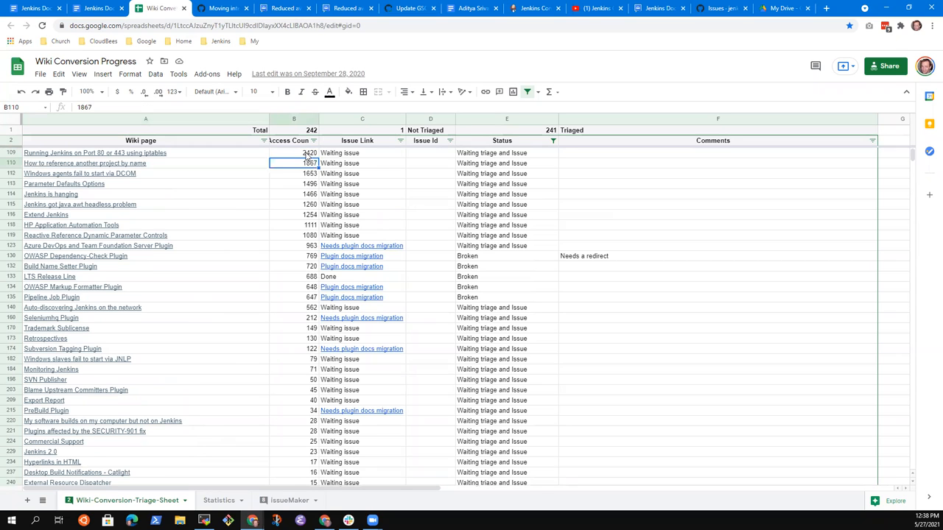
{"action": "left_click", "coordinate": [96, 152]}
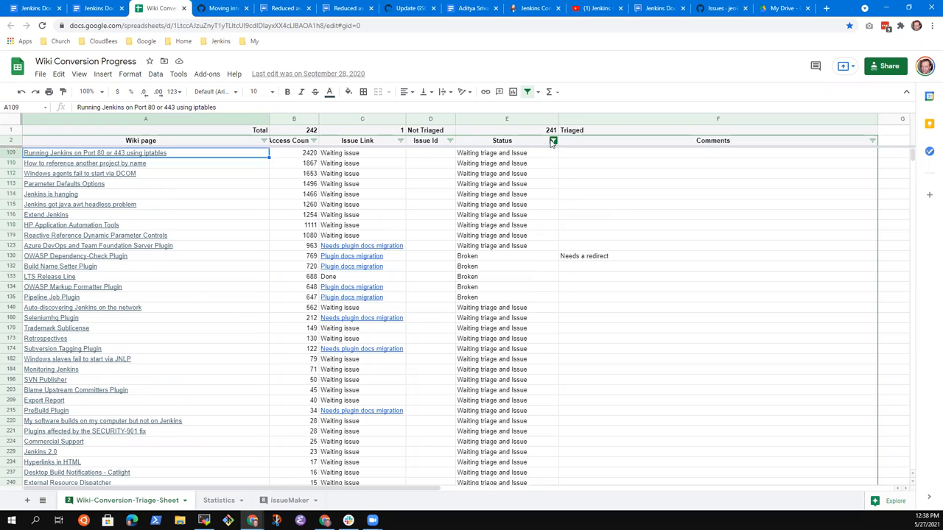
{"action": "left_click", "coordinate": [553, 141]}
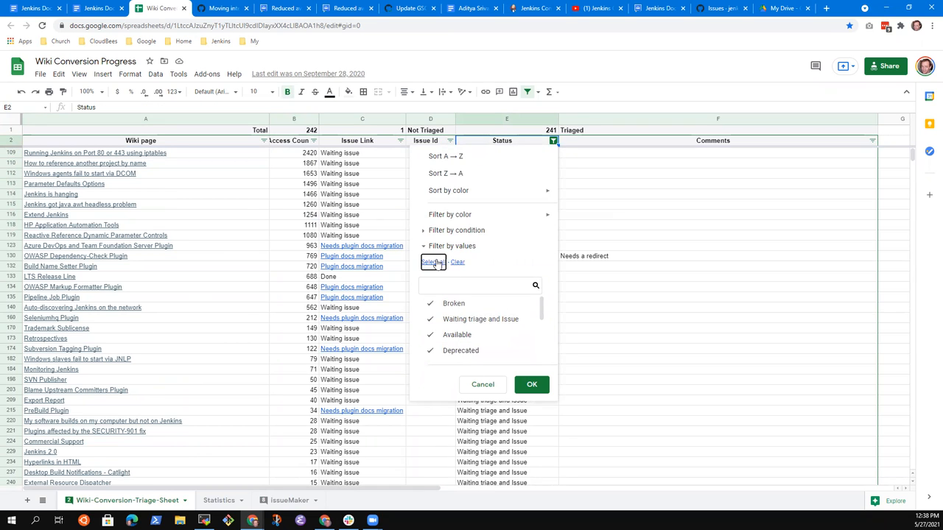
{"action": "left_click", "coordinate": [530, 384]}
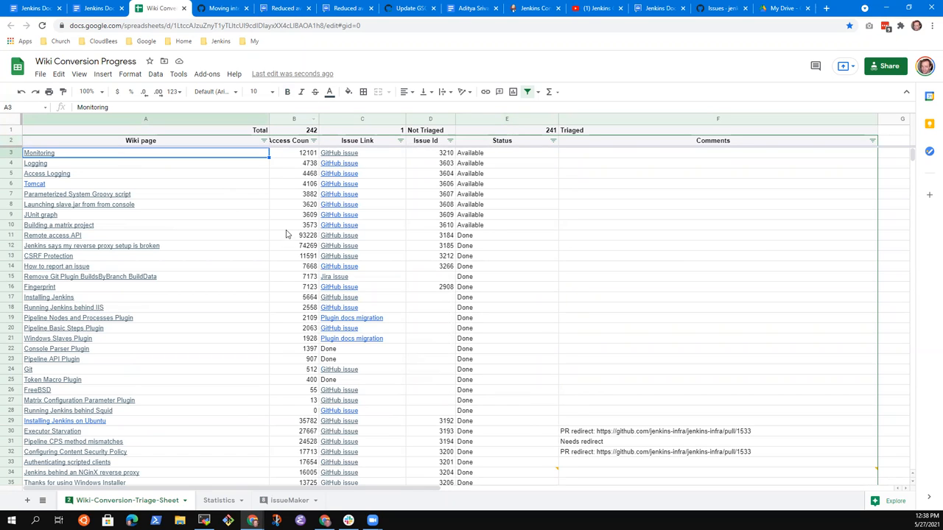
{"action": "mouse_move", "coordinate": [308, 203]}
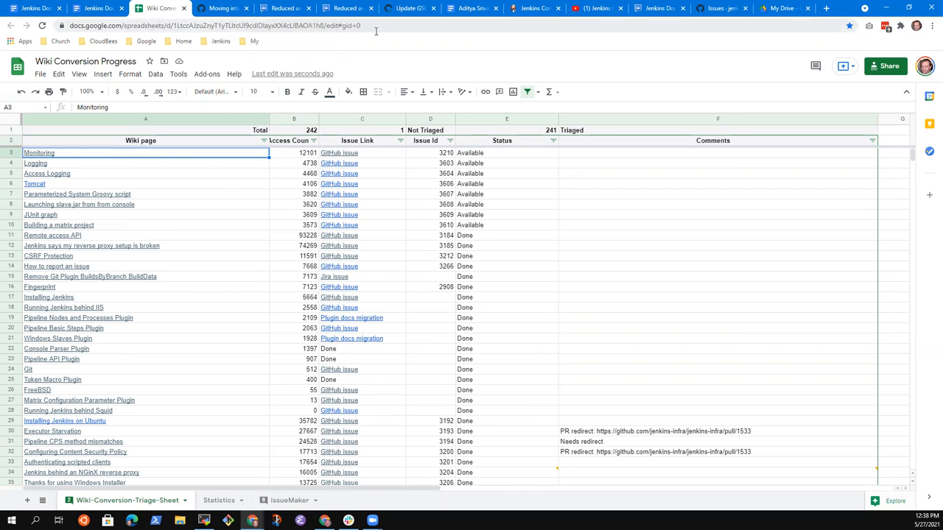
{"action": "mouse_move", "coordinate": [32, 9]}
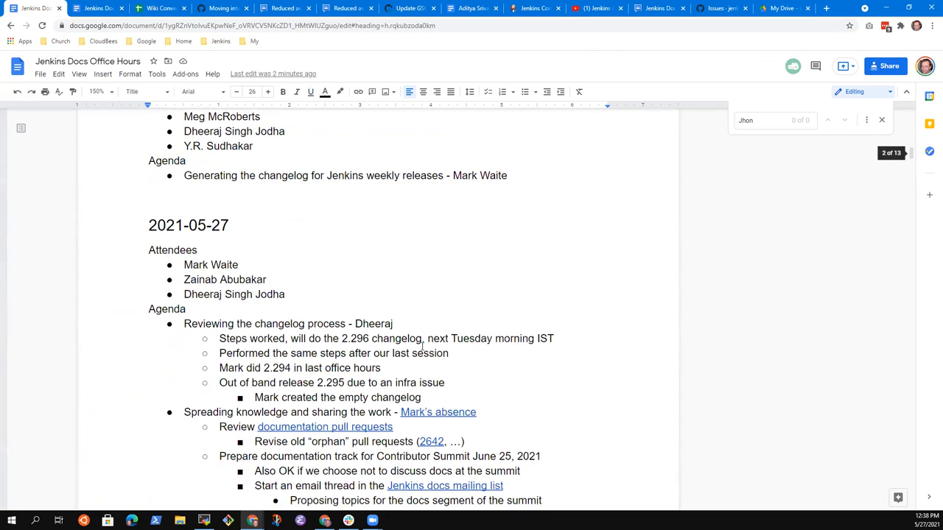
Link the words 'status sheet' to the spreadsheet and add the step 'Identify best pages to migrate'.
{"action": "scroll", "scroll_direction": "down", "scroll_amount": 3}
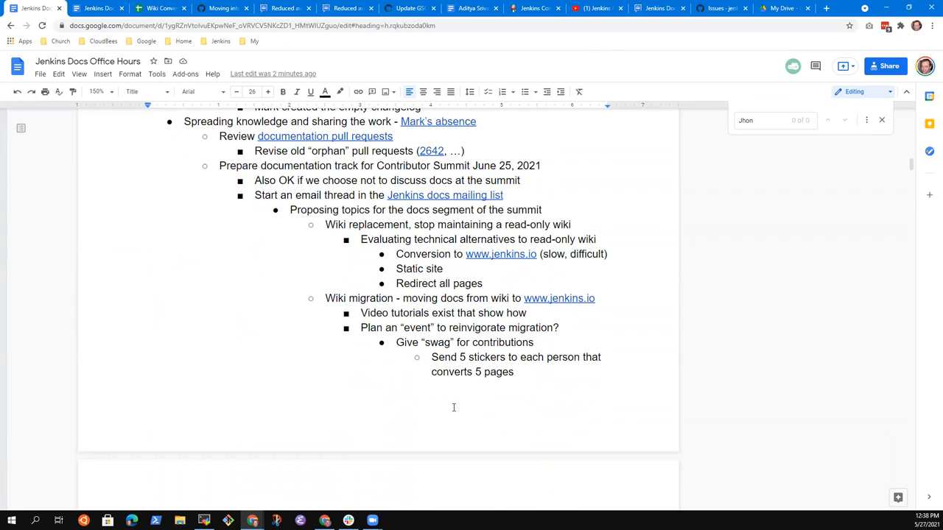
{"action": "scroll", "scroll_direction": "down", "scroll_amount": 3}
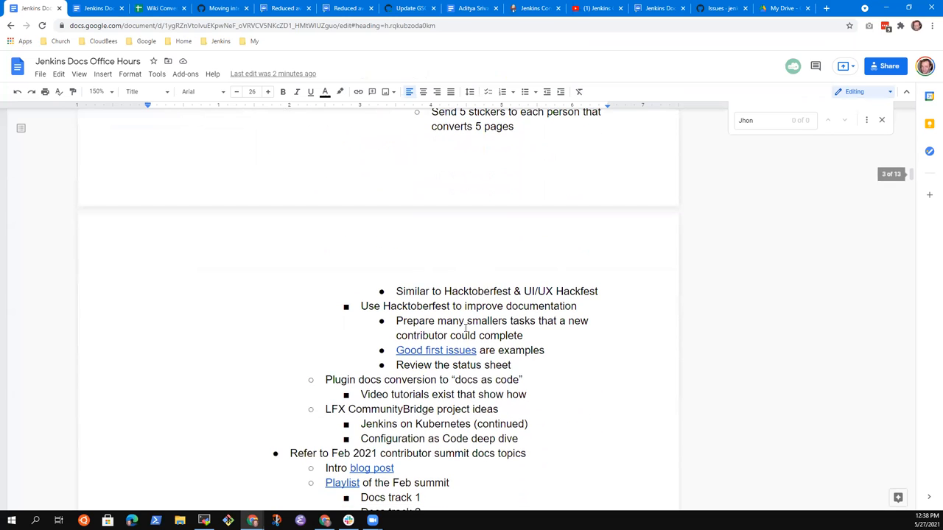
{"action": "double_click", "coordinate": [480, 366]}
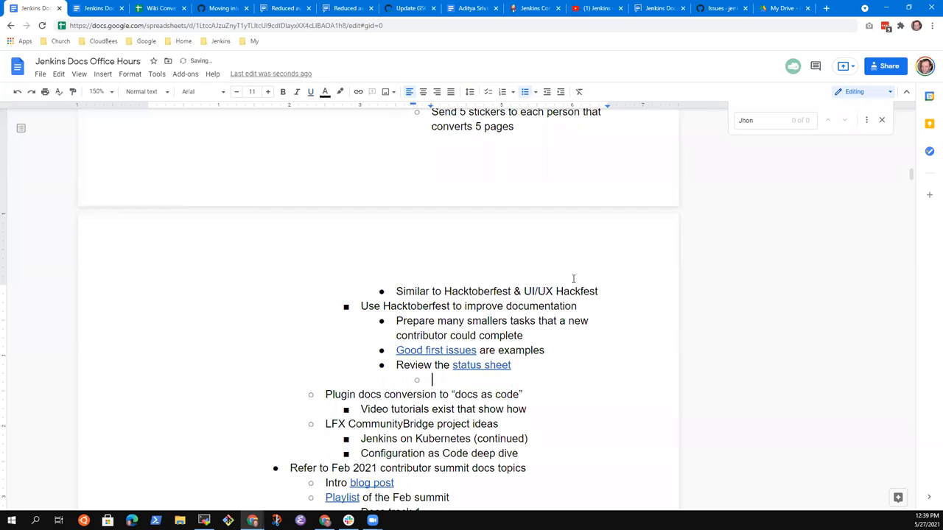
{"action": "type", "text": "Identify"}
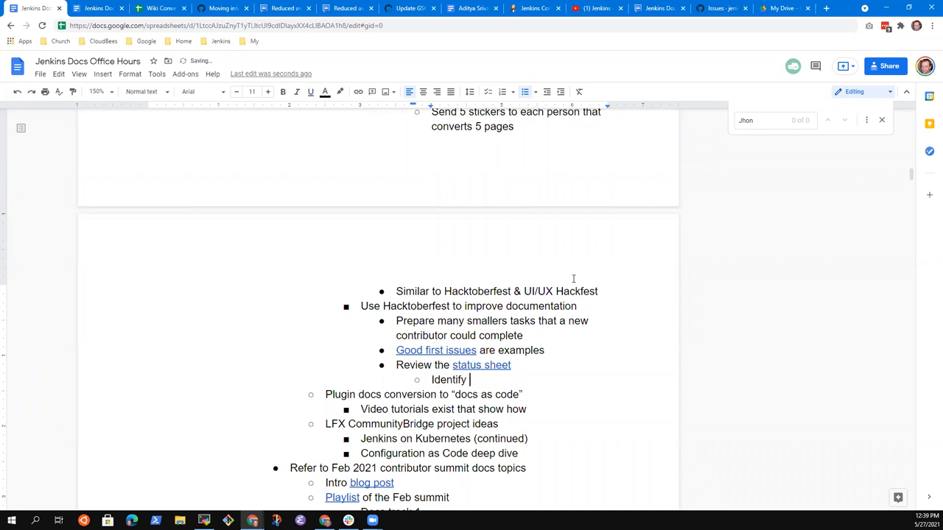
{"action": "type", "text": "b"}
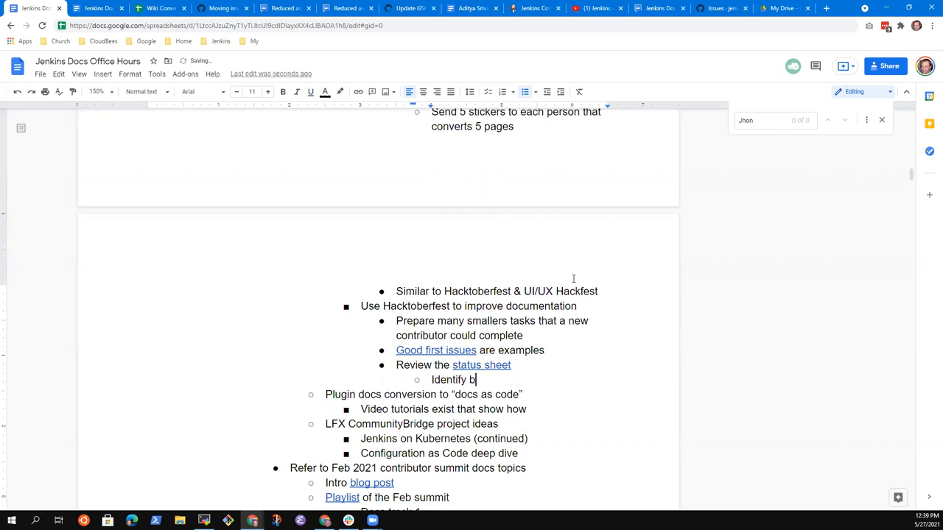
{"action": "type", "text": "est page"}
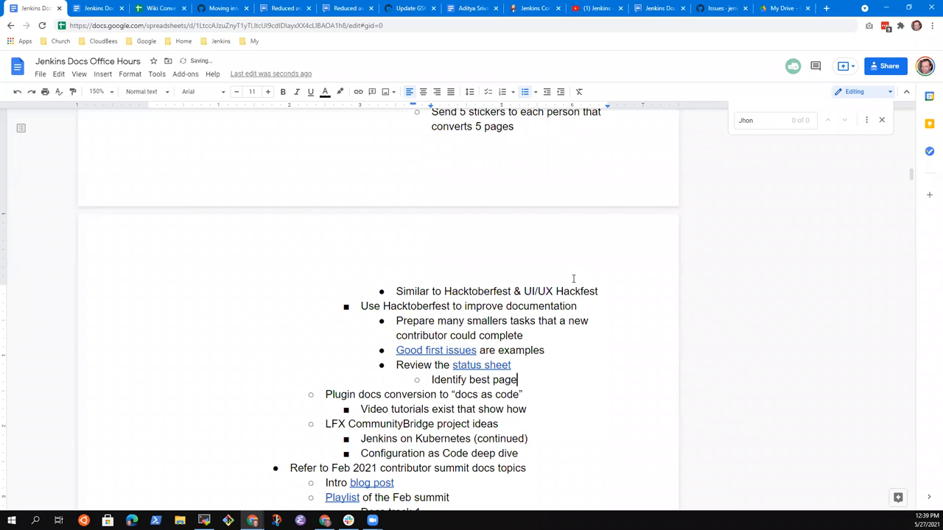
{"action": "type", "text": "s to migrate"}
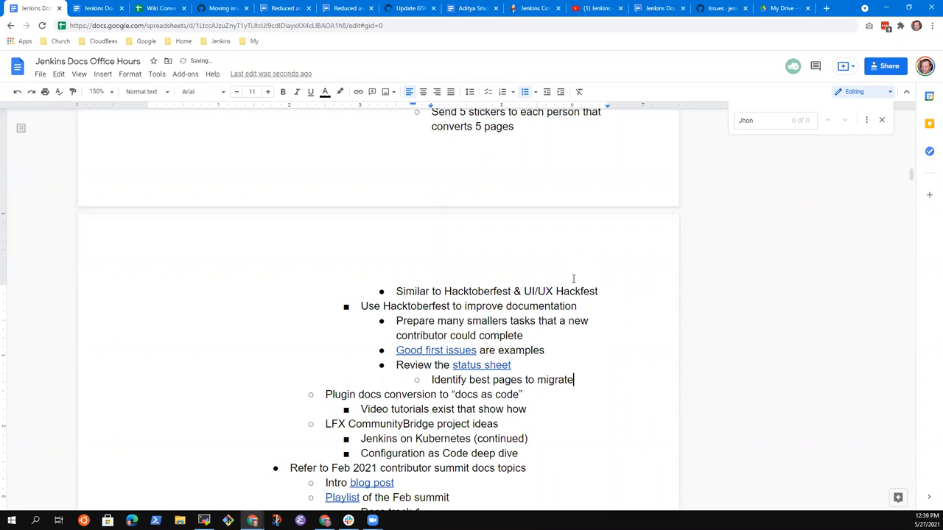
Add the steps to create GitHub issues for those pages and label them 'good first issue'.
{"action": "type", "text": "Create GitHub issues fo"}
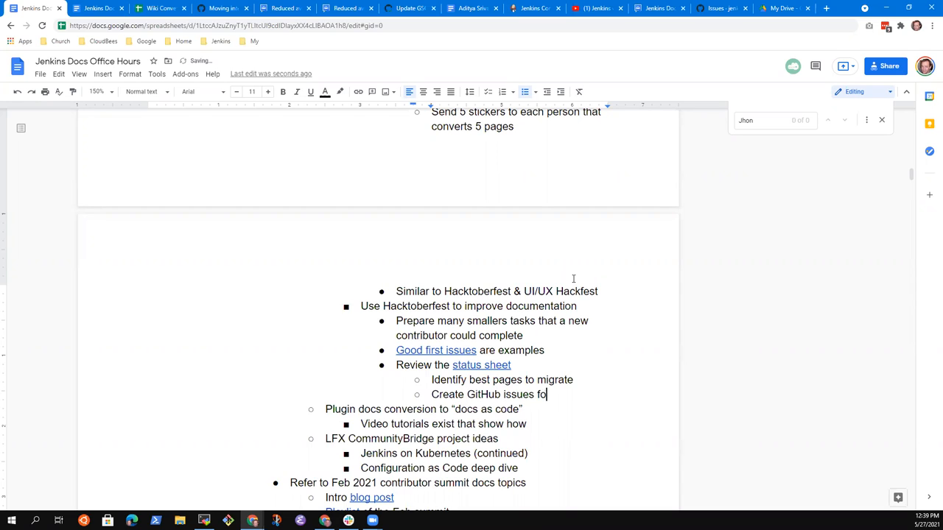
{"action": "type", "text": "r those pages"}
{"action": "type", "text": "Mark the issues"}
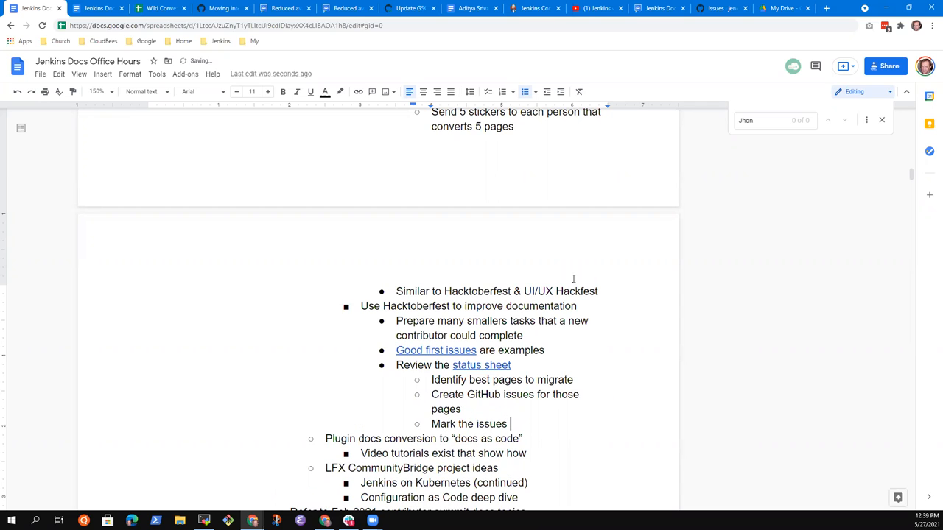
{"action": "type", "text": "\"god"}
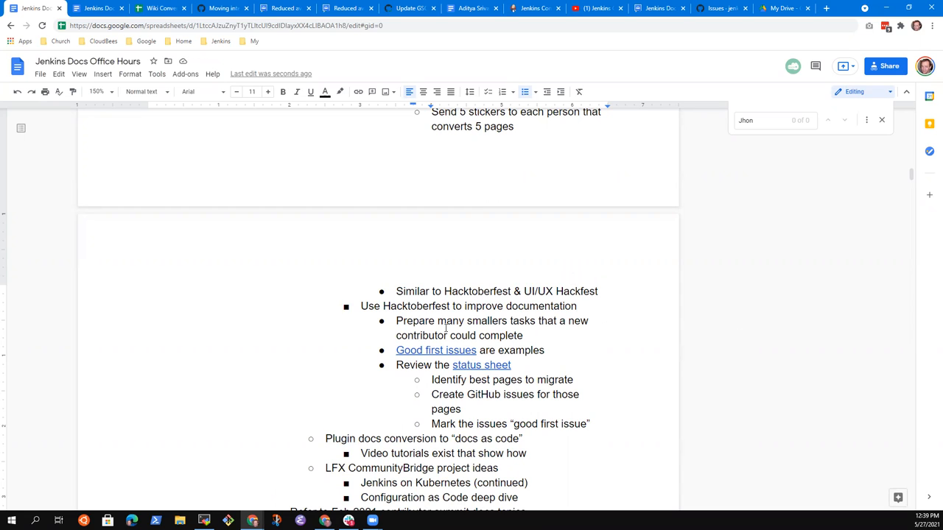
{"action": "mouse_move", "coordinate": [196, 267]}
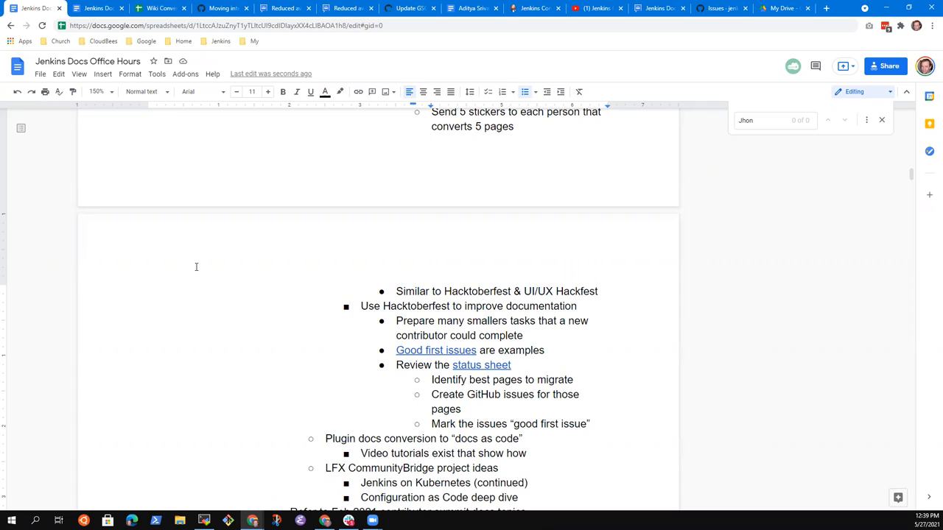
{"action": "mouse_move", "coordinate": [310, 257]}
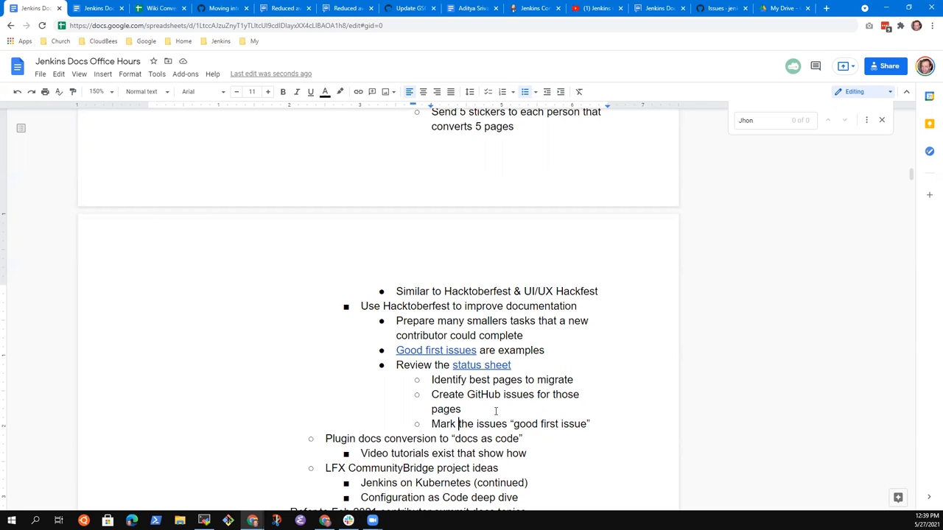
{"action": "type", "text": "Label"}
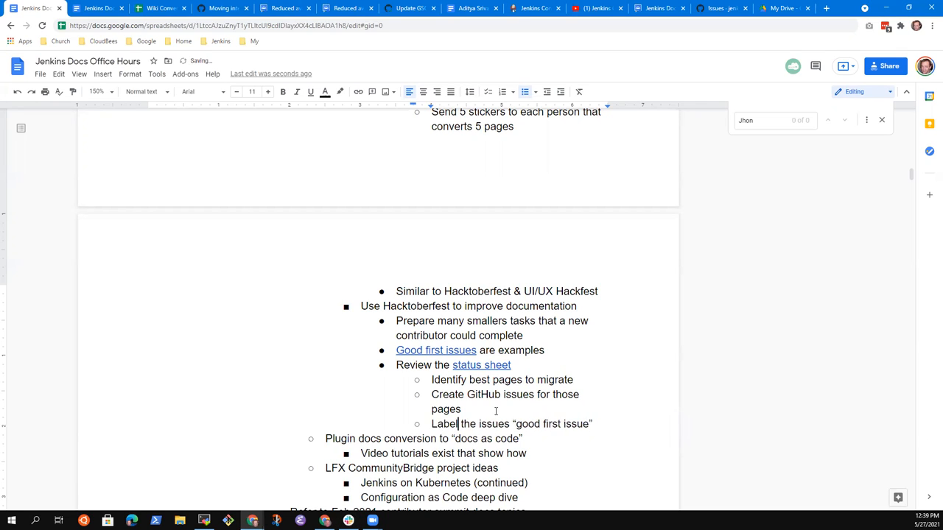
{"action": "double_click", "coordinate": [445, 424]}
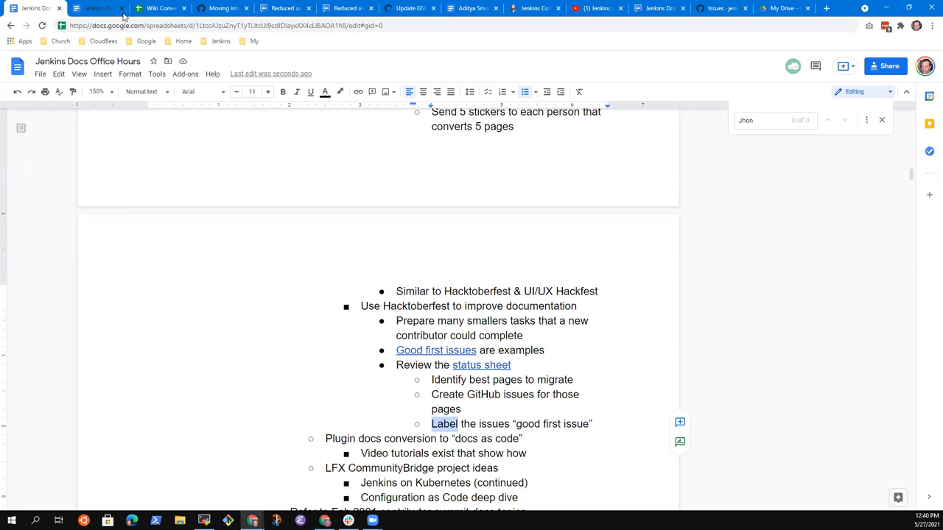
{"action": "left_click", "coordinate": [160, 8]}
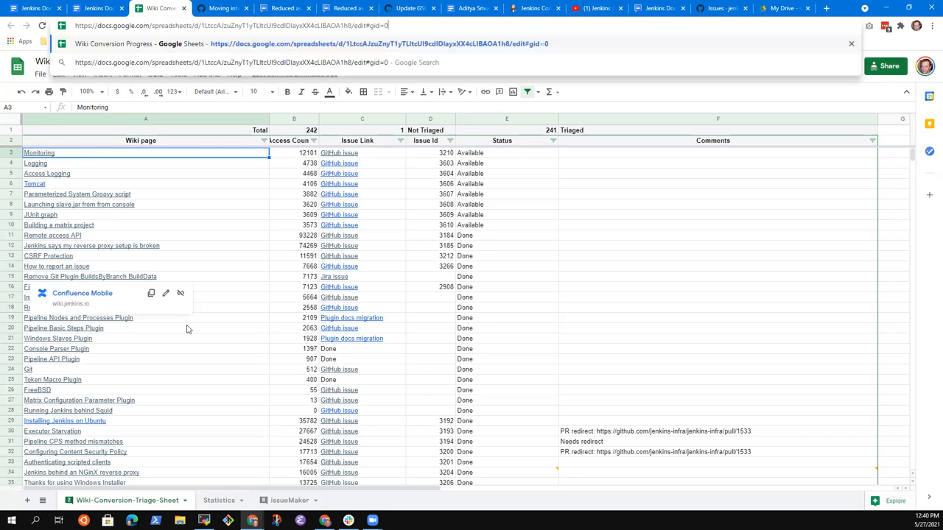
{"action": "scroll", "scroll_direction": "down", "scroll_amount": 3}
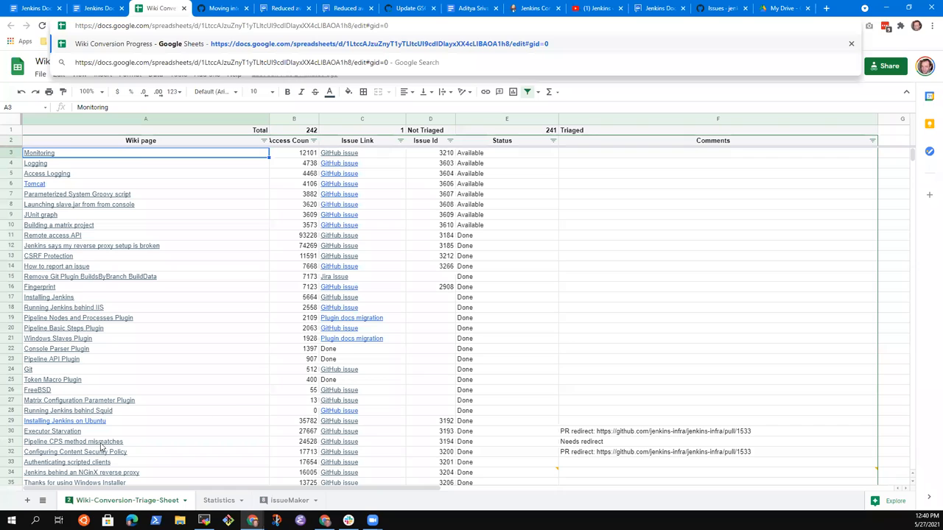
{"action": "mouse_move", "coordinate": [598, 427]}
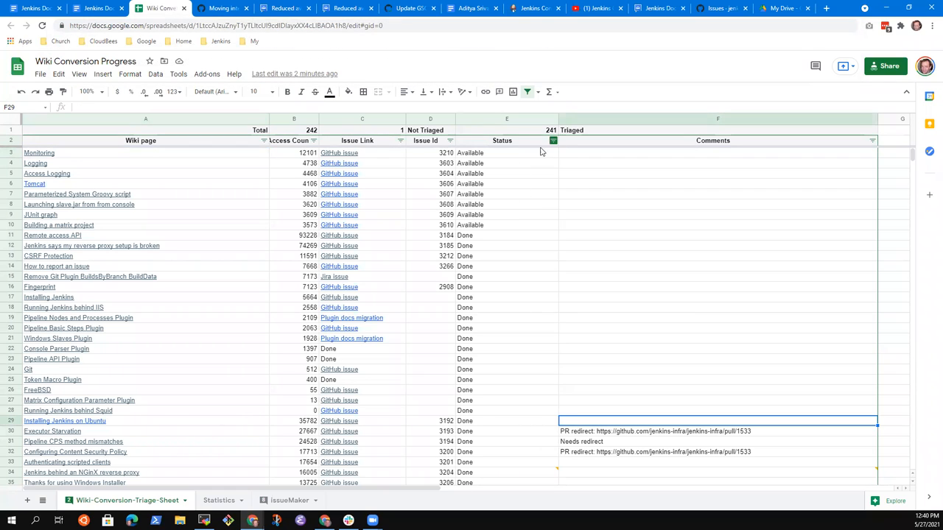
{"action": "left_click", "coordinate": [554, 141]}
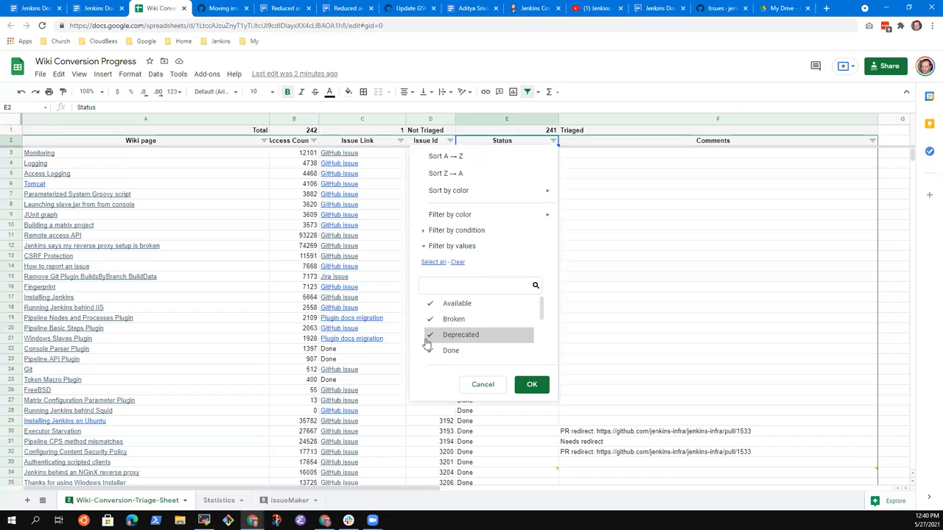
{"action": "left_click", "coordinate": [531, 383]}
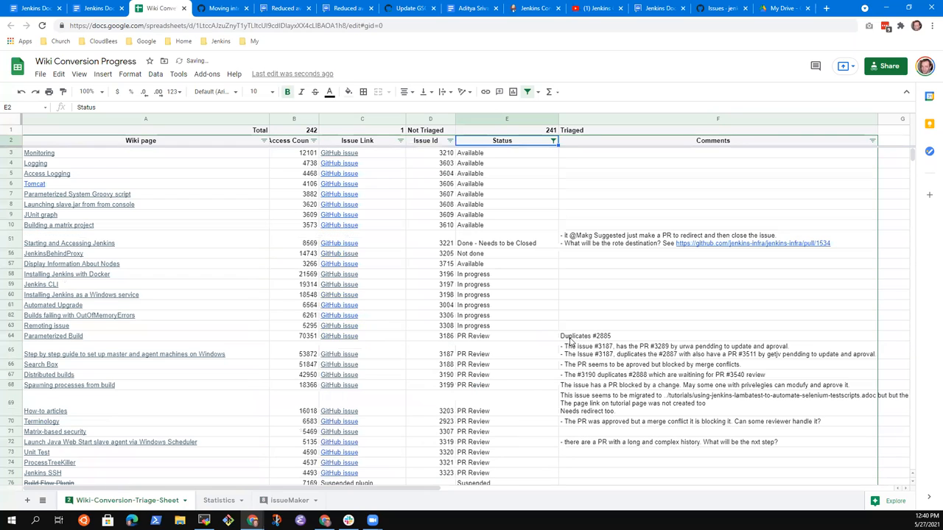
{"action": "scroll", "scroll_direction": "down", "scroll_amount": 3}
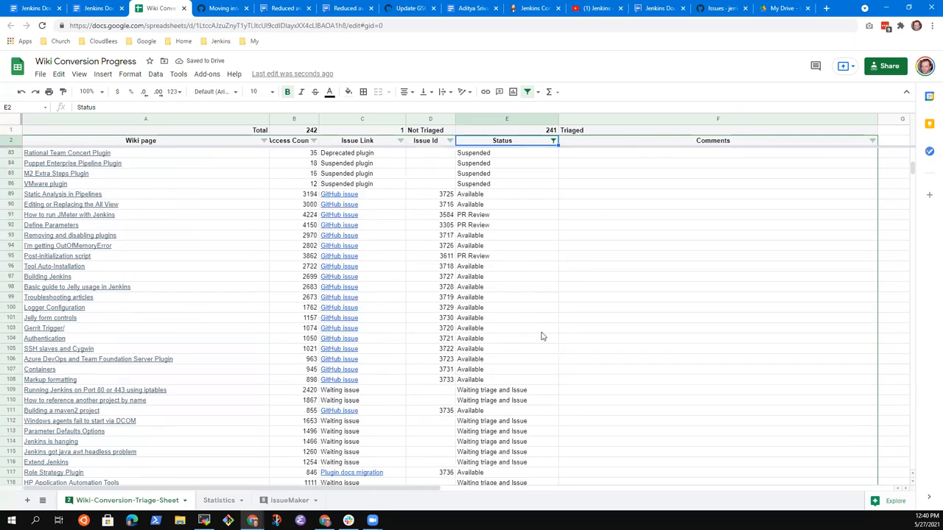
{"action": "scroll", "scroll_direction": "down", "scroll_amount": 3}
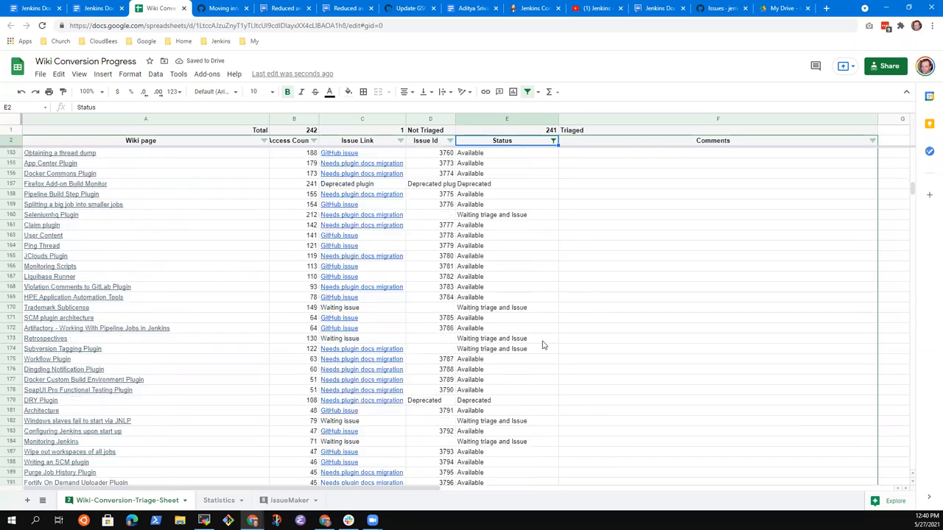
{"action": "scroll", "scroll_direction": "down", "scroll_amount": 3}
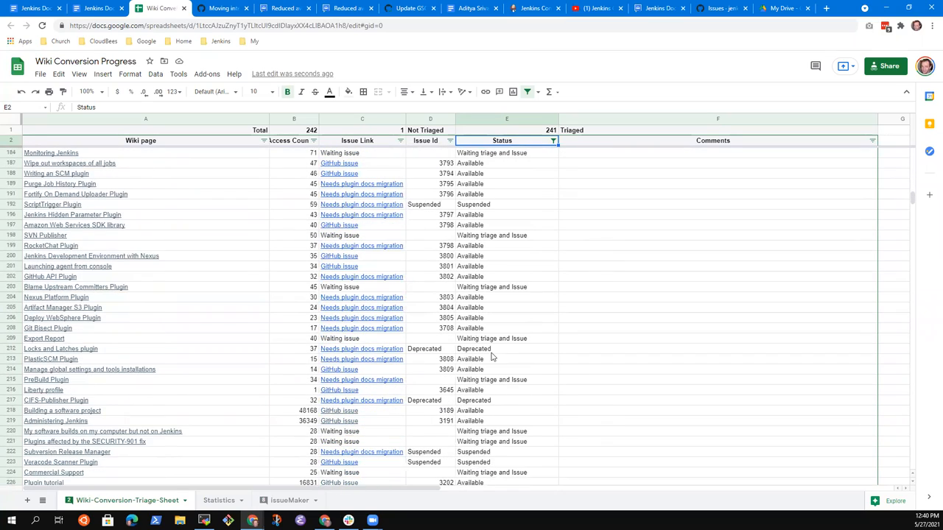
{"action": "scroll", "scroll_direction": "down", "scroll_amount": 3}
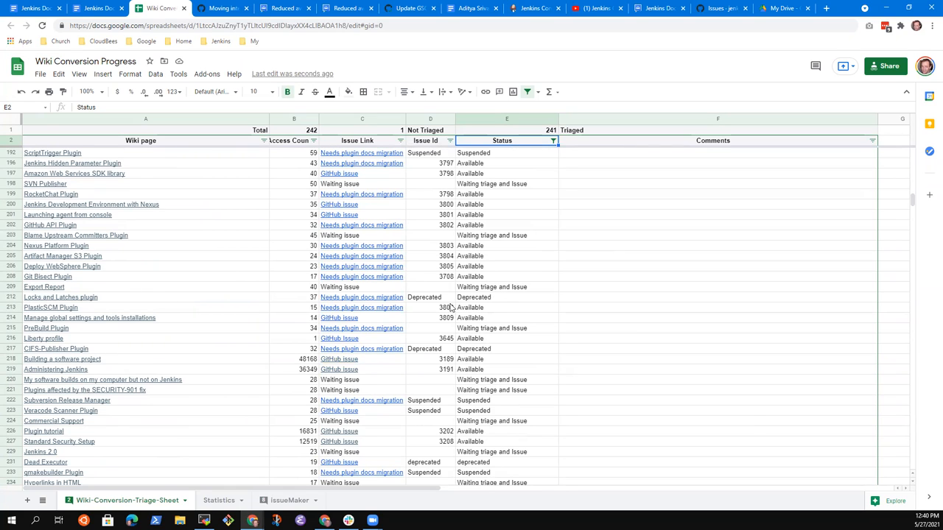
{"action": "mouse_move", "coordinate": [273, 386]}
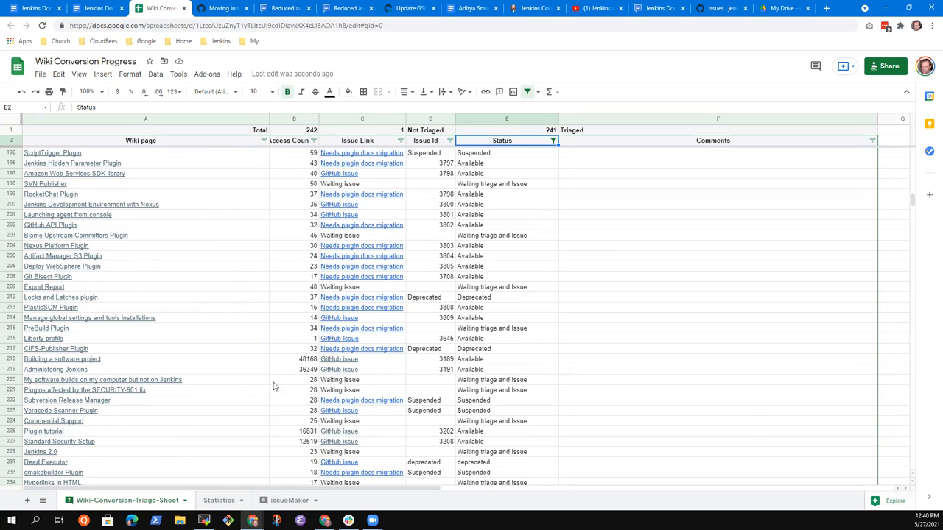
{"action": "mouse_move", "coordinate": [71, 389]}
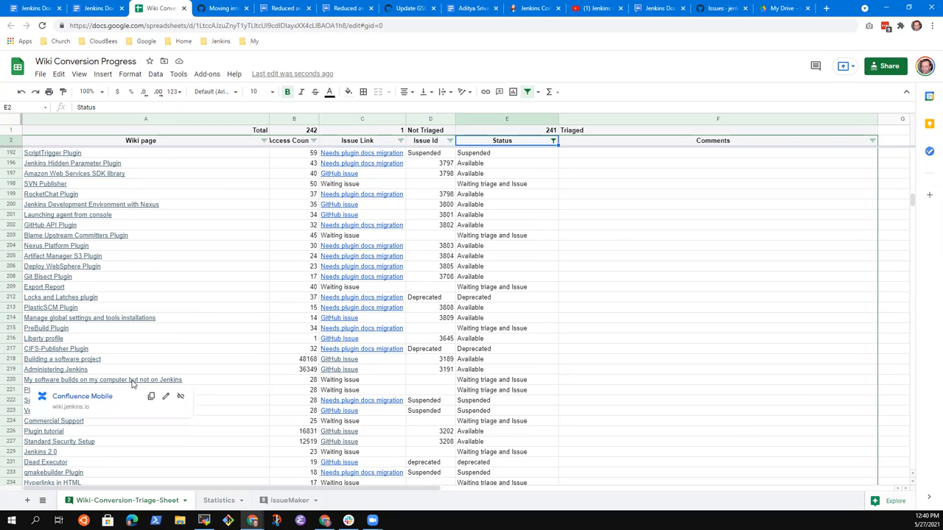
{"action": "mouse_move", "coordinate": [328, 386]}
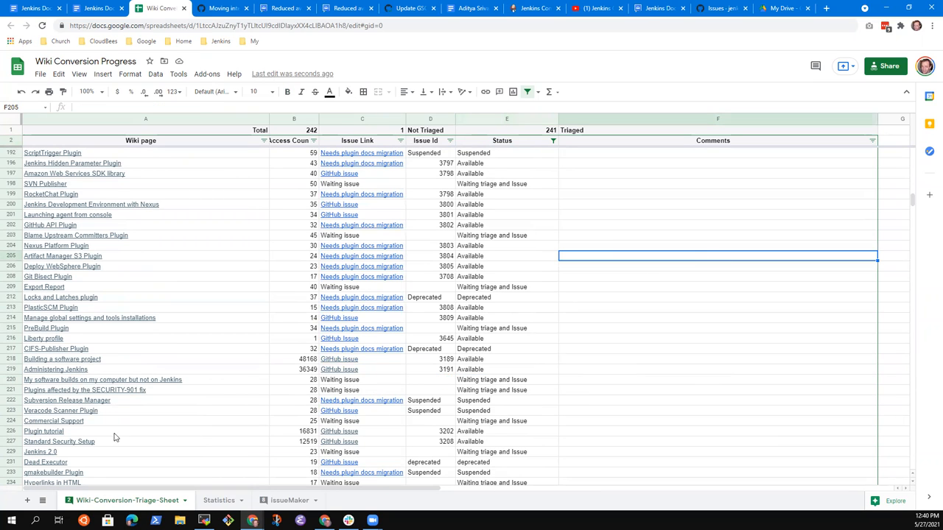
{"action": "left_click", "coordinate": [362, 421]}
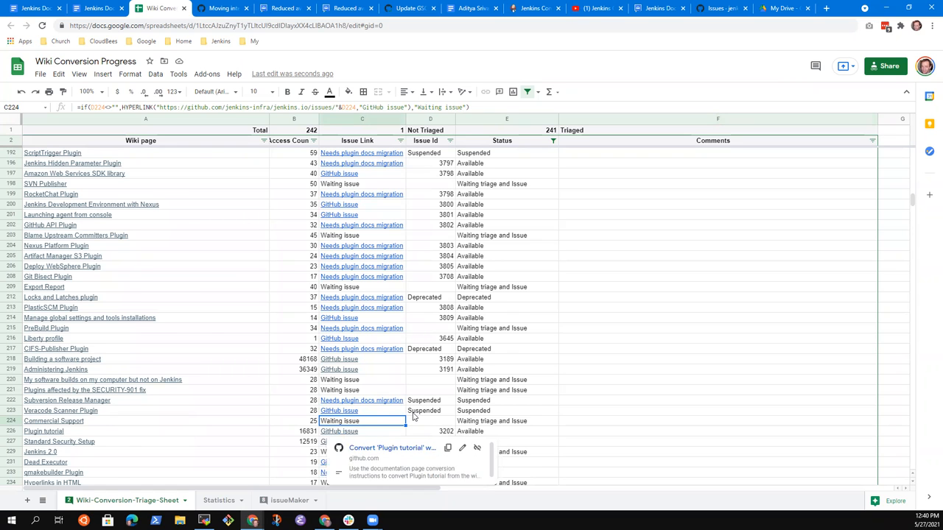
{"action": "scroll", "scroll_direction": "down", "scroll_amount": 3}
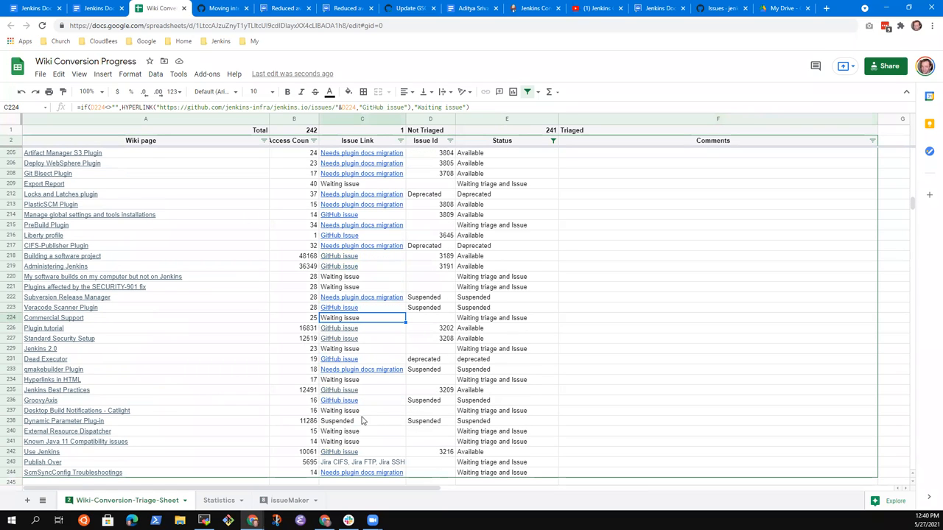
{"action": "mouse_move", "coordinate": [533, 404]}
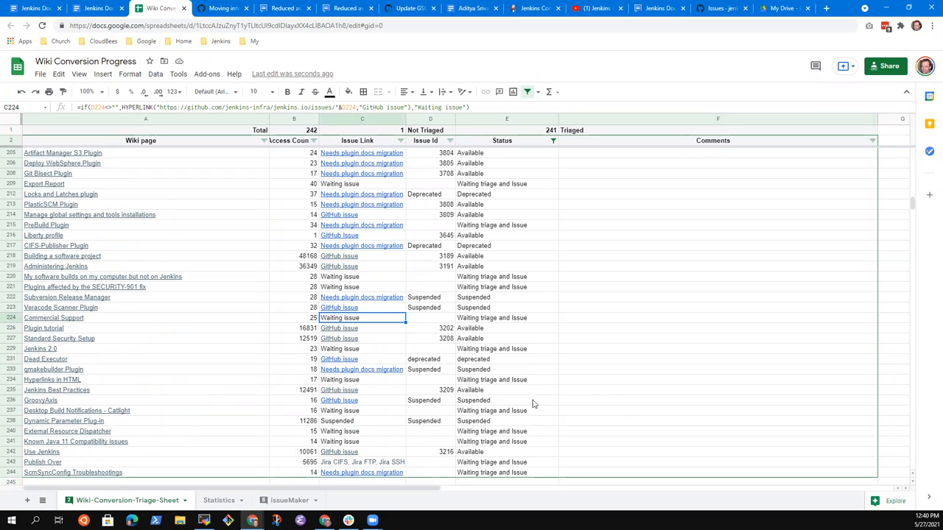
{"action": "mouse_move", "coordinate": [449, 439]}
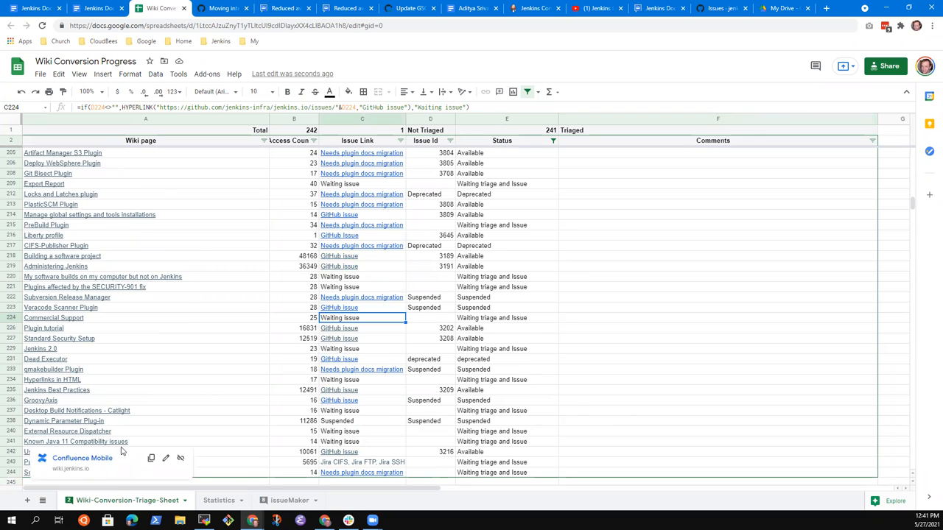
{"action": "mouse_move", "coordinate": [362, 442]}
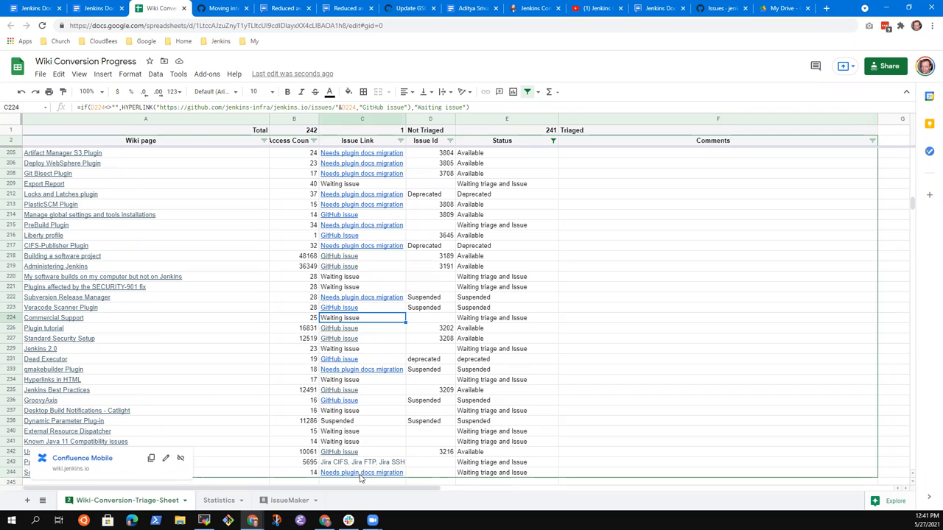
{"action": "mouse_move", "coordinate": [376, 418]}
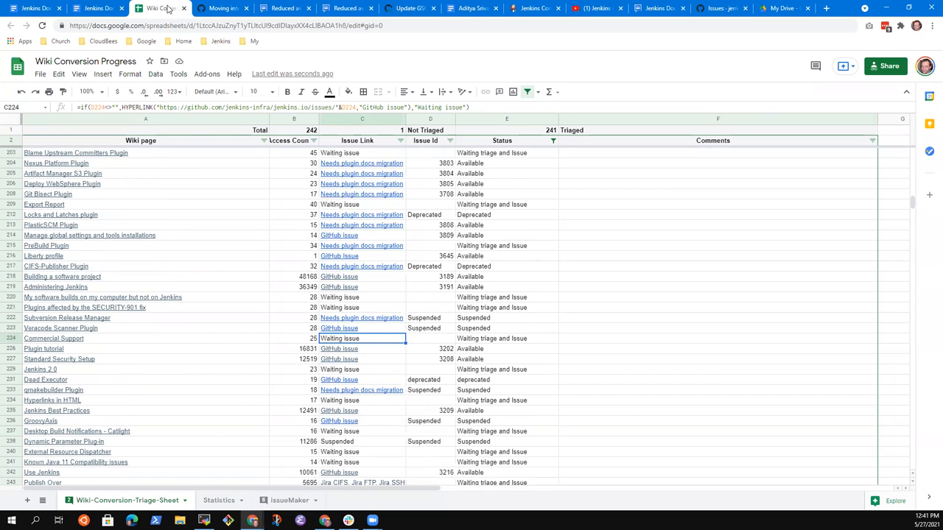
Check the Wiki Conversion Progress sheet's sharing access, then return to the office hours notes.
{"action": "left_click", "coordinate": [33, 9]}
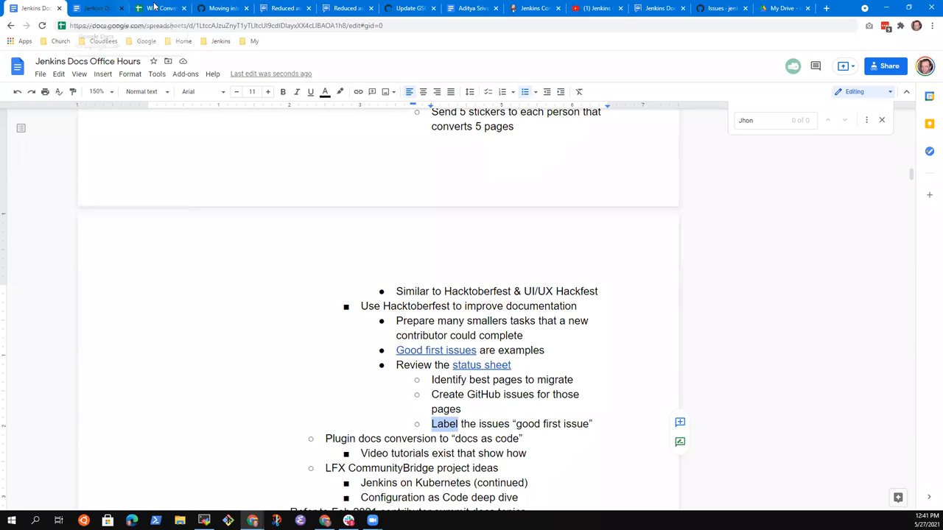
{"action": "left_click", "coordinate": [159, 9]}
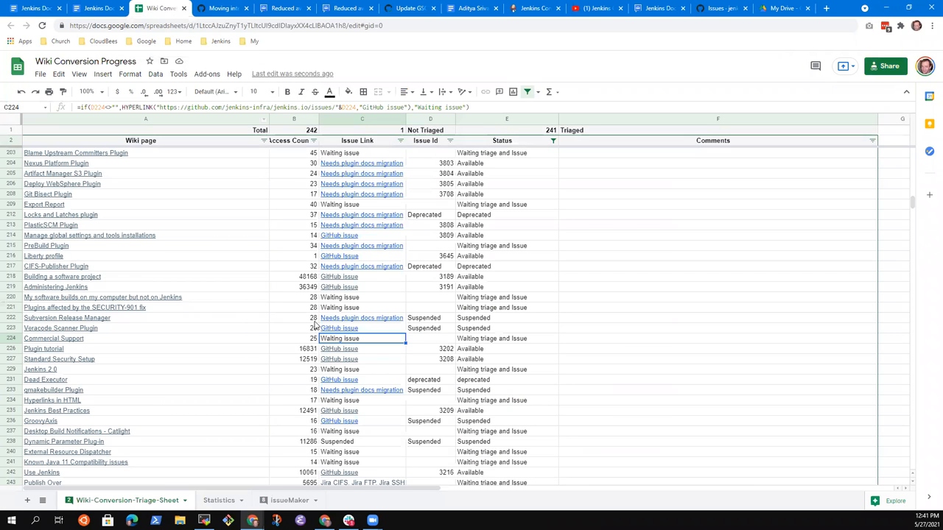
{"action": "mouse_move", "coordinate": [247, 369]}
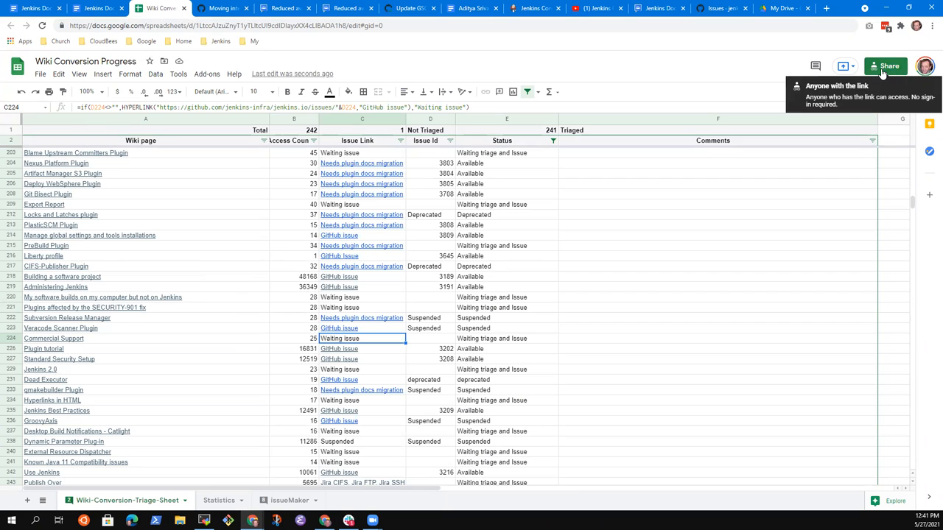
{"action": "left_click", "coordinate": [884, 65]}
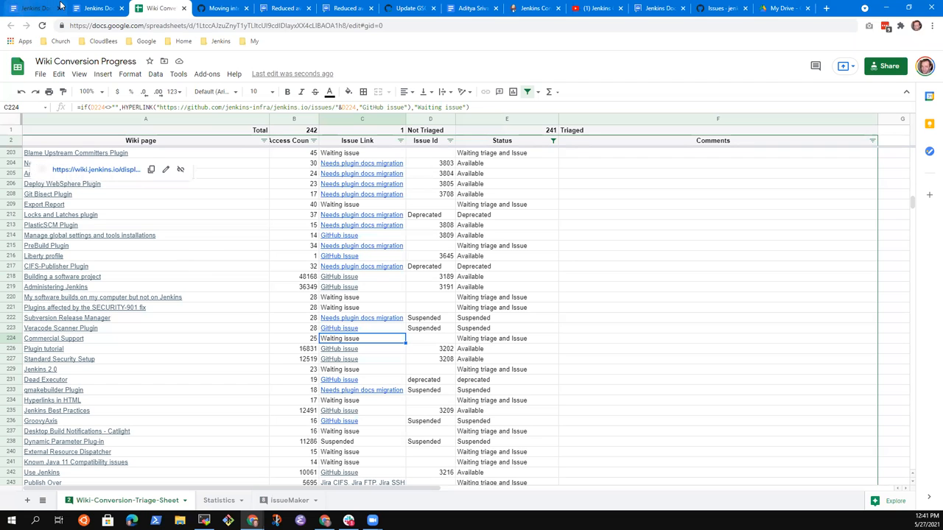
{"action": "left_click", "coordinate": [32, 9]}
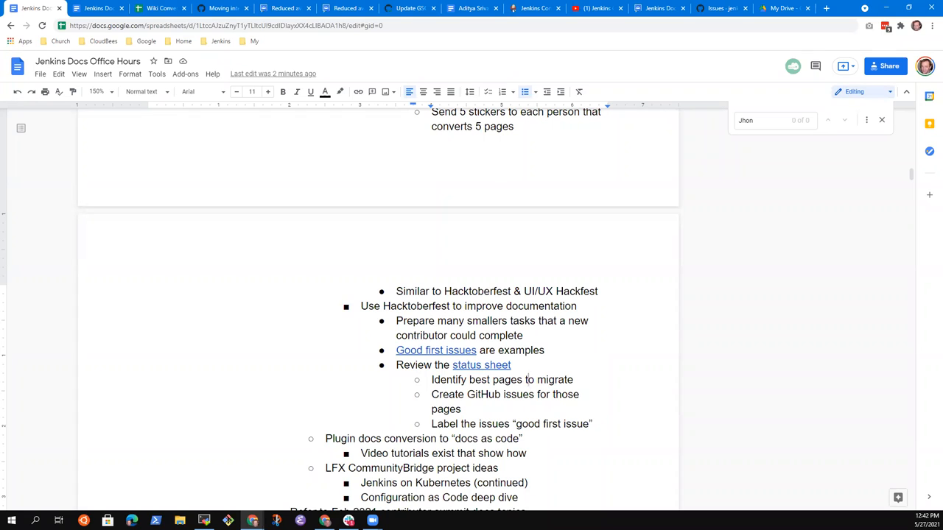
{"action": "mouse_move", "coordinate": [476, 372]}
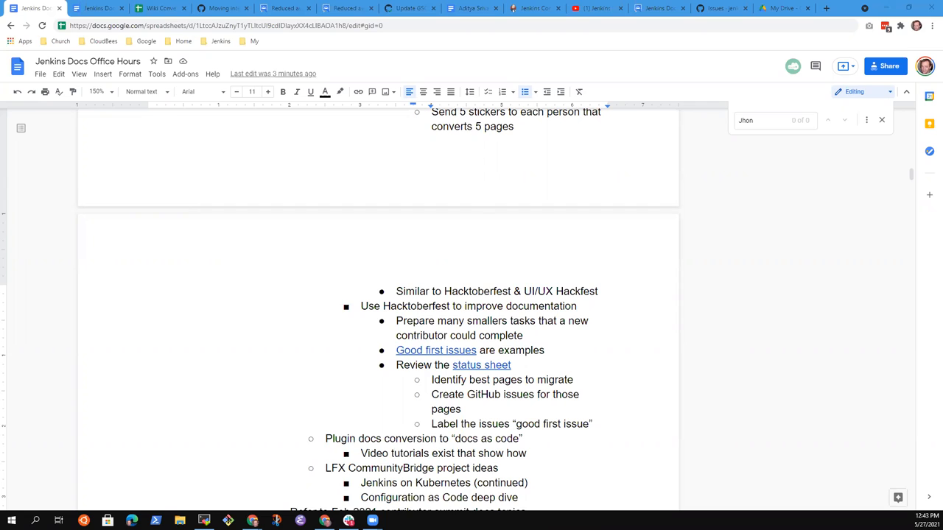
{"action": "mouse_move", "coordinate": [325, 318]}
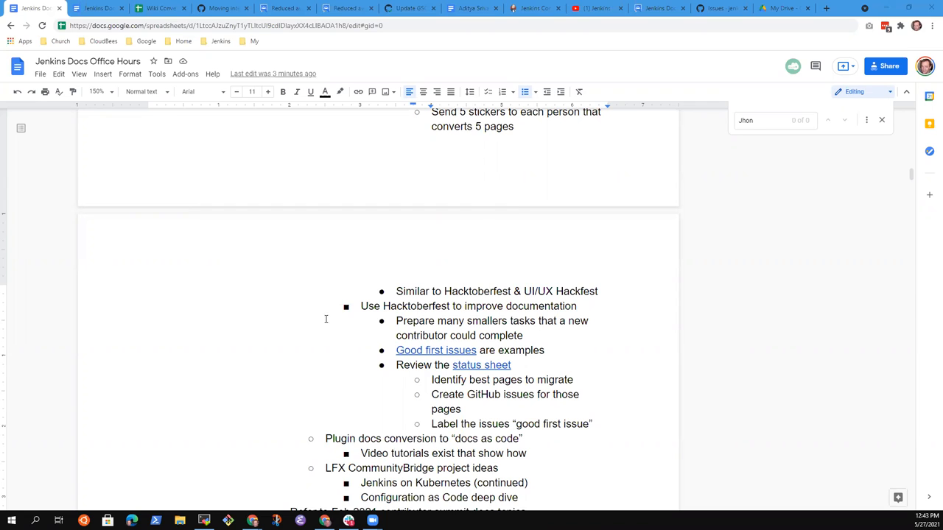
{"action": "left_click", "coordinate": [221, 9]}
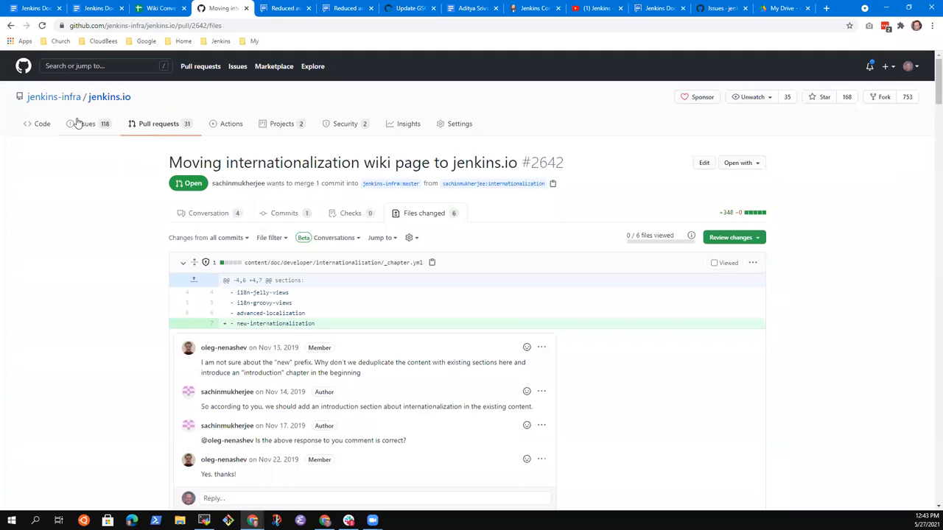
{"action": "left_click", "coordinate": [86, 124]}
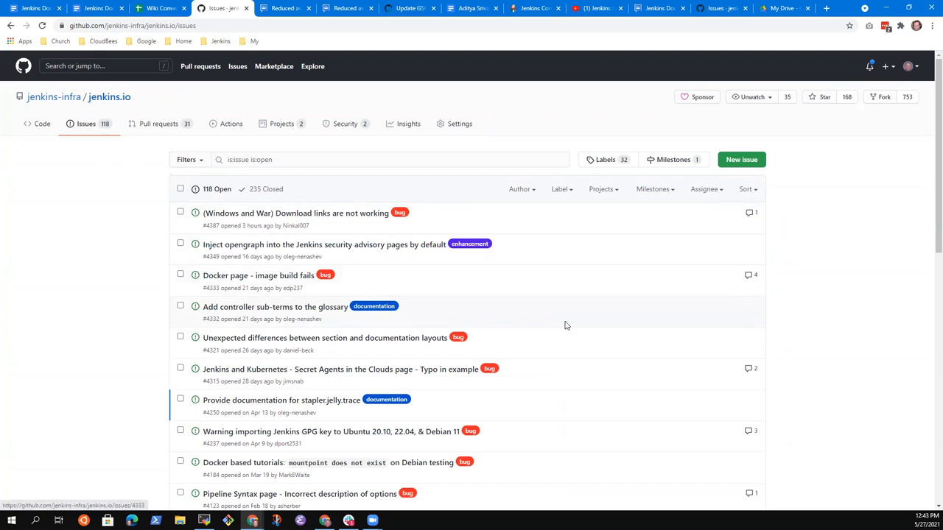
{"action": "mouse_move", "coordinate": [325, 245]}
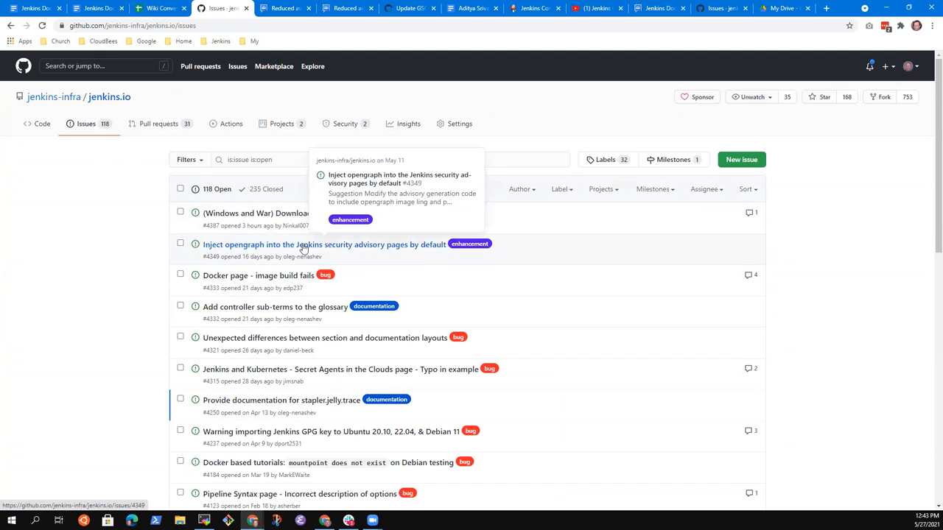
{"action": "mouse_move", "coordinate": [258, 275]}
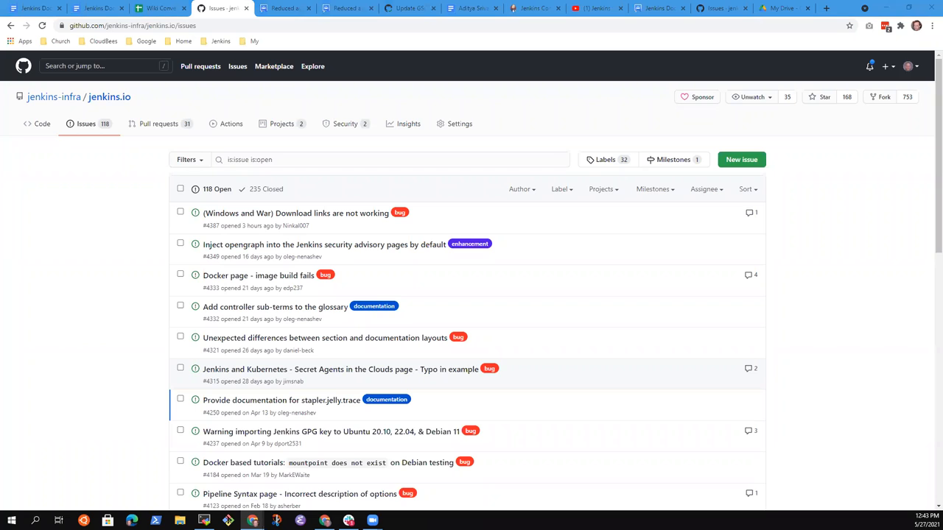
{"action": "mouse_move", "coordinate": [191, 313]}
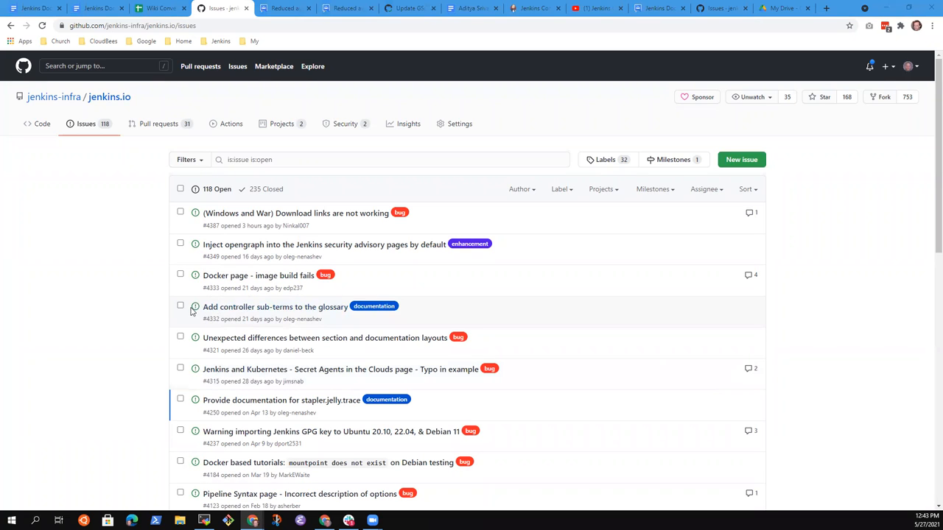
{"action": "mouse_move", "coordinate": [544, 424]}
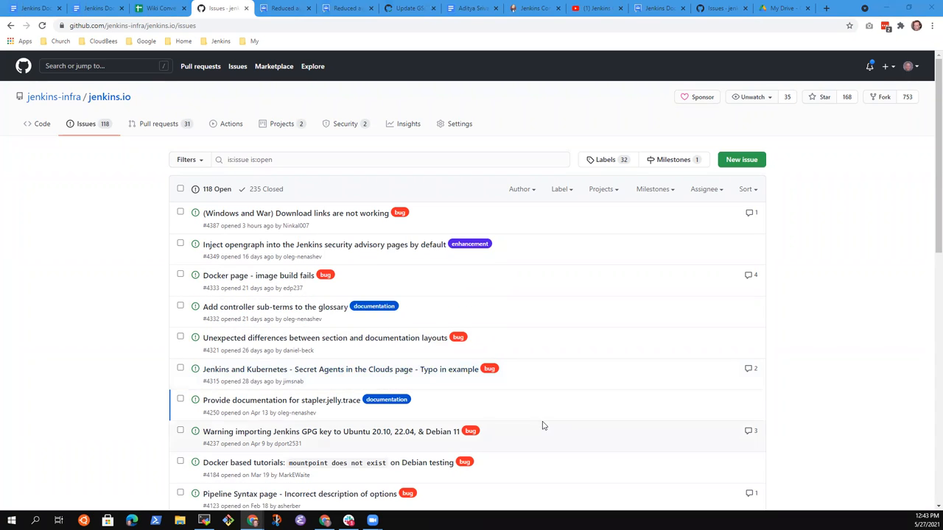
{"action": "mouse_move", "coordinate": [371, 434]}
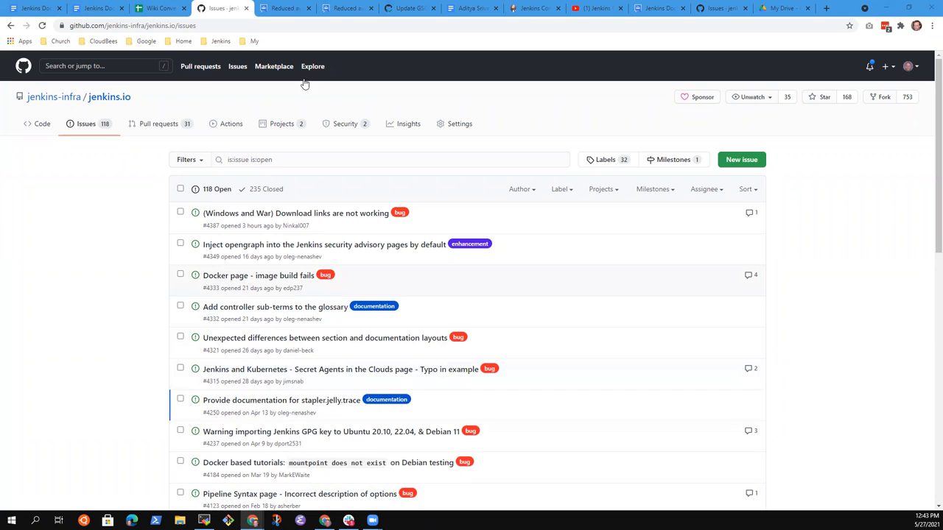
{"action": "mouse_move", "coordinate": [451, 202]}
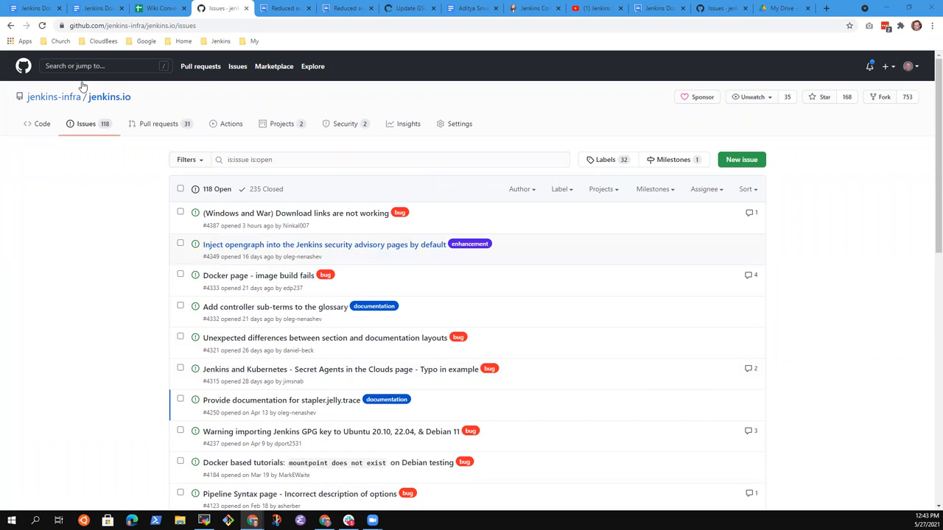
{"action": "left_click", "coordinate": [159, 8]}
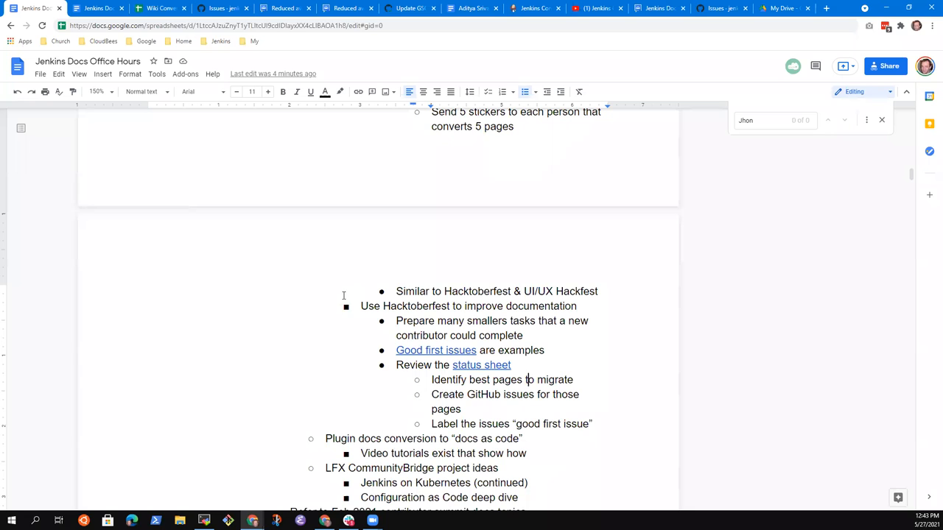
{"action": "mouse_move", "coordinate": [327, 297]}
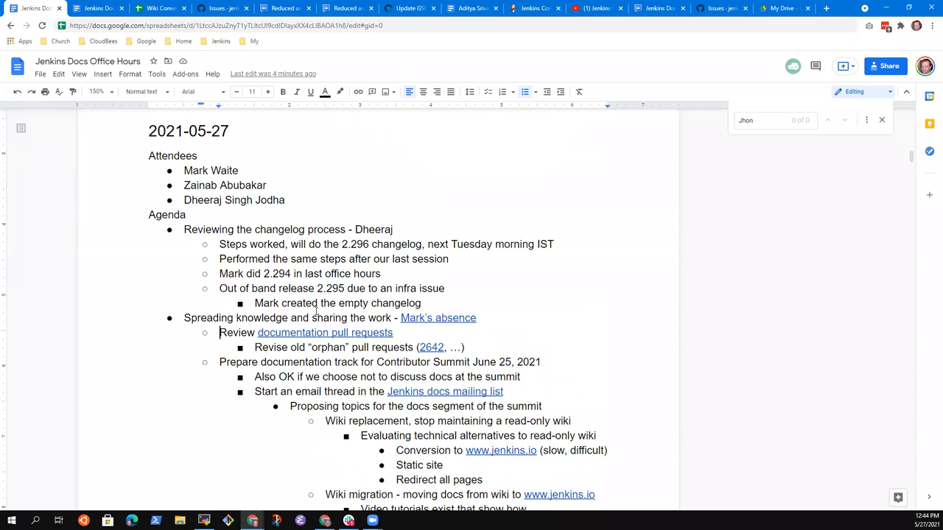
{"action": "scroll", "scroll_direction": "down", "scroll_amount": 3}
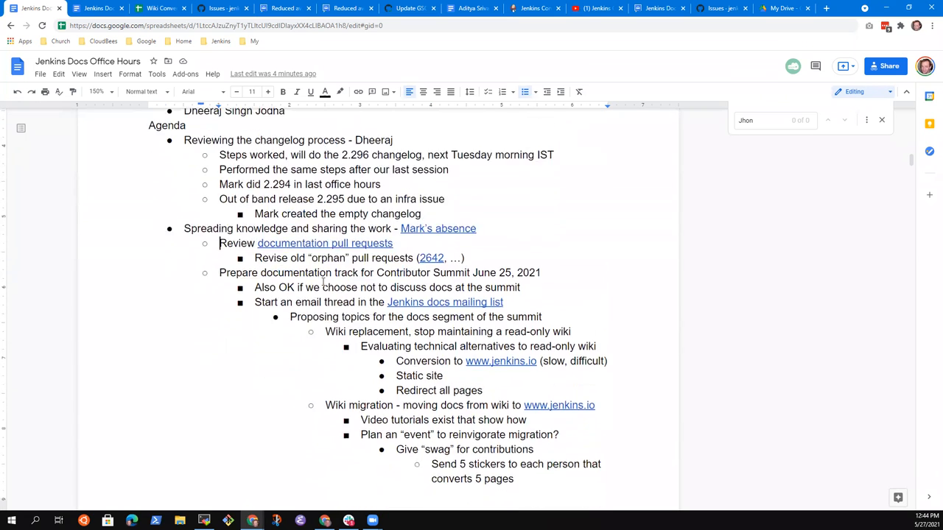
{"action": "scroll", "scroll_direction": "down", "scroll_amount": 3}
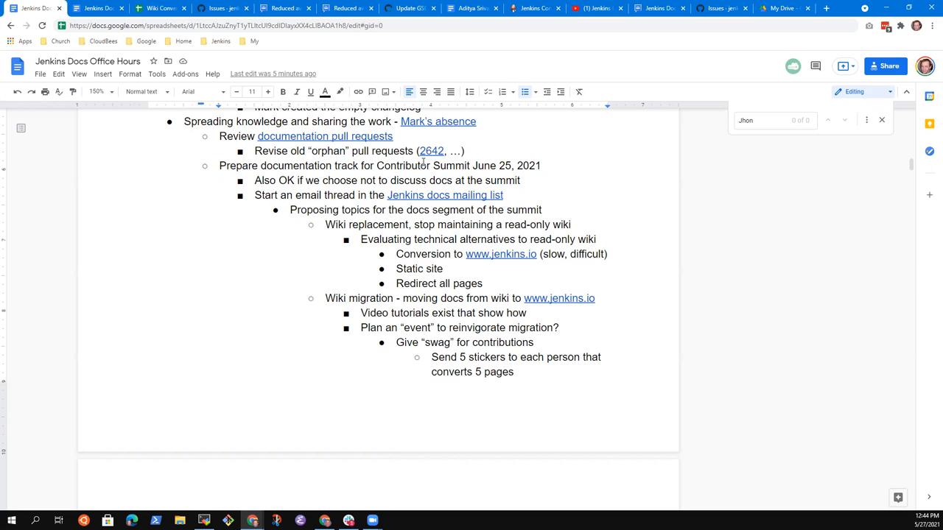
{"action": "scroll", "scroll_direction": "down", "scroll_amount": 3}
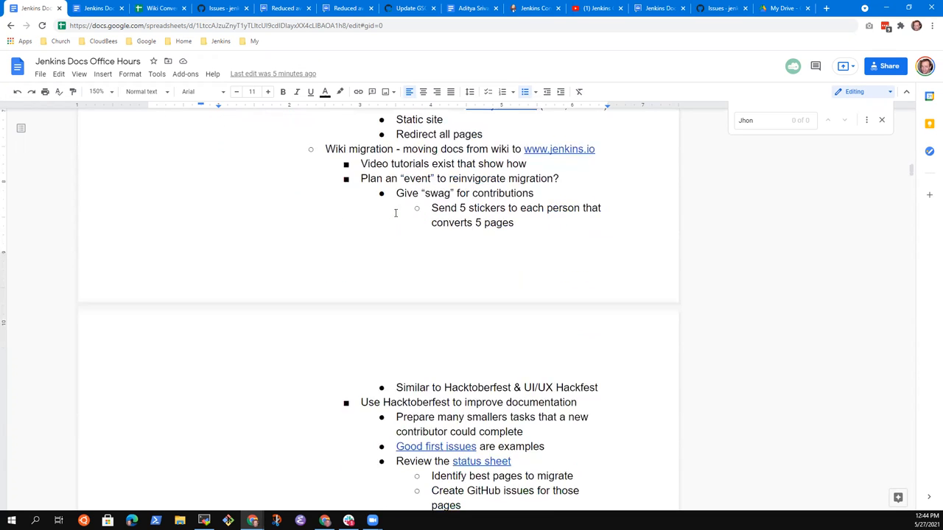
{"action": "scroll", "scroll_direction": "down", "scroll_amount": 3}
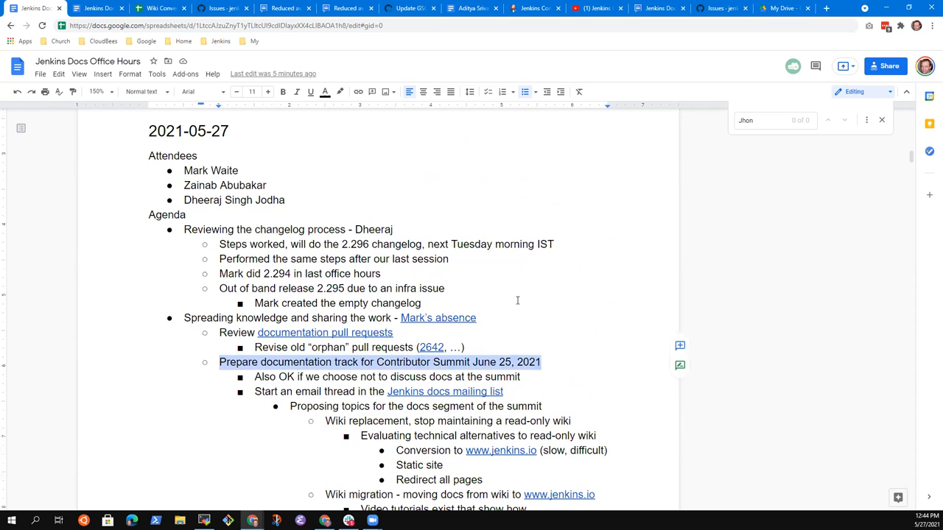
{"action": "scroll", "scroll_direction": "down", "scroll_amount": 3}
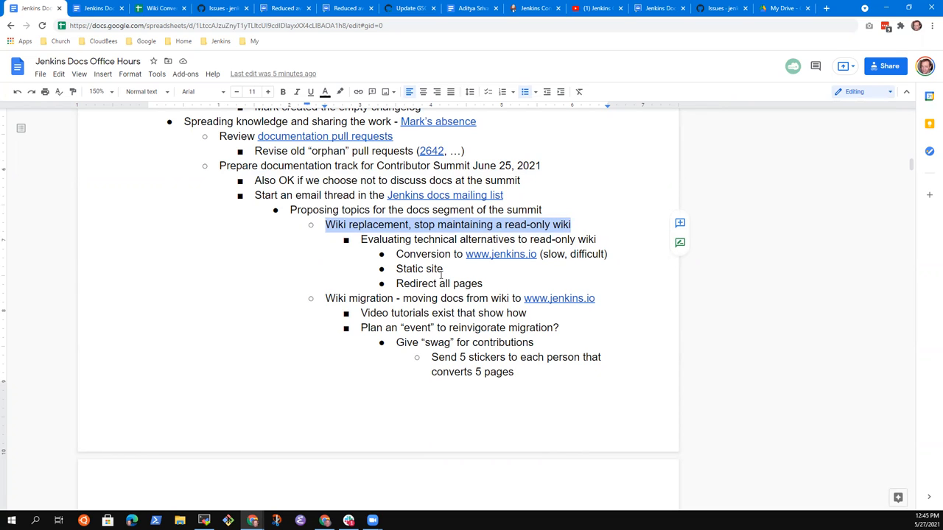
{"action": "left_click", "coordinate": [422, 224]}
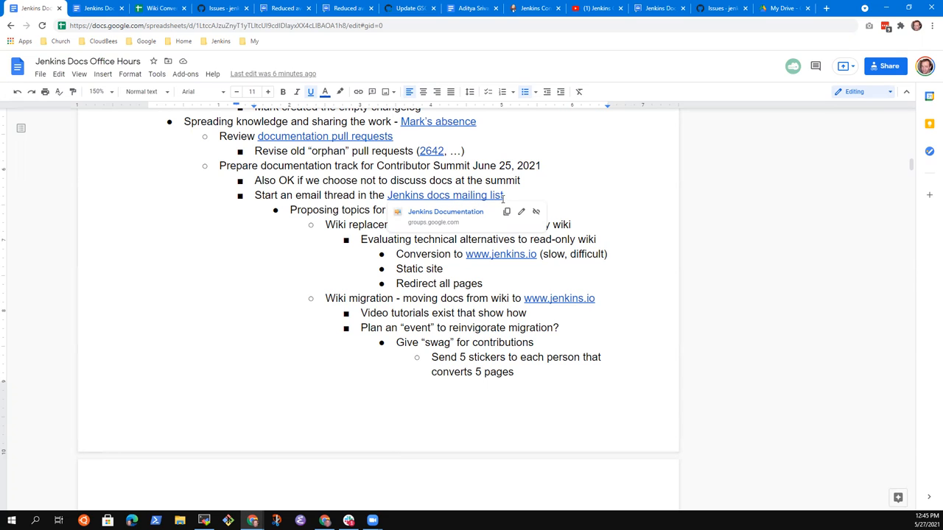
{"action": "mouse_move", "coordinate": [330, 206]}
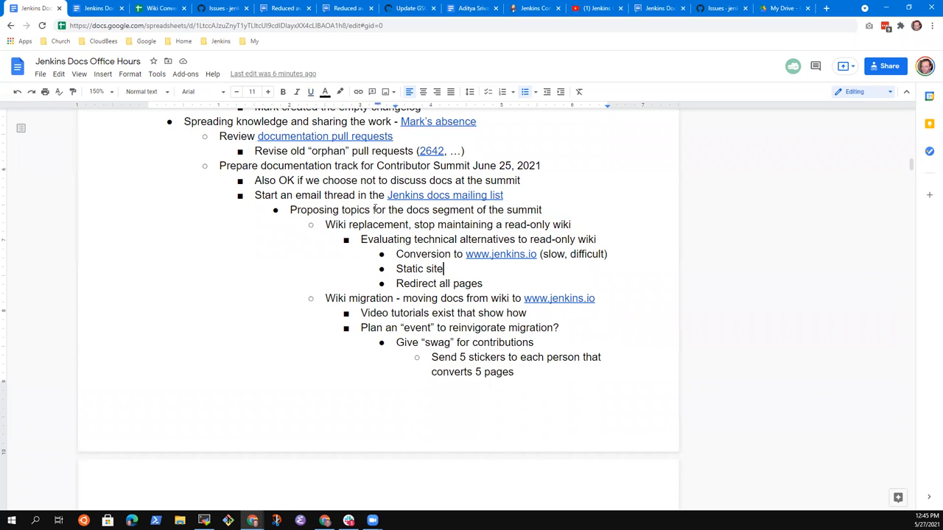
{"action": "triple_click", "coordinate": [424, 298]}
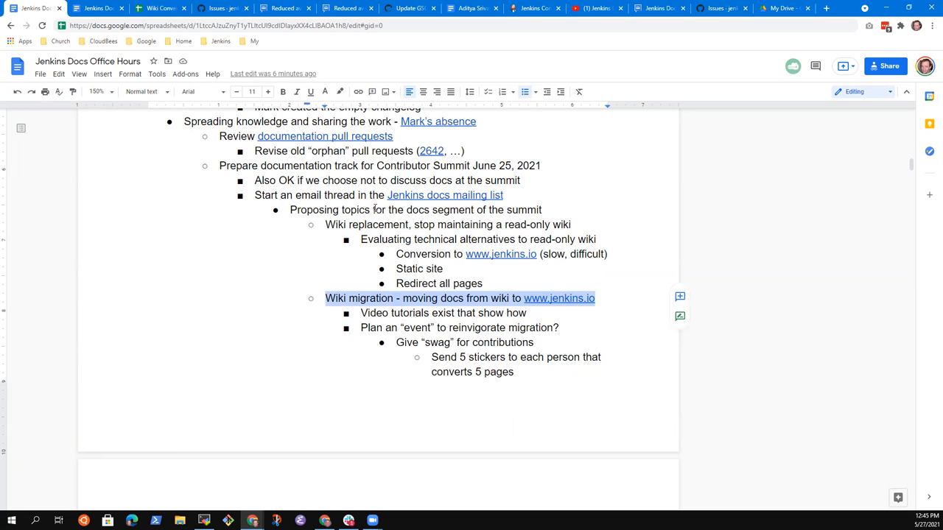
{"action": "scroll", "scroll_direction": "down", "scroll_amount": 3}
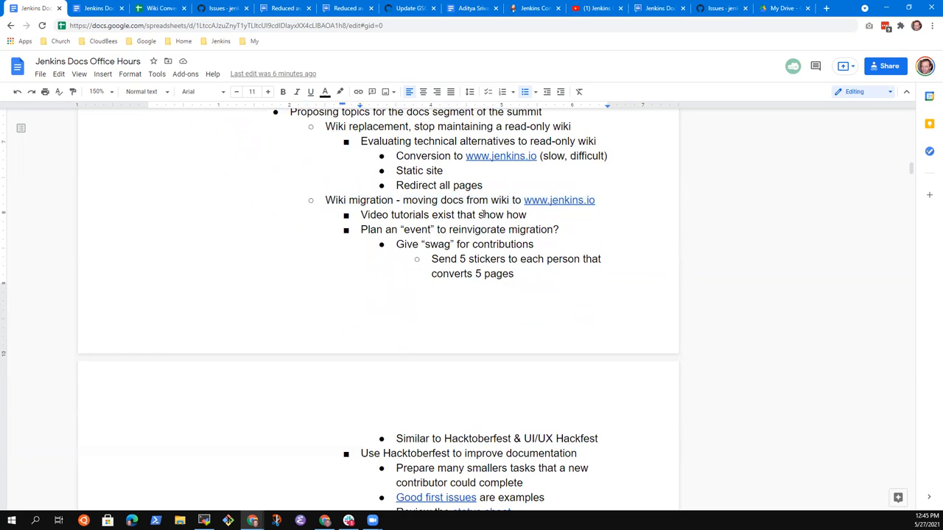
{"action": "triple_click", "coordinate": [442, 215]}
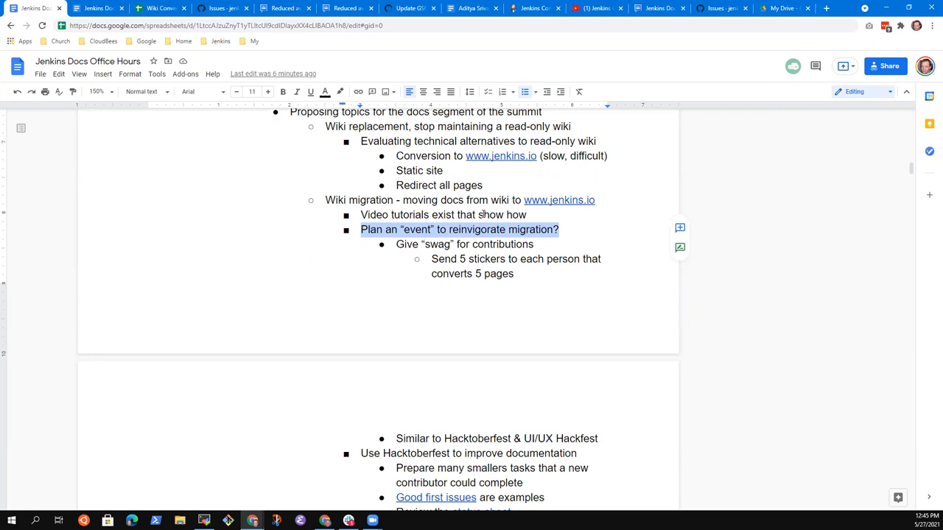
{"action": "scroll", "scroll_direction": "down", "scroll_amount": 3}
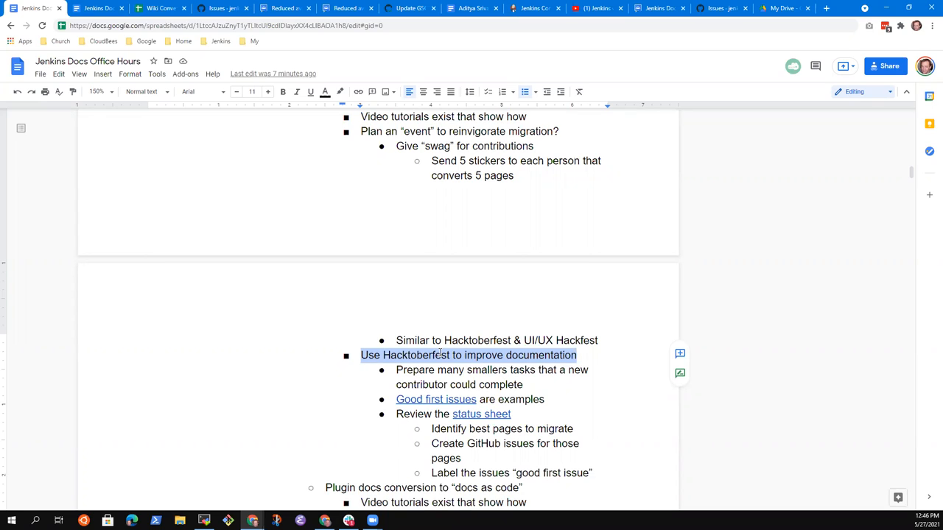
{"action": "left_click", "coordinate": [545, 399]}
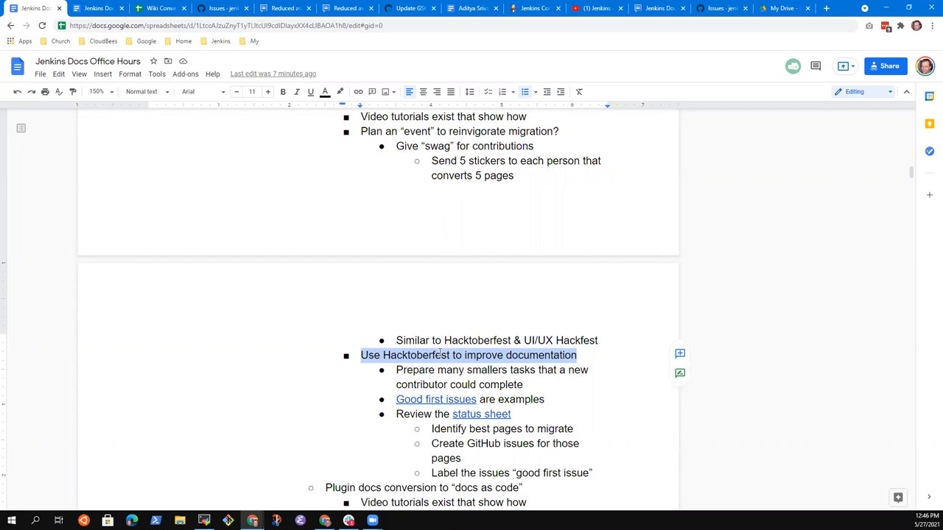
{"action": "mouse_move", "coordinate": [448, 262]}
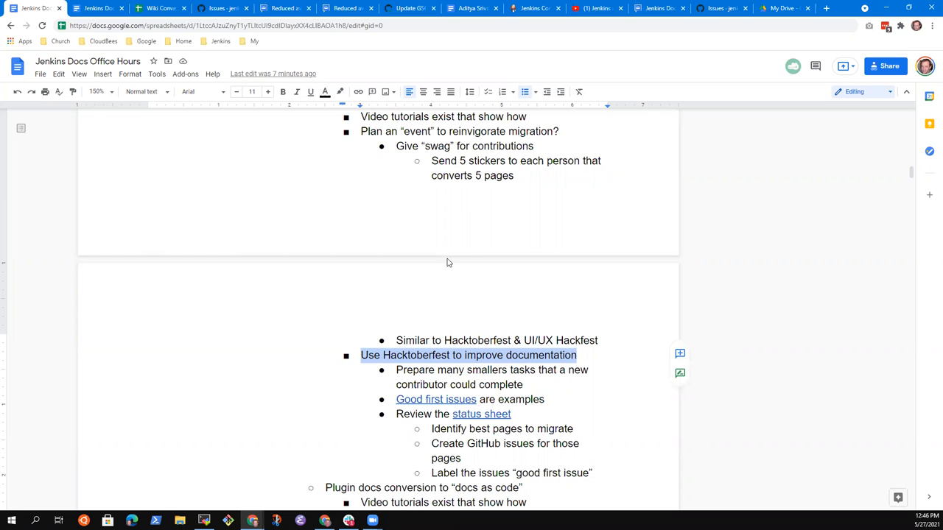
{"action": "mouse_move", "coordinate": [161, 9]}
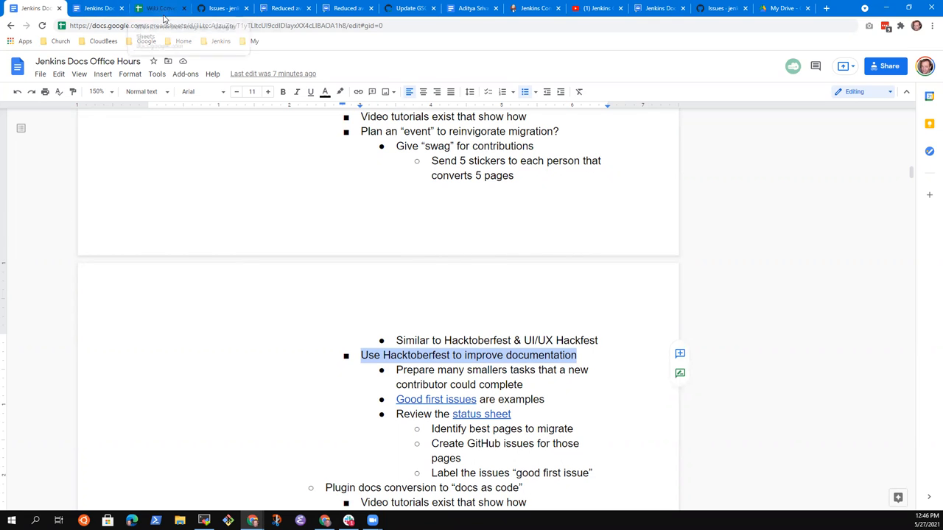
{"action": "left_click", "coordinate": [159, 9]}
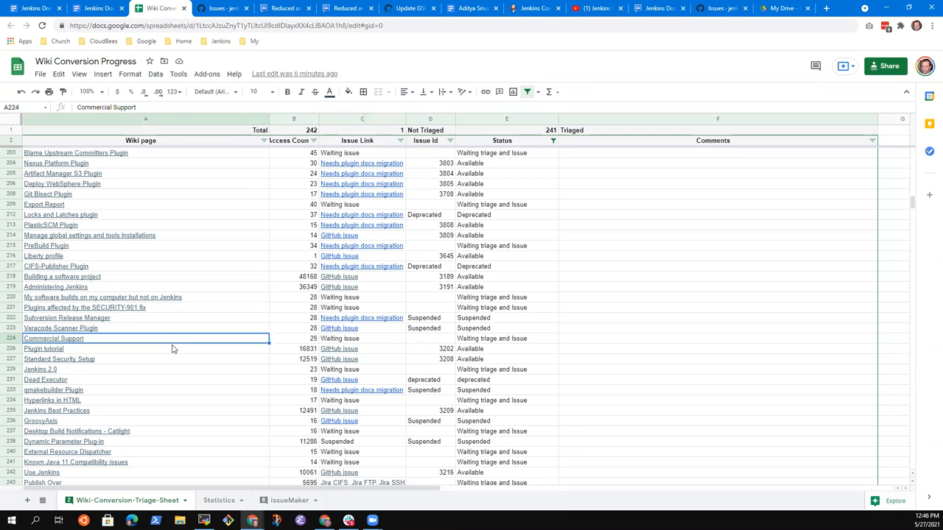
{"action": "left_click", "coordinate": [362, 327]}
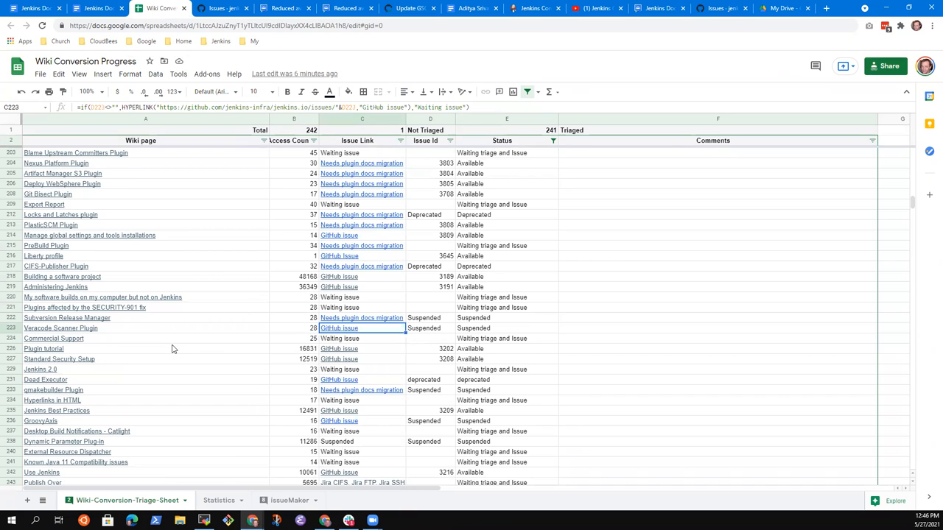
{"action": "left_click", "coordinate": [361, 245]}
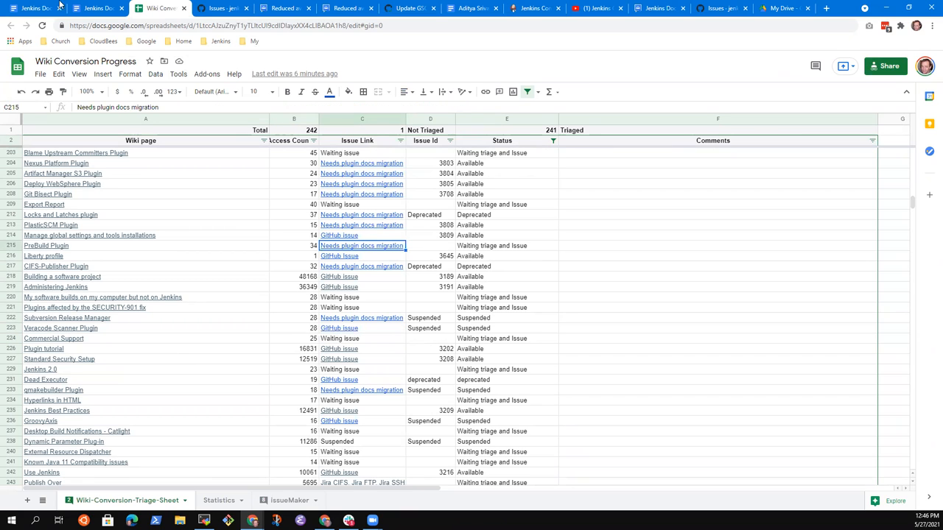
{"action": "mouse_move", "coordinate": [37, 9]}
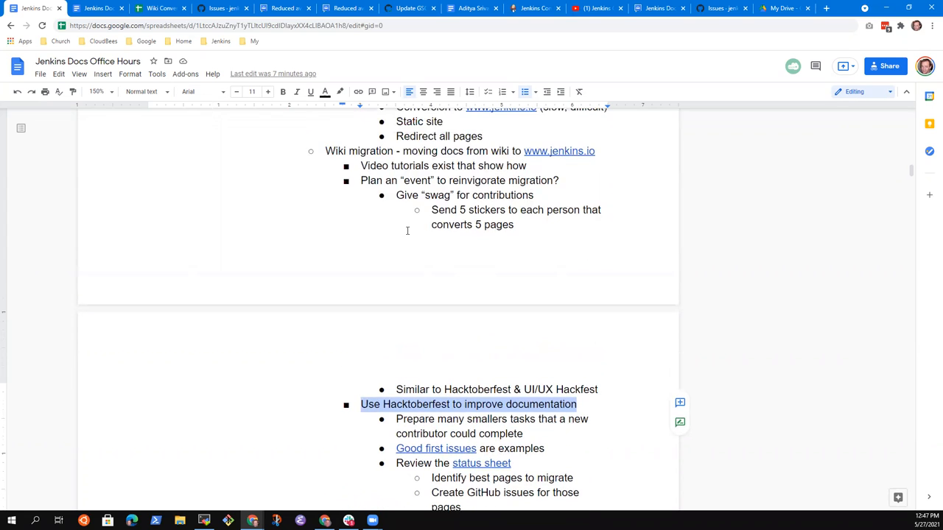
Start an empty nested bullet after 'Use Hacktoberfest to improve documentation', above the smaller-tasks note.
{"action": "left_click", "coordinate": [534, 388]}
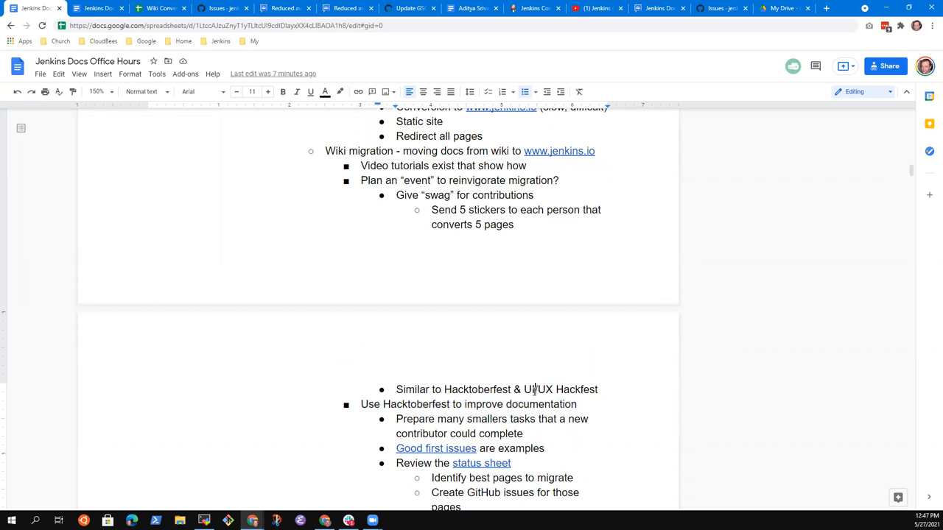
{"action": "double_click", "coordinate": [560, 389]}
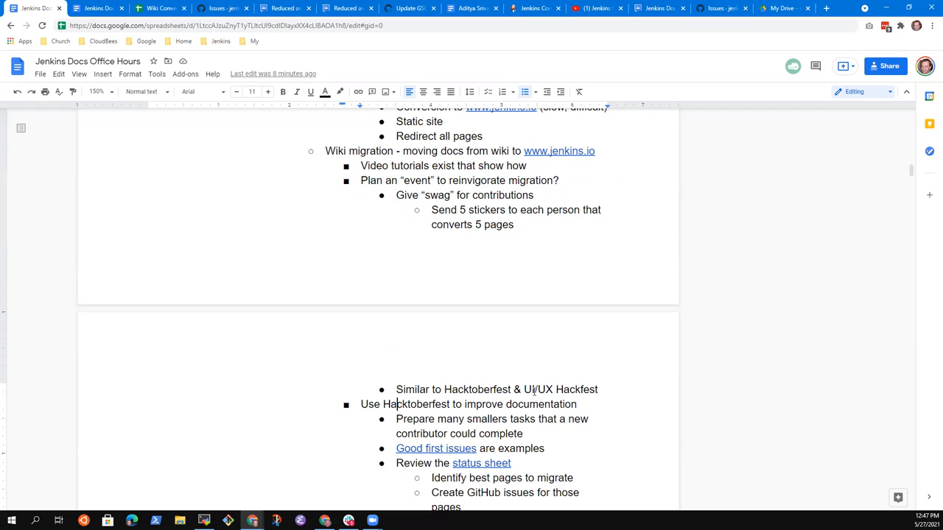
{"action": "left_click_drag", "start_coordinate": [359, 404], "coordinate": [523, 434]}
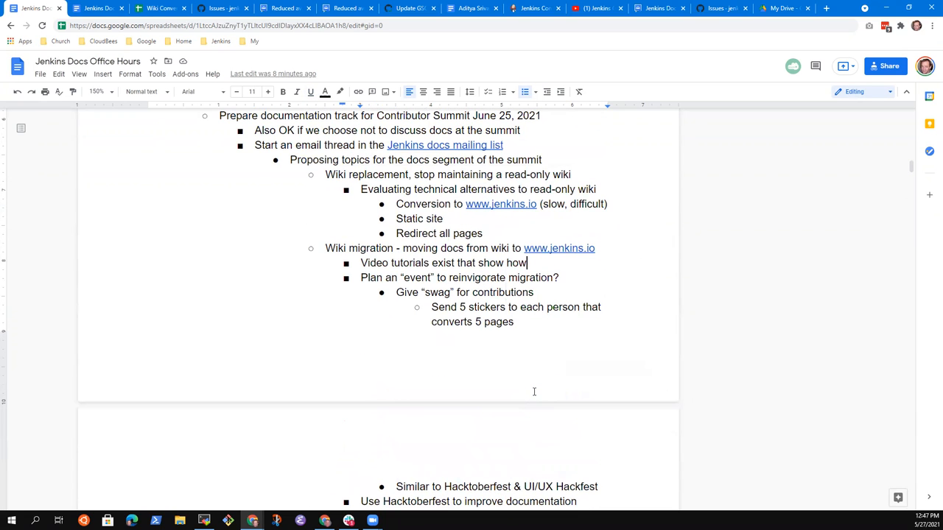
{"action": "scroll", "scroll_direction": "down", "scroll_amount": 3}
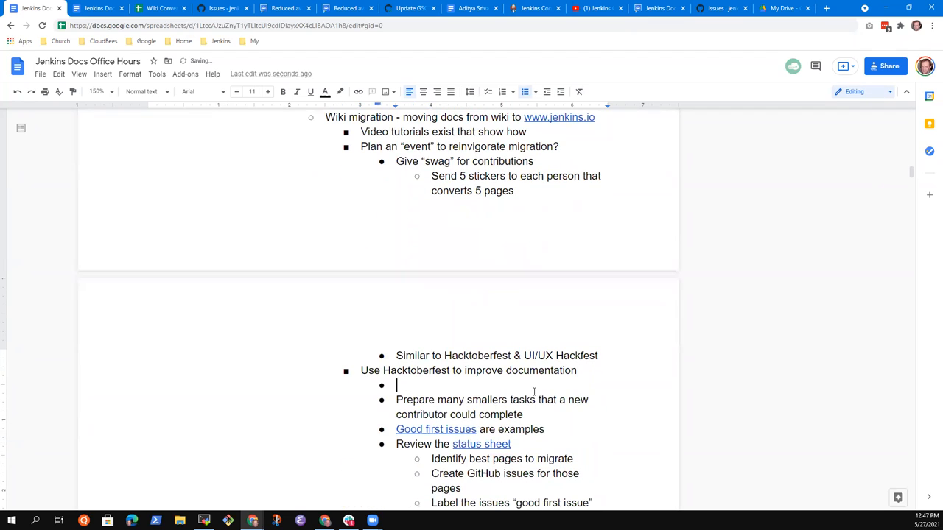
Write 'Ready for a Jenkins Online Meetup to start Hacktoberfest' in the new bullet.
{"action": "type", "text": "Ready for a"}
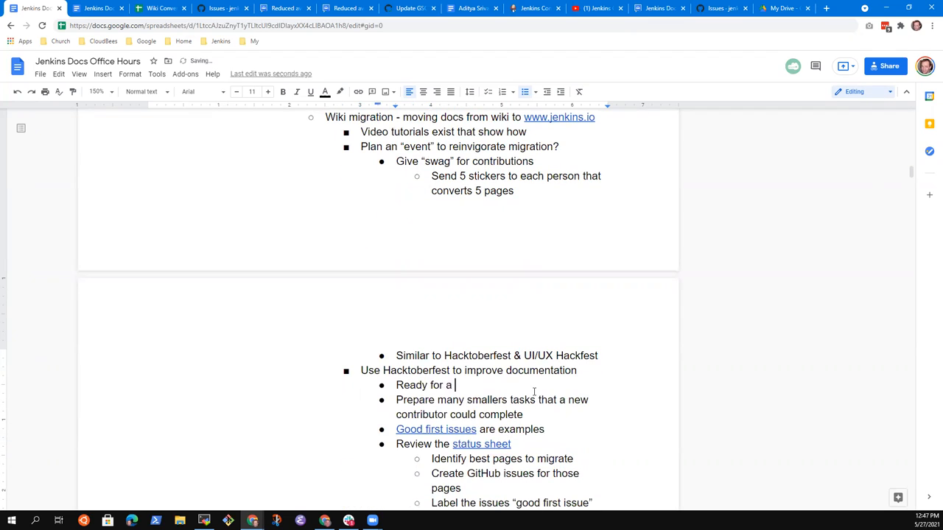
{"action": "type", "text": "Jenkins Online"}
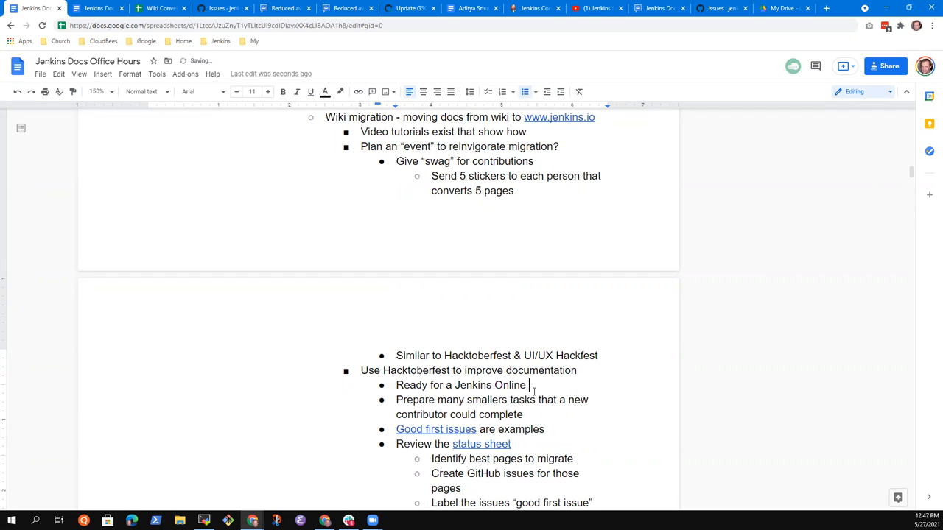
{"action": "type", "text": "Met"}
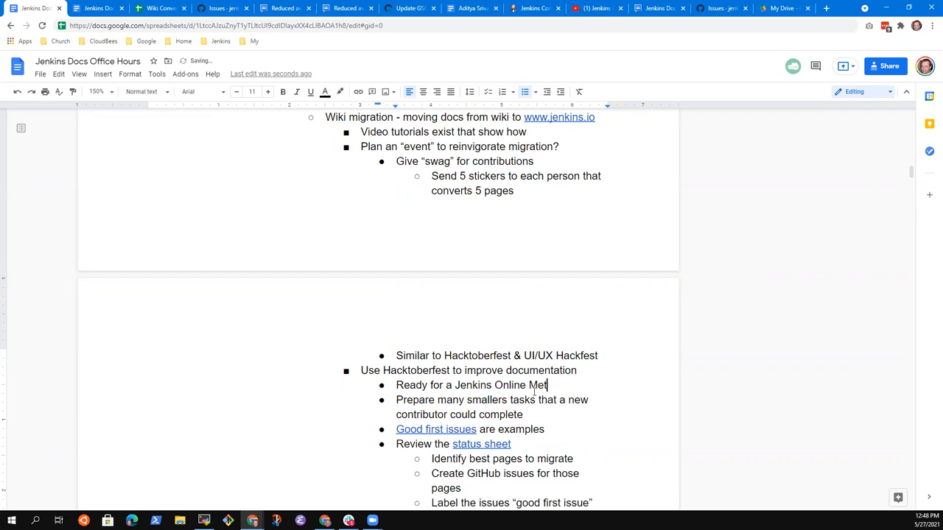
{"action": "type", "text": "etup to start"}
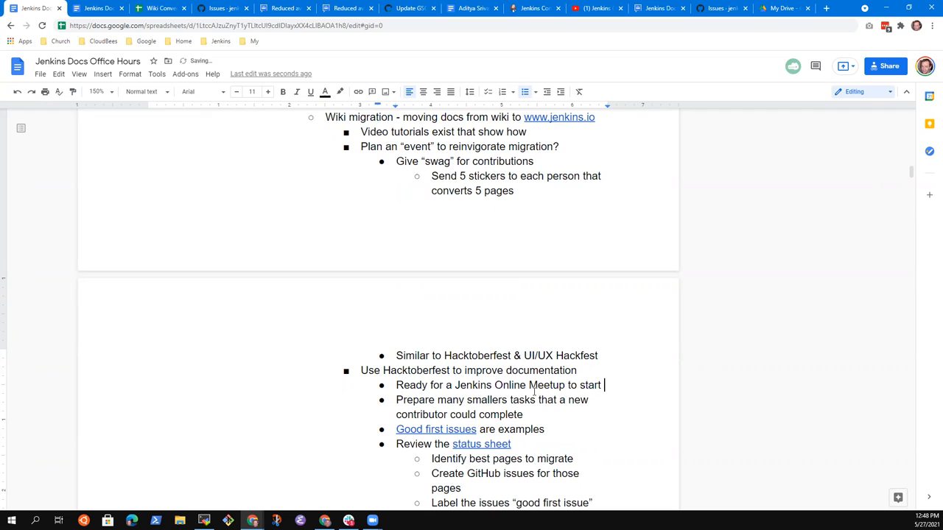
{"action": "type", "text": "Hacktoberfest"}
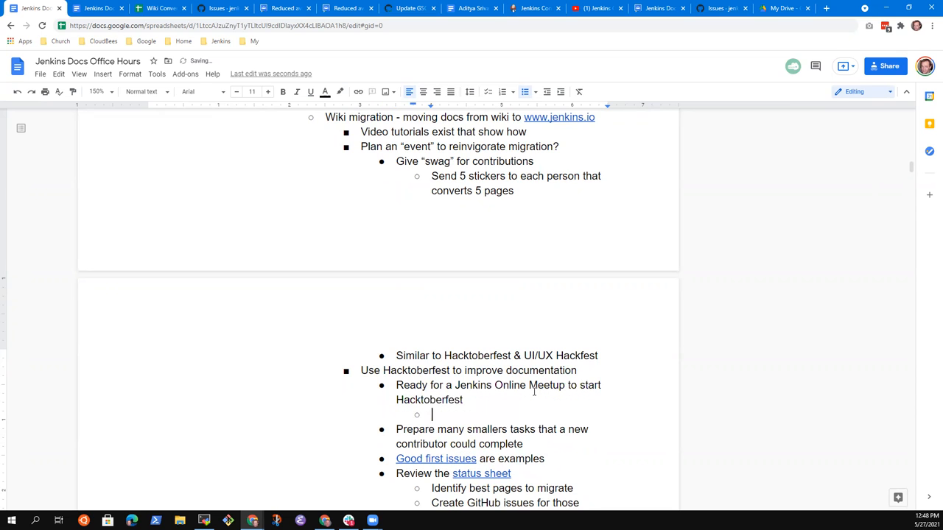
Nest 'Demonstrations' and 'Examples' sub-bullets beneath the meetup point.
{"action": "type", "text": "Demonstrac"}
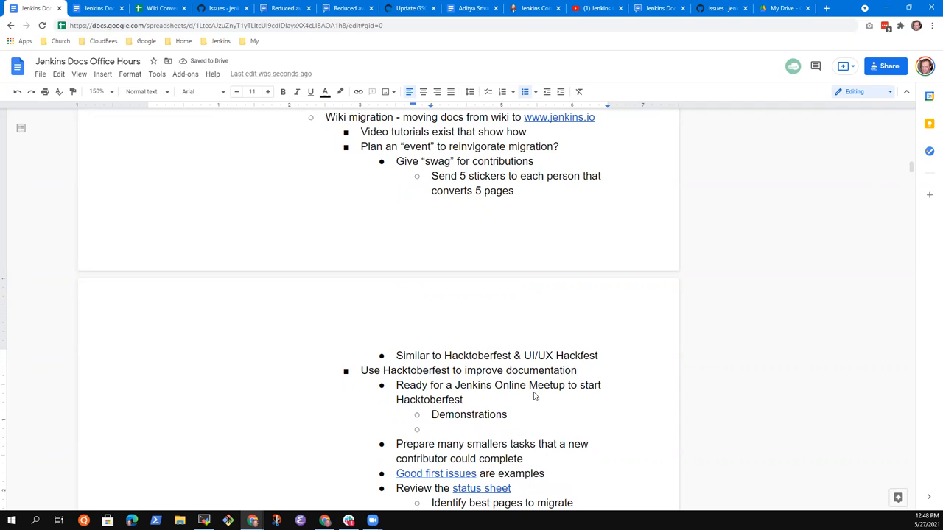
{"action": "type", "text": "Examples"}
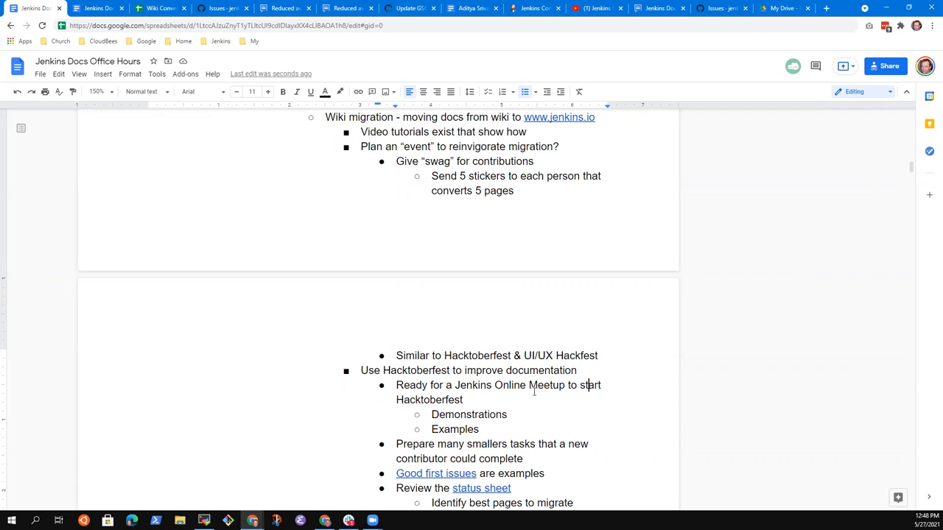
{"action": "triple_click", "coordinate": [469, 371]}
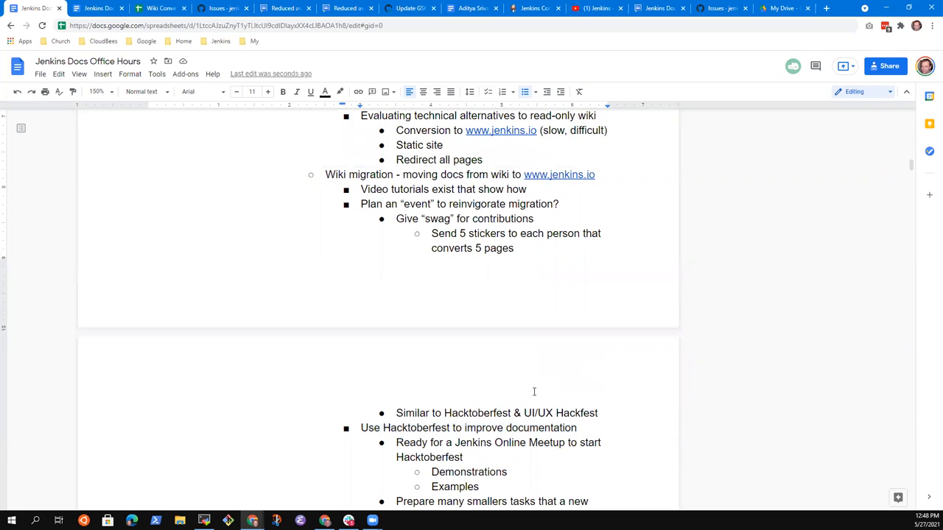
{"action": "scroll", "scroll_direction": "down", "scroll_amount": 3}
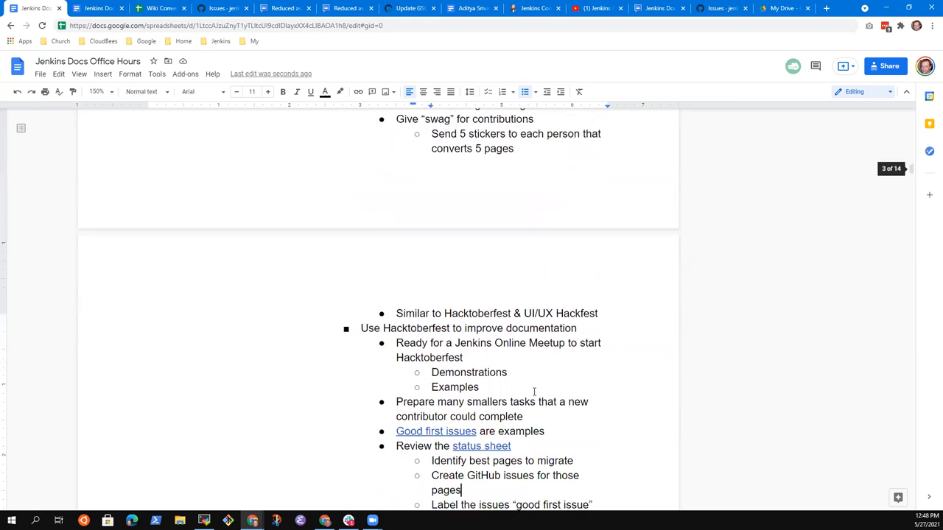
{"action": "scroll", "scroll_direction": "down", "scroll_amount": 3}
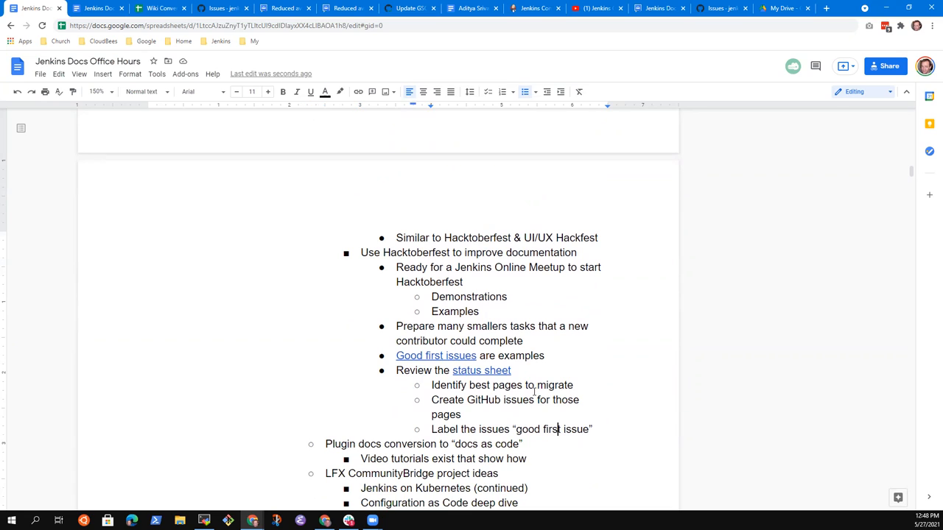
Add a 'Promote with:' bullet nesting Blog posts, Twitter posts and LinkedIn posts.
{"action": "key", "text": "enter"}
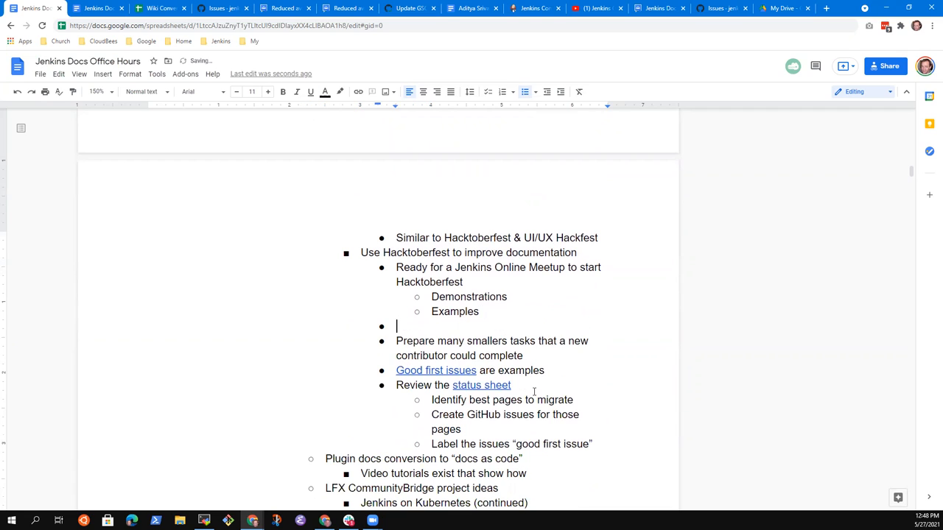
{"action": "type", "text": "Blog"}
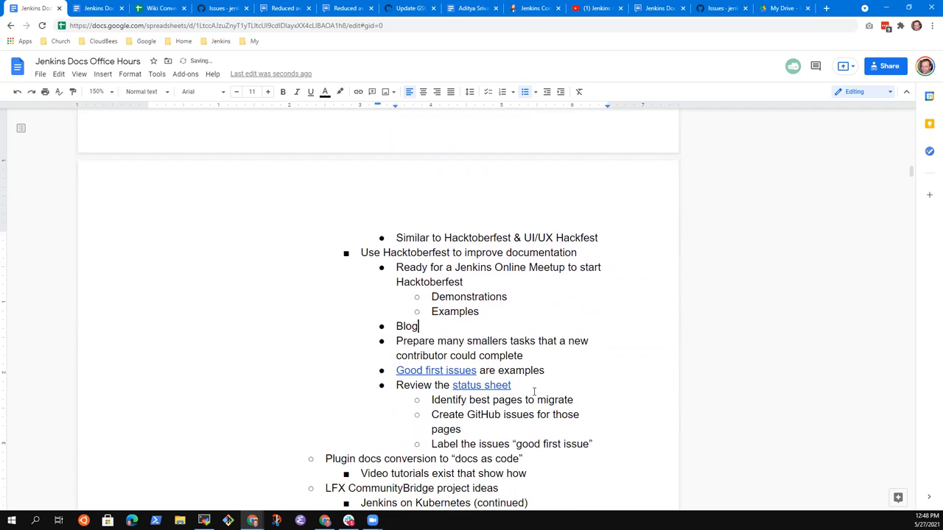
{"action": "type", "text": "Promote with:"}
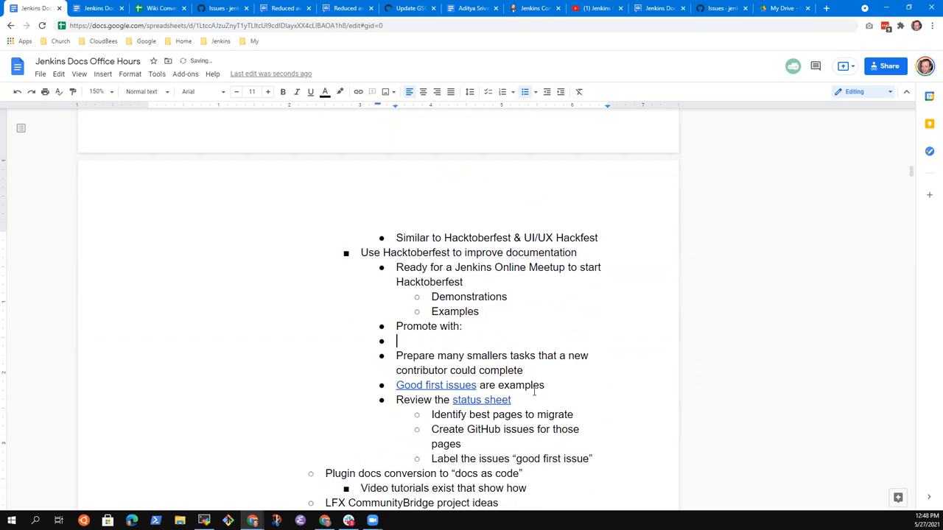
{"action": "type", "text": "Blog posts"}
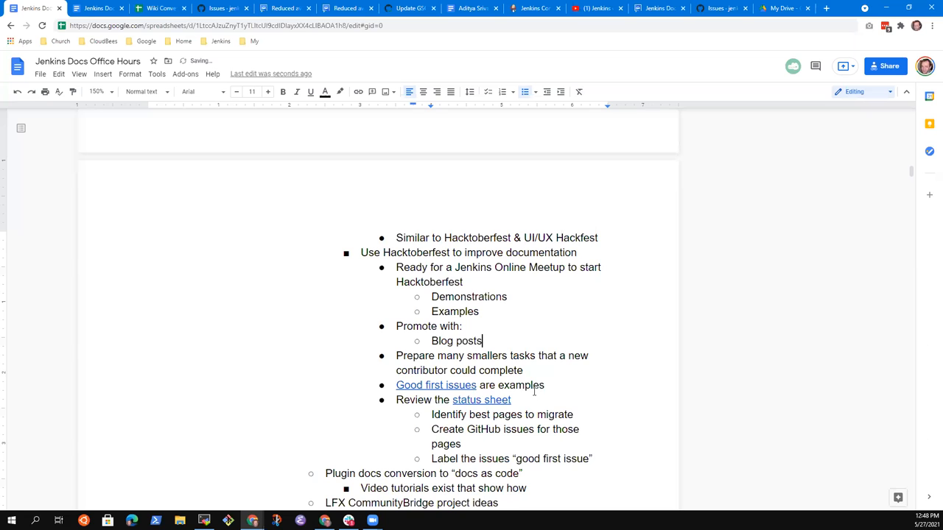
{"action": "type", "text": "Twie"}
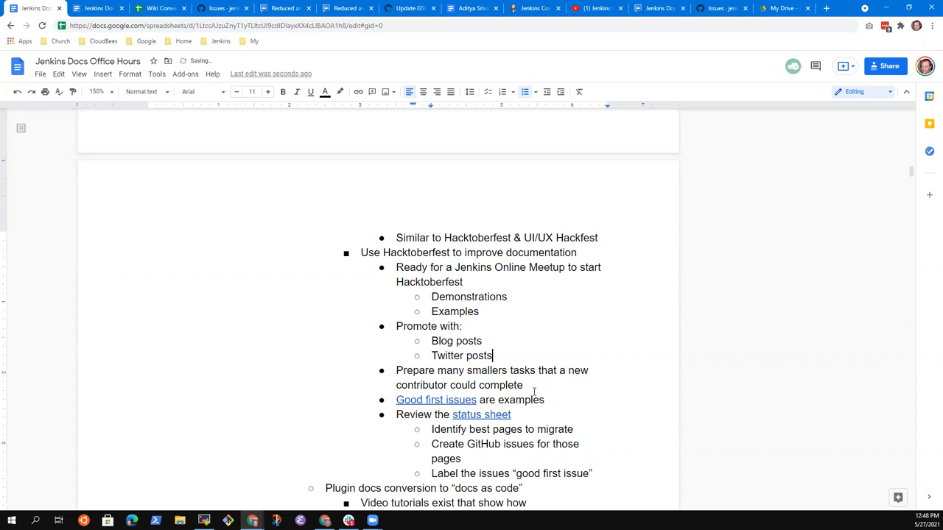
{"action": "type", "text": "LinkedIn"}
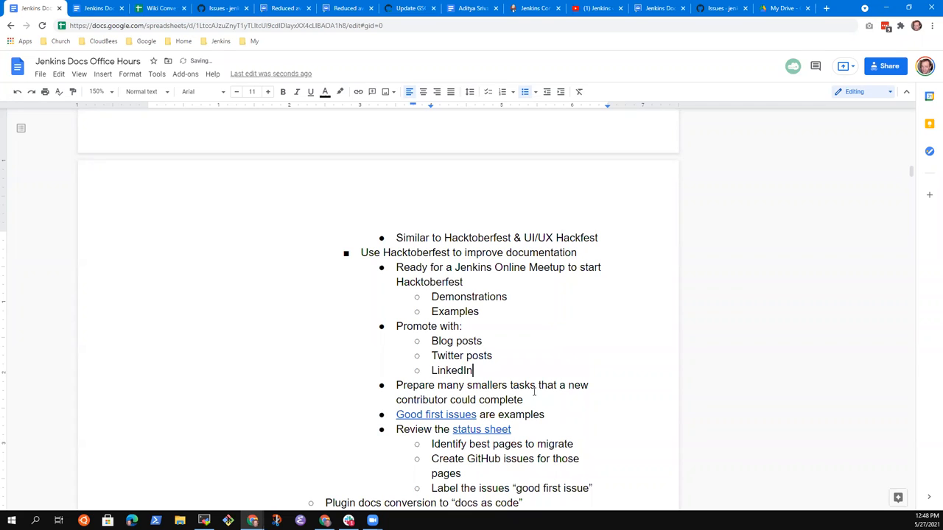
{"action": "type", "text": "posts"}
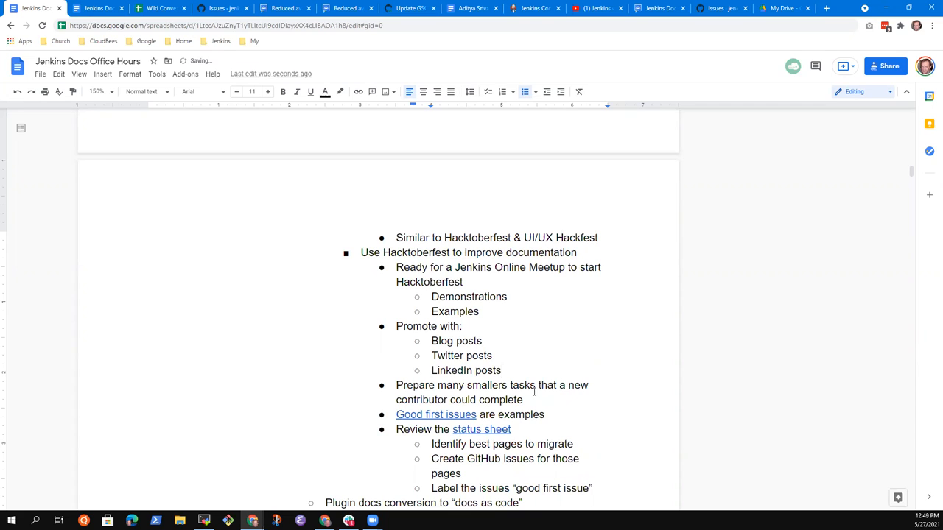
Add 'Jenkins Online Meetup to end' as the last item in the Promote with list.
{"action": "type", "text": "Jenikn"}
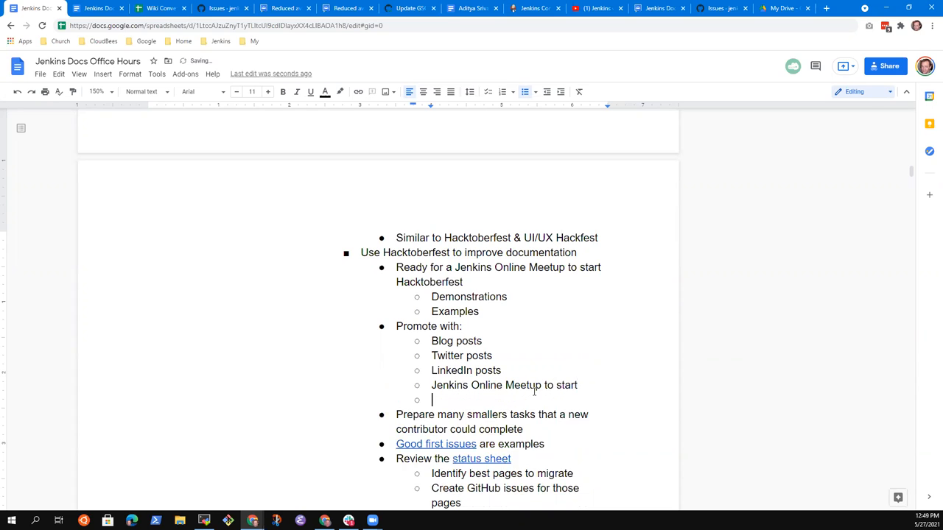
{"action": "type", "text": "Jenkins Online"}
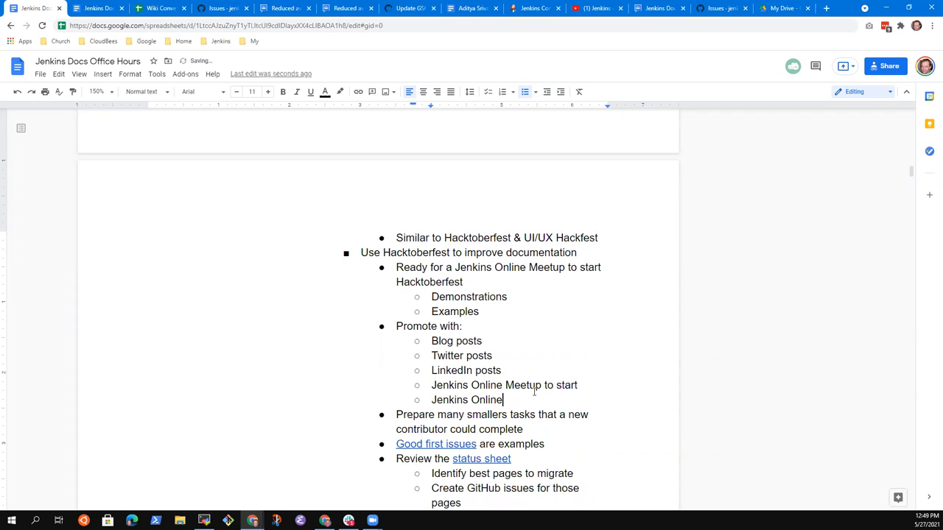
{"action": "type", "text": "Meetup to"}
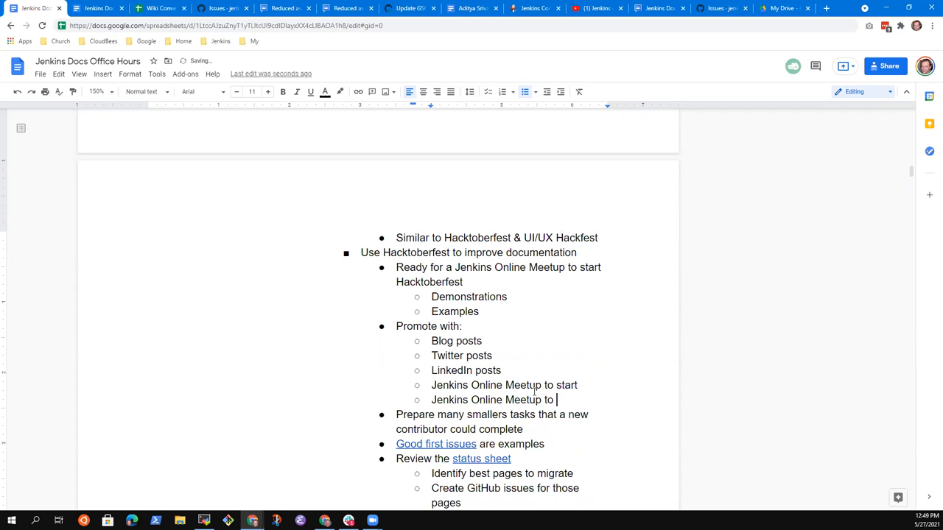
{"action": "type", "text": "end"}
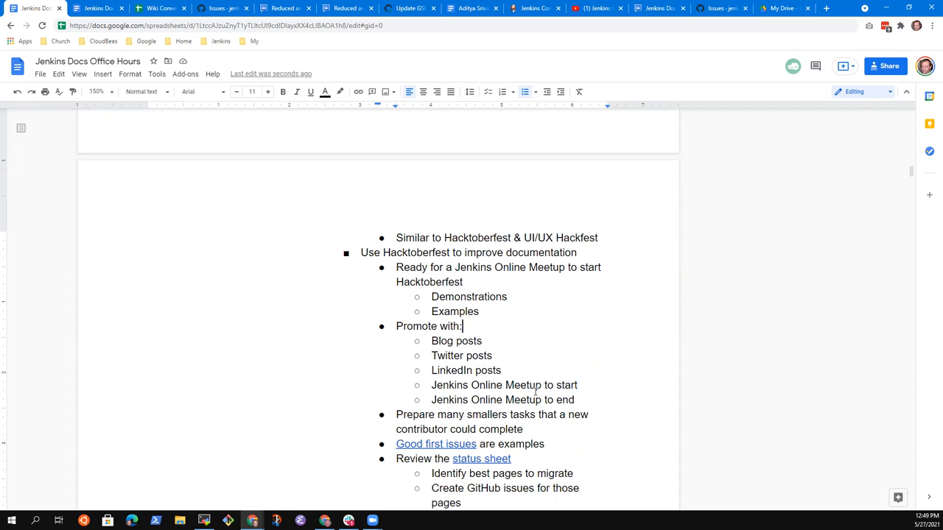
{"action": "left_click", "coordinate": [484, 355]}
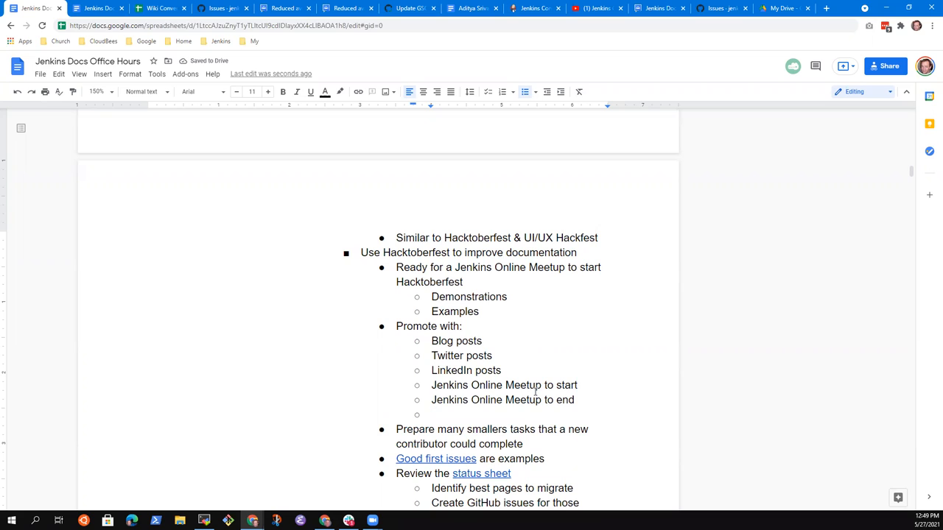
Add 'Other promotional locations' with 'Code for Cause IN' nested beneath it.
{"action": "type", "text": "Other"}
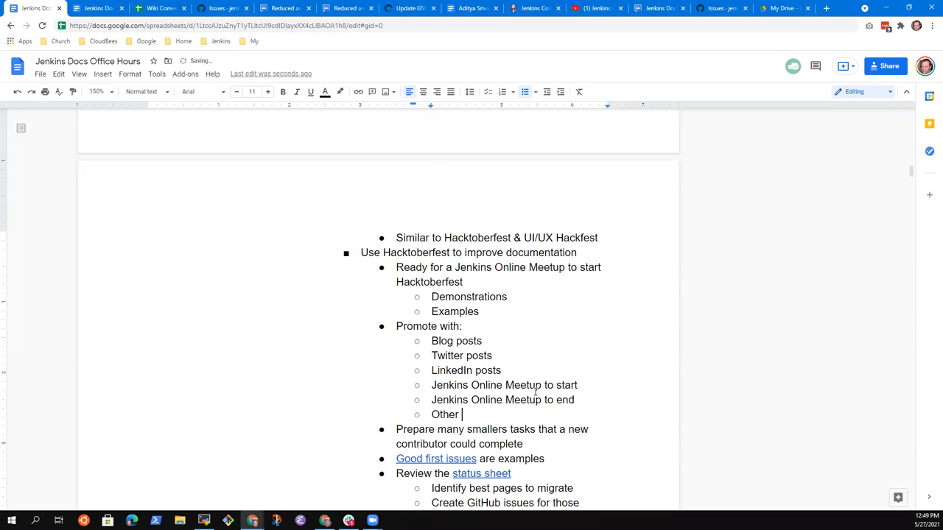
{"action": "type", "text": "promotional locations"}
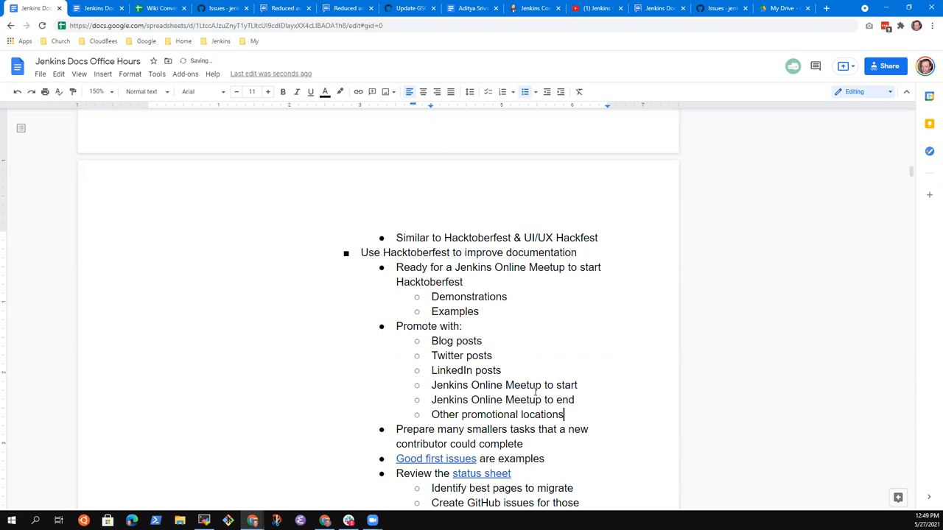
{"action": "type", "text": "Code"}
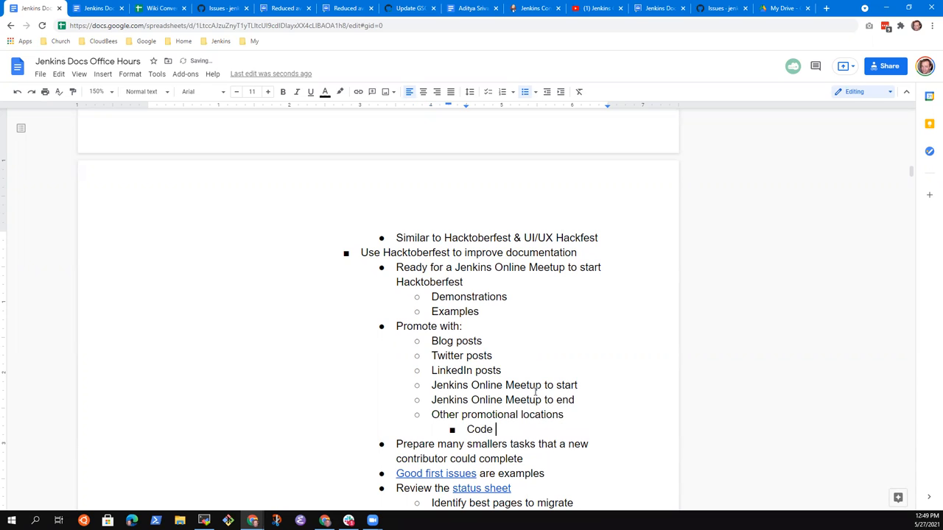
{"action": "type", "text": "for Cause IN"}
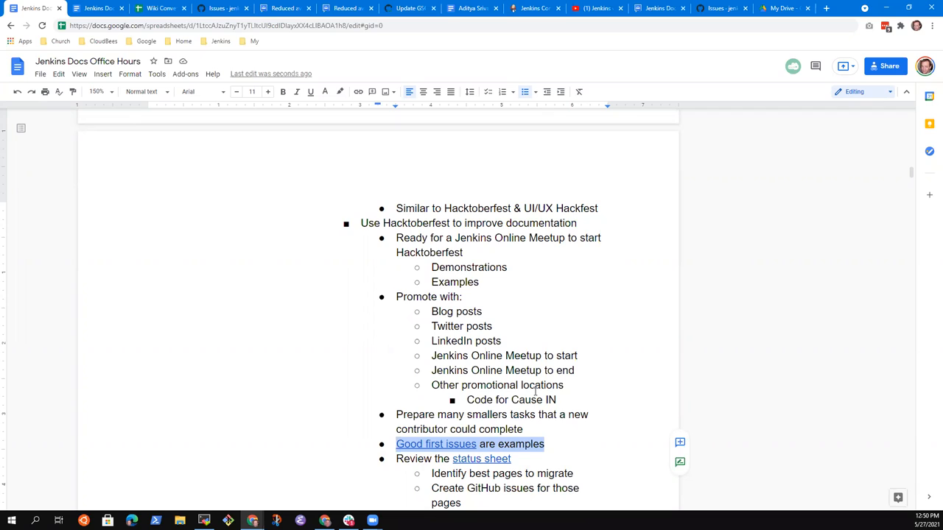
Add 'She Code Africa presentation' under Other promotional locations.
{"action": "left_click", "coordinate": [558, 400]}
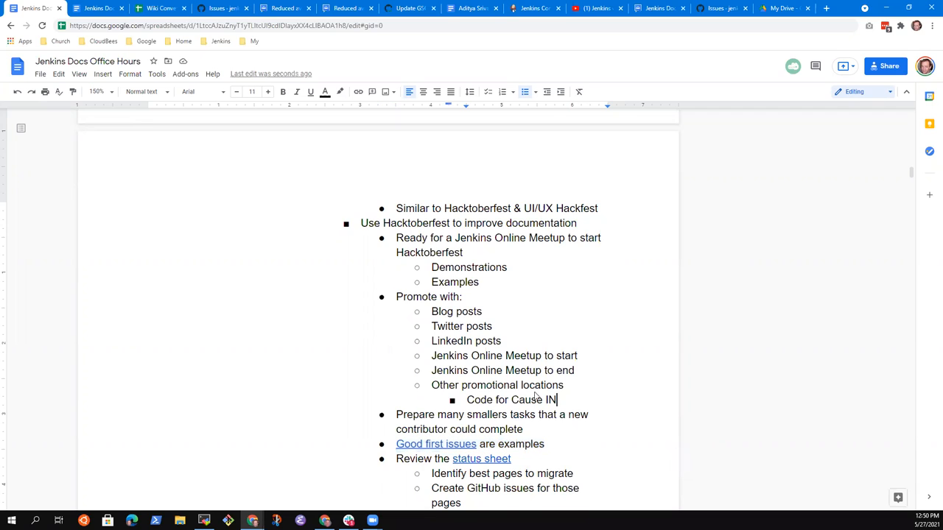
{"action": "type", "text": "SAhe"}
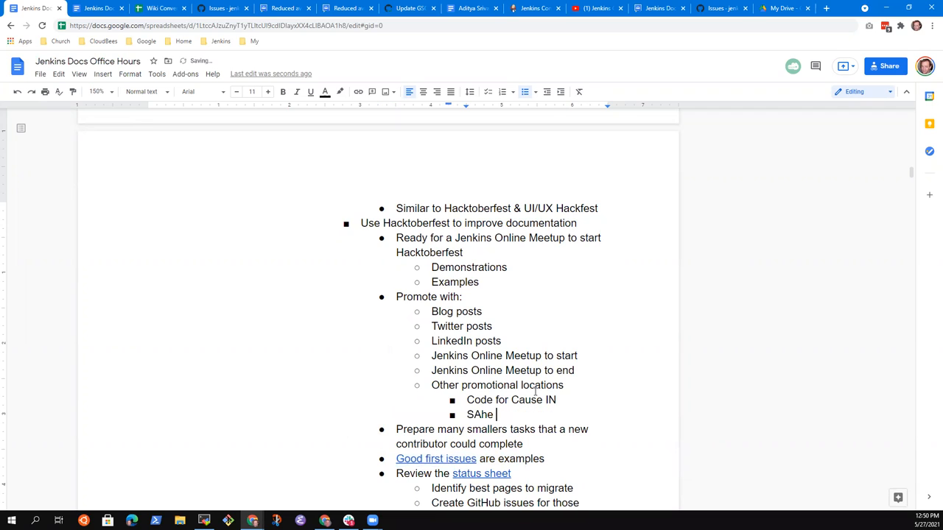
{"action": "type", "text": "She Code Ag"}
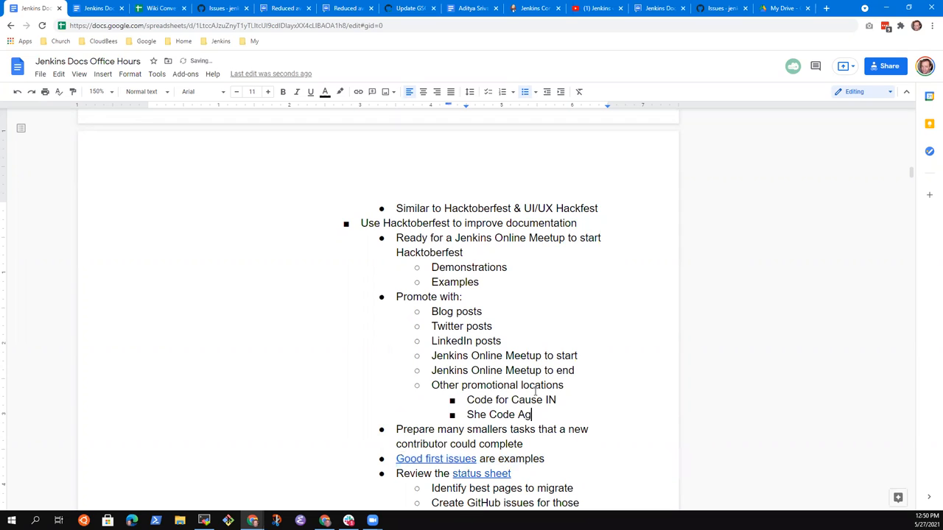
{"action": "type", "text": "rica"}
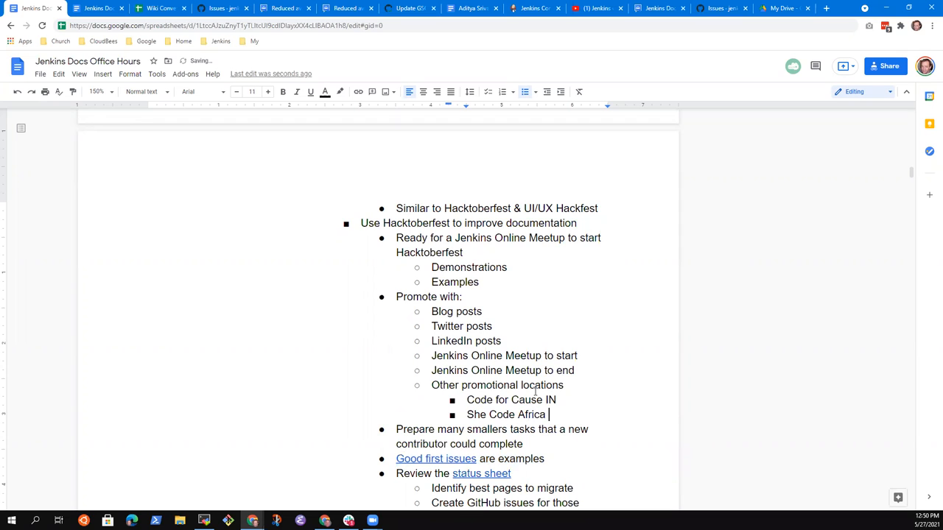
{"action": "type", "text": "presentation"}
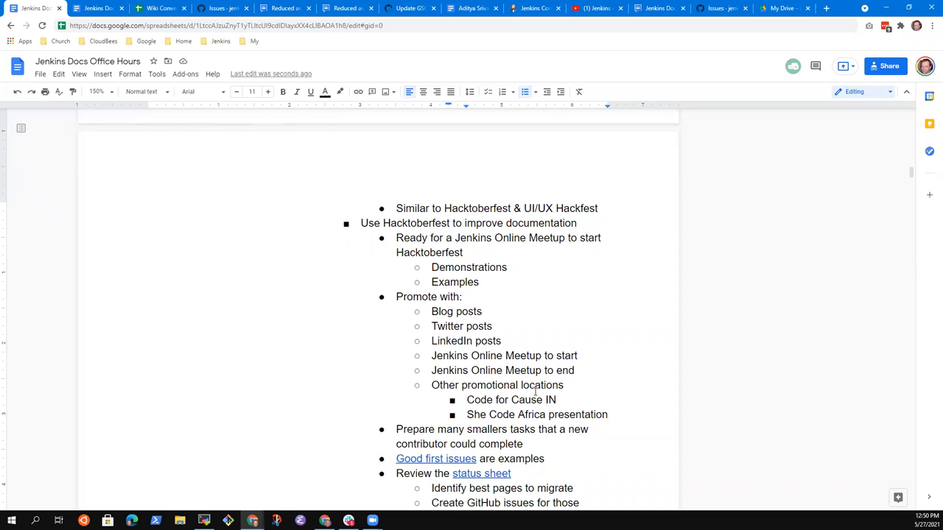
{"action": "key", "text": "enter"}
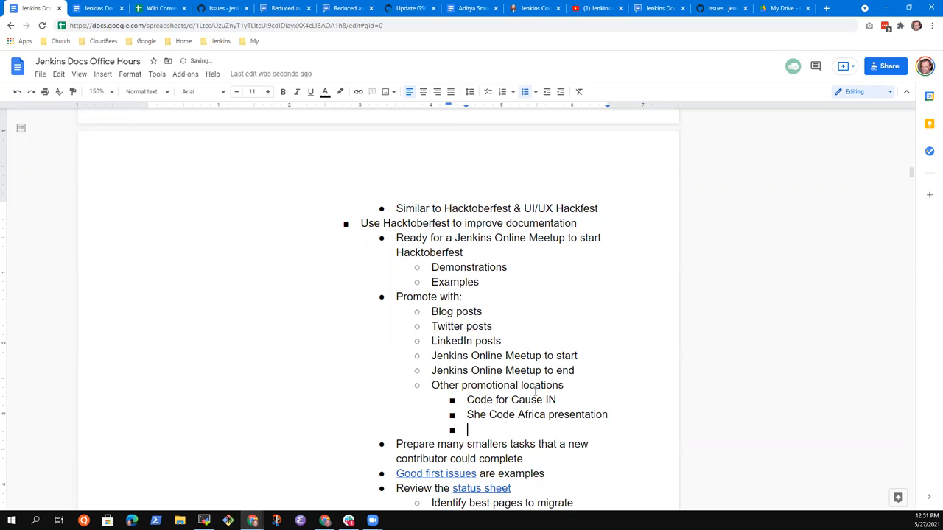
Add the note 'Zainab meets tomorrow w/ them' beneath the She Code Africa item.
{"action": "type", "text": "Me"}
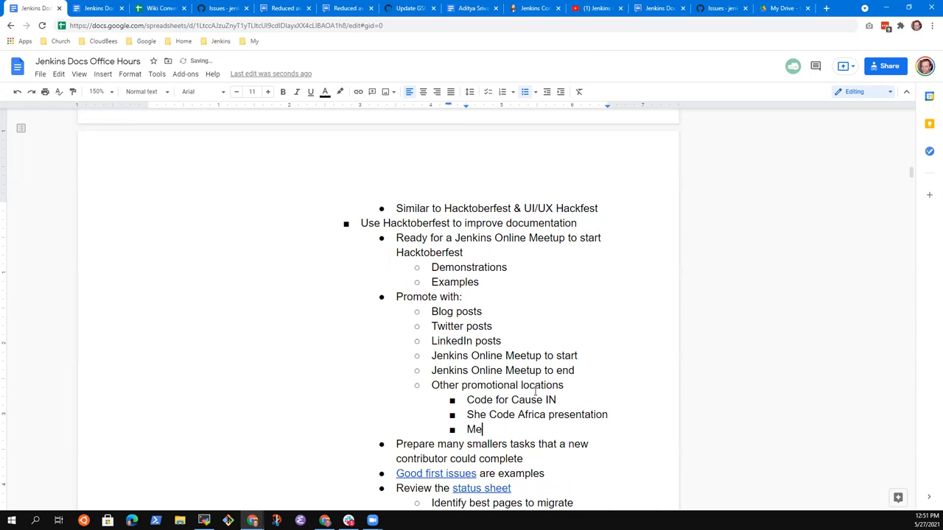
{"action": "key", "text": "backspace"}
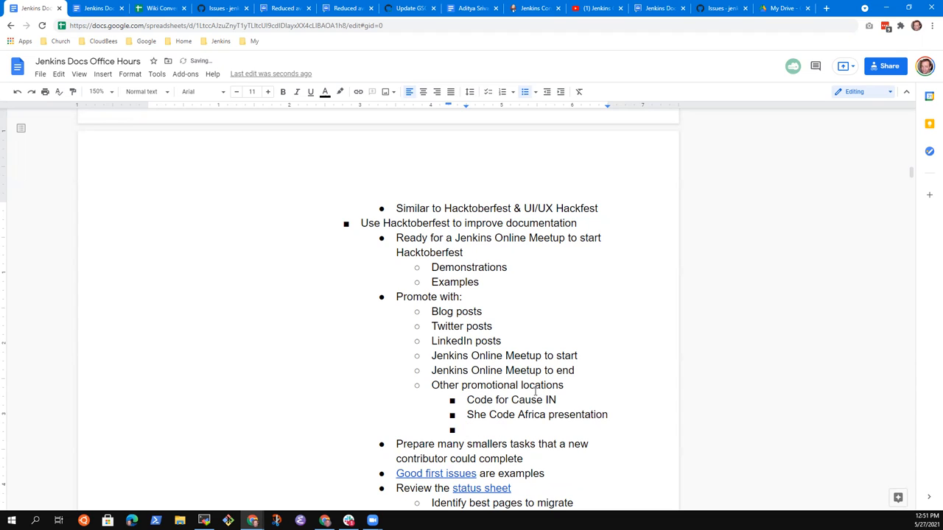
{"action": "type", "text": "Zainab"}
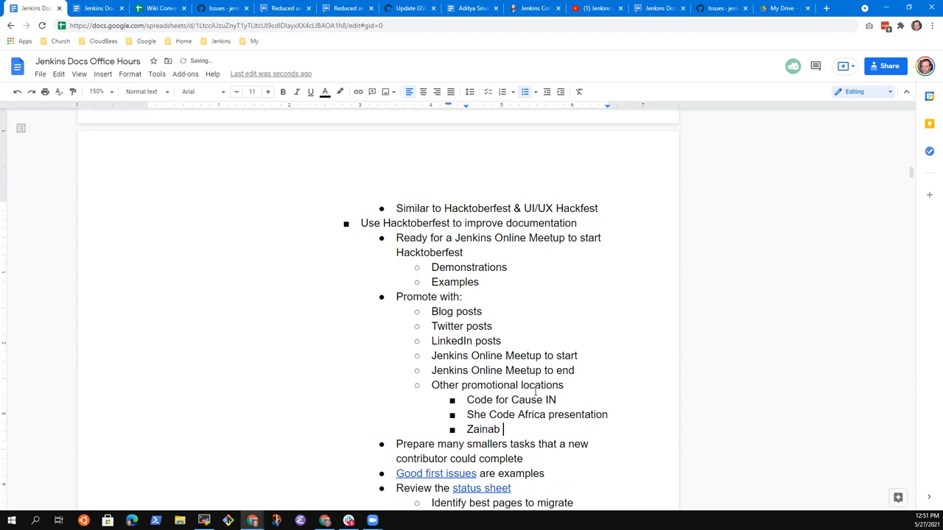
{"action": "type", "text": "meets tomorrow with"}
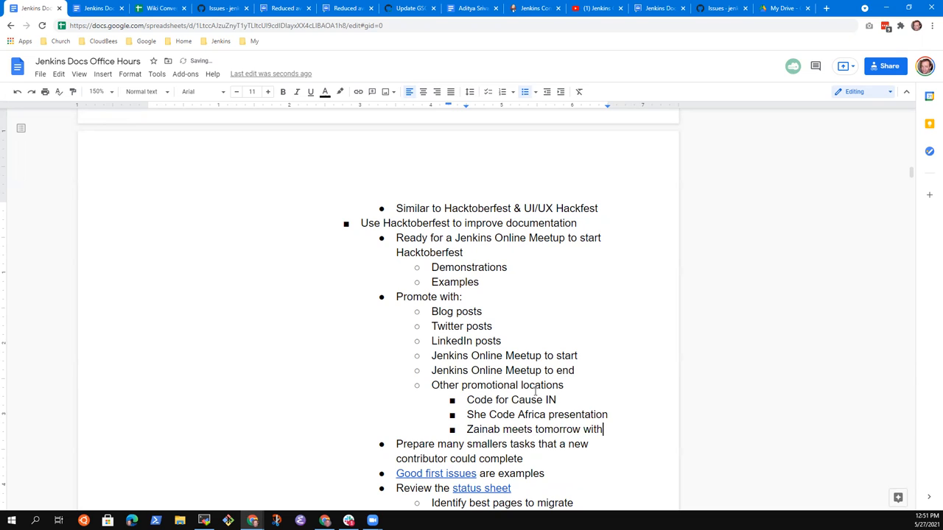
{"action": "key", "text": "Backspace"}
{"action": "type", "text": "/ them"}
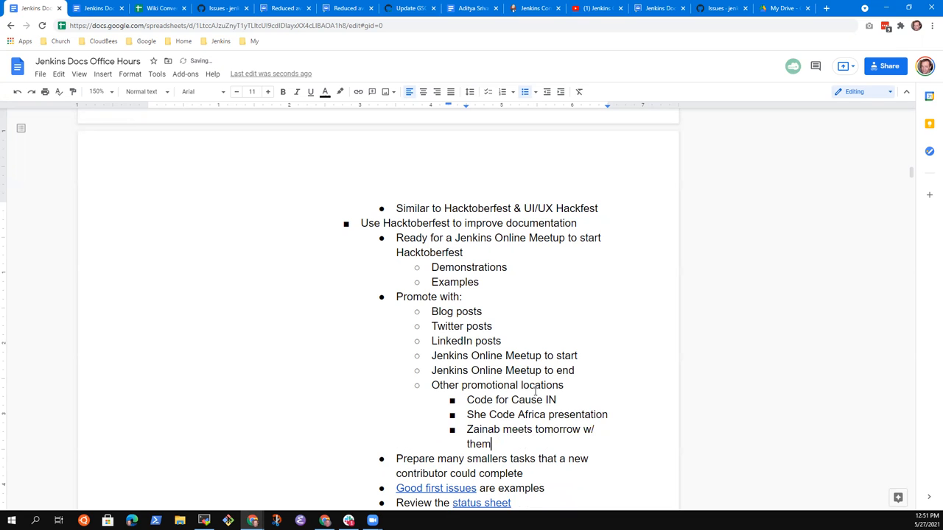
{"action": "scroll", "scroll_direction": "down", "scroll_amount": 3}
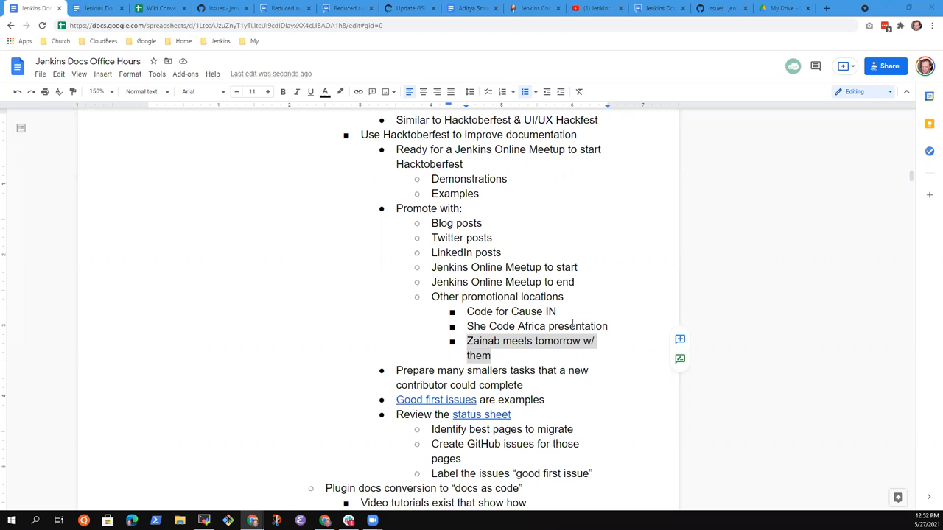
{"action": "left_click", "coordinate": [507, 311]}
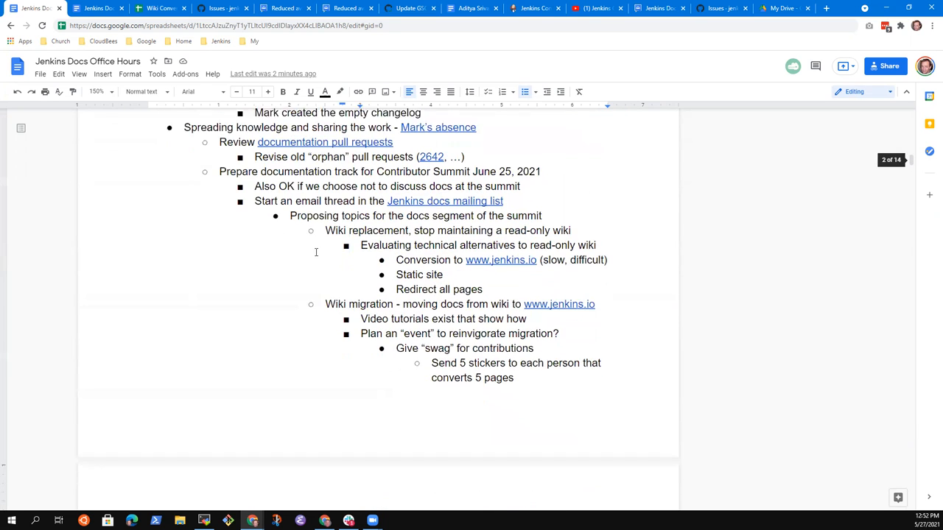
{"action": "scroll", "scroll_direction": "up", "scroll_amount": 3}
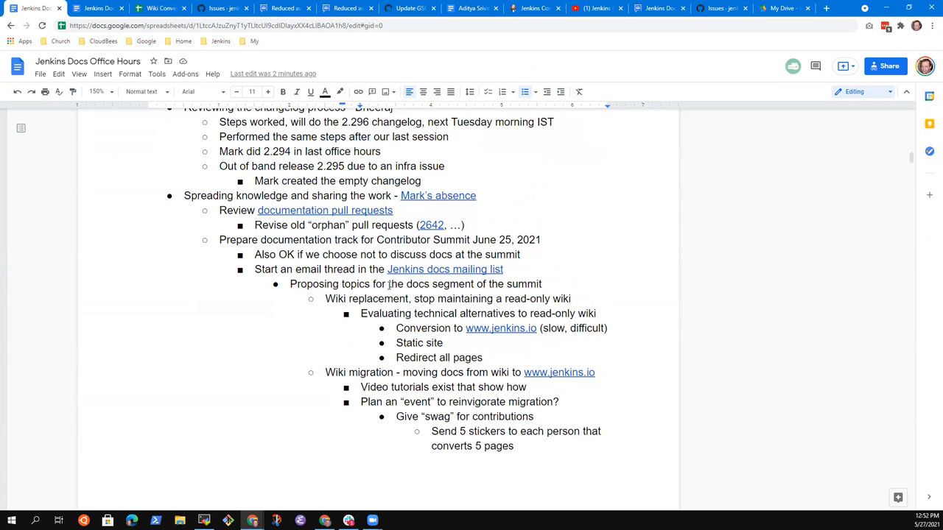
{"action": "left_click", "coordinate": [404, 284]}
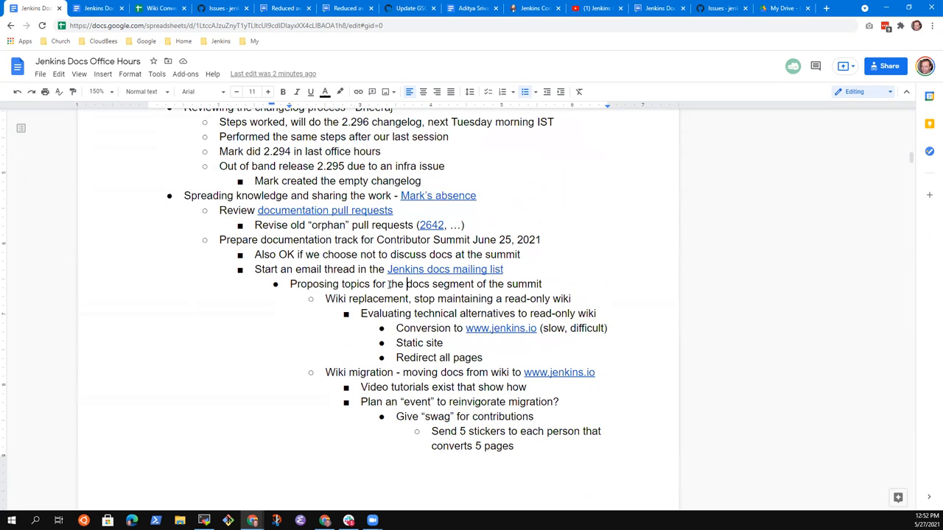
{"action": "double_click", "coordinate": [416, 284]}
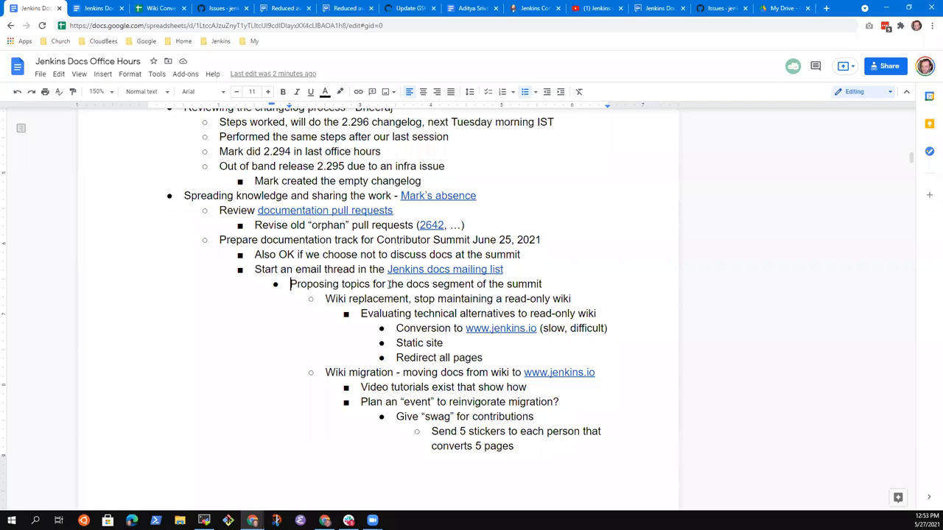
{"action": "scroll", "scroll_direction": "down", "scroll_amount": 3}
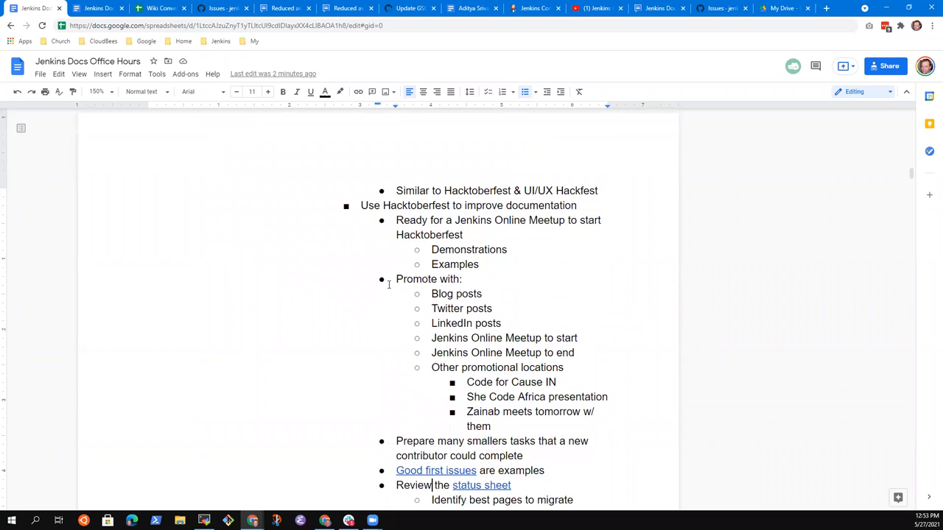
{"action": "scroll", "scroll_direction": "down", "scroll_amount": 3}
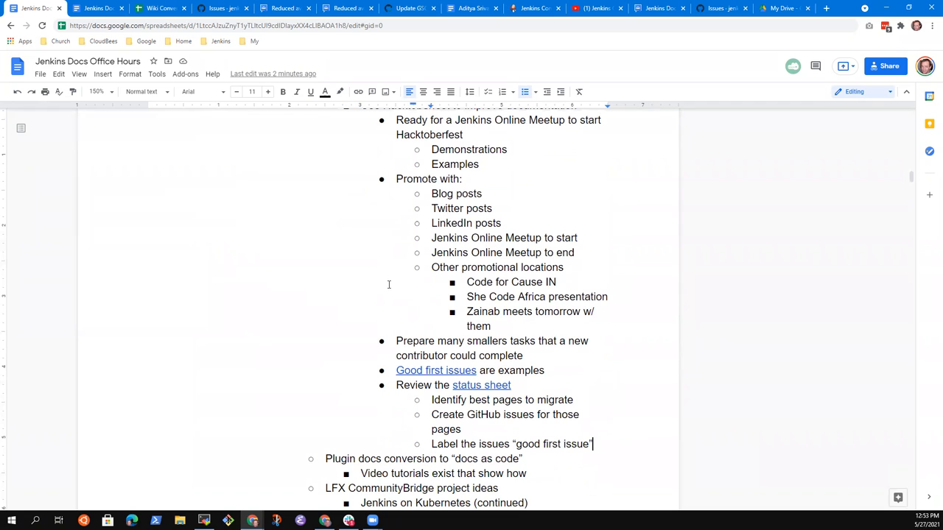
{"action": "key", "text": "enter"}
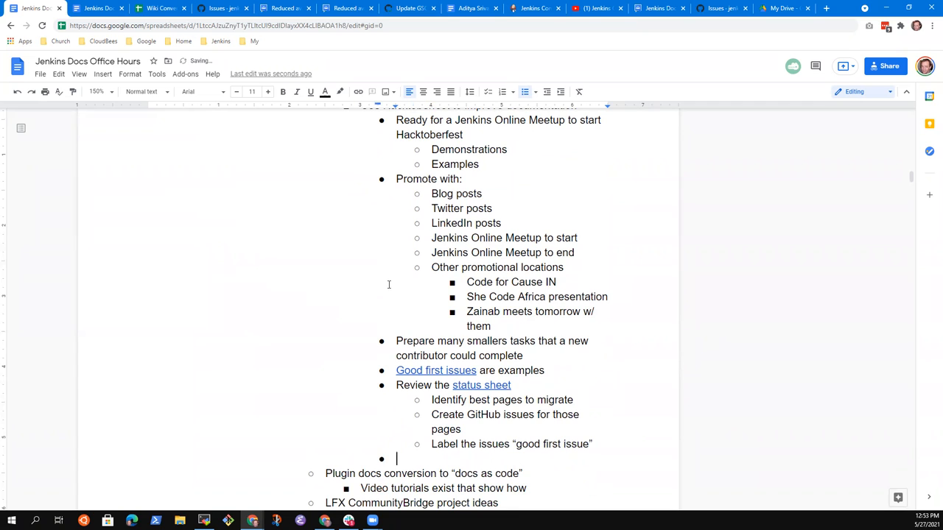
{"action": "type", "text": "Advocacy and"}
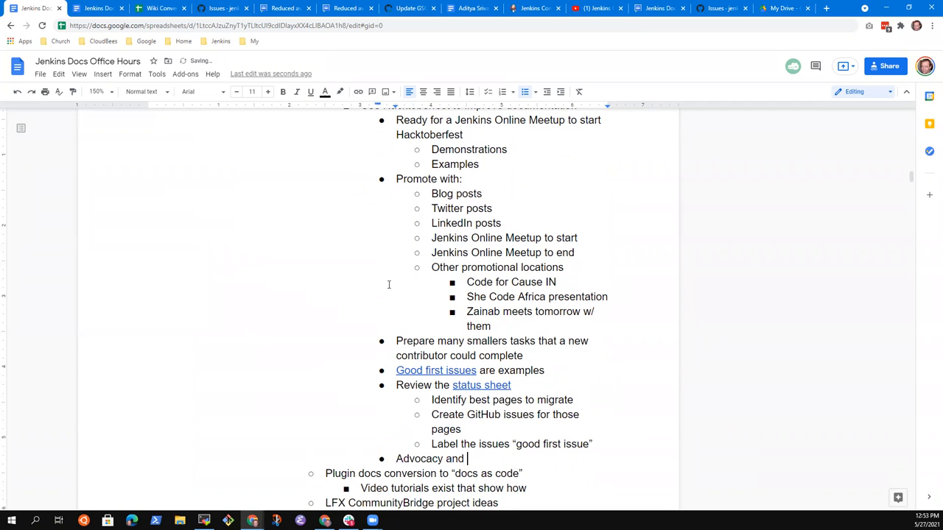
{"action": "type", "text": "Outrea"}
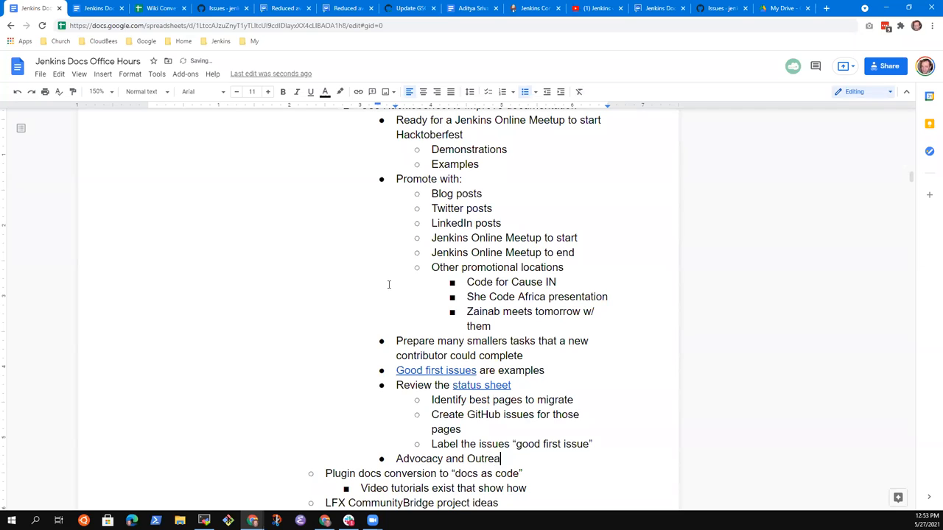
{"action": "type", "text": "ch SIG"}
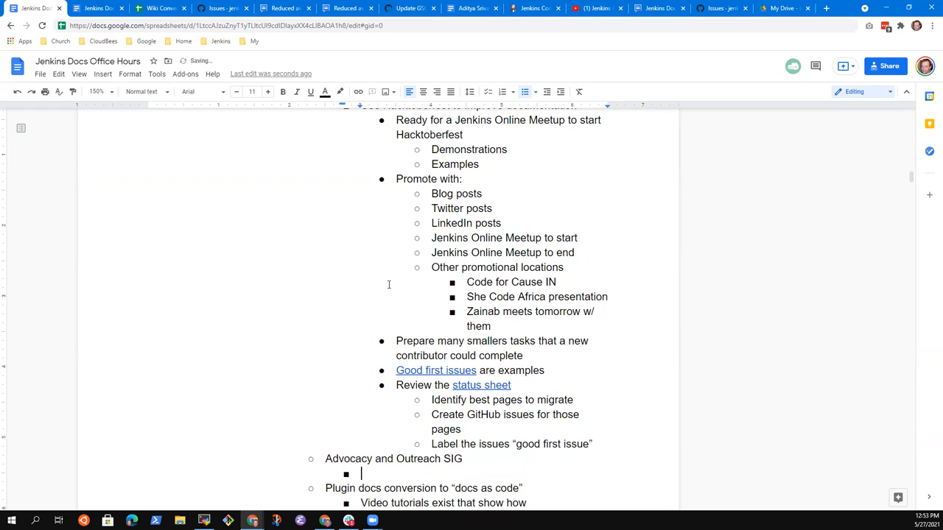
{"action": "type", "text": "Gitter :"}
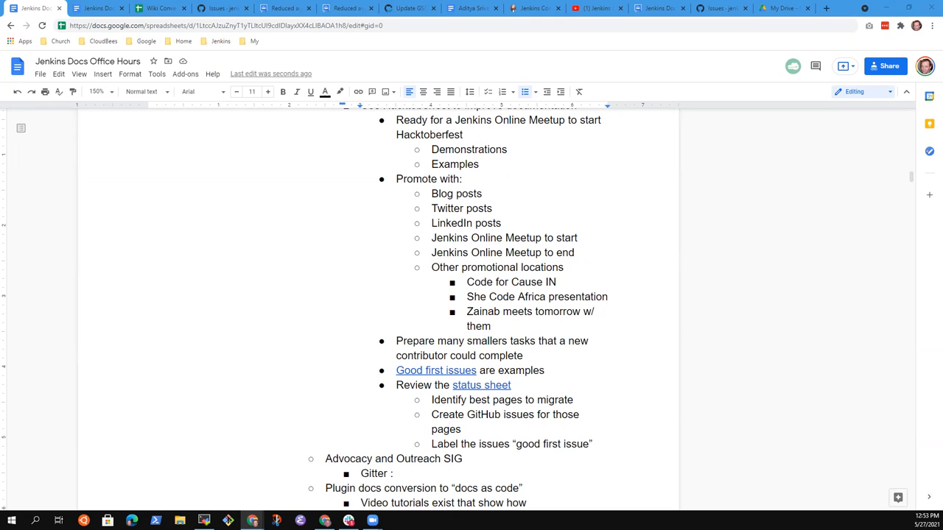
{"action": "type", "text": "https://gitter.im/jenkinsci/advocacy-and-outreach-sig"}
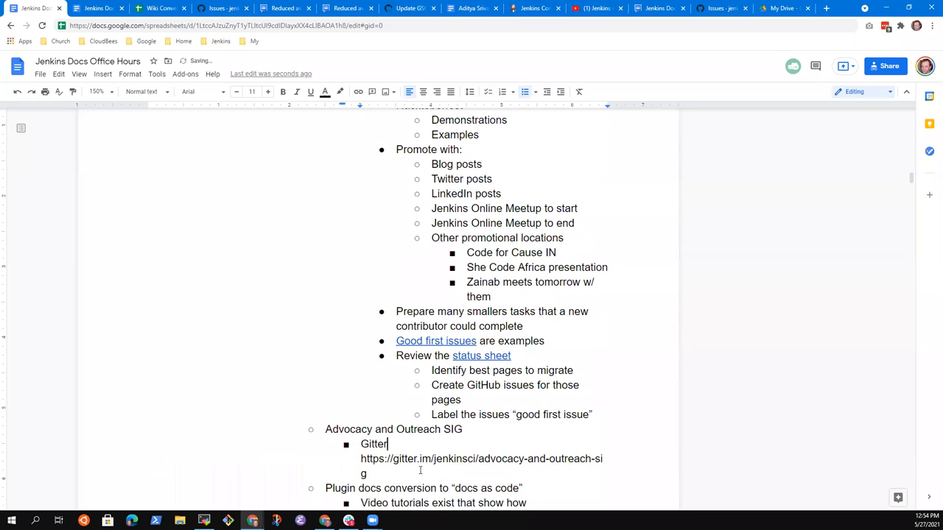
{"action": "type", "text": ":"}
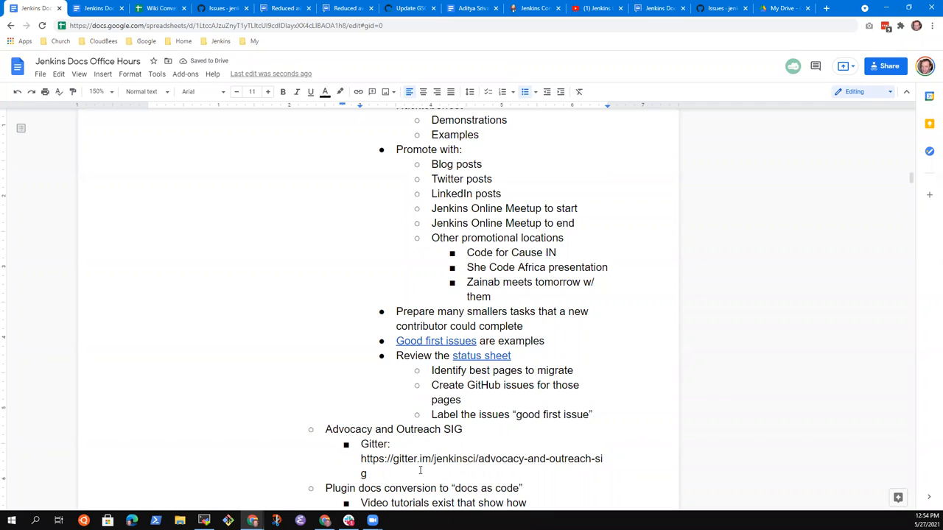
Add a 'Mailing list' sub-bullet below the Gitter link.
{"action": "left_click", "coordinate": [359, 458]}
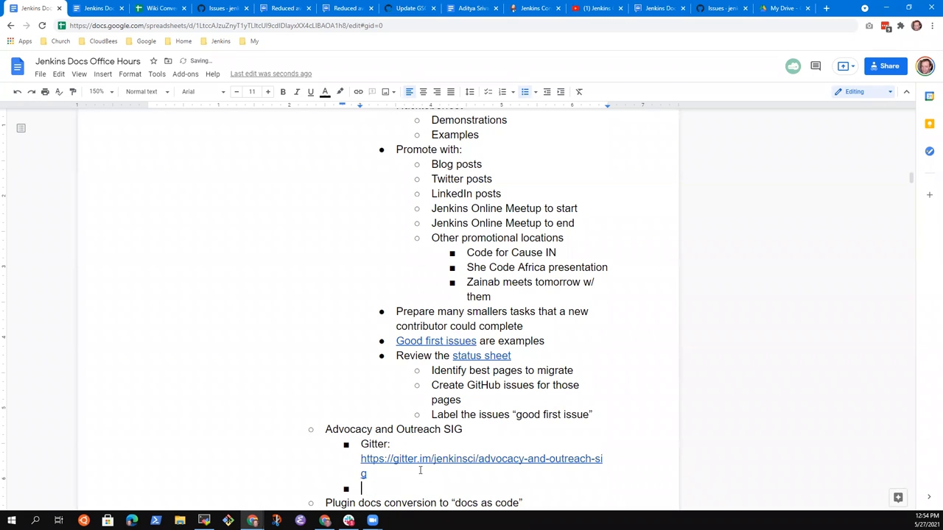
{"action": "type", "text": "Mailing"}
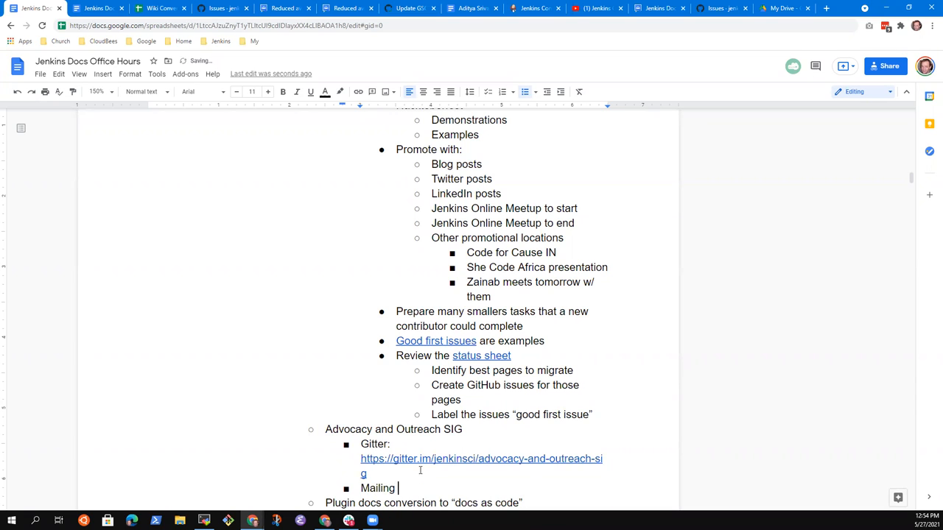
{"action": "type", "text": "list"}
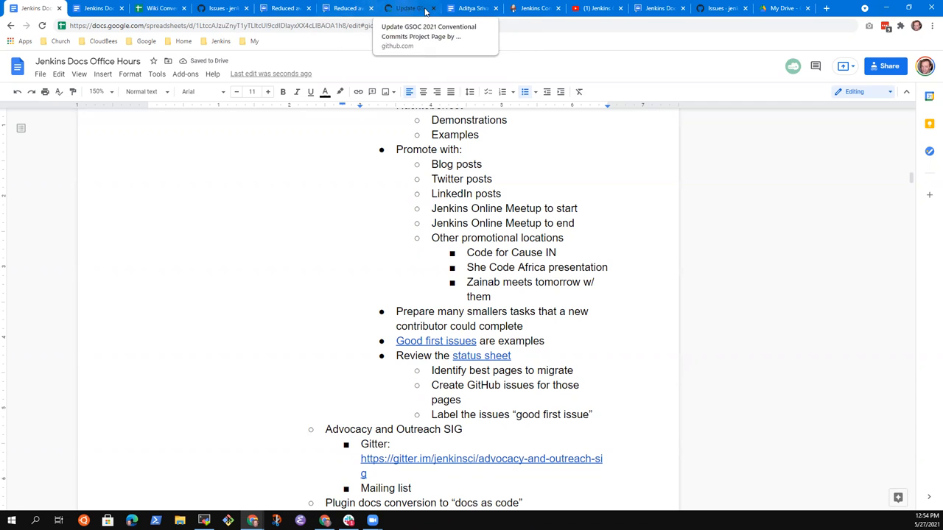
{"action": "mouse_move", "coordinate": [784, 9]}
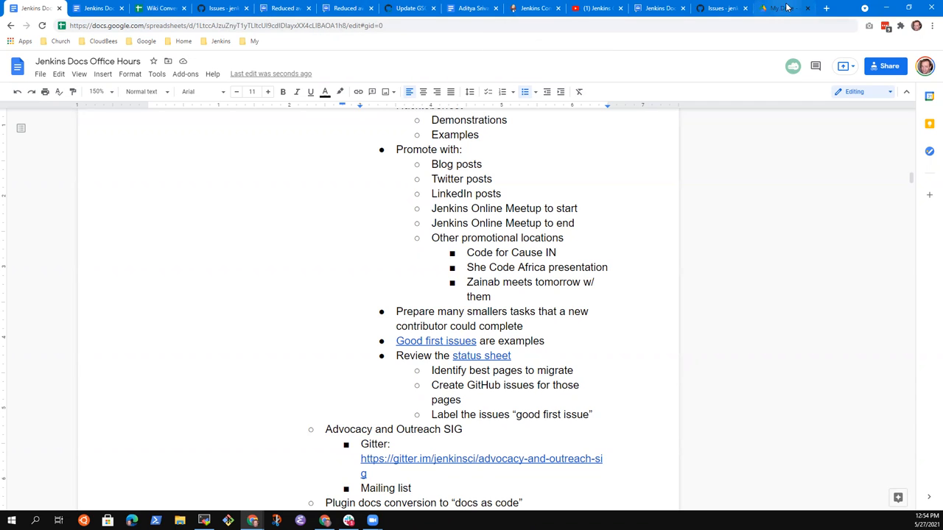
{"action": "left_click", "coordinate": [825, 9]}
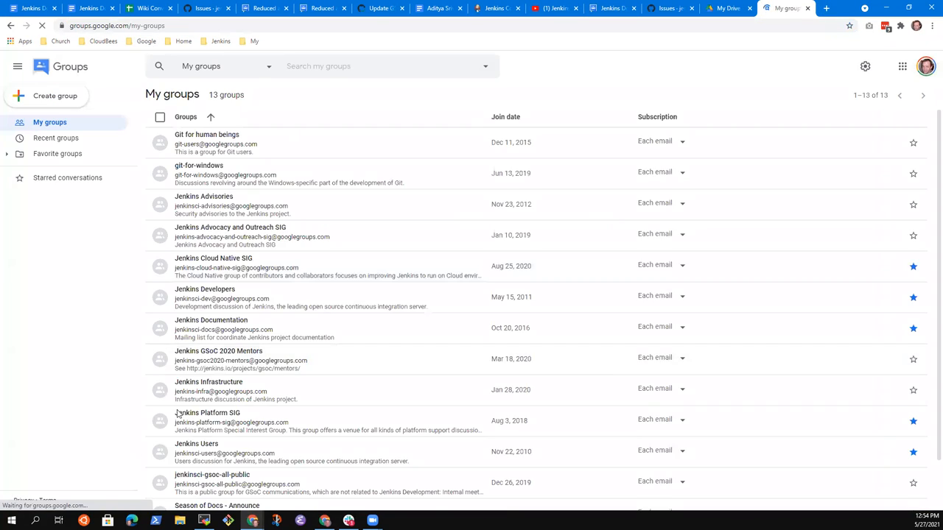
{"action": "left_click", "coordinate": [230, 227]}
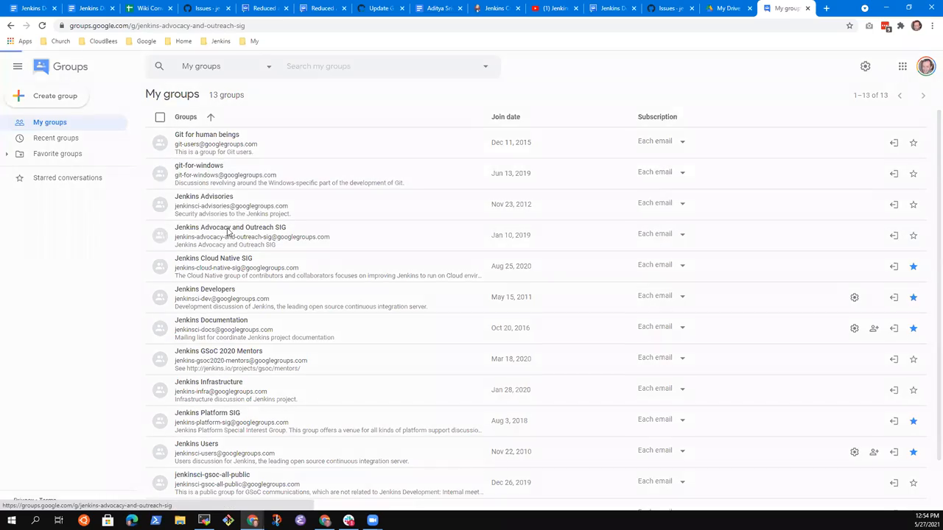
{"action": "left_click", "coordinate": [230, 227]}
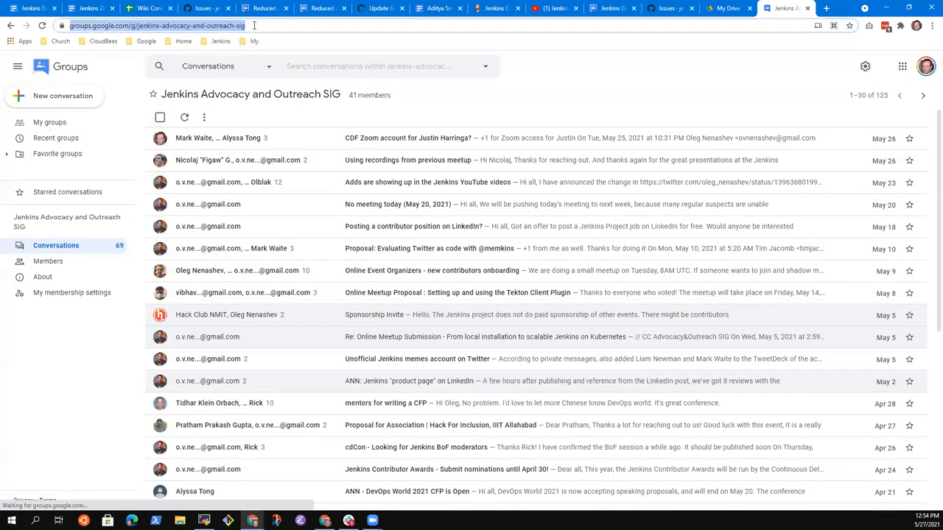
{"action": "left_click", "coordinate": [32, 9]}
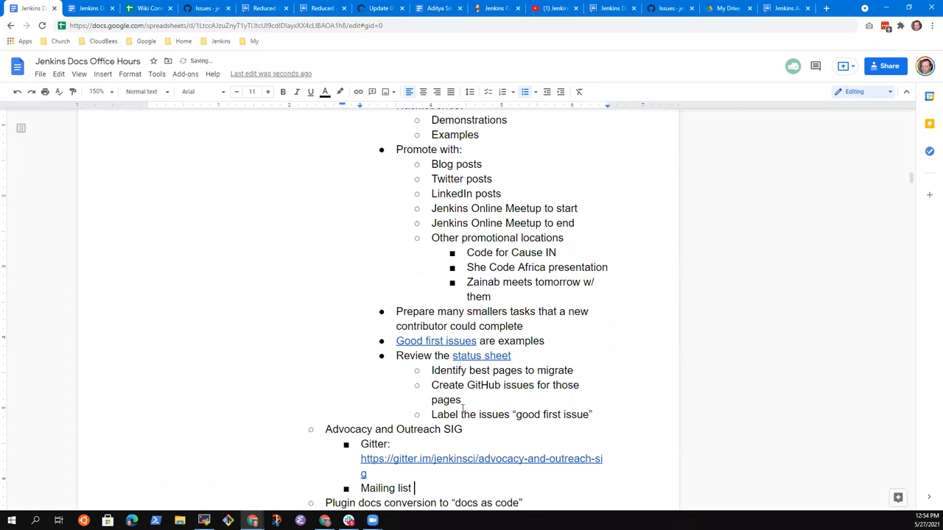
Add the groups.google.com mailing list link and append '- reach college students' to the SIG line.
{"action": "type", "text": "https://groups.google.com/g/jenkins-advocacy-and-outreach-sig"}
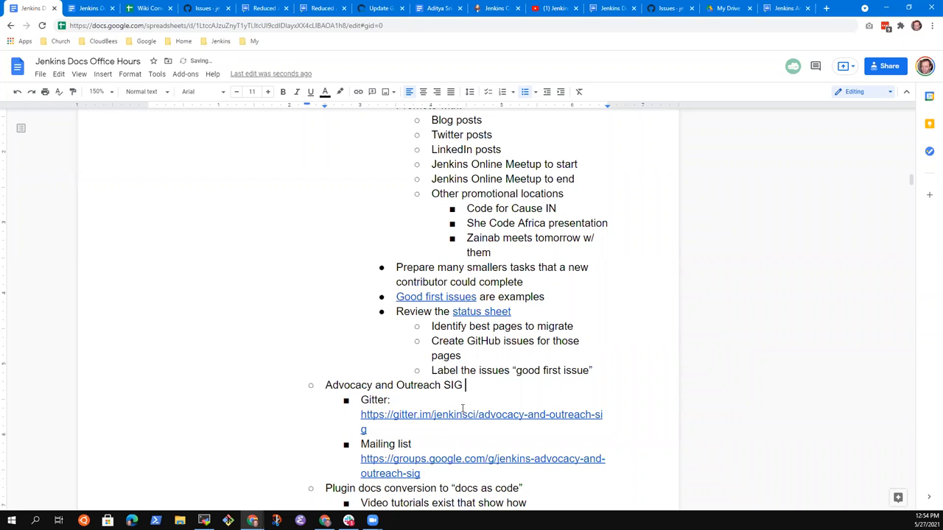
{"action": "type", "text": "- reach co"}
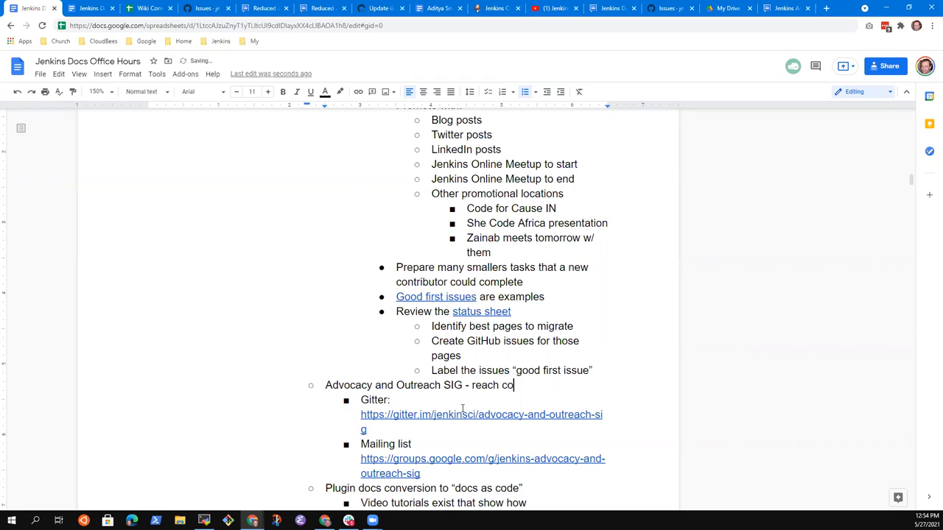
{"action": "type", "text": "llege students"}
{"action": "type", "text": "Alyssa"}
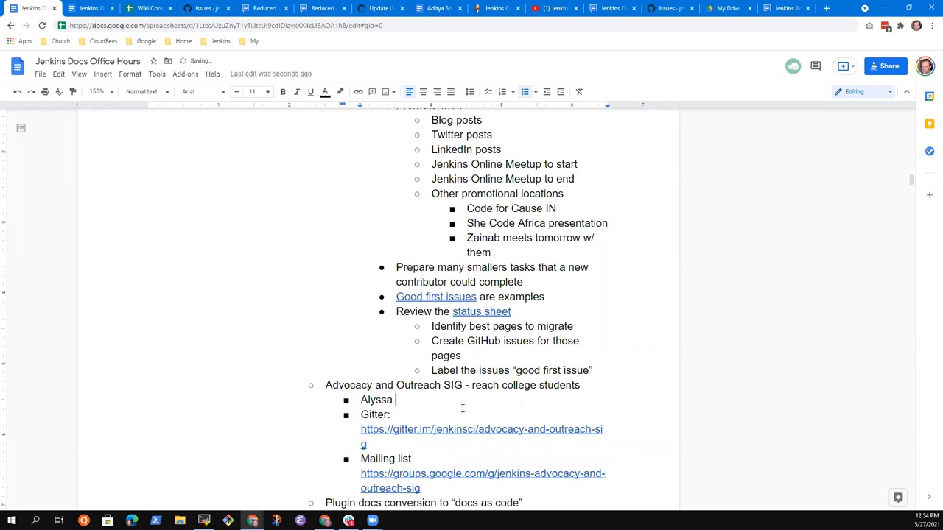
{"action": "type", "text": "Tong is"}
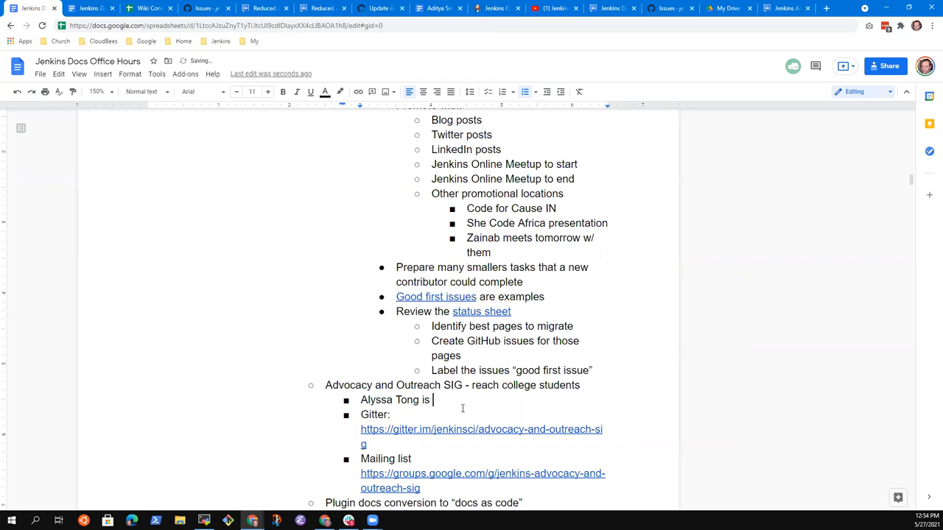
{"action": "type", "text": "very iuntere"}
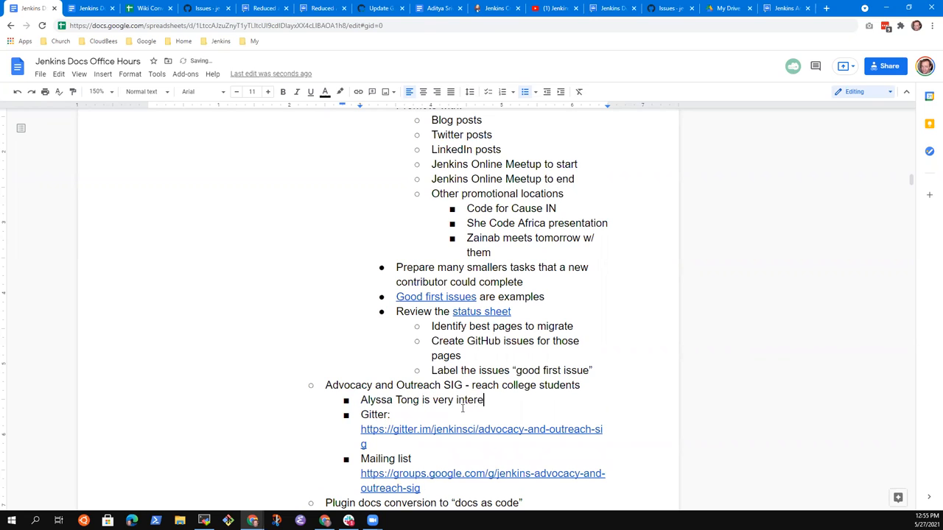
{"action": "type", "text": "sted"}
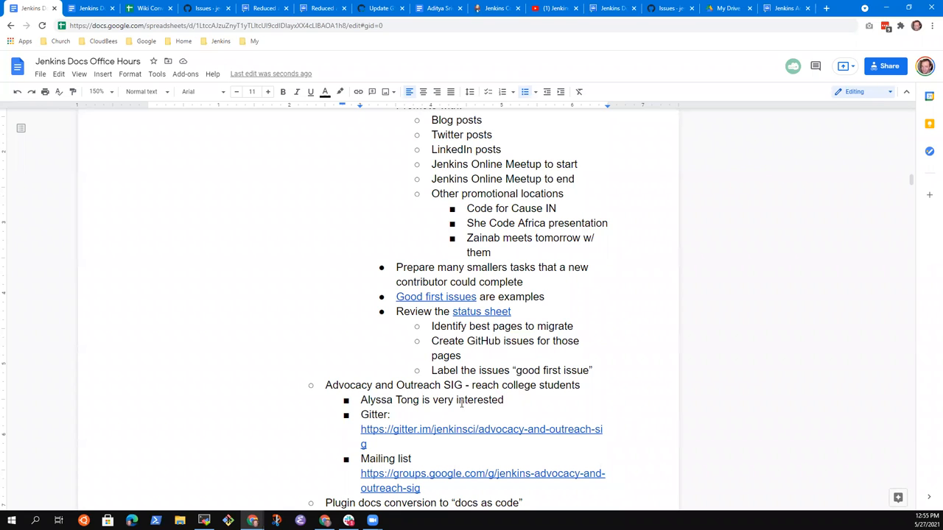
{"action": "mouse_move", "coordinate": [483, 415]}
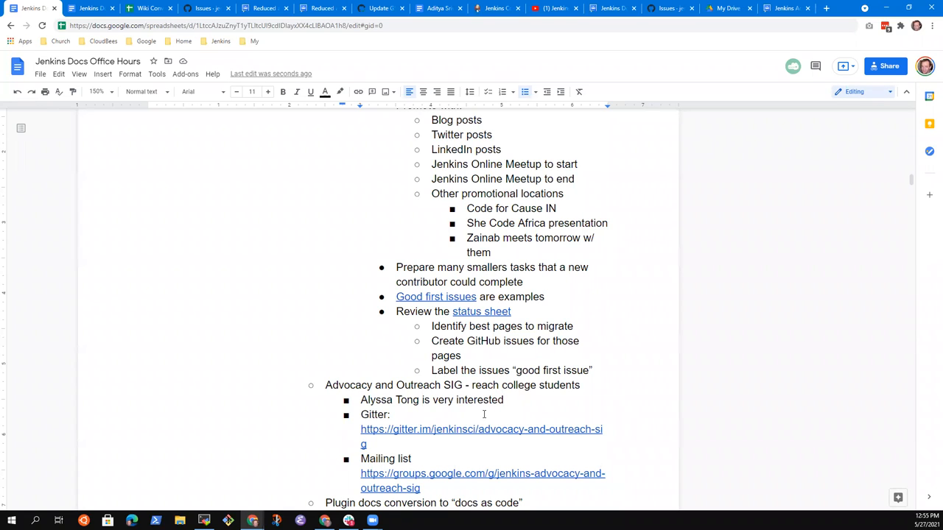
{"action": "mouse_move", "coordinate": [486, 416]}
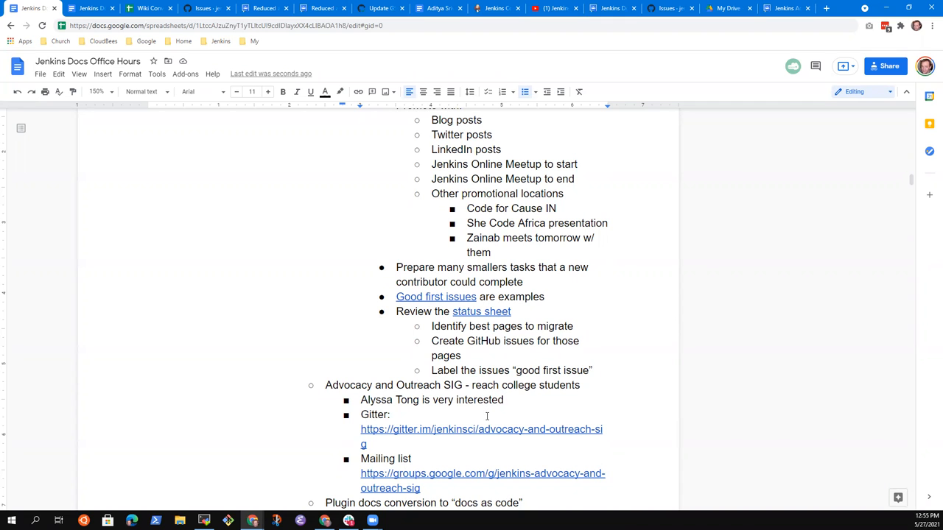
Scroll through the notes and start a new sub-bullet after 'Video tutorials exist that show how'.
{"action": "scroll", "scroll_direction": "down", "scroll_amount": 3}
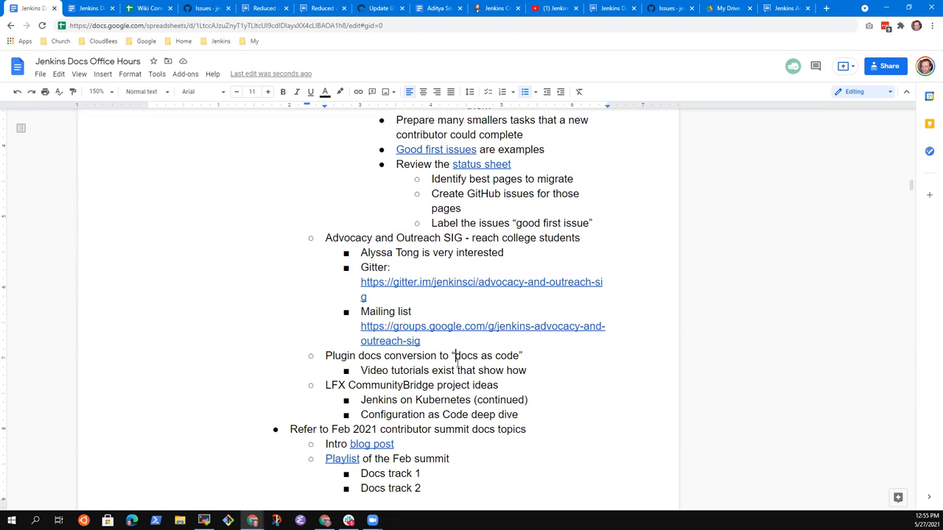
{"action": "scroll", "scroll_direction": "down", "scroll_amount": 3}
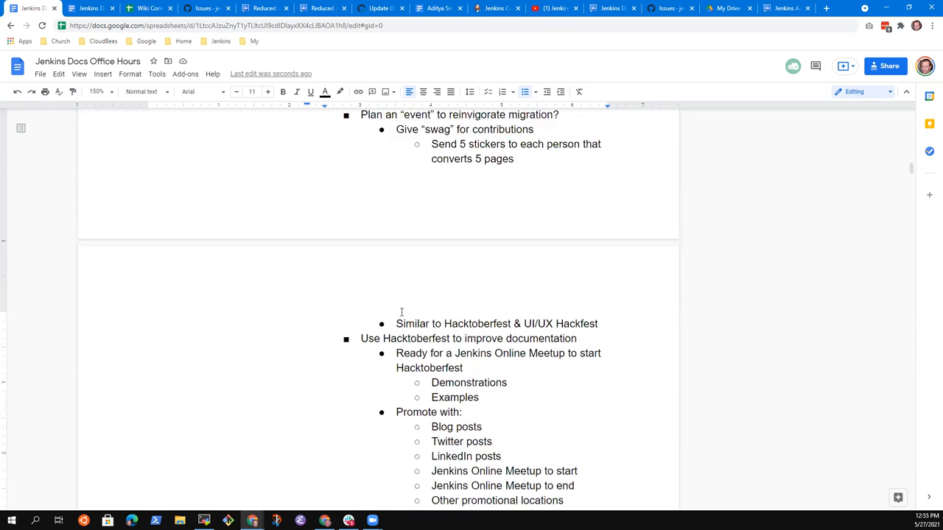
{"action": "scroll", "scroll_direction": "down", "scroll_amount": 3}
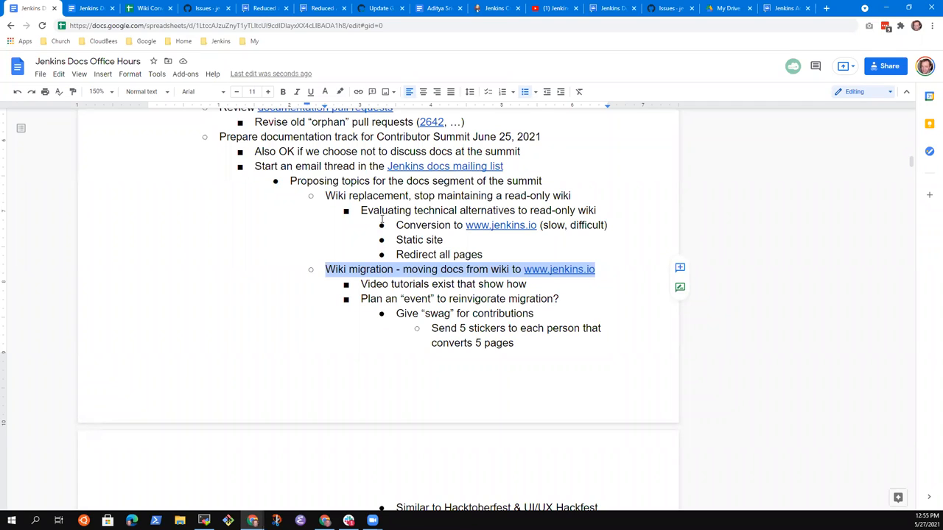
{"action": "mouse_move", "coordinate": [382, 221]}
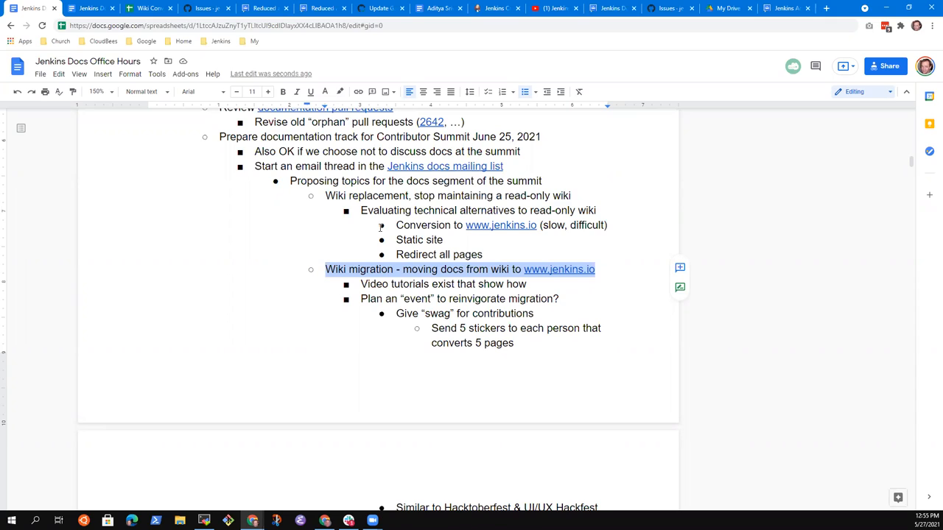
{"action": "mouse_move", "coordinate": [364, 242]}
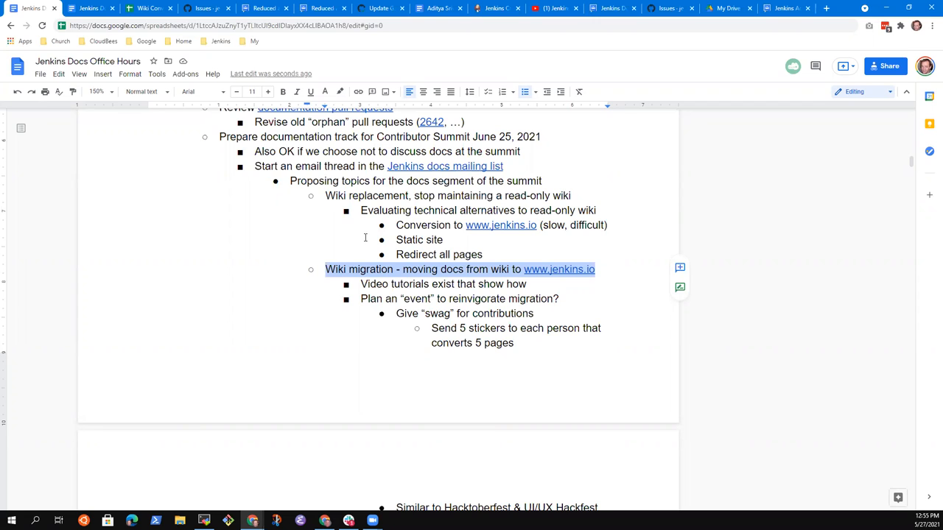
{"action": "scroll", "scroll_direction": "down", "scroll_amount": 3}
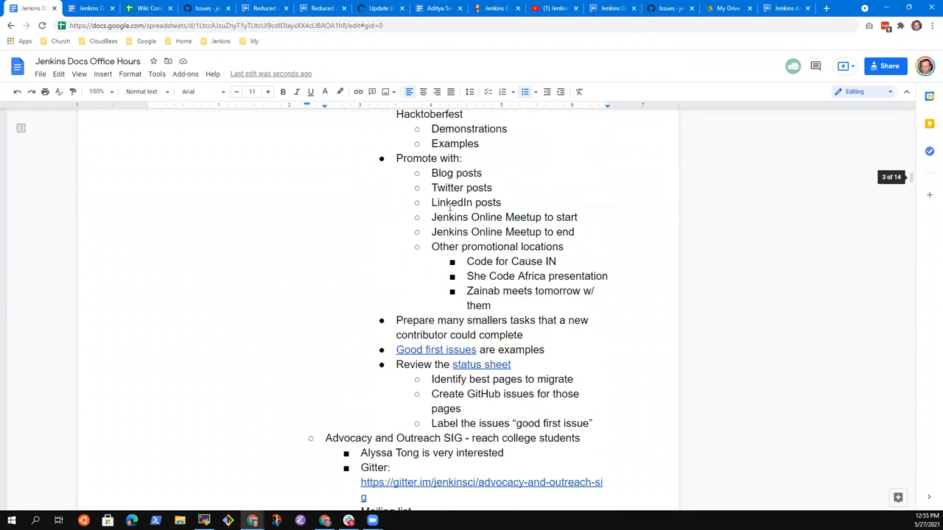
{"action": "scroll", "scroll_direction": "down", "scroll_amount": 3}
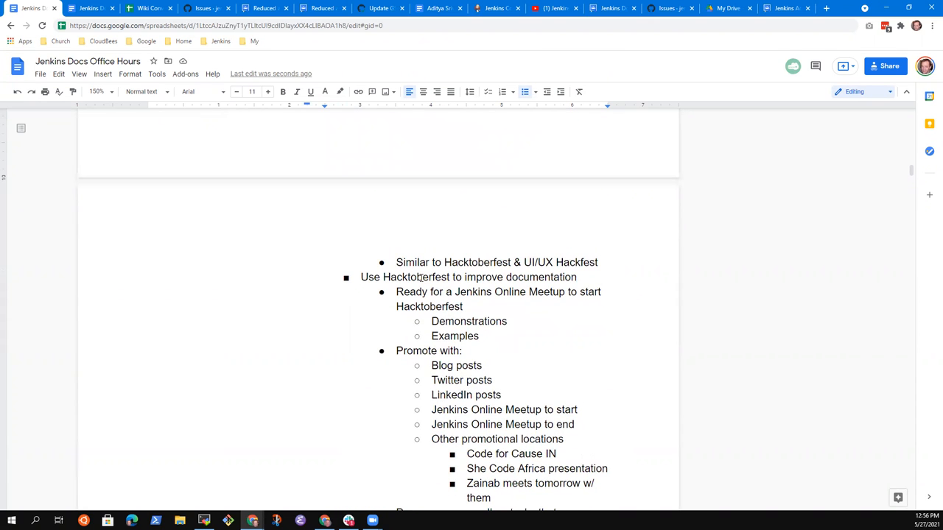
{"action": "double_click", "coordinate": [415, 277]}
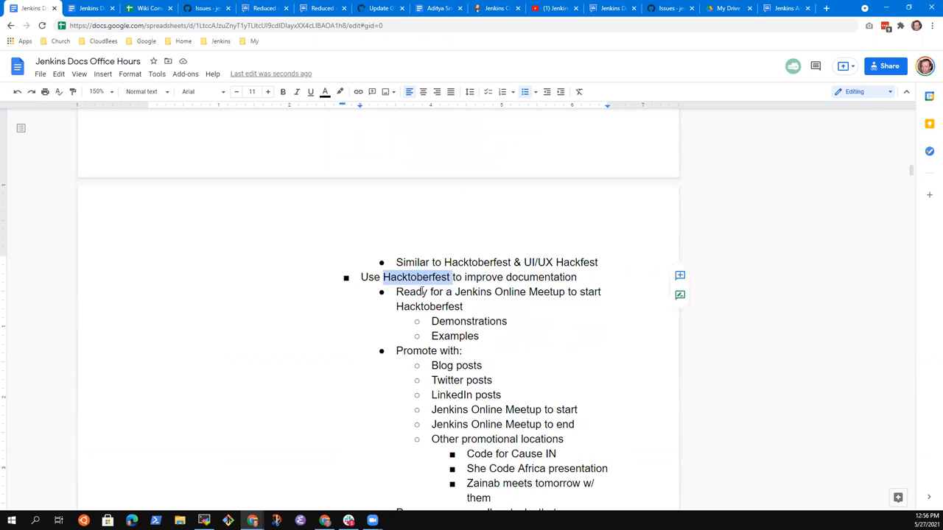
{"action": "mouse_move", "coordinate": [422, 291]}
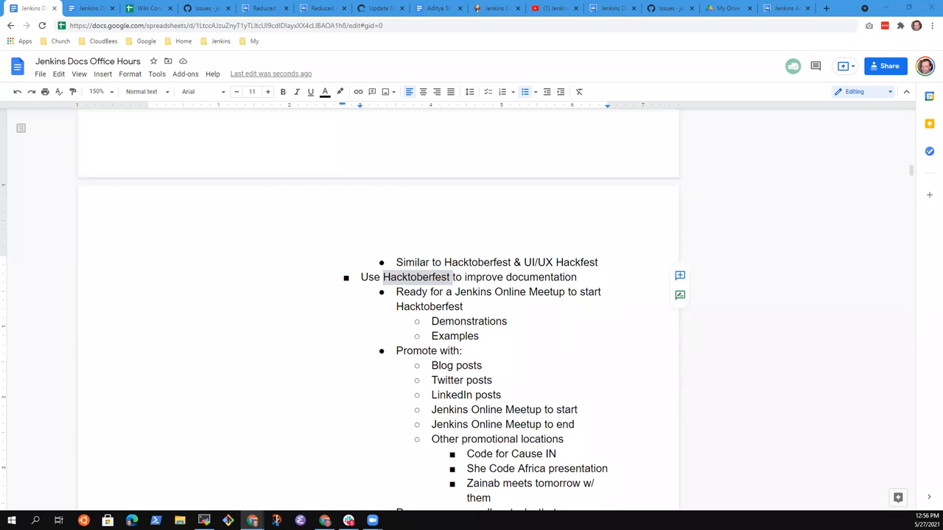
{"action": "mouse_move", "coordinate": [681, 365]}
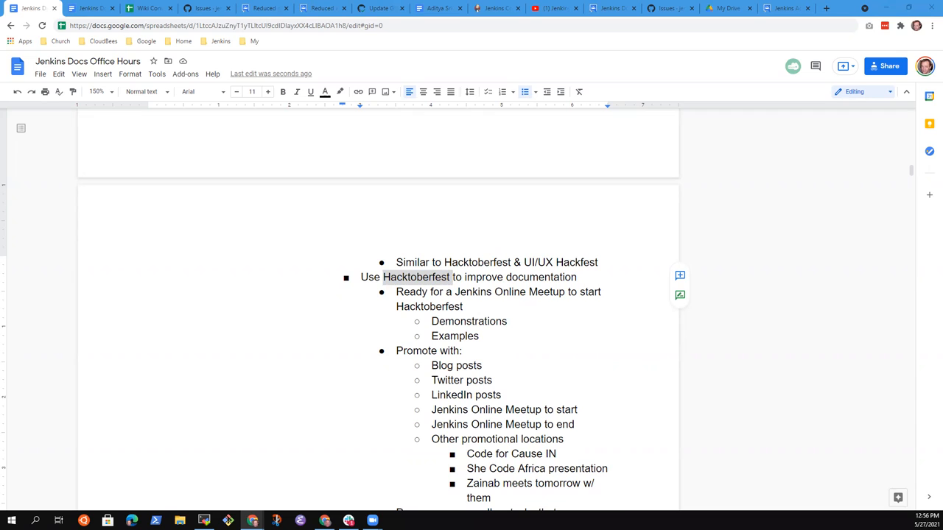
{"action": "mouse_move", "coordinate": [824, 291]}
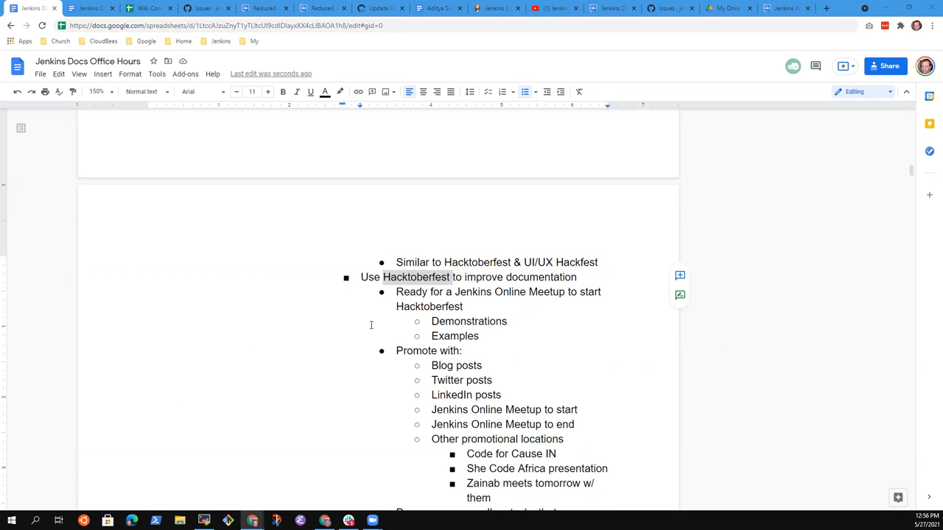
{"action": "scroll", "scroll_direction": "down", "scroll_amount": 3}
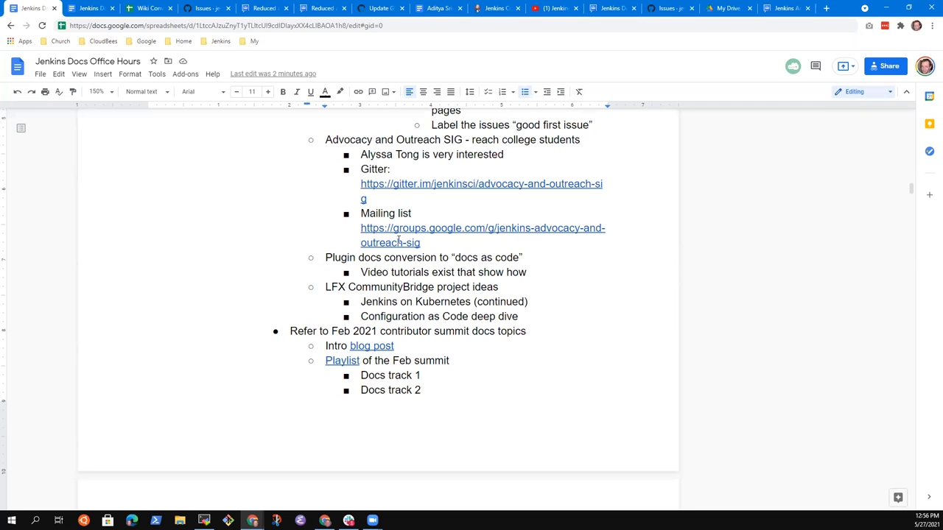
{"action": "left_click", "coordinate": [327, 256]}
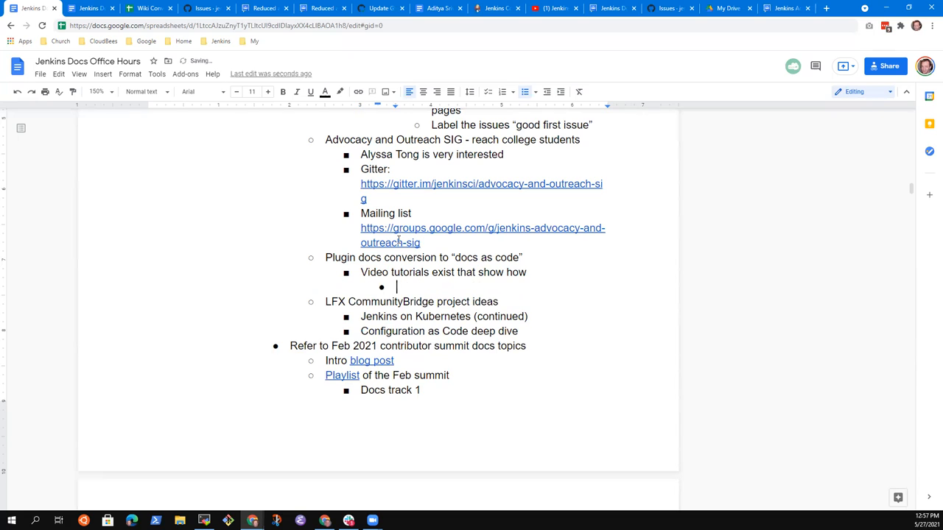
Write 'If the videos are not clear, let's create new or write step by step documents'.
{"action": "type", "text": "If the videos are not"}
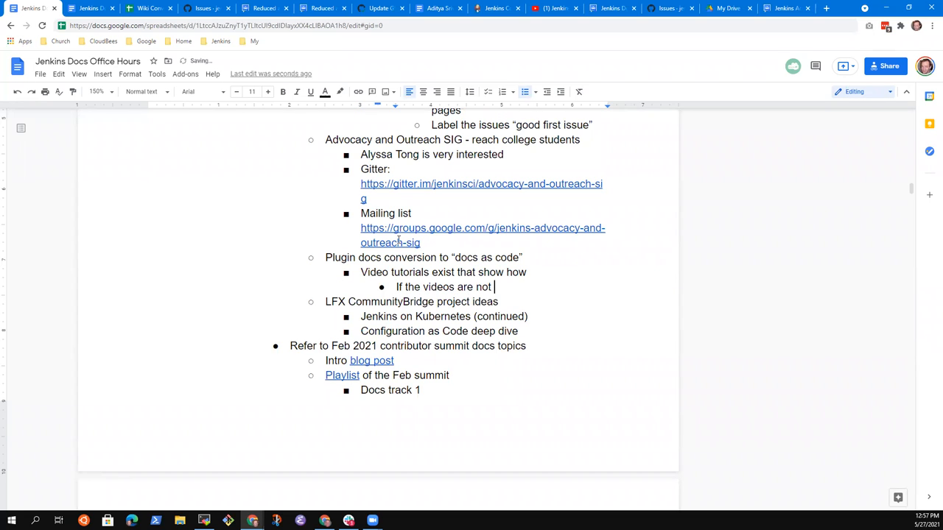
{"action": "type", "text": "clear, let's c"}
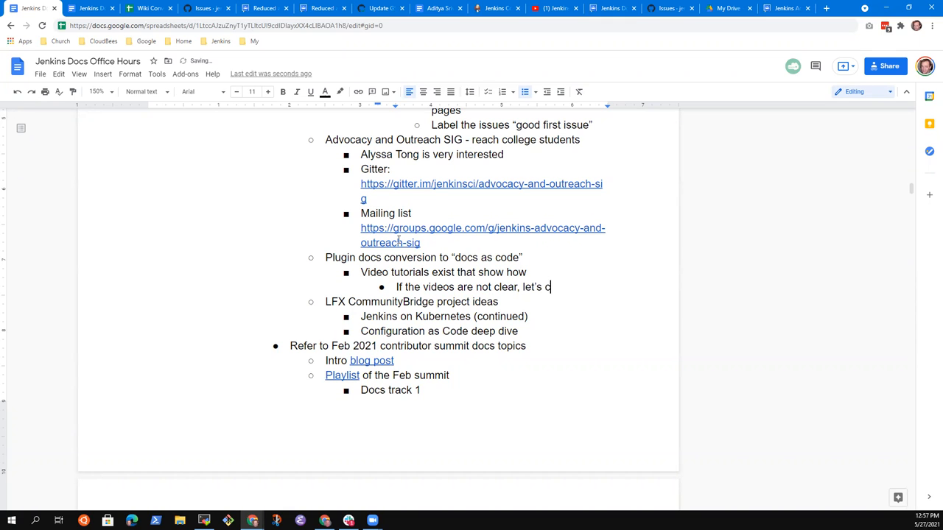
{"action": "type", "text": "reate new"}
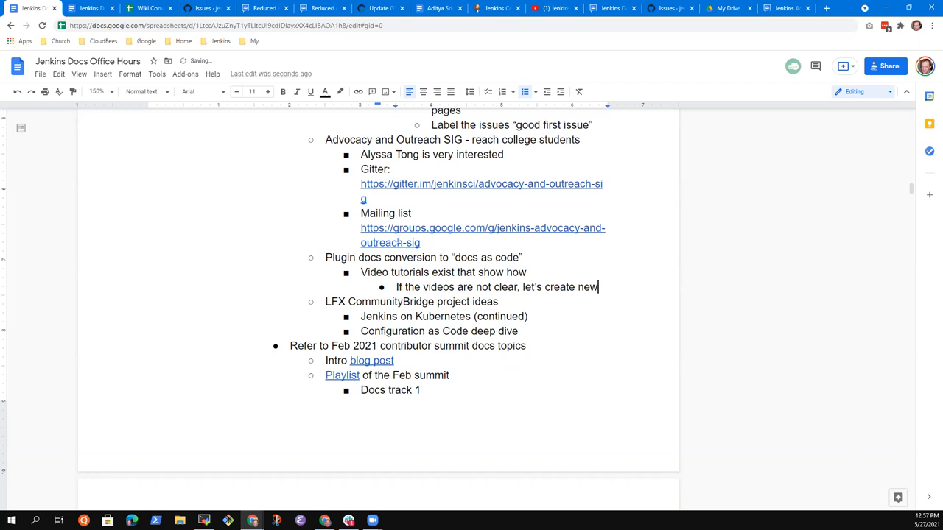
{"action": "type", "text": "or"}
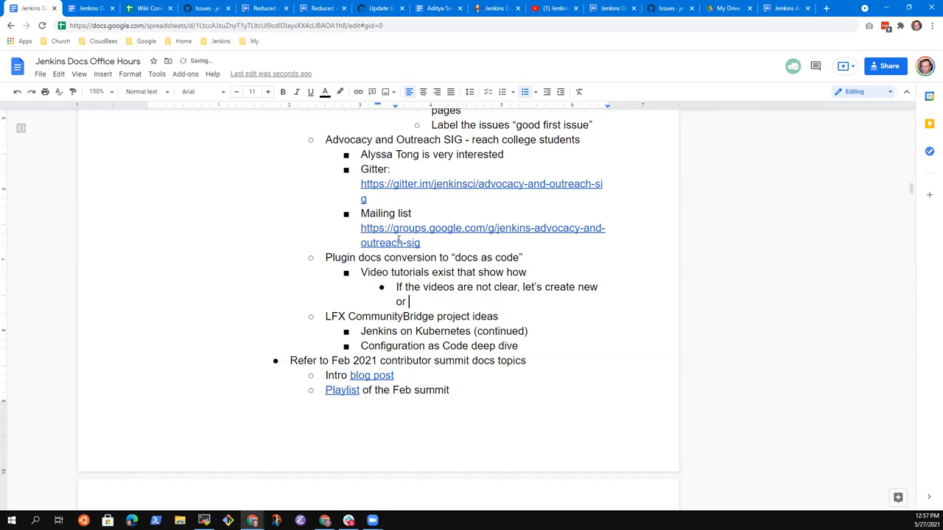
{"action": "type", "text": "write do um"}
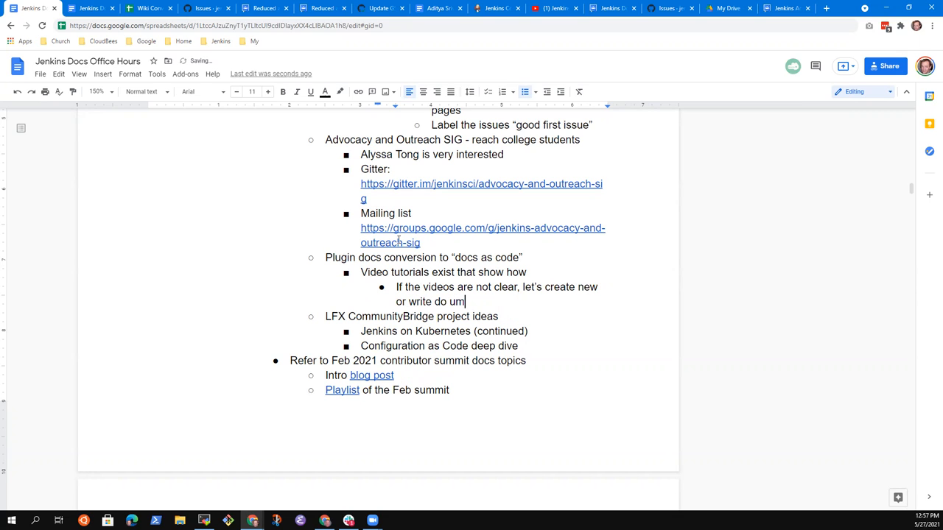
{"action": "type", "text": "ocuments with step b"}
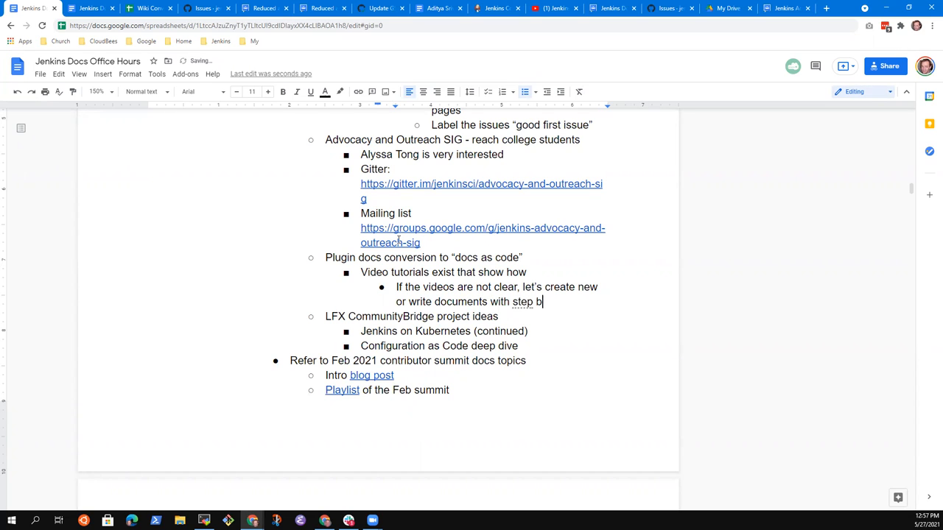
{"action": "type", "text": "y step"}
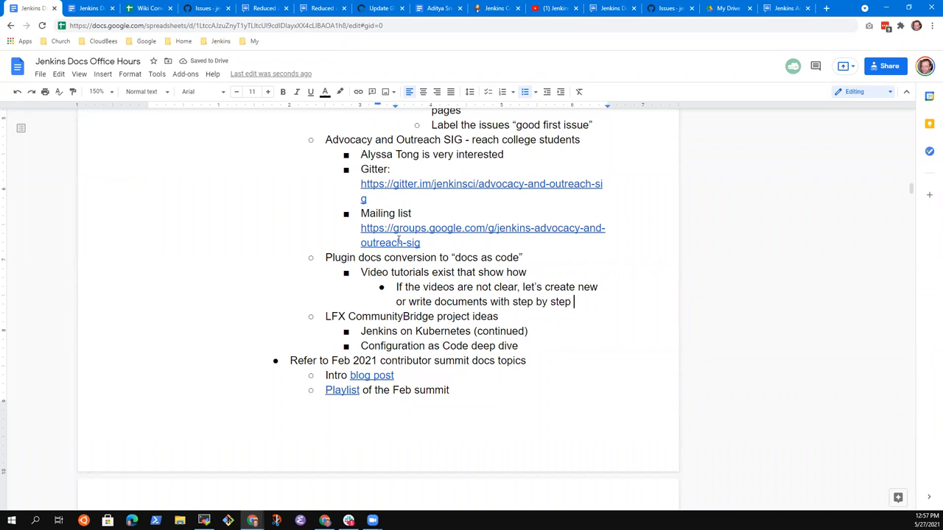
{"action": "key", "text": "Backspace"}
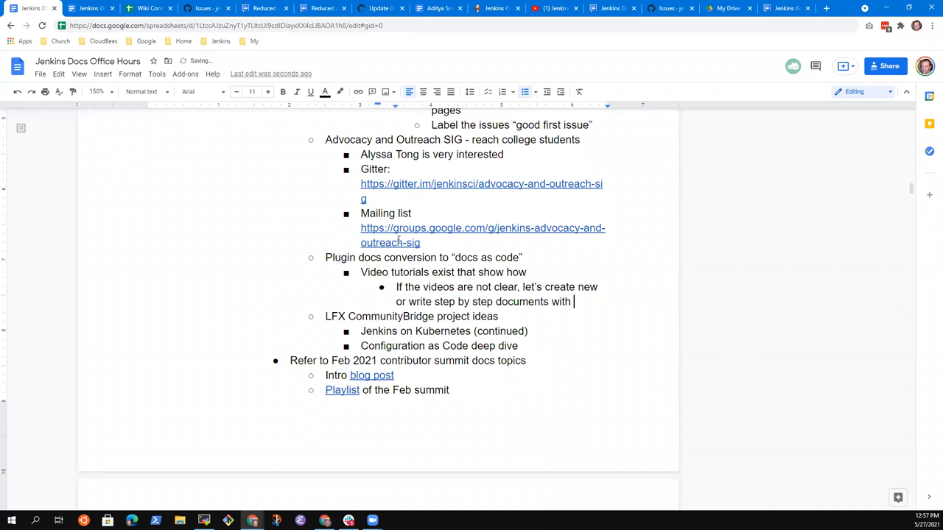
{"action": "key", "text": "Backspace"}
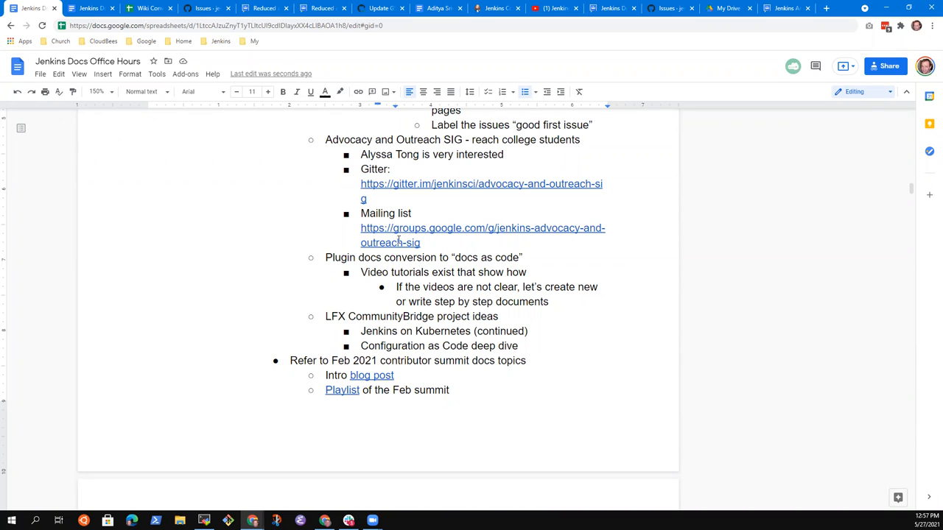
Under Jenkins on Kubernetes, note that Sudhakar is working and submitted a first PR.
{"action": "triple_click", "coordinate": [422, 256]}
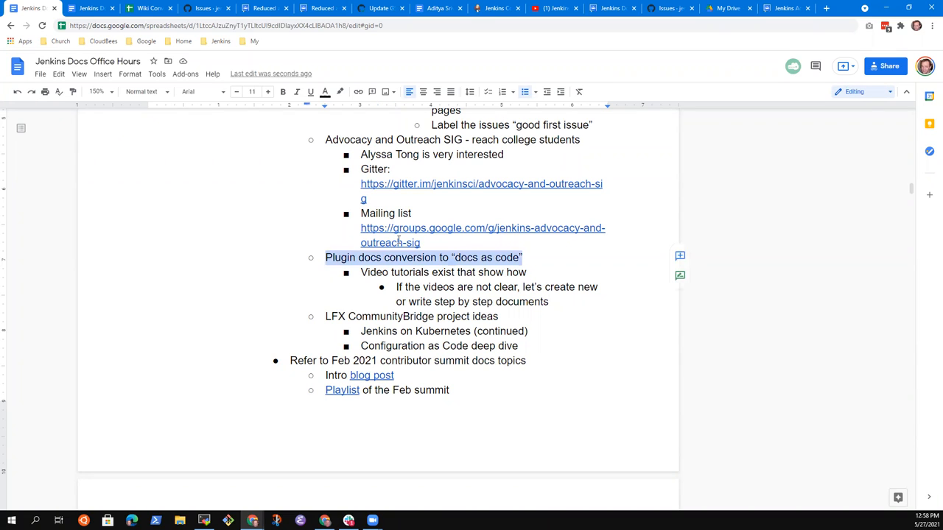
{"action": "left_click", "coordinate": [498, 315]}
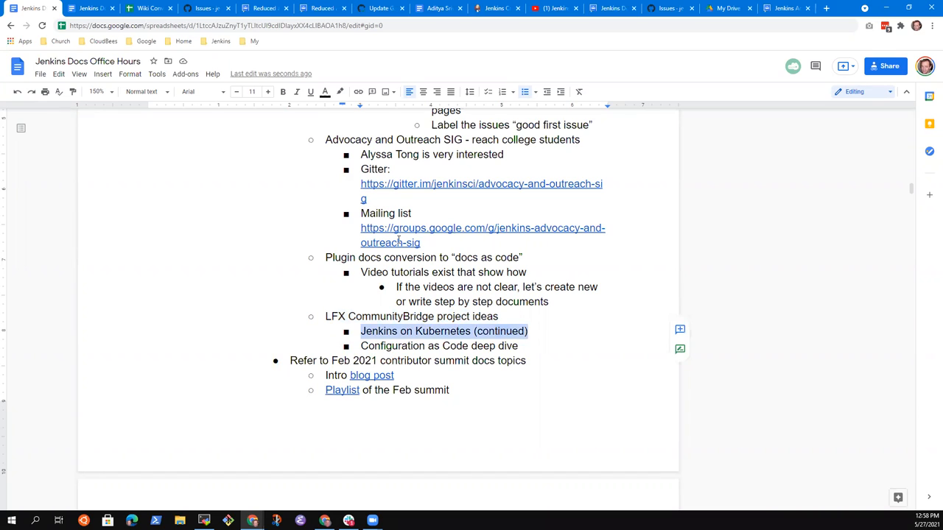
{"action": "left_click", "coordinate": [528, 330]}
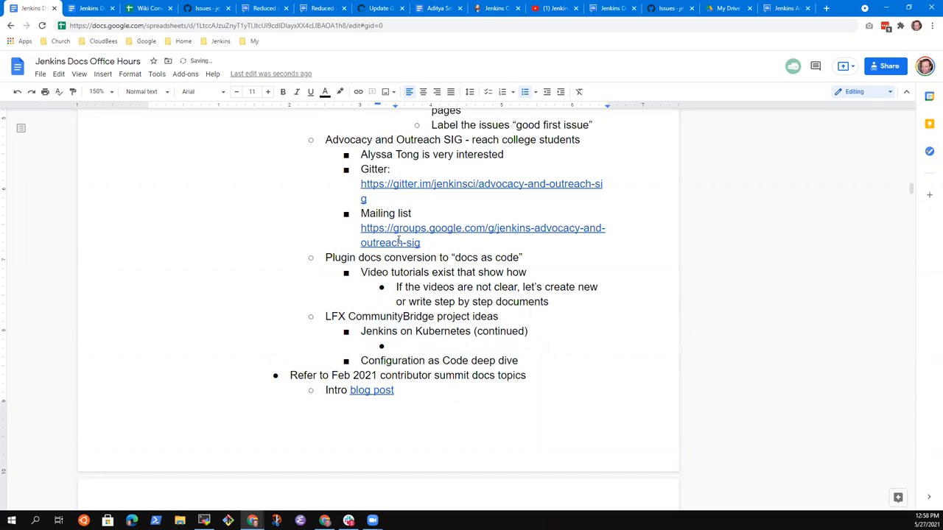
{"action": "type", "text": "R.Y./"}
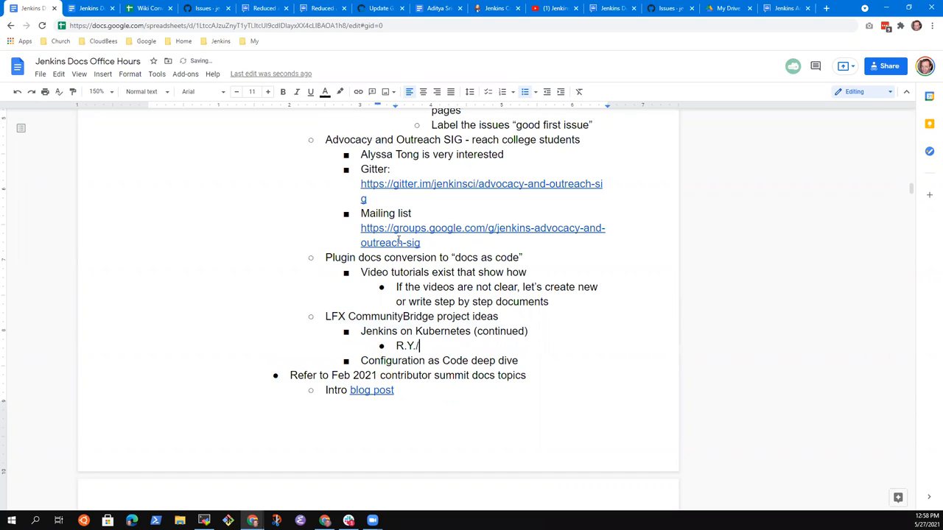
{"action": "type", "text": "Su"}
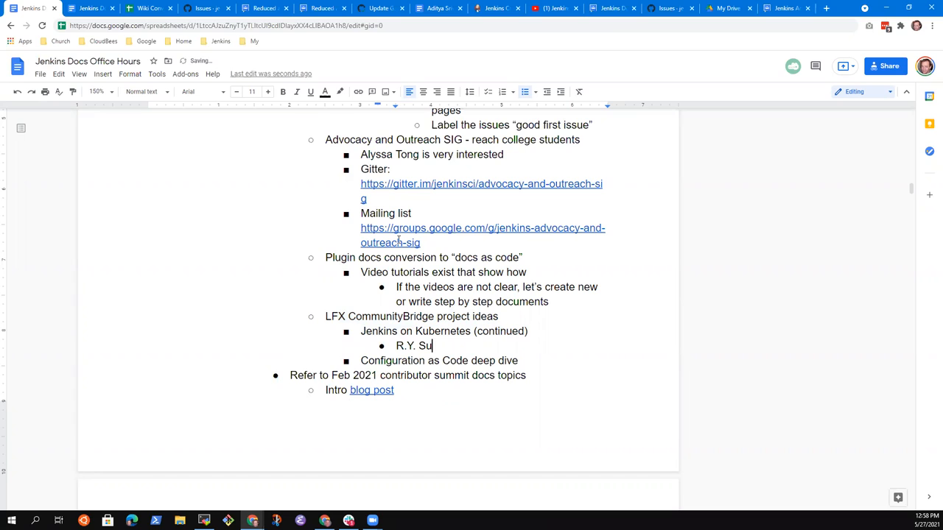
{"action": "type", "text": "dhakar"}
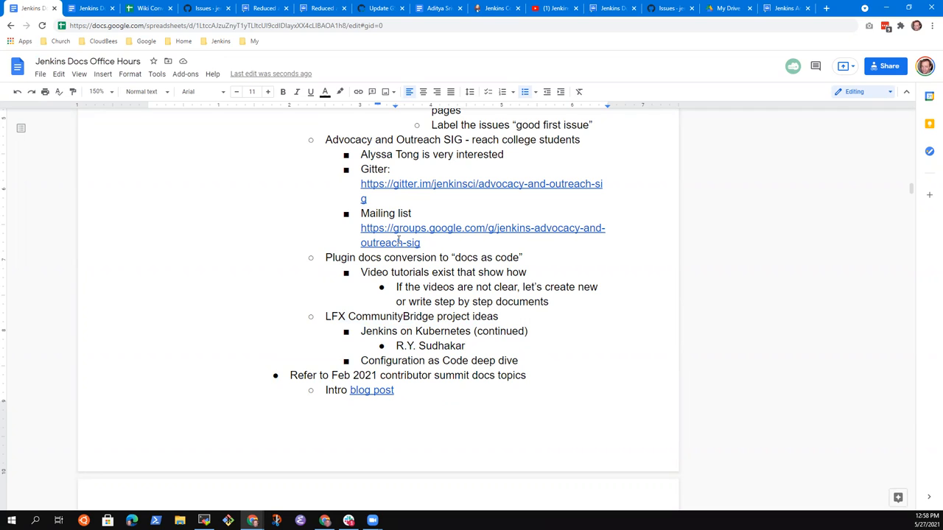
{"action": "type", "text": "working,"}
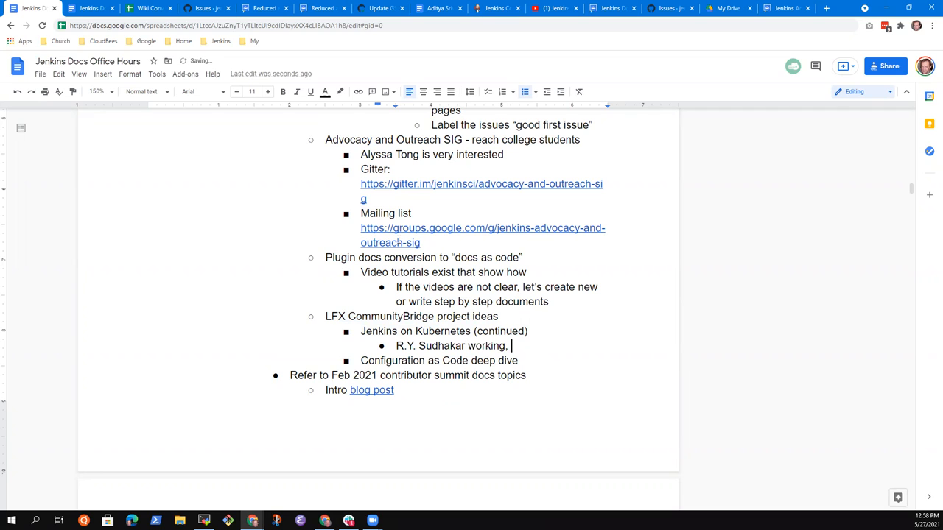
{"action": "type", "text": "first PR submitted"}
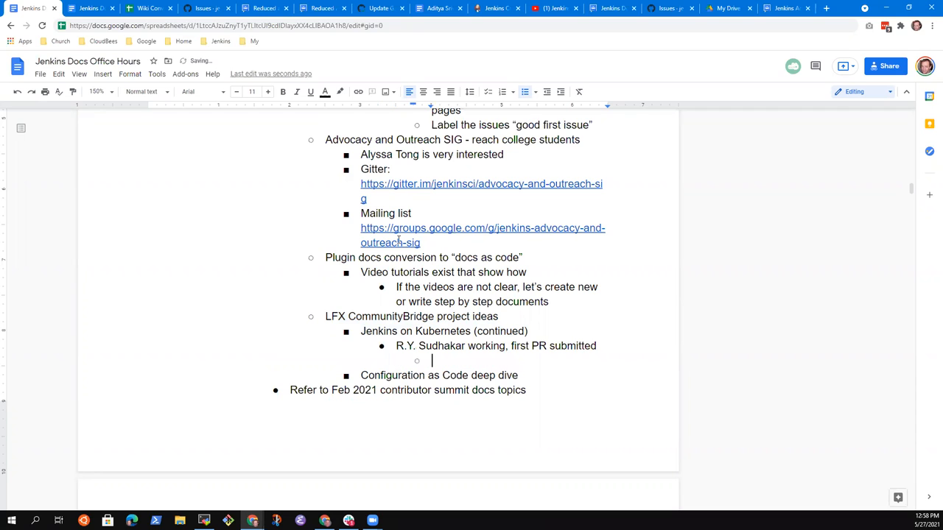
Add a 'Plugin installation manager docs' sub-point and correct the contributor's initials.
{"action": "type", "text": "Plugin inst"}
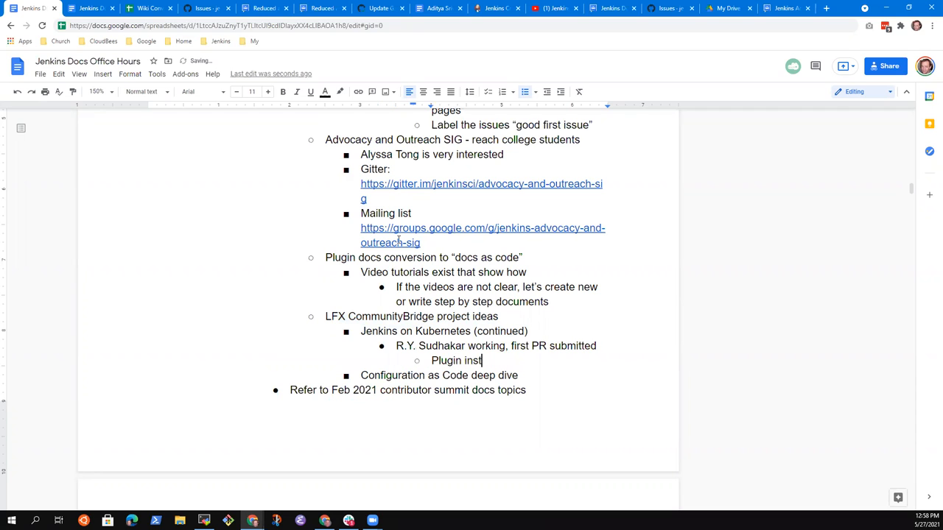
{"action": "type", "text": "allation manager"}
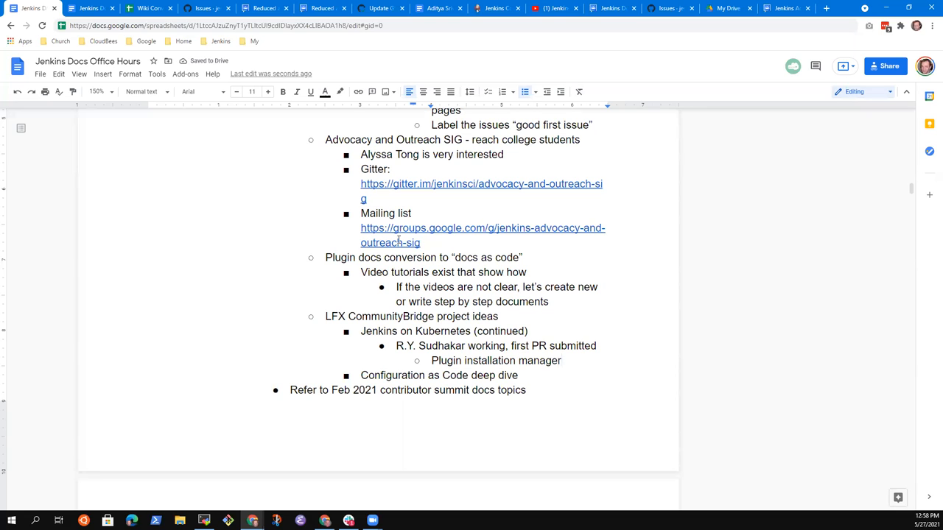
{"action": "type", "text": "docs"}
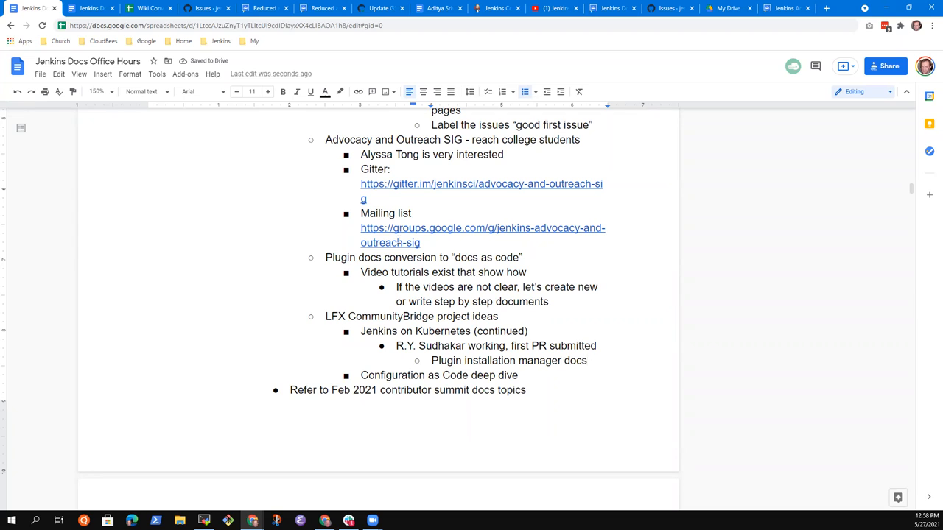
{"action": "left_click", "coordinate": [583, 346]}
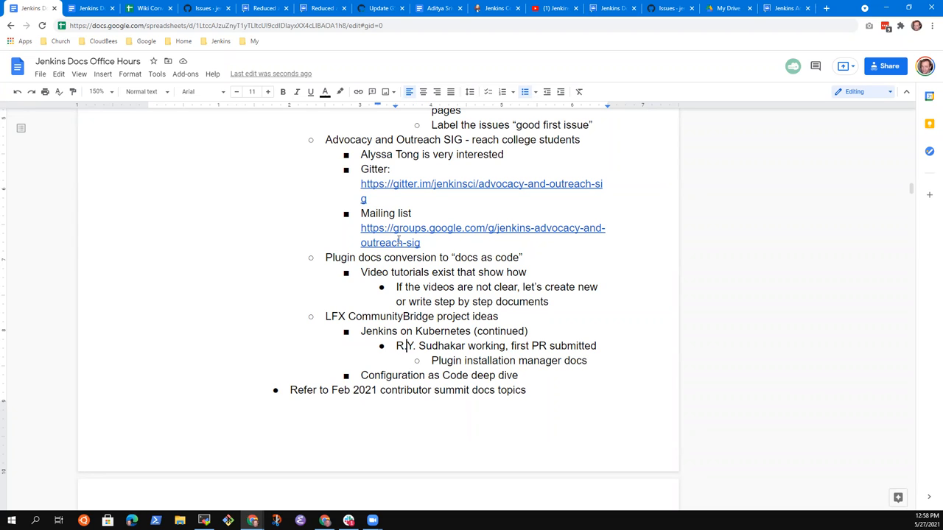
{"action": "key", "text": "Backspace"}
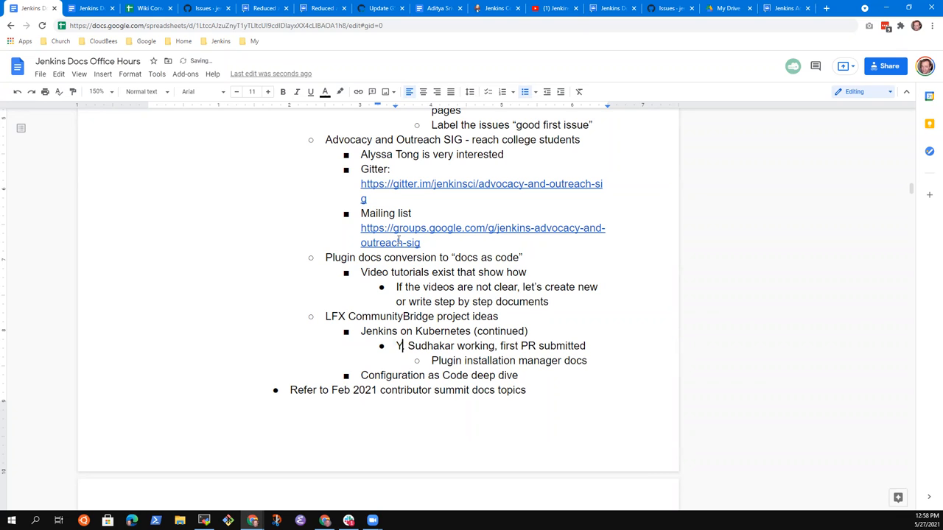
{"action": "type", "text": ".R."}
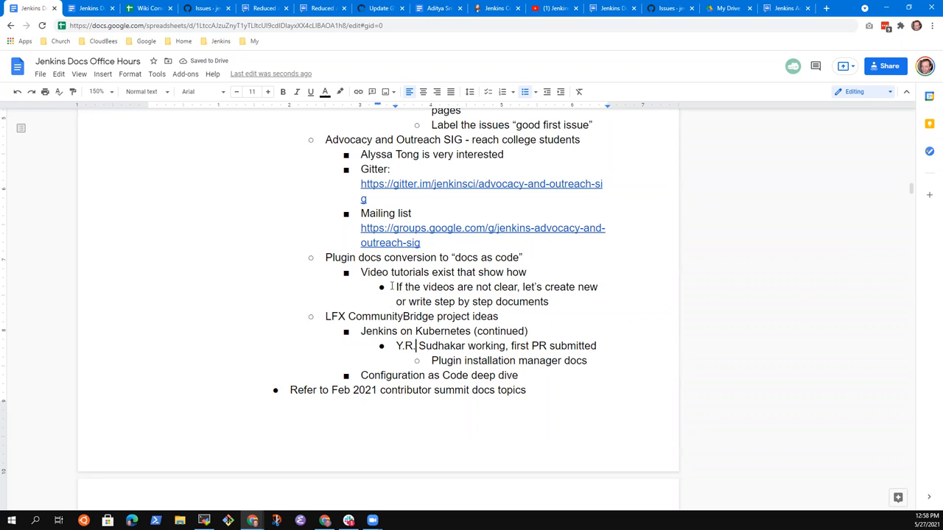
Scroll to the agenda and start a nested bullet under 'Terminology updates'.
{"action": "scroll", "scroll_direction": "down", "scroll_amount": 3}
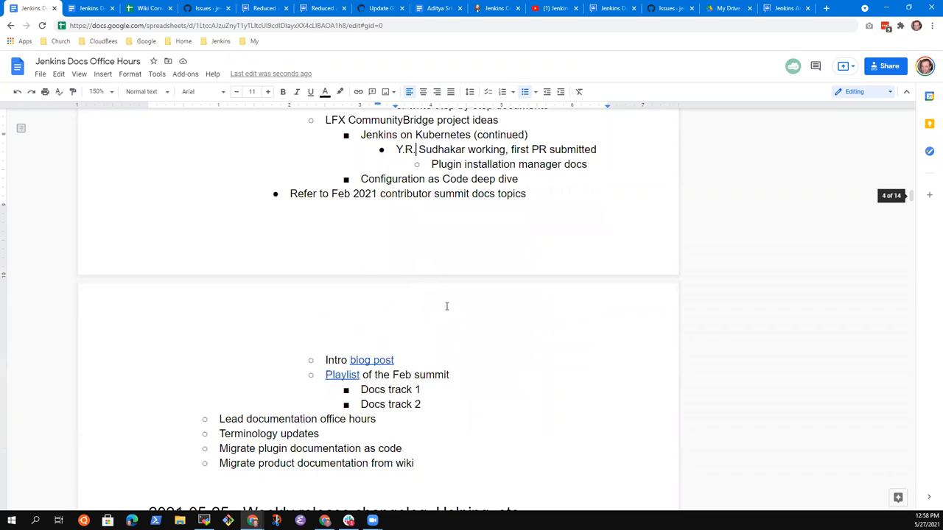
{"action": "scroll", "scroll_direction": "down", "scroll_amount": 3}
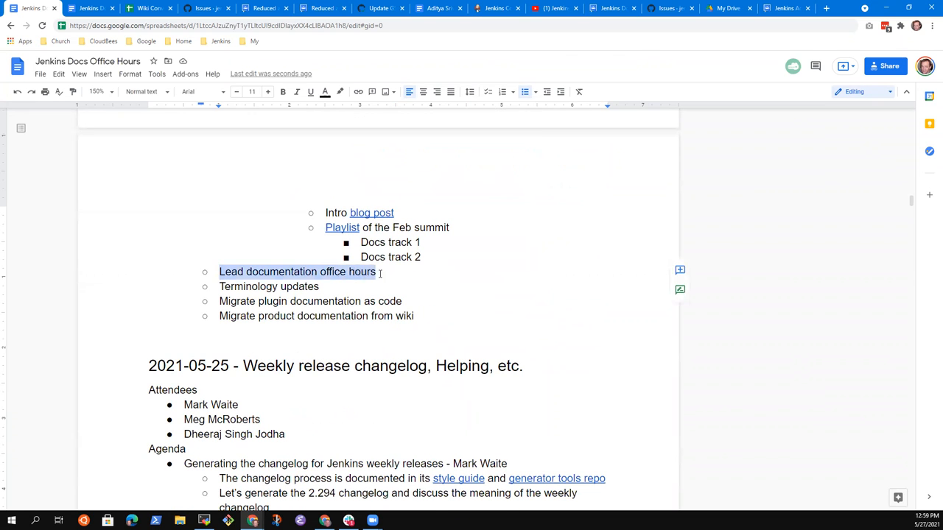
{"action": "left_click", "coordinate": [221, 286]}
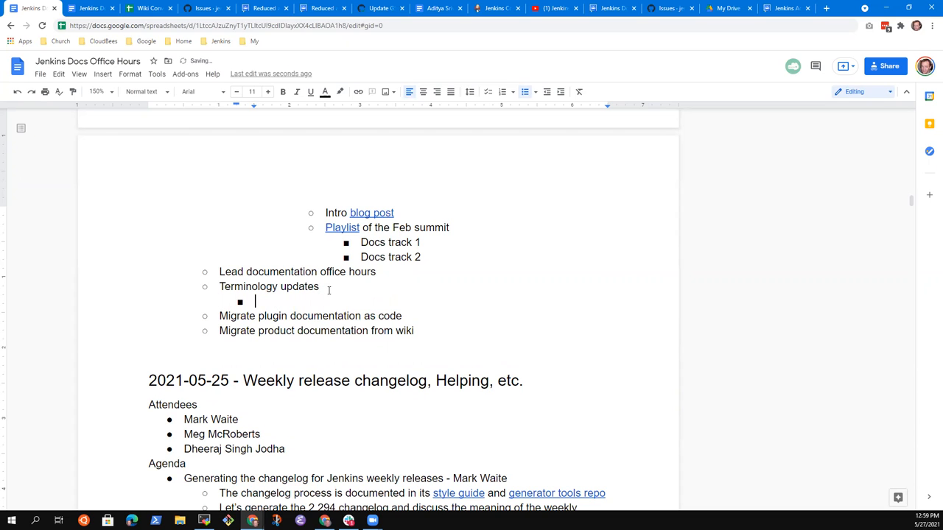
Note that Jenkins uses insensitive and inappropriate terminology.
{"action": "type", "text": "J"}
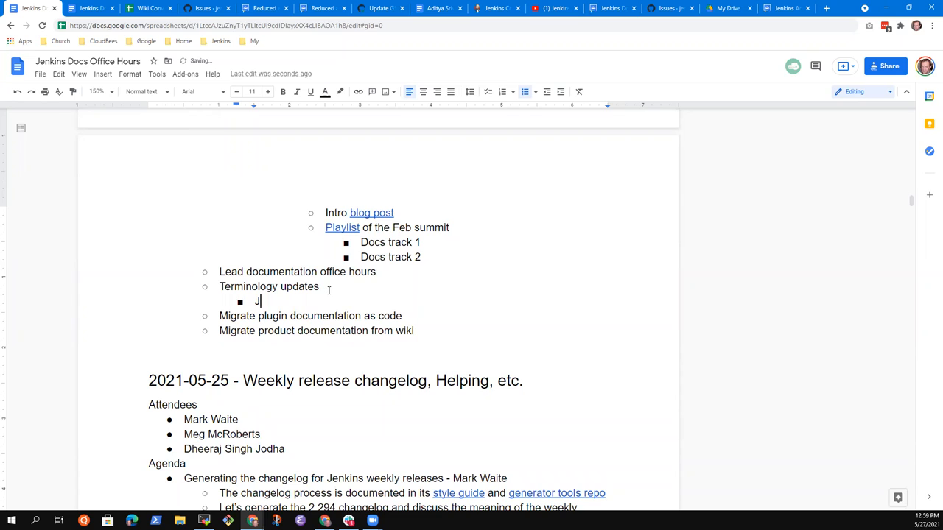
{"action": "type", "text": "enkins uses"}
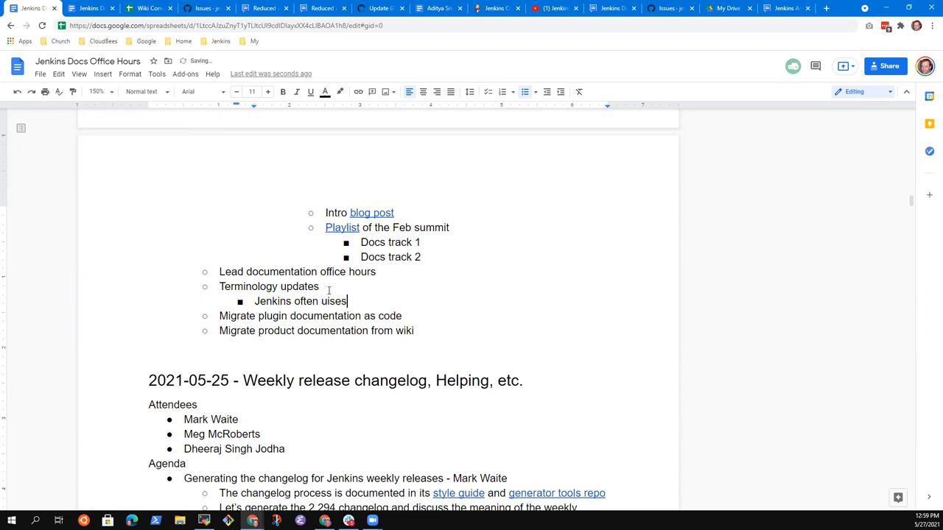
{"action": "type", "text": "uses"}
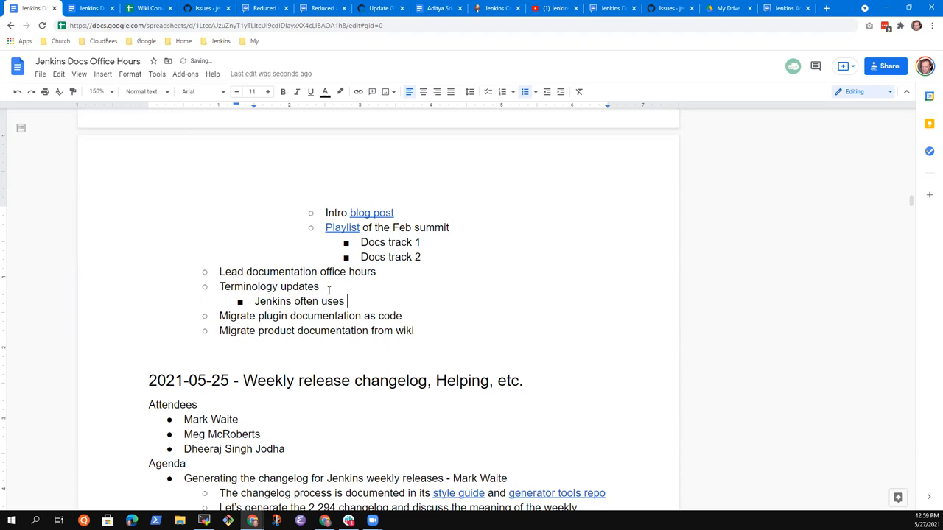
{"action": "type", "text": "insensi"}
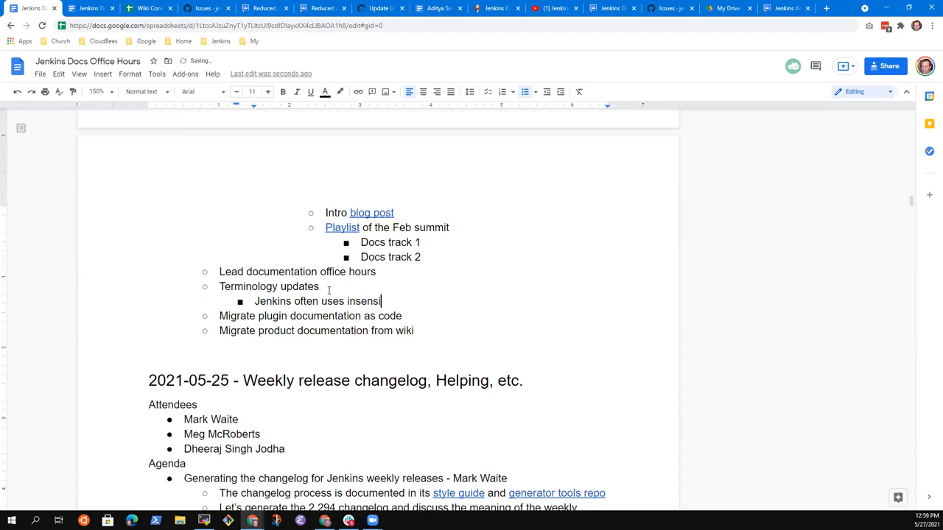
{"action": "type", "text": "tive and in"}
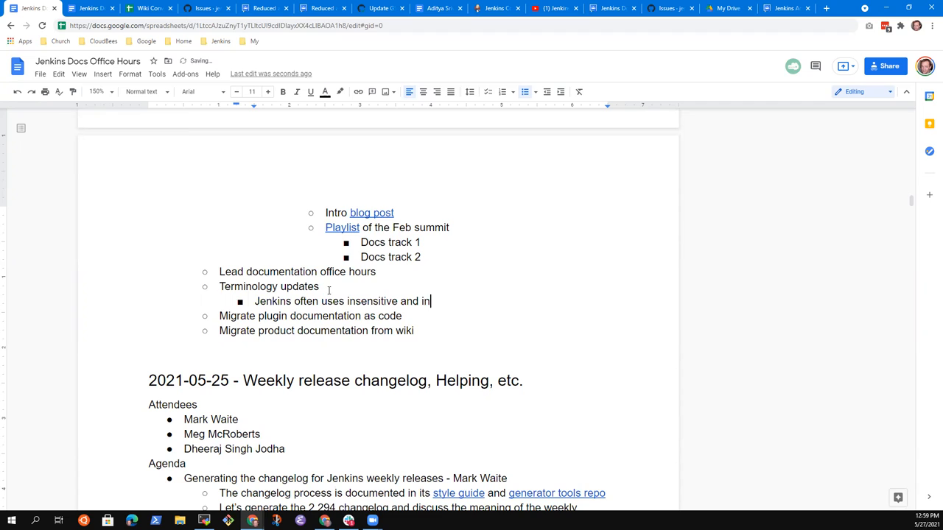
{"action": "type", "text": "approp"}
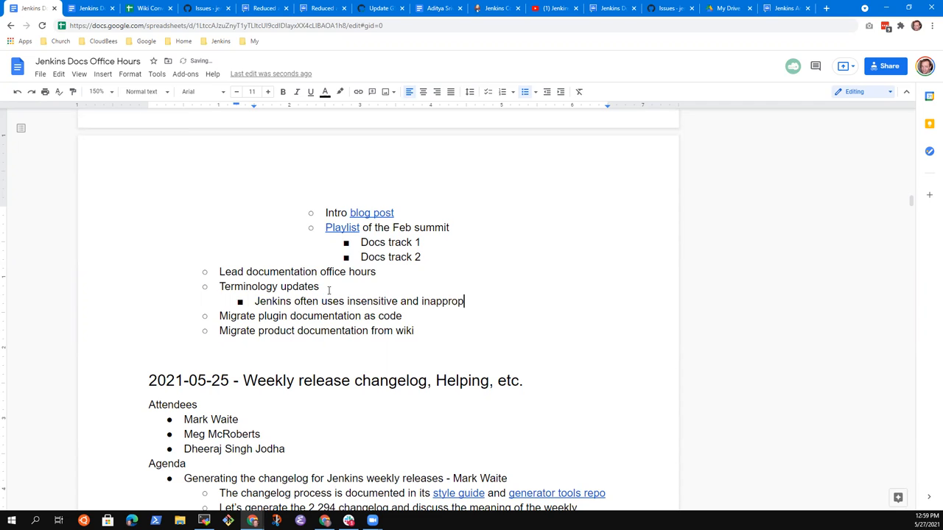
{"action": "type", "text": "riate termino"}
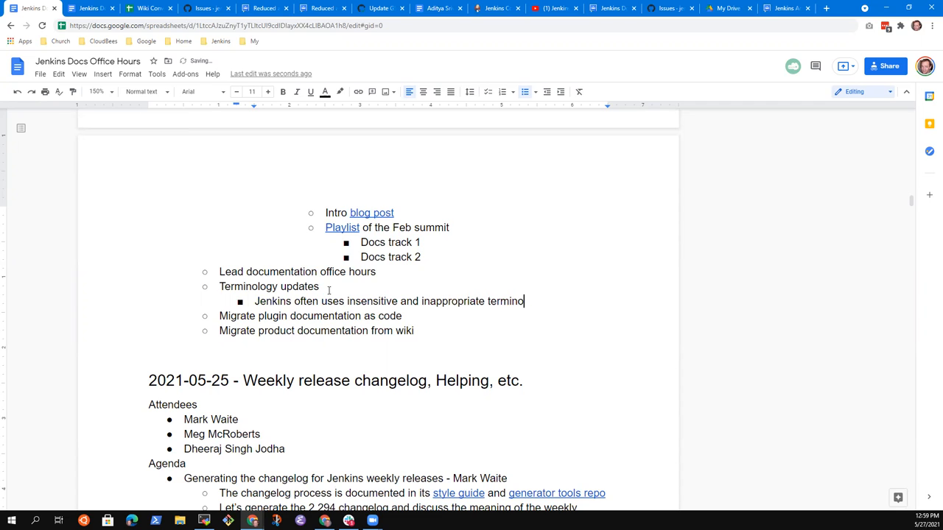
{"action": "type", "text": "logy"}
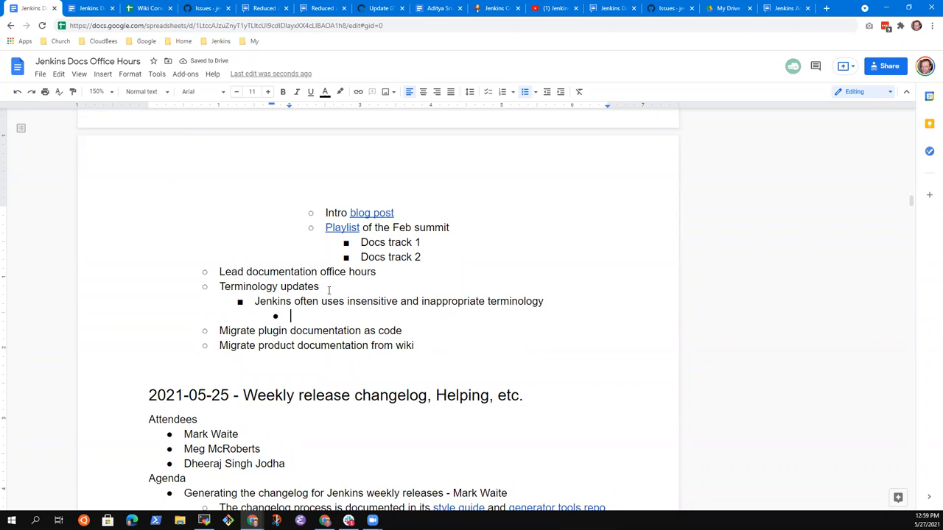
List the replacements: Master -> controller, Slave -> agent, Whitelist -> allow list, Blacklist -> deny list.
{"action": "type", "text": "Master -"}
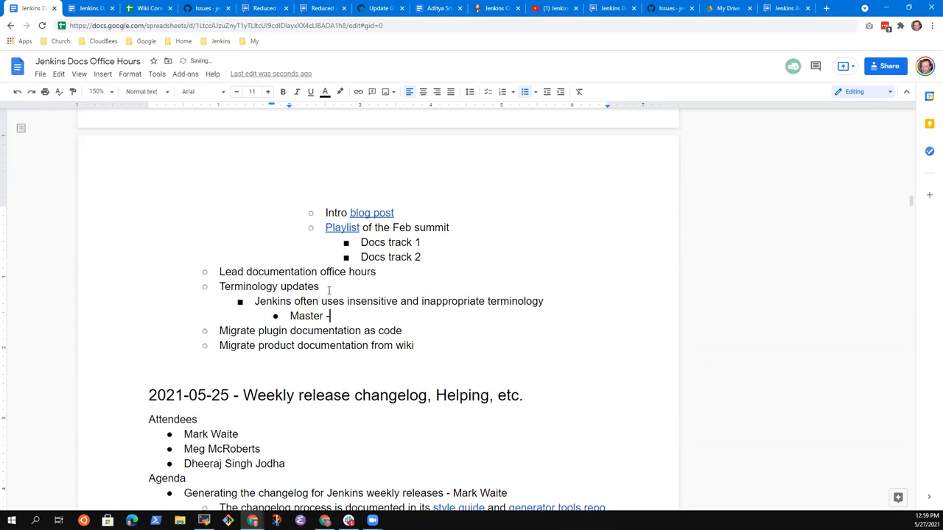
{"action": "type", "text": "> ccno"}
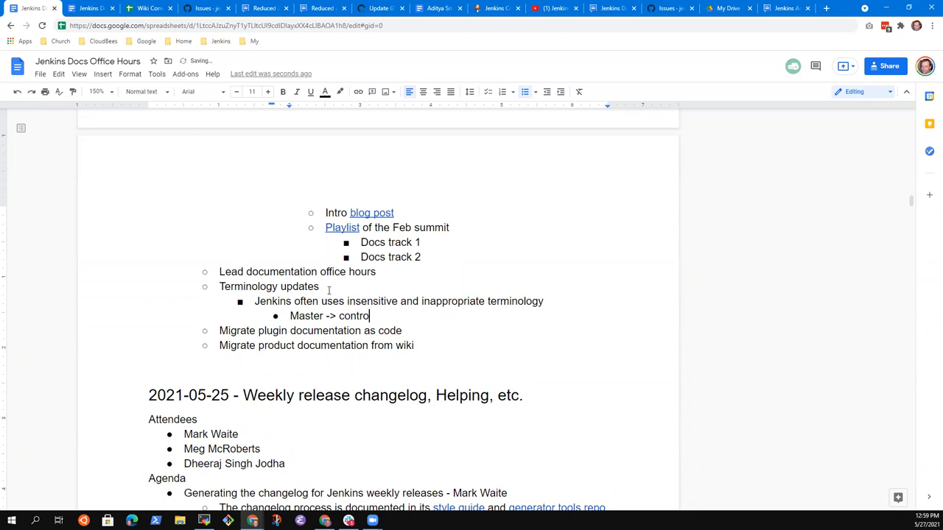
{"action": "type", "text": "ller"}
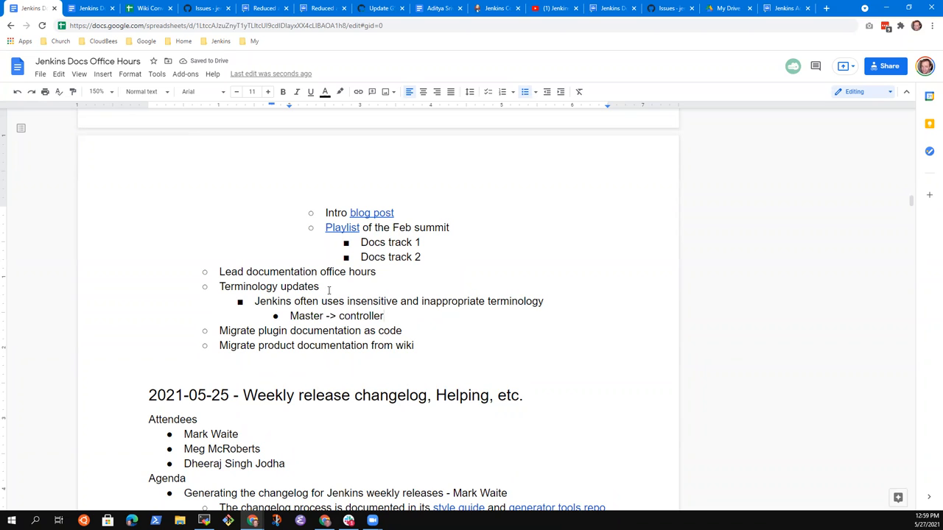
{"action": "key", "text": "enter"}
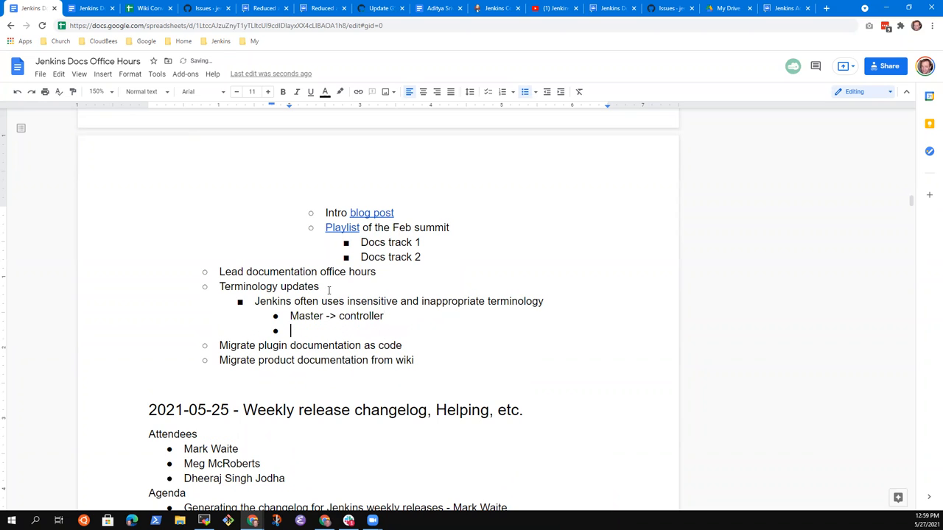
{"action": "type", "text": "Slaves"}
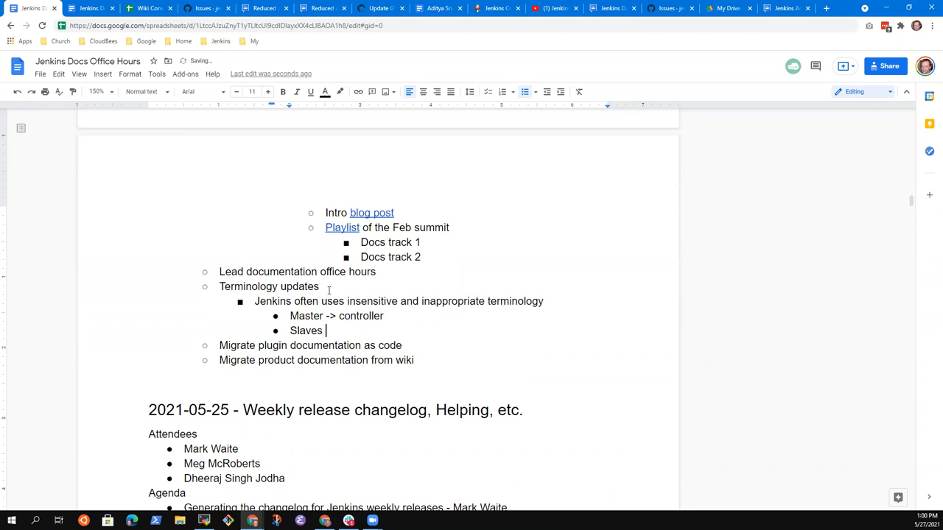
{"action": "type", "text": "-> ag"}
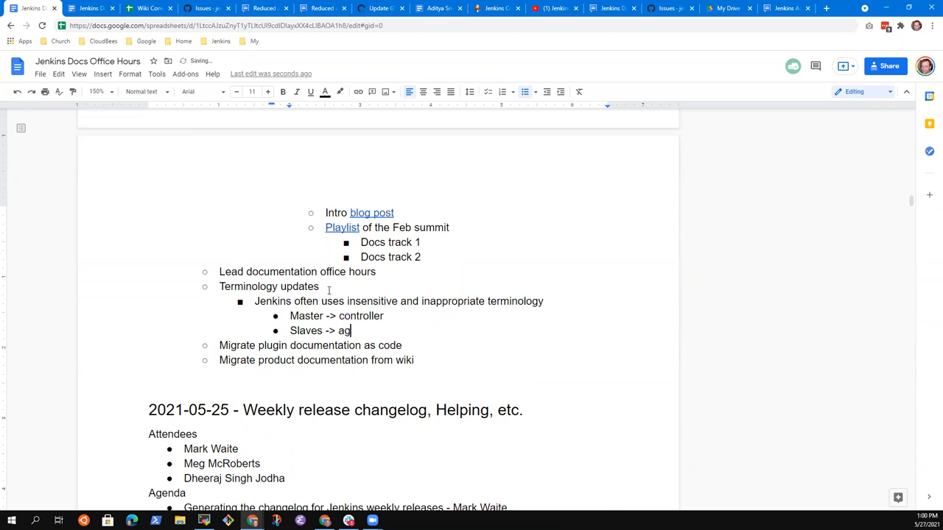
{"action": "type", "text": "ent"}
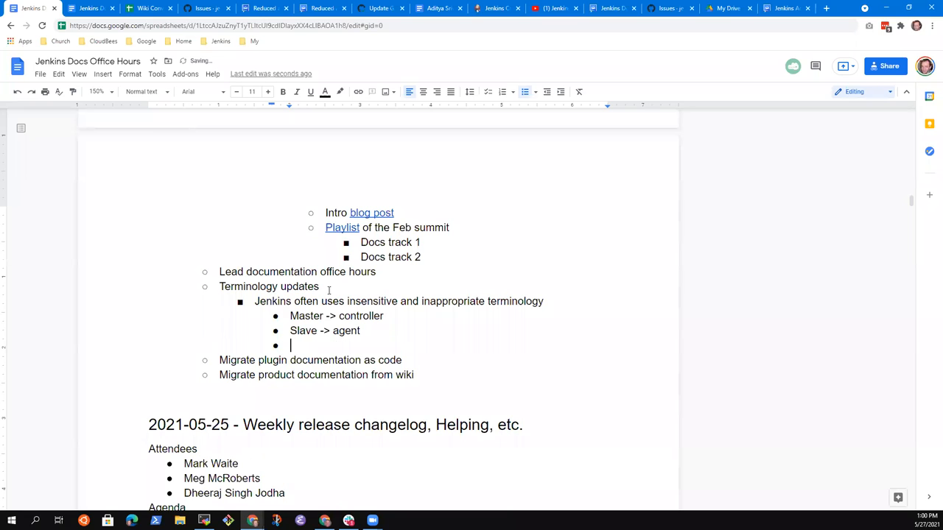
{"action": "type", "text": "White"}
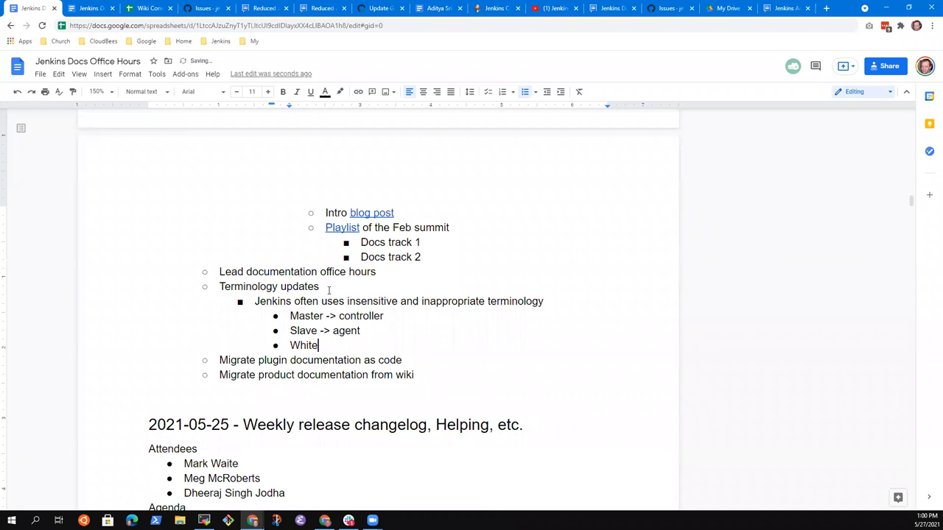
{"action": "type", "text": "list ->"}
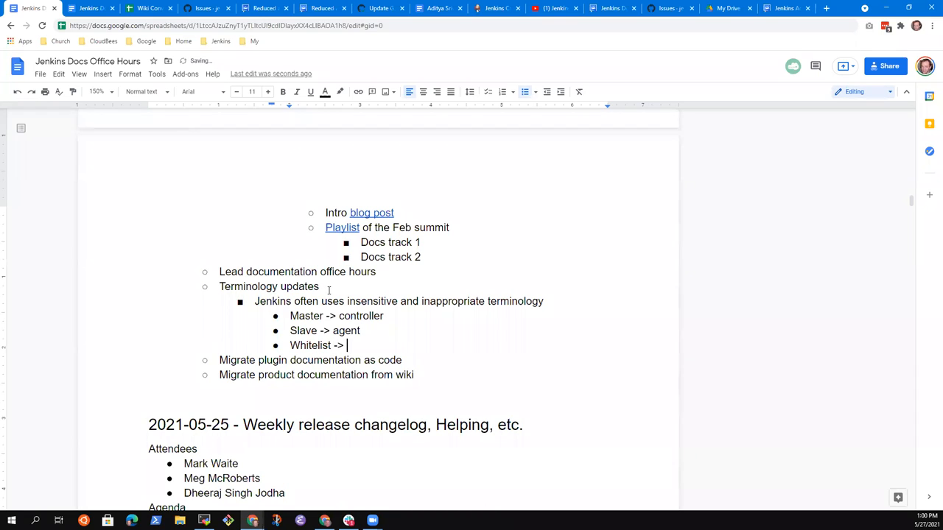
{"action": "type", "text": "allow list"}
{"action": "type", "text": "Blackl"}
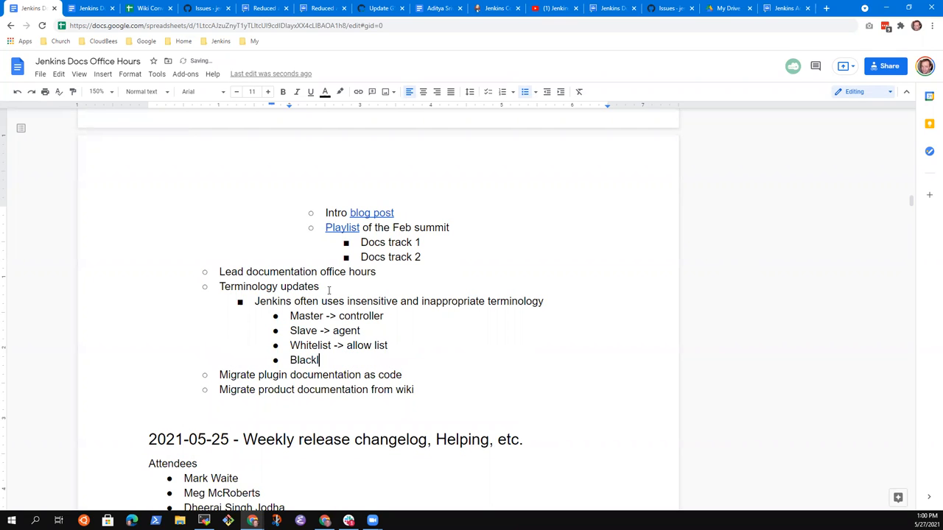
{"action": "type", "text": "ist ->"}
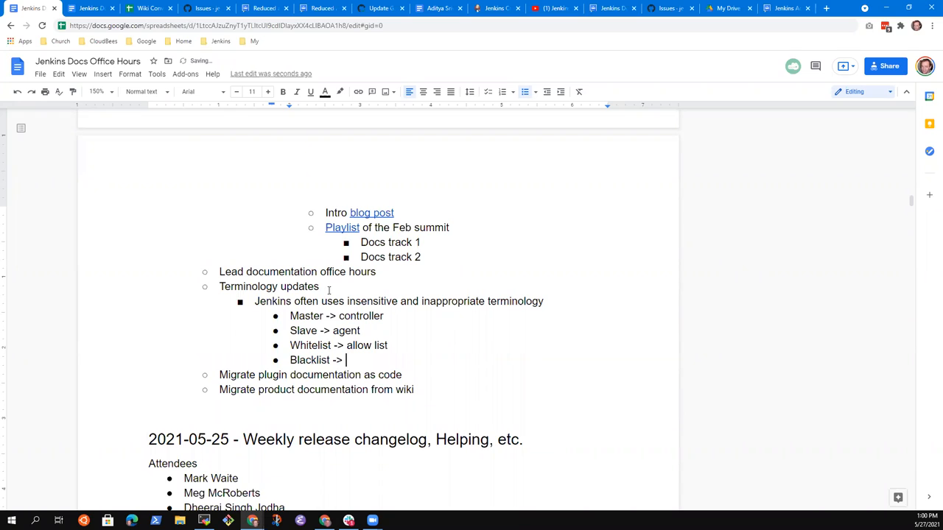
{"action": "type", "text": "deny list"}
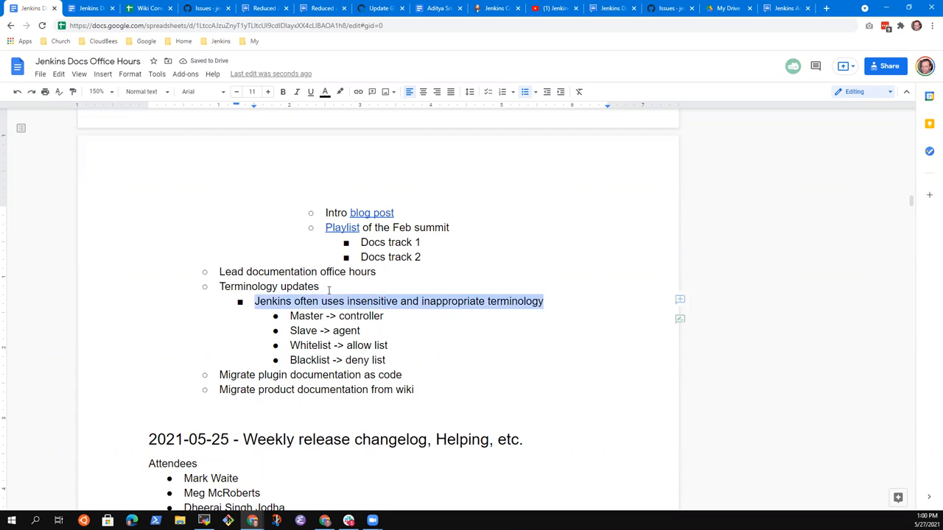
Add bullets: Require plugin changes, Require core changes, Require compatibility work while replacing outdated terminology.
{"action": "left_click", "coordinate": [384, 360]}
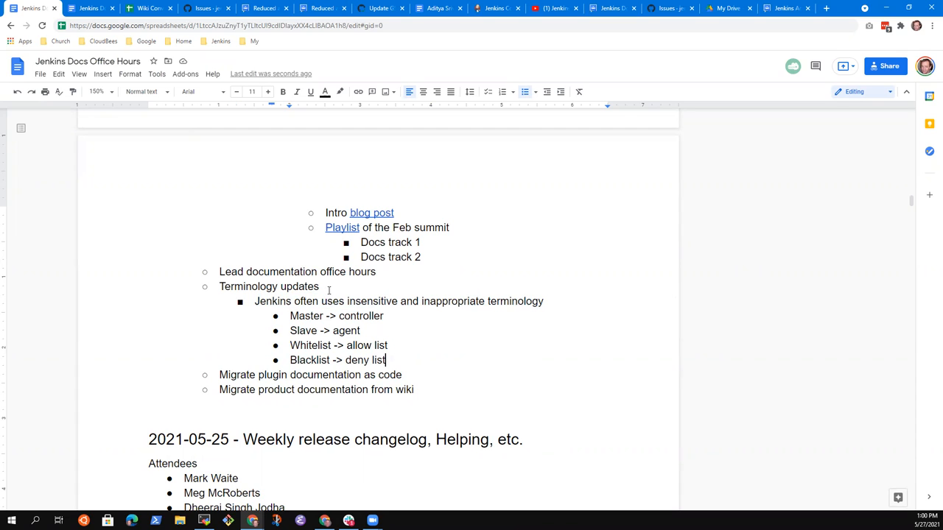
{"action": "key", "text": "enter"}
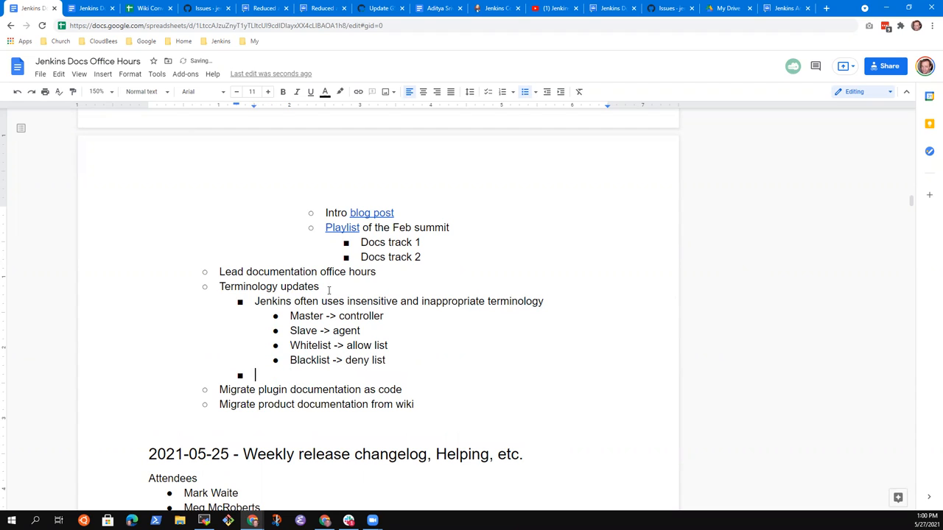
{"action": "type", "text": "Require plugin cha"}
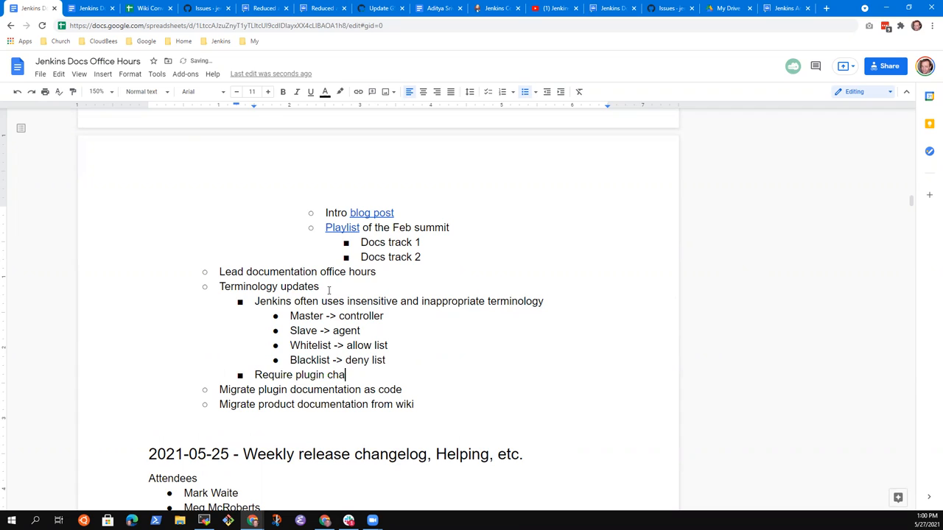
{"action": "type", "text": "nges"}
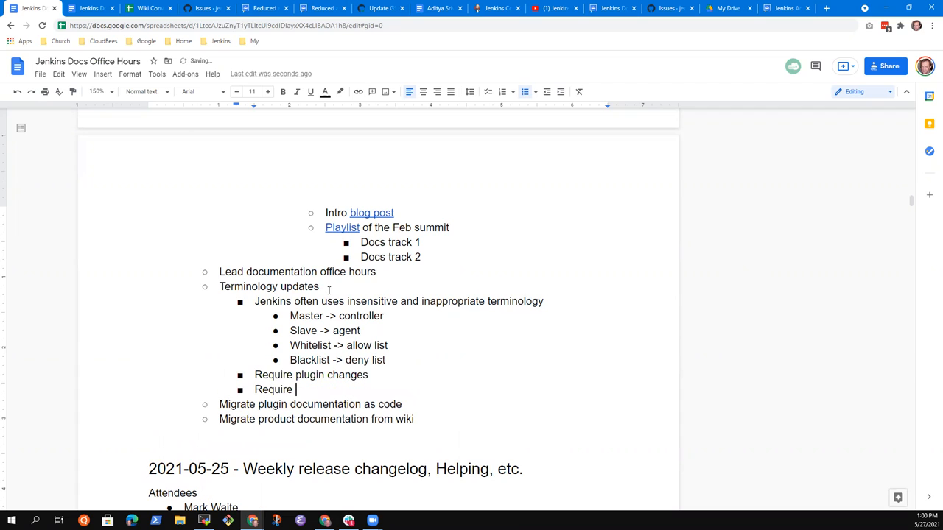
{"action": "type", "text": "core changes"}
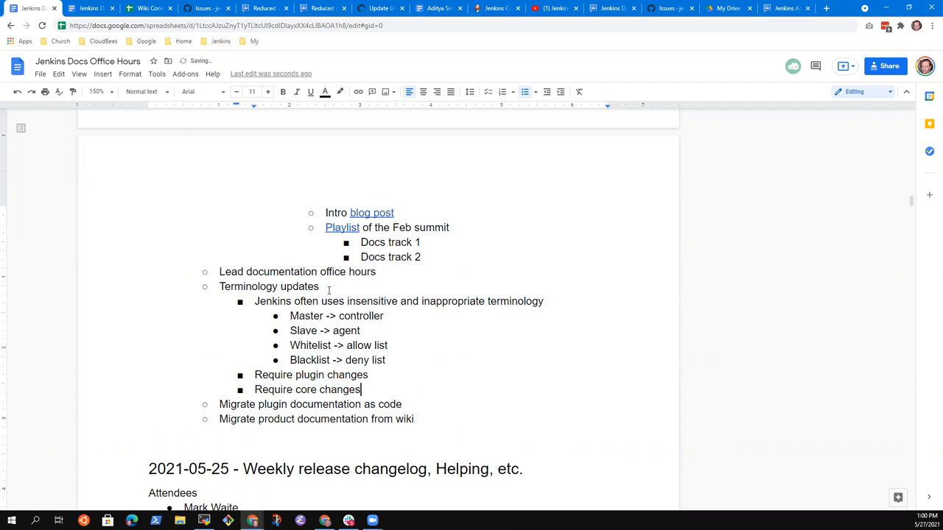
{"action": "type", "text": "Require compatibility"}
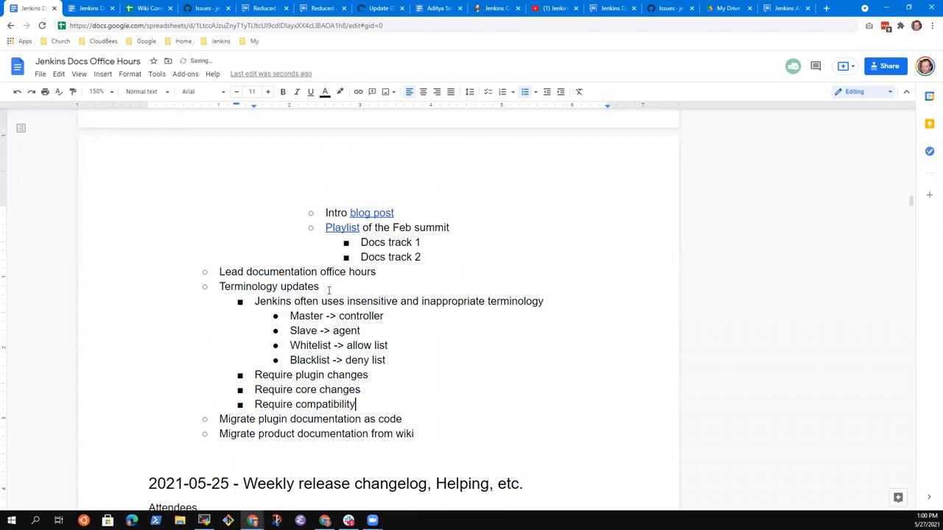
{"action": "type", "text": "work to re"}
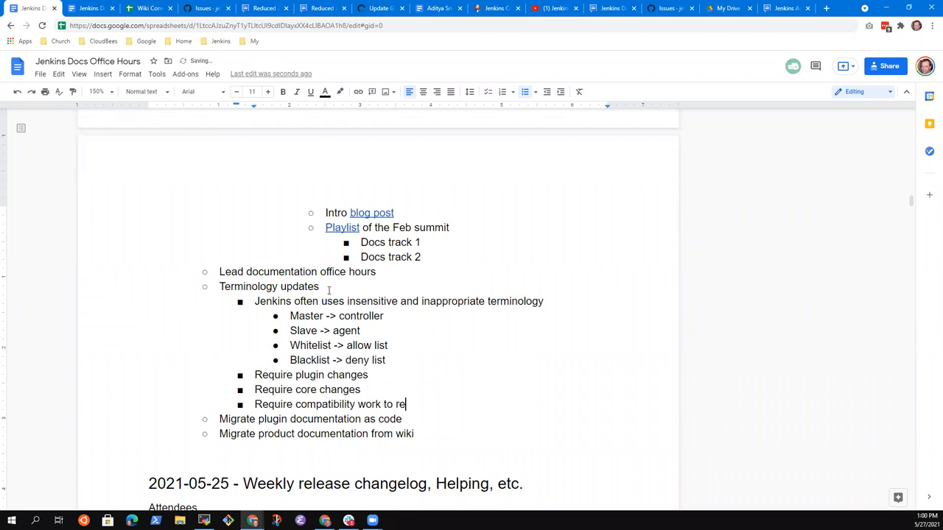
{"action": "type", "text": "t"}
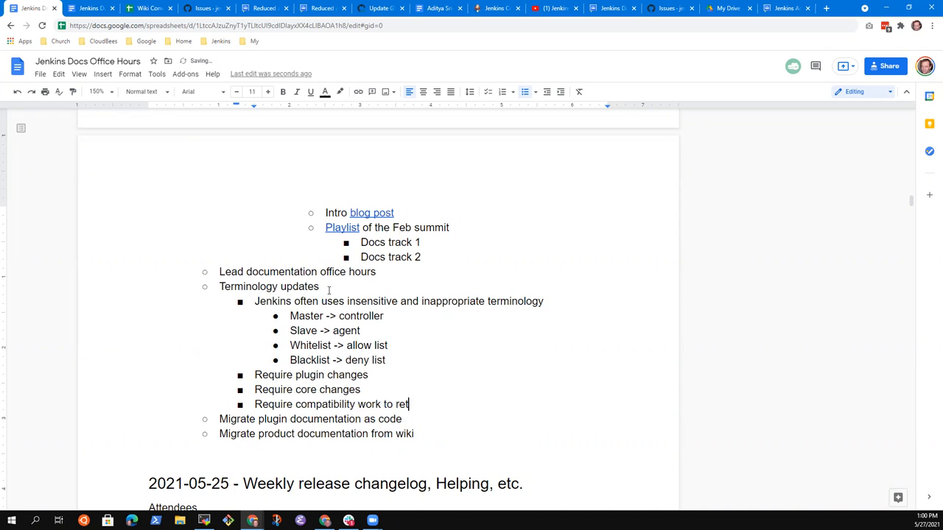
{"action": "type", "text": "ain"}
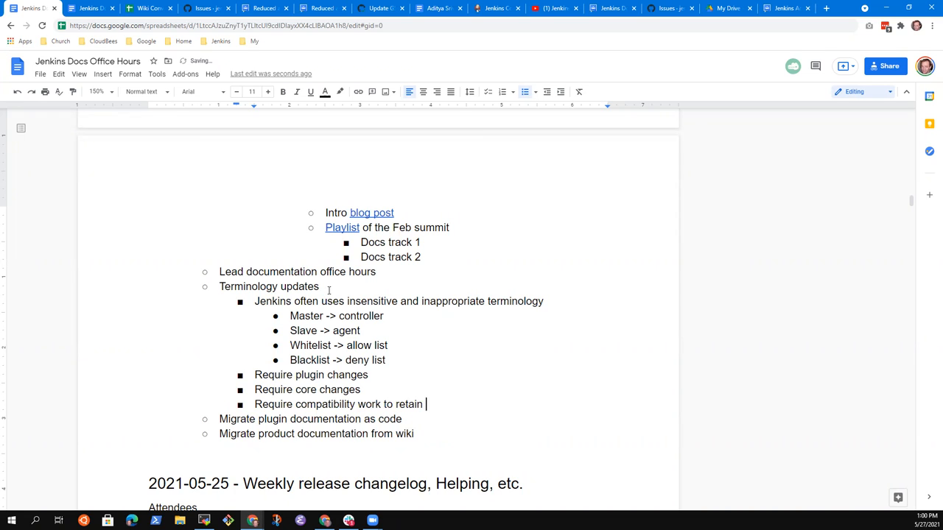
{"action": "type", "text": "while rep[lac"}
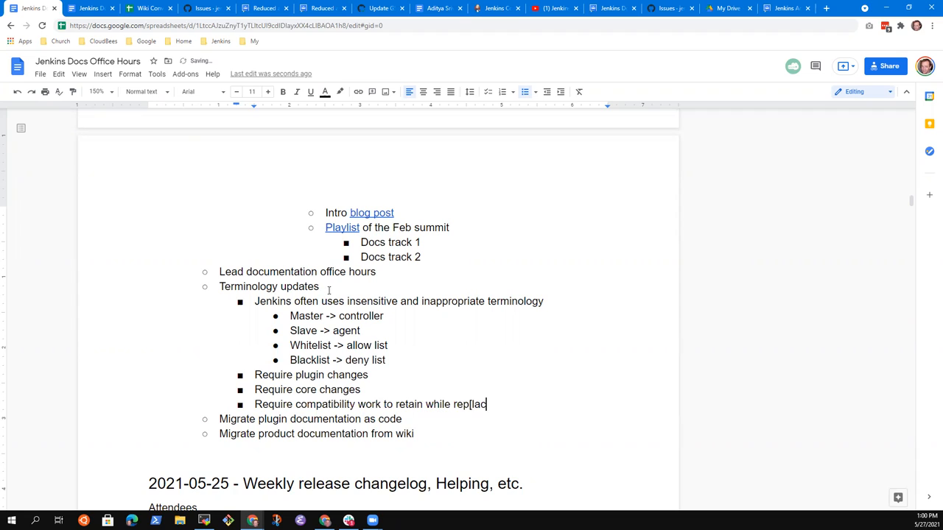
{"action": "key", "text": "Backspace"}
{"action": "type", "text": "acing outdated termin"}
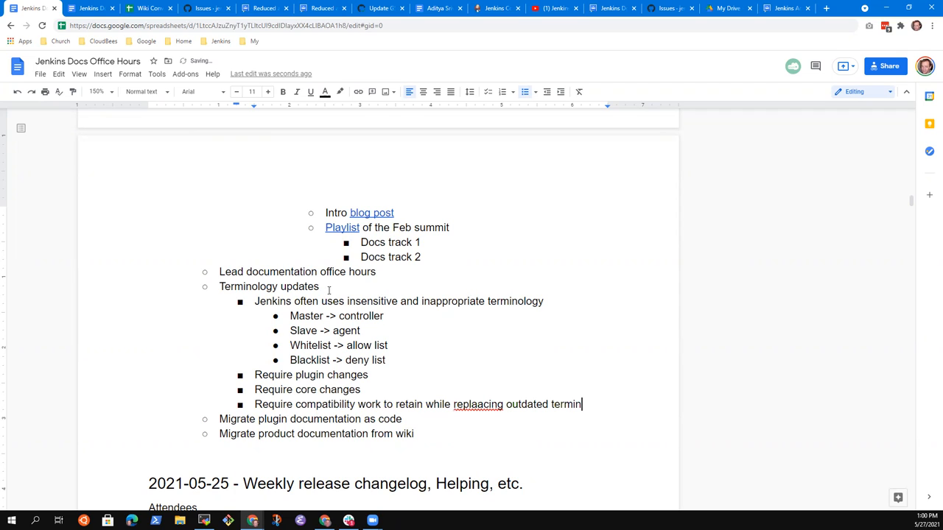
{"action": "type", "text": "ology"}
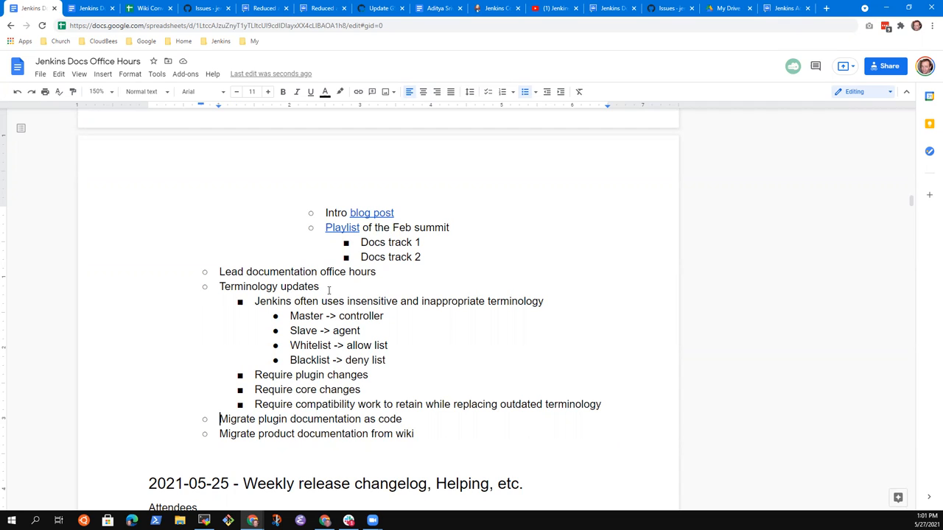
Nest 'See the docs migration page' under 'Migrate plugin documentation as code'.
{"action": "triple_click", "coordinate": [309, 418]}
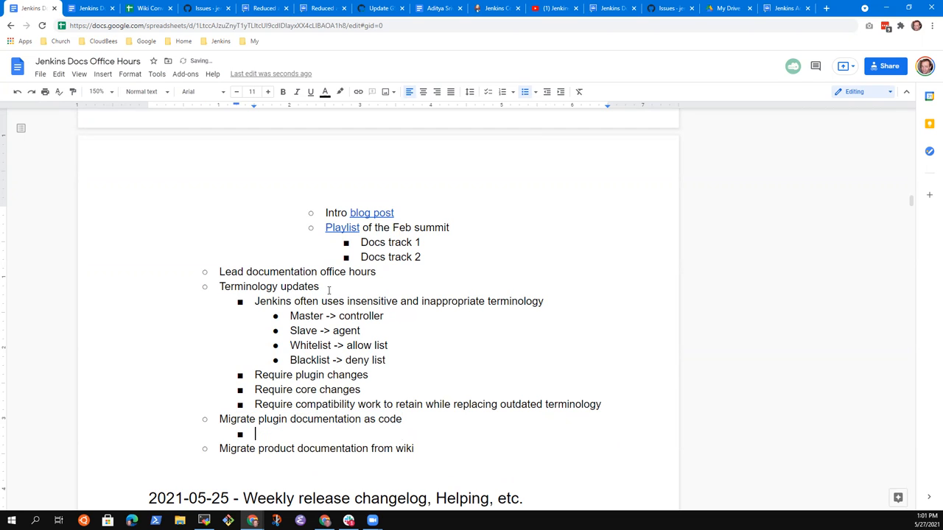
{"action": "type", "text": "See the"}
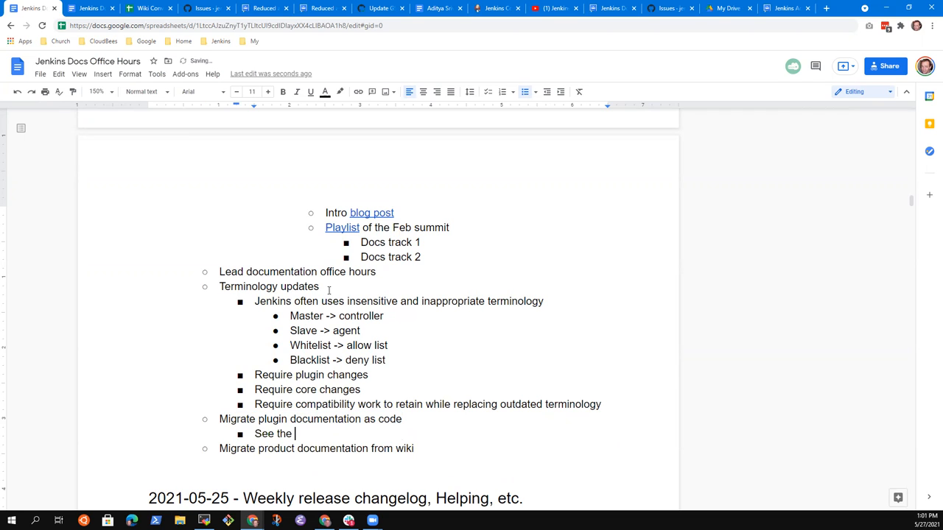
{"action": "type", "text": "mi"}
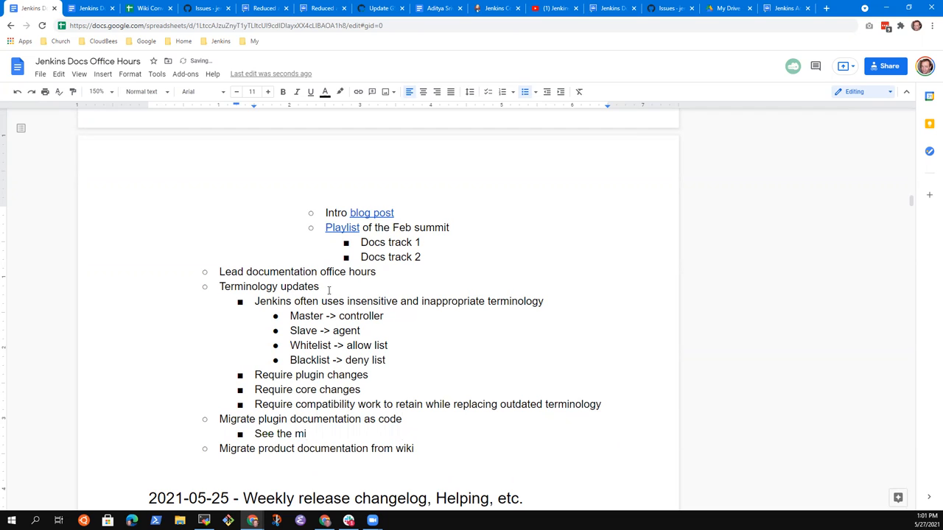
{"action": "type", "text": "docs migration page"}
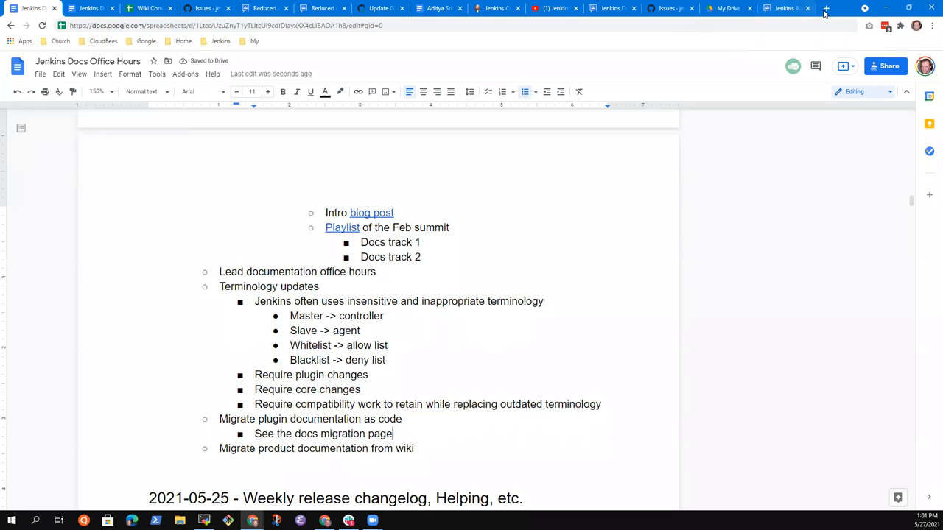
{"action": "left_click", "coordinate": [825, 9]}
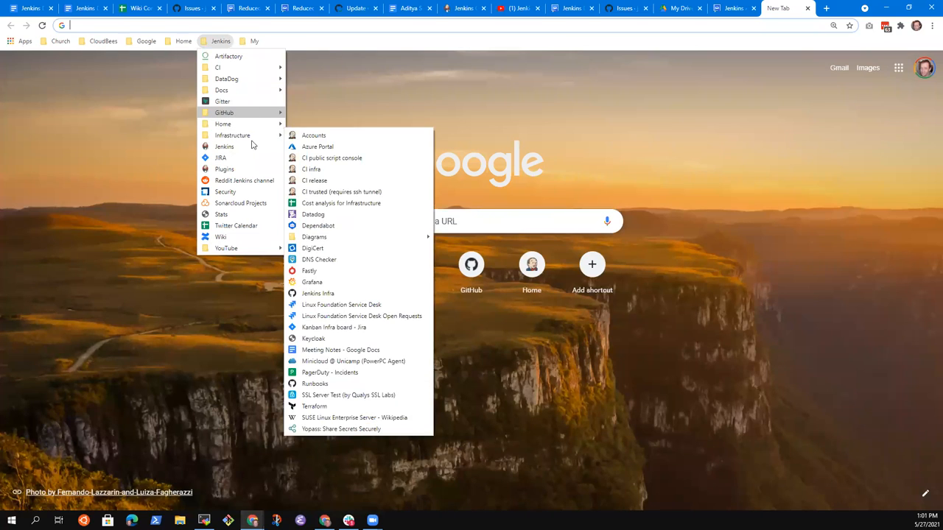
{"action": "mouse_move", "coordinate": [221, 90]}
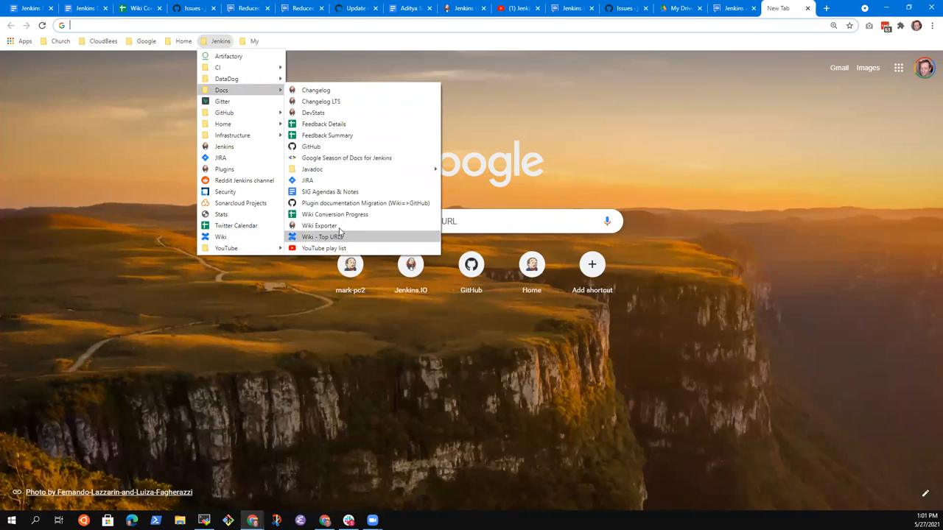
View the Plugin Migration Progress page (684 done of 1820) and return to the notes.
{"action": "left_click", "coordinate": [321, 235]}
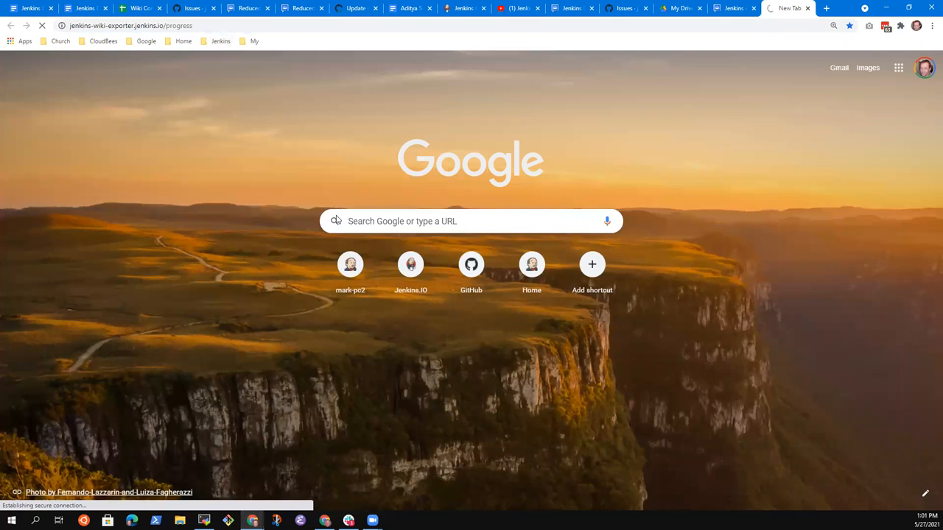
{"action": "mouse_move", "coordinate": [301, 215]}
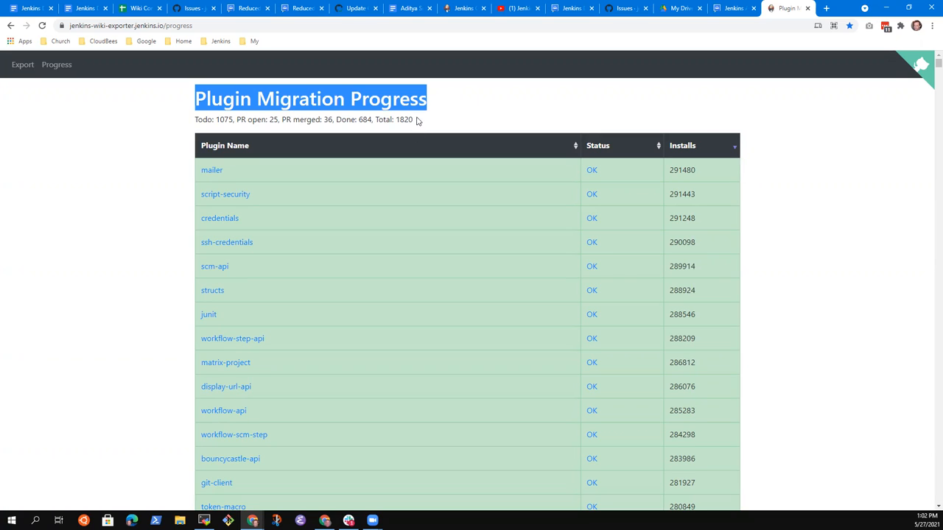
{"action": "mouse_move", "coordinate": [348, 142]}
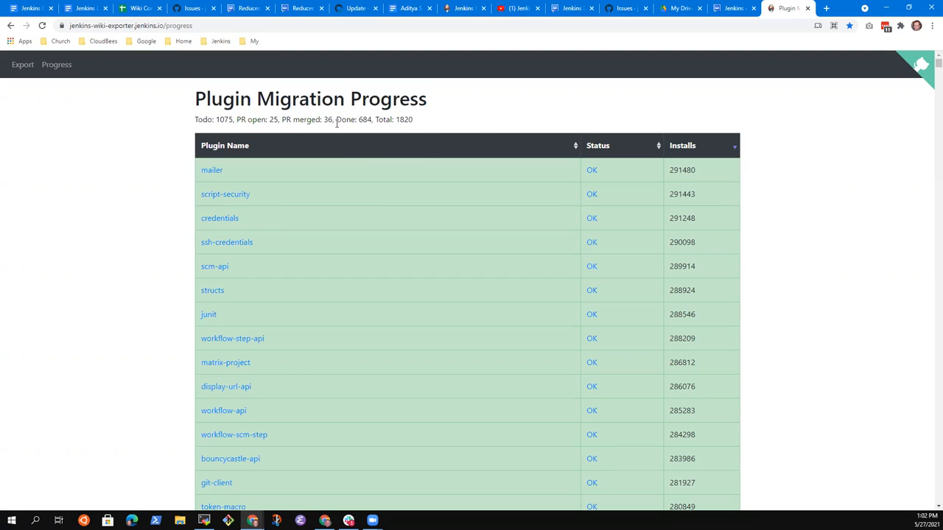
{"action": "double_click", "coordinate": [364, 119]}
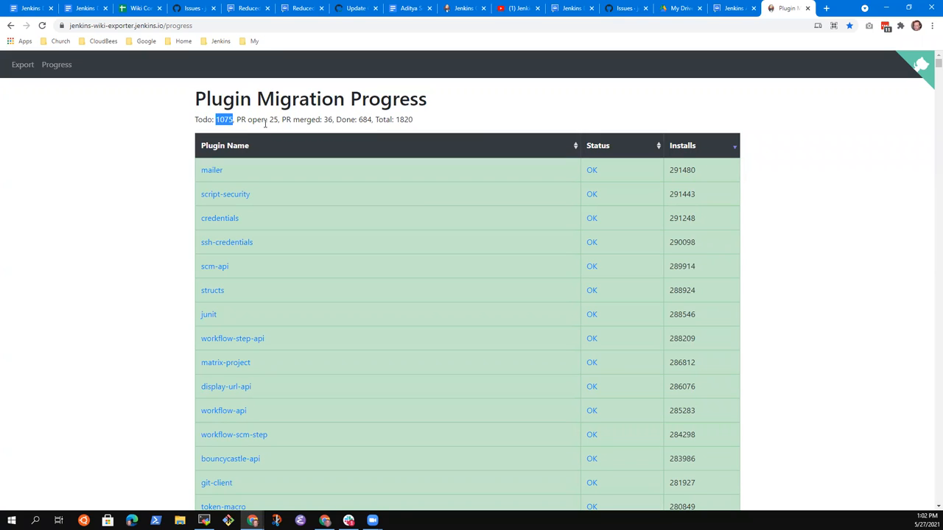
{"action": "mouse_move", "coordinate": [372, 138]}
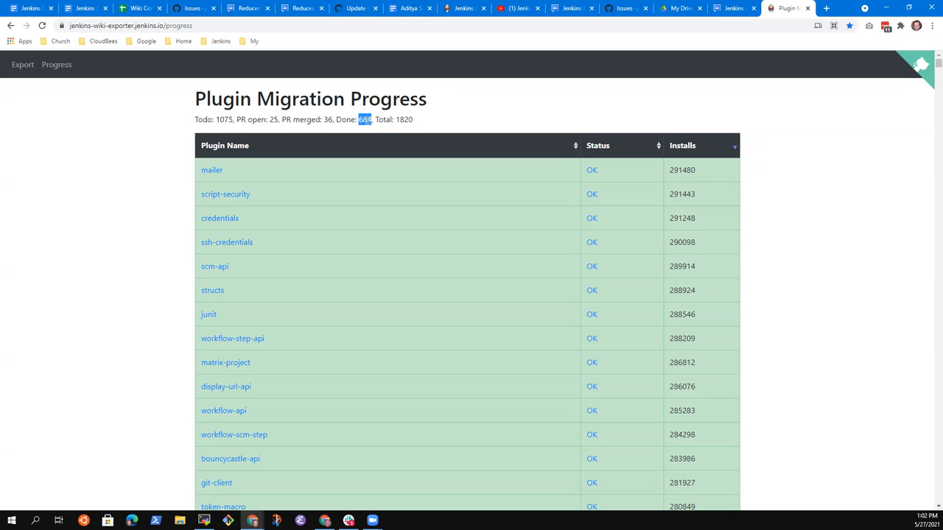
{"action": "left_click", "coordinate": [132, 25]}
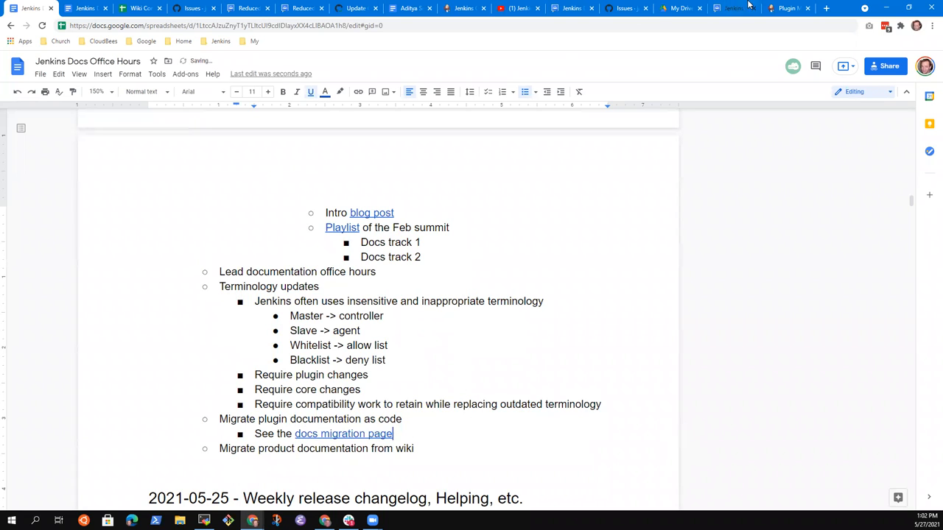
Add 'Video tutorials on how that process is done' beneath the docs migration page link.
{"action": "left_click", "coordinate": [788, 9]}
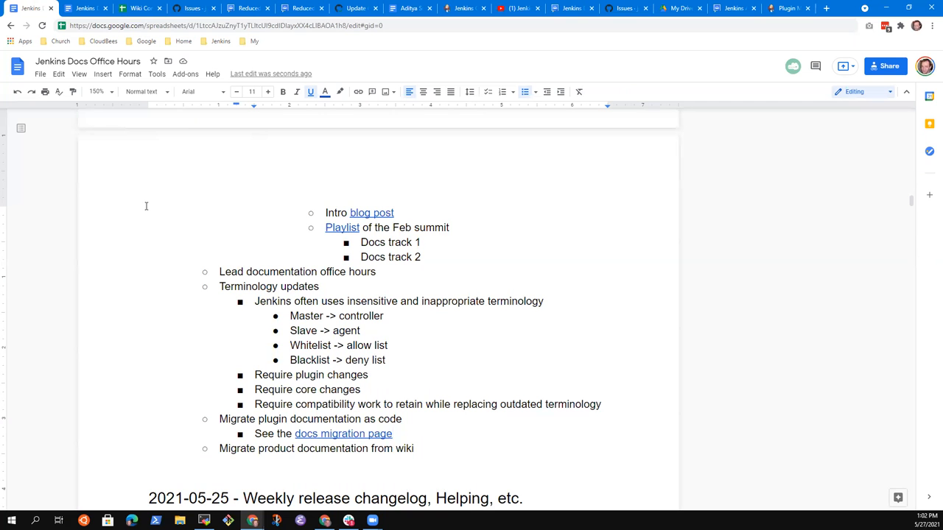
{"action": "type", "text": "Video tutorials on"}
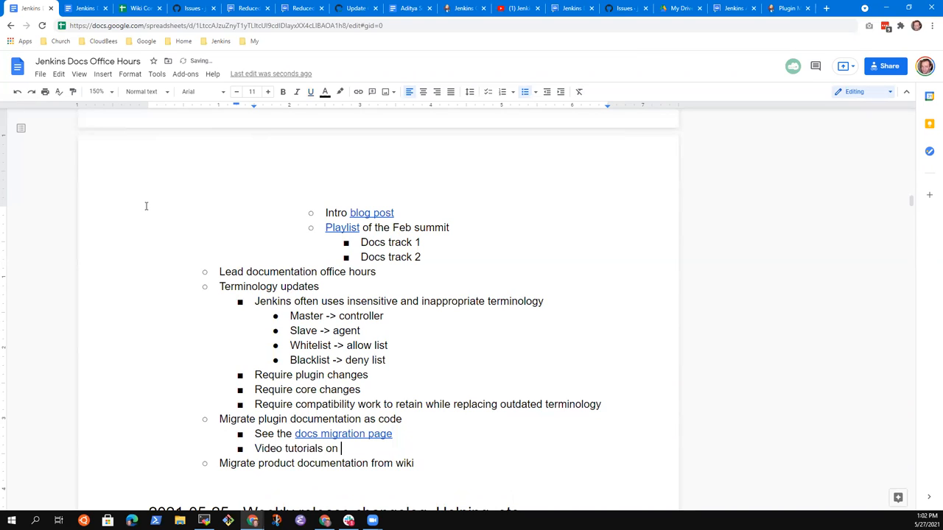
{"action": "type", "text": "how that process"}
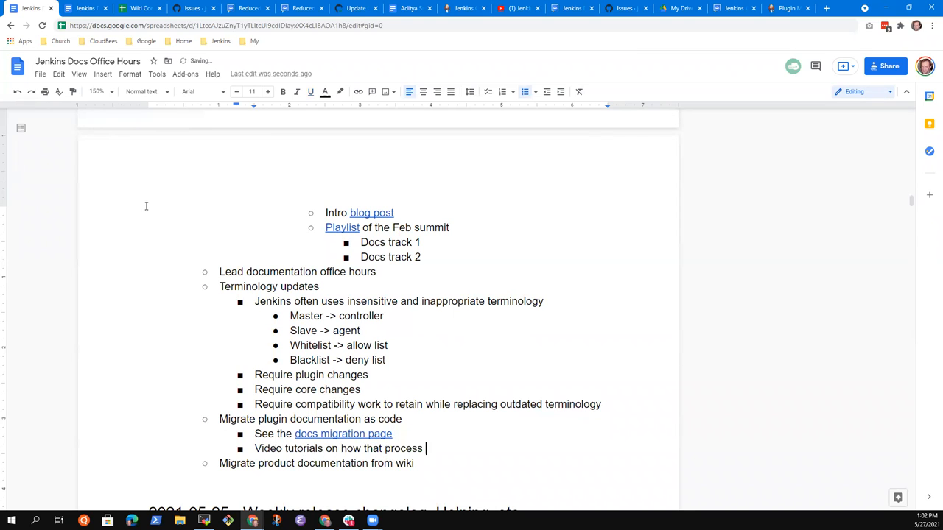
{"action": "type", "text": "is done"}
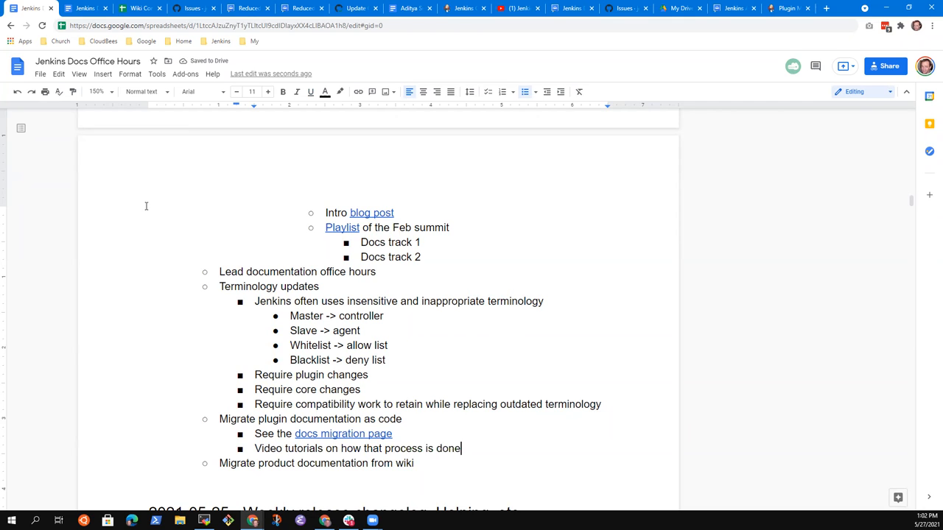
{"action": "mouse_move", "coordinate": [398, 372]}
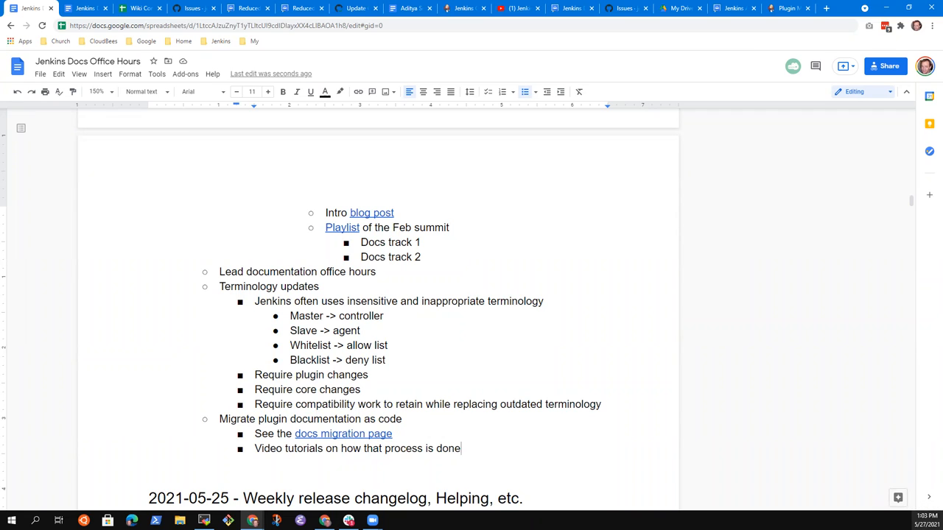
{"action": "mouse_move", "coordinate": [769, 496]}
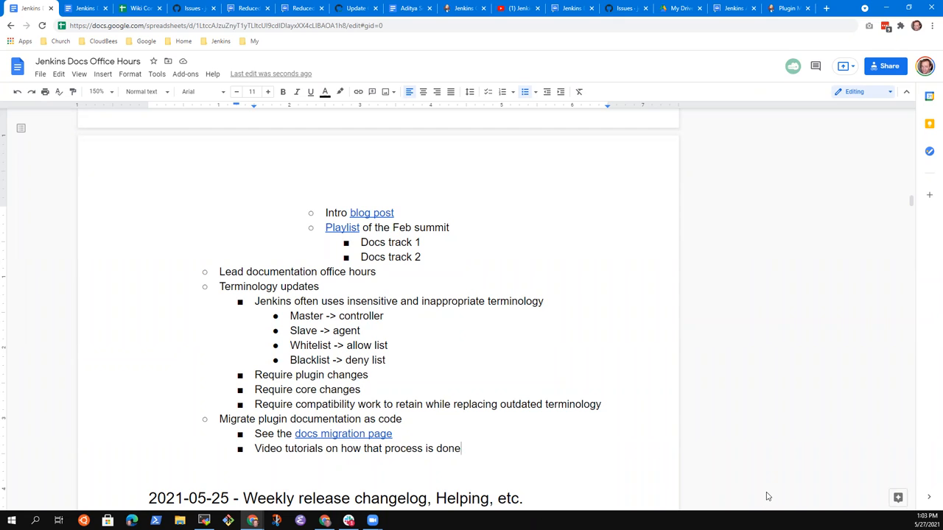
{"action": "mouse_move", "coordinate": [769, 501]}
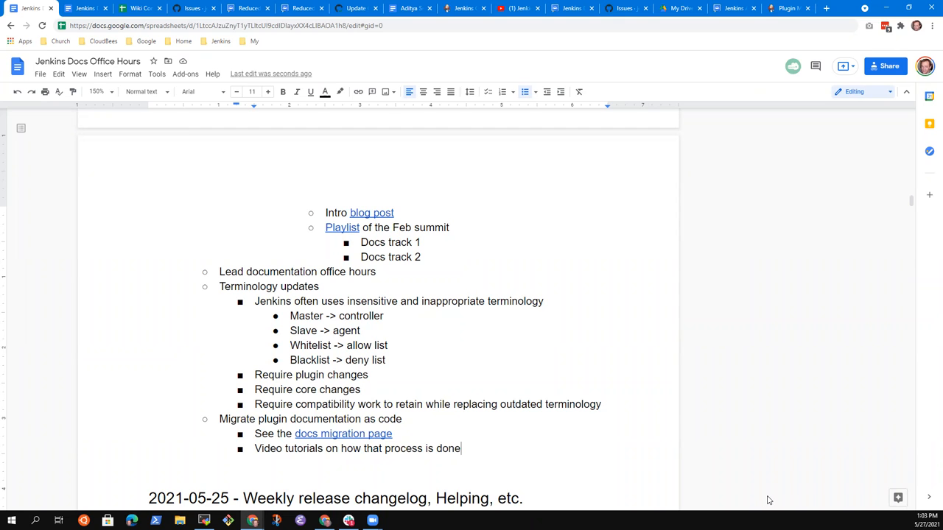